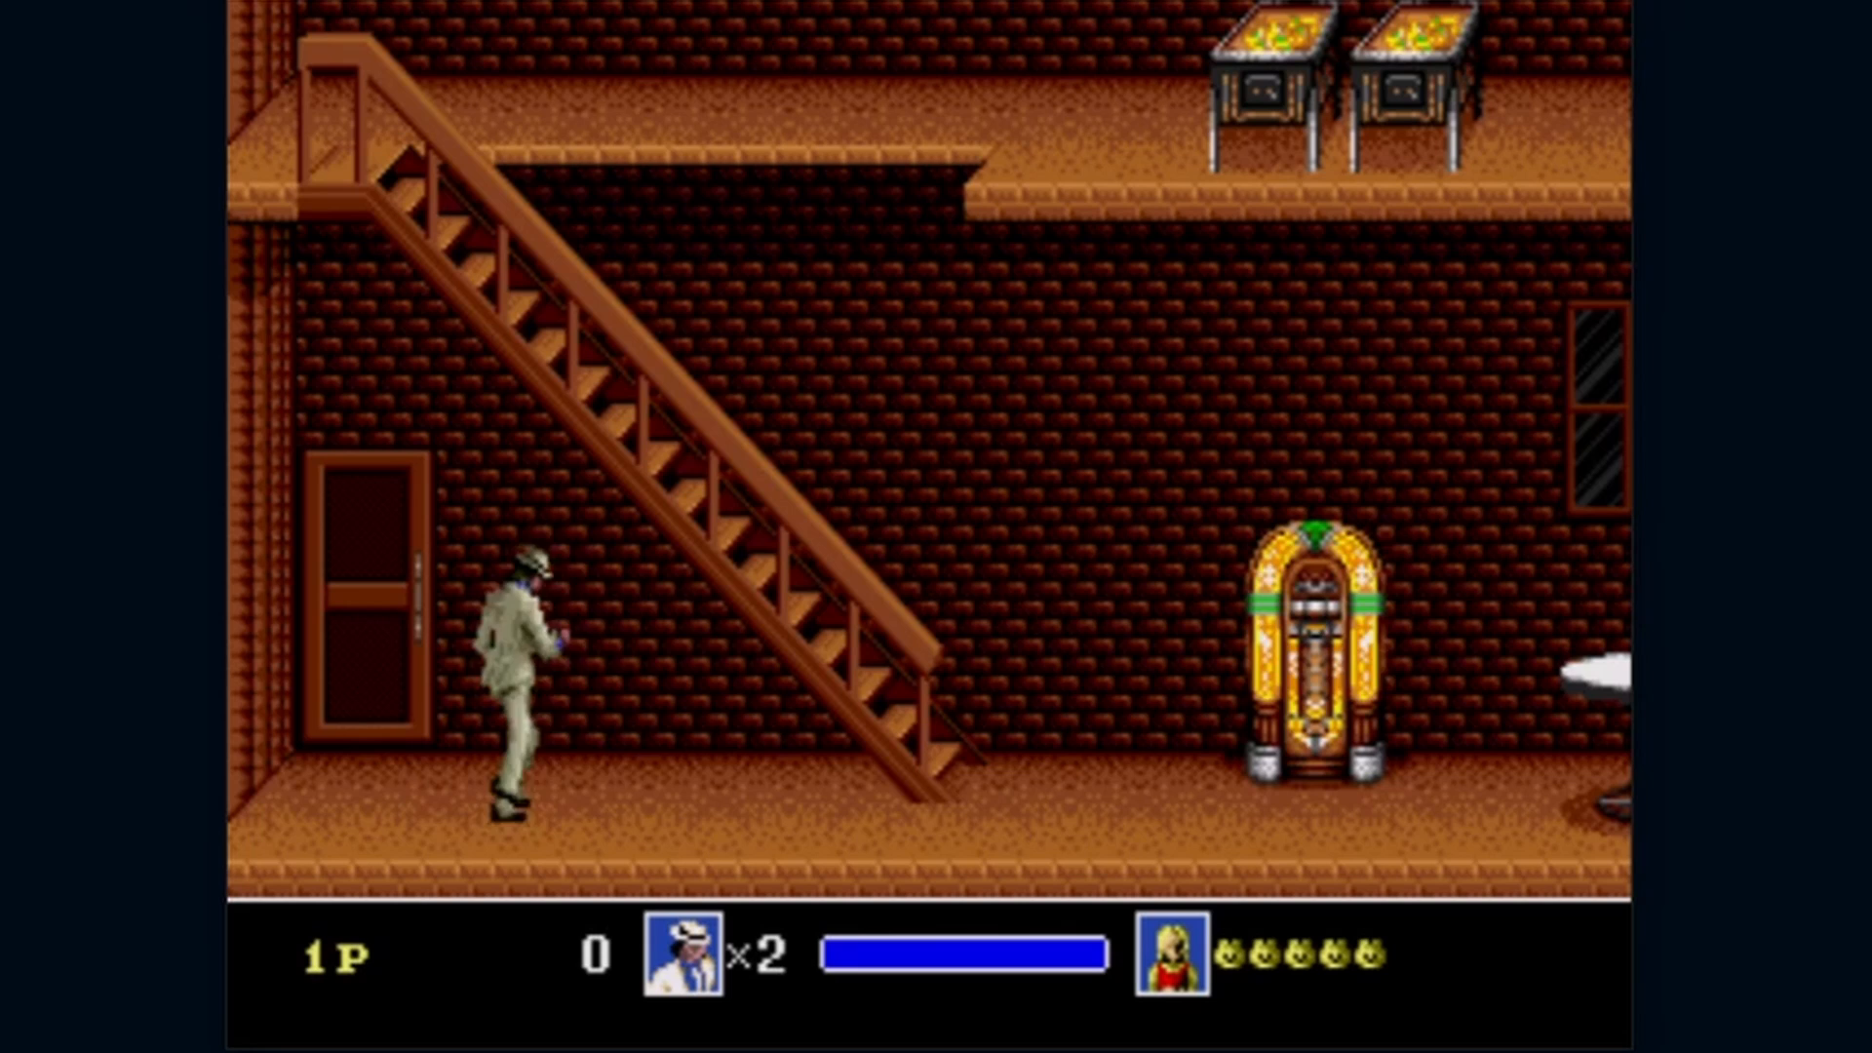
Step: Add else before the BUTTON_B condition in joyEvent in main.c
key(Right)
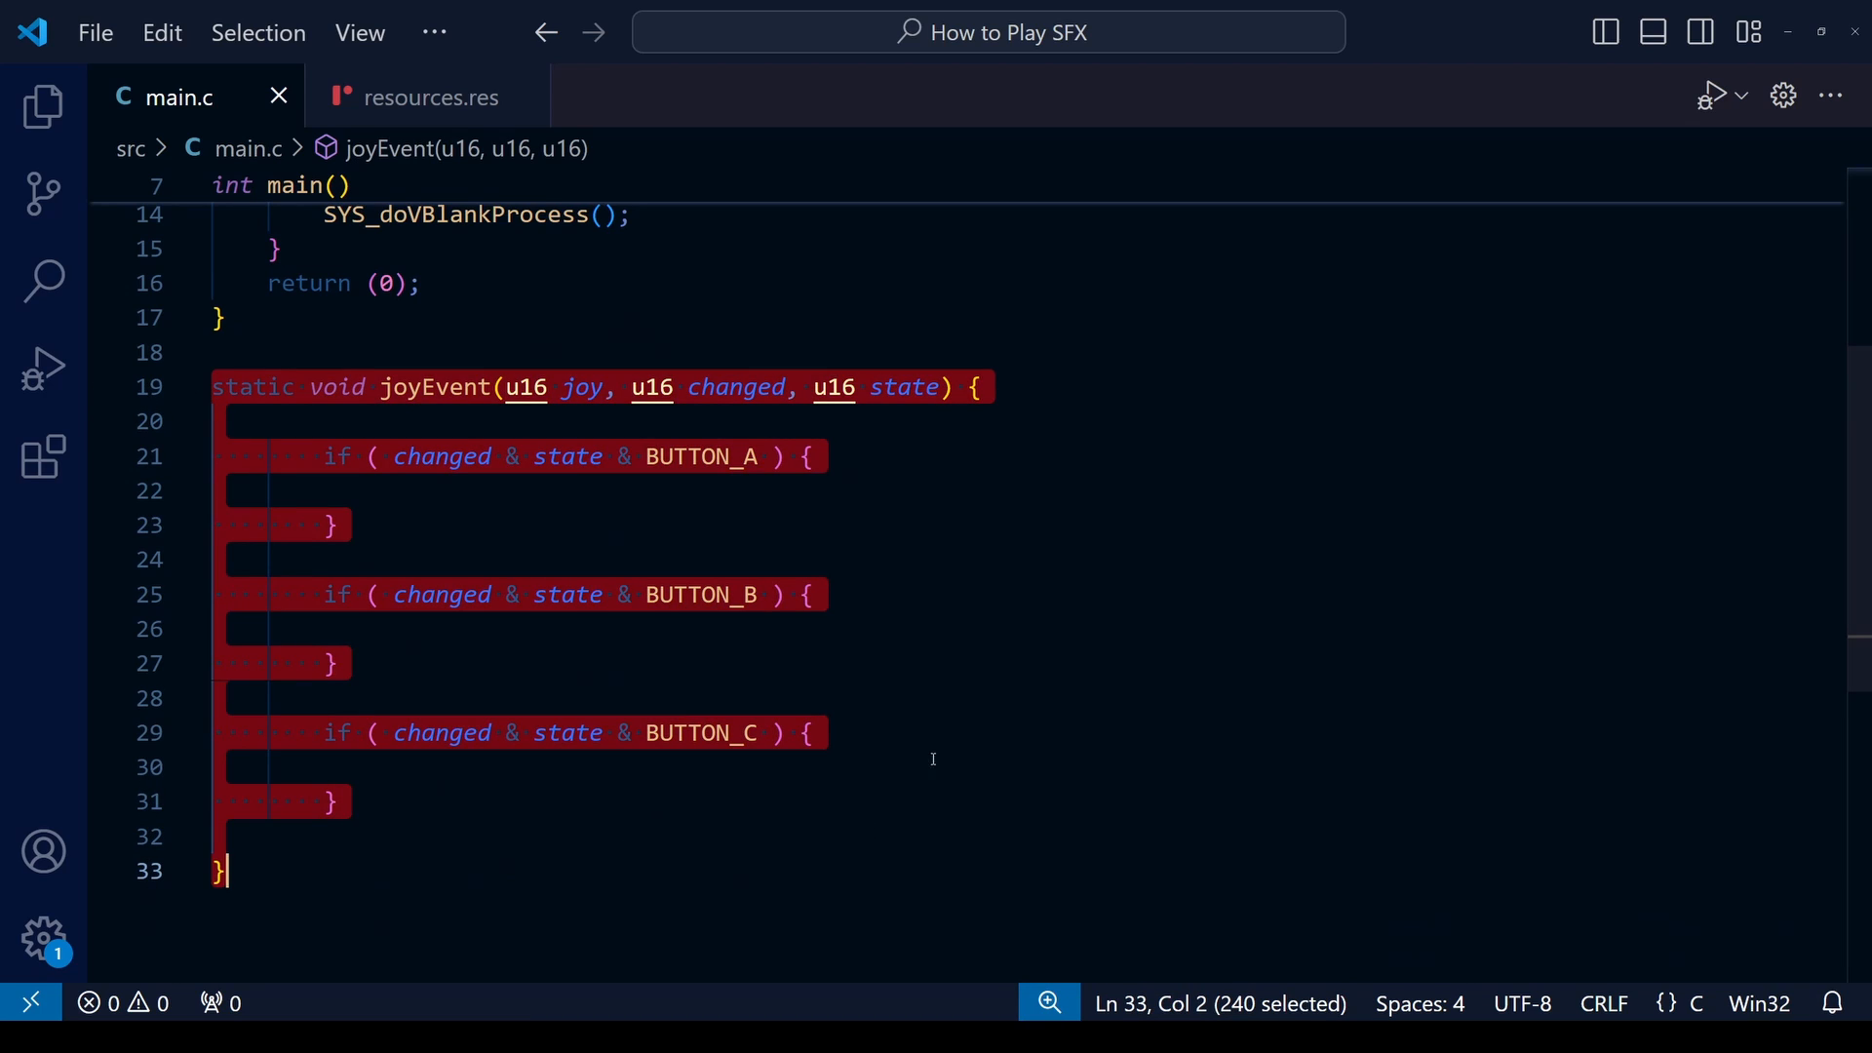
click(916, 698)
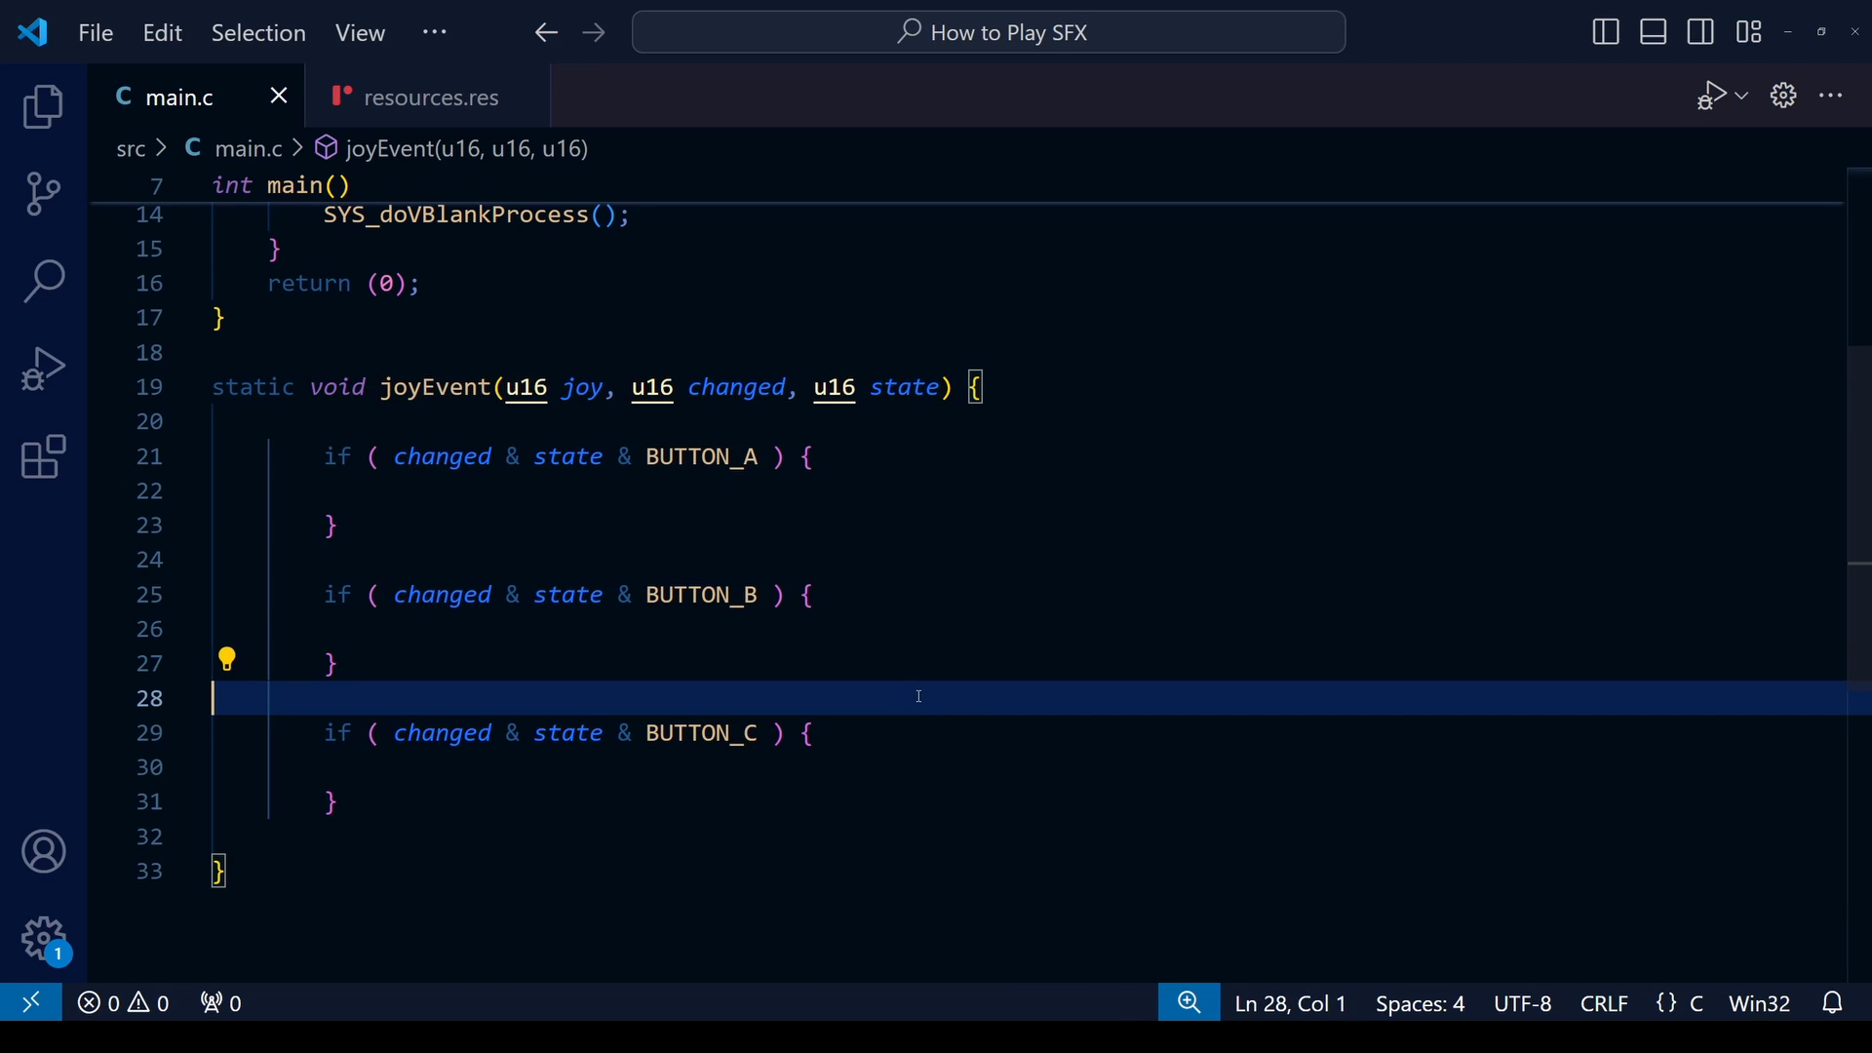
mouse_move(495, 566)
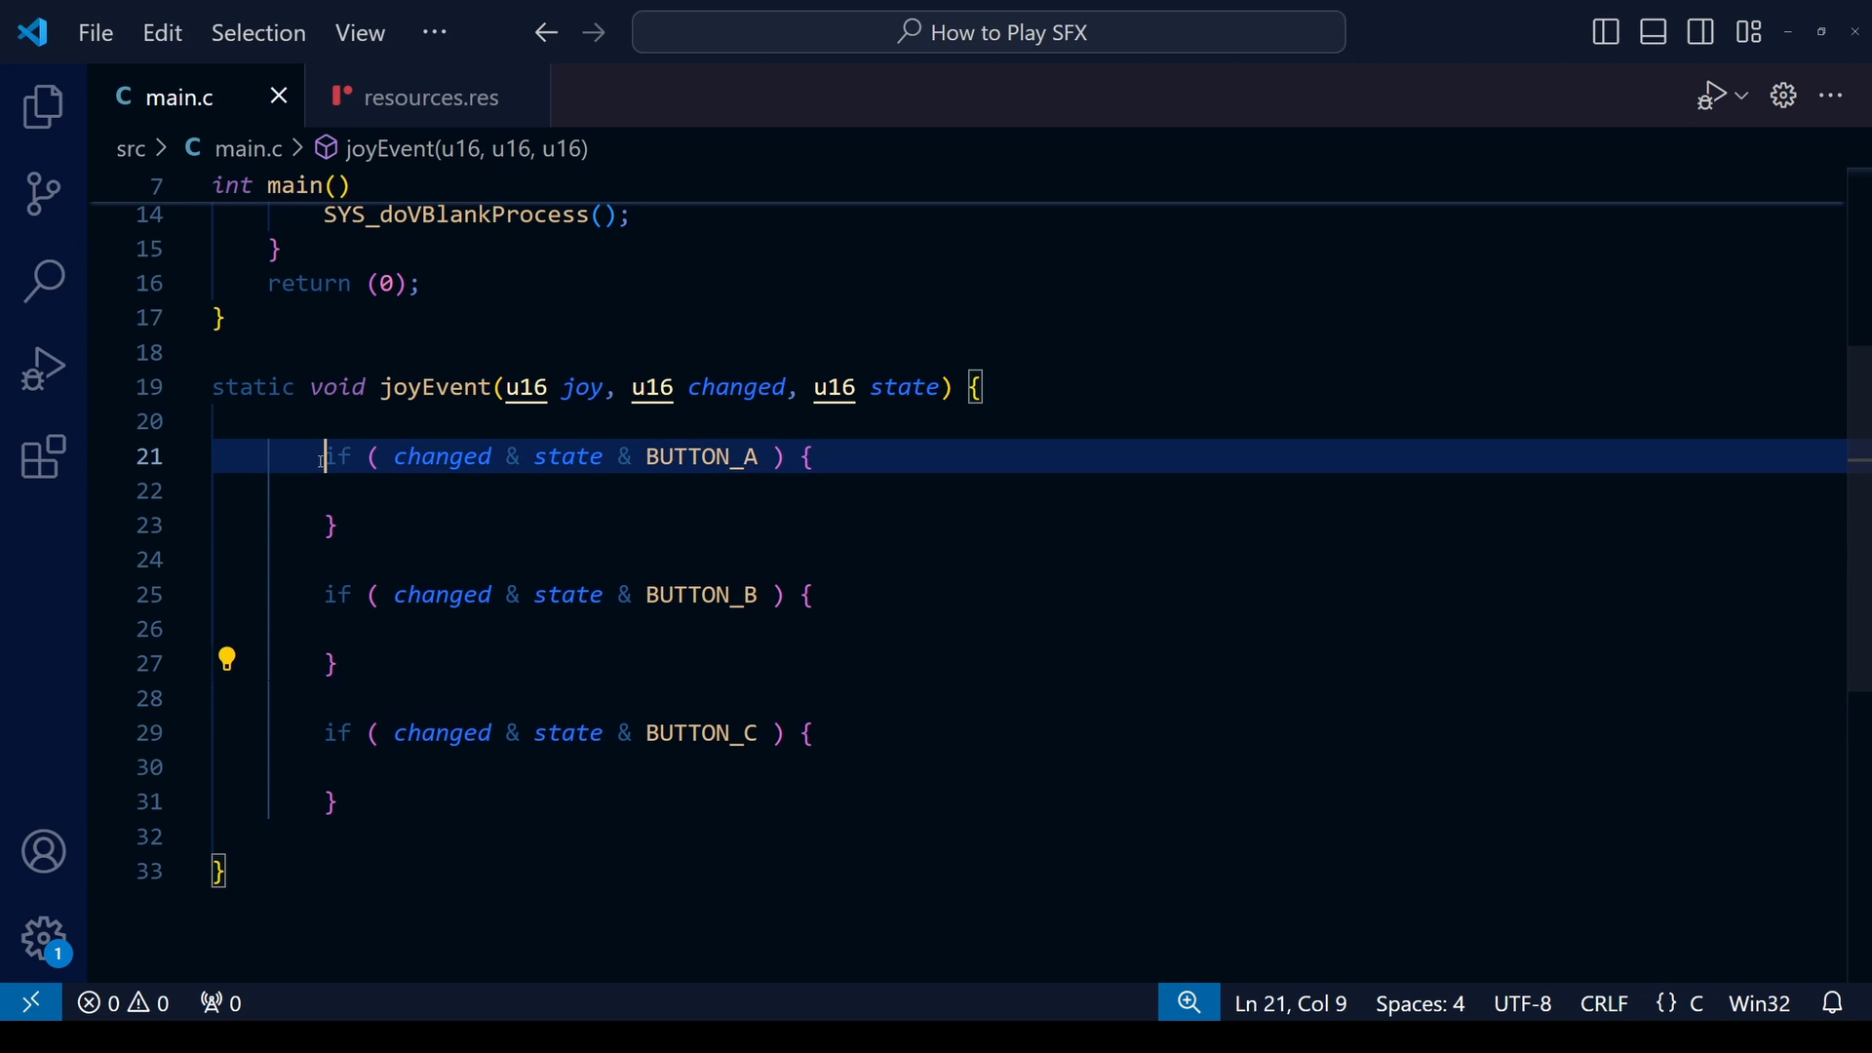
click(319, 595)
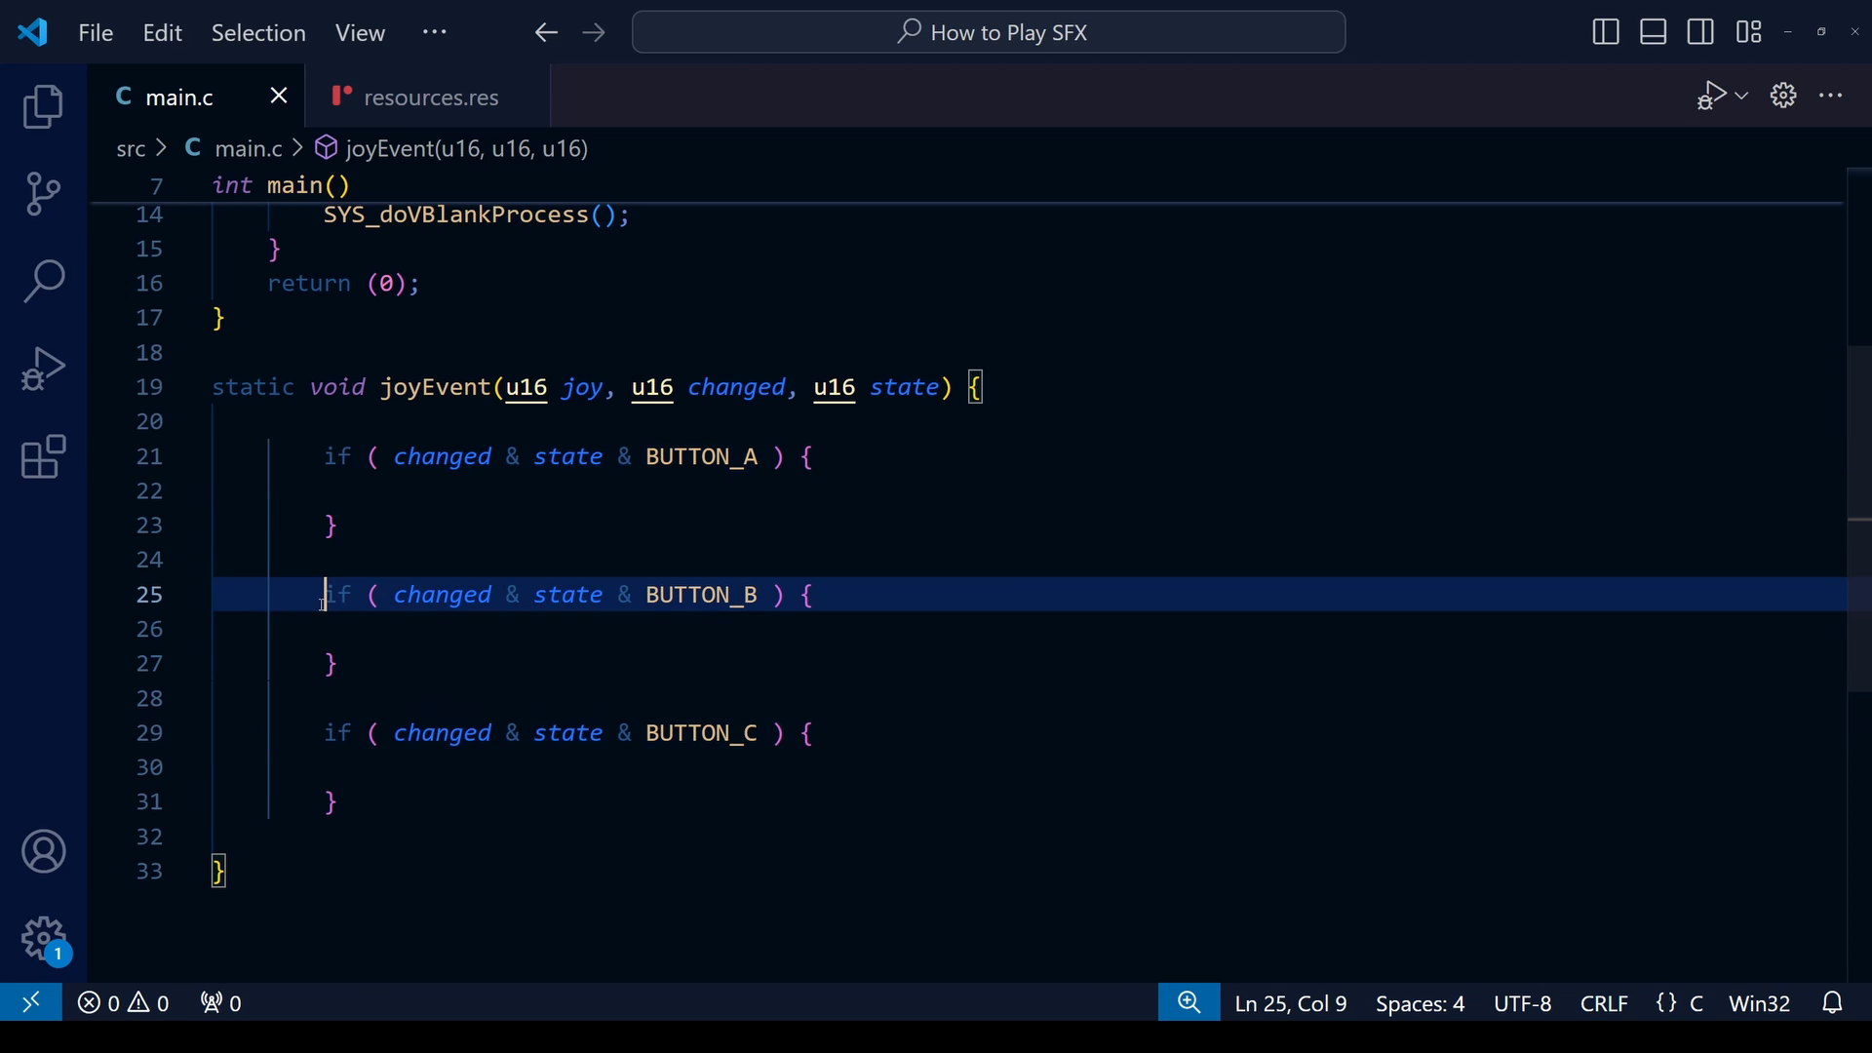
text(else)
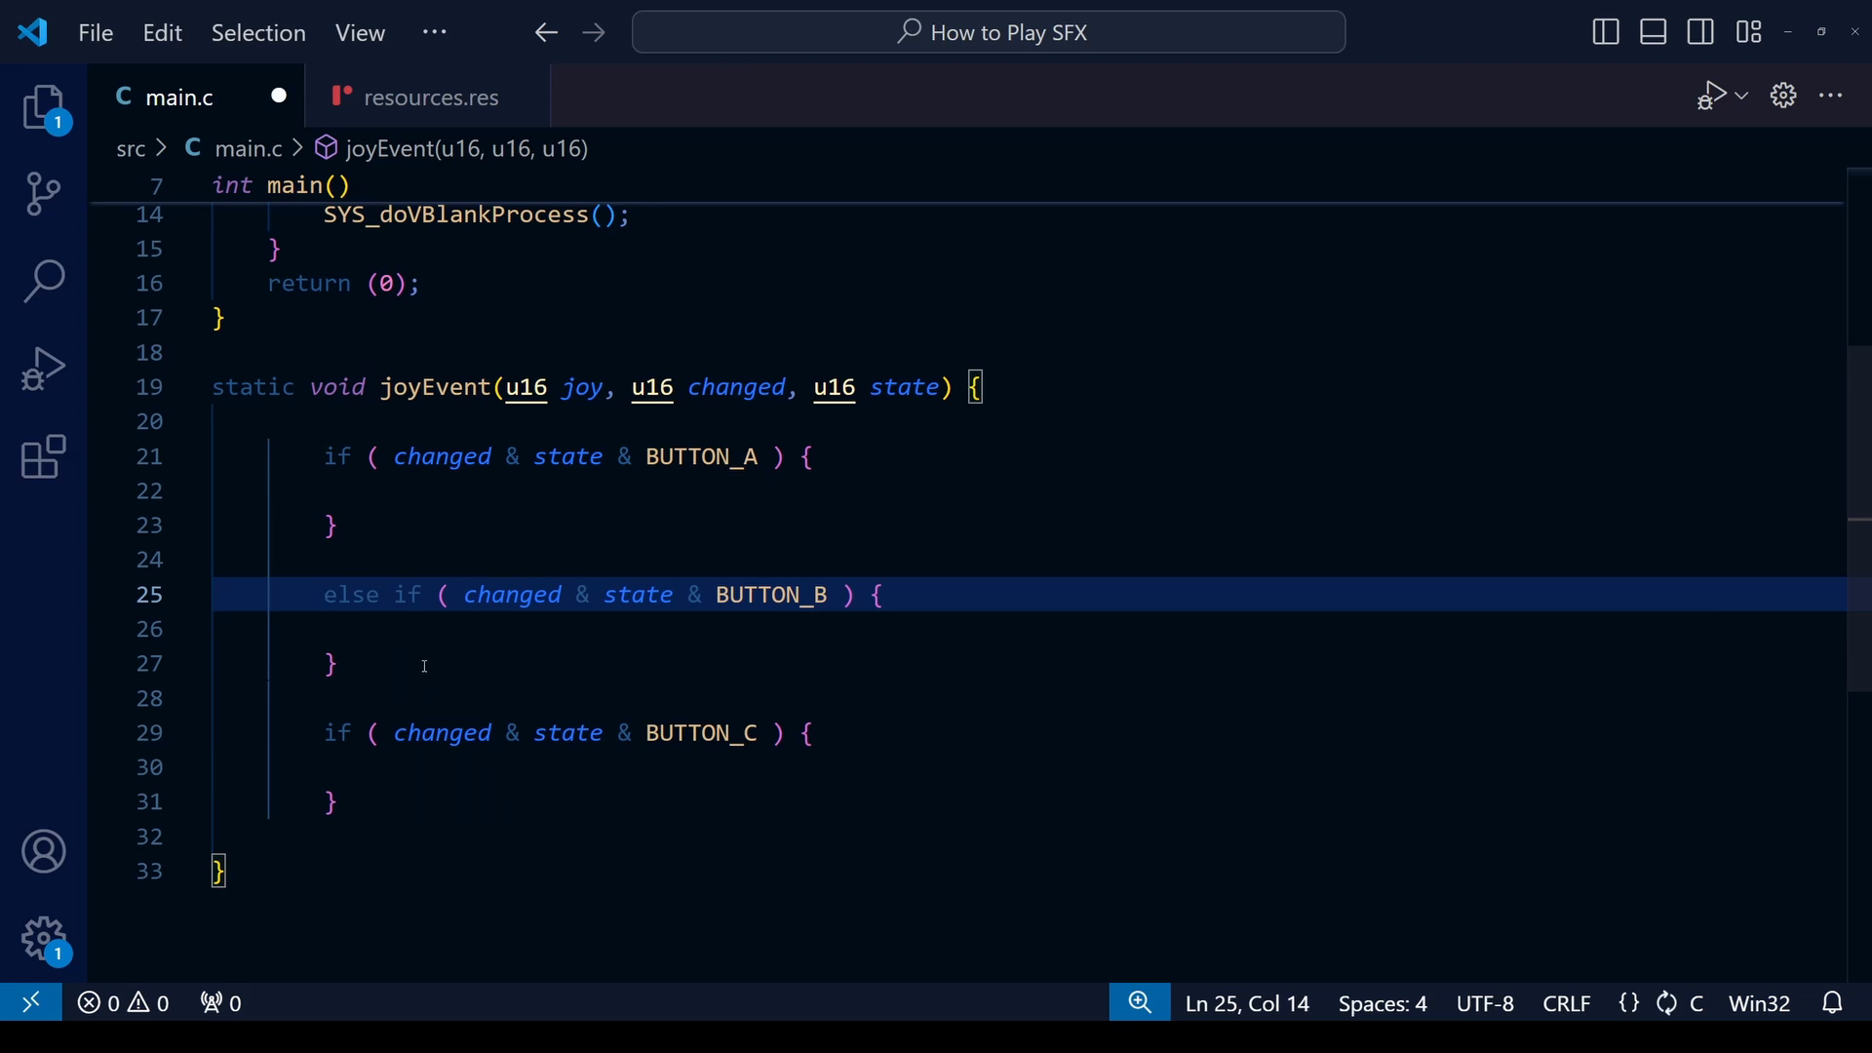
text(else)
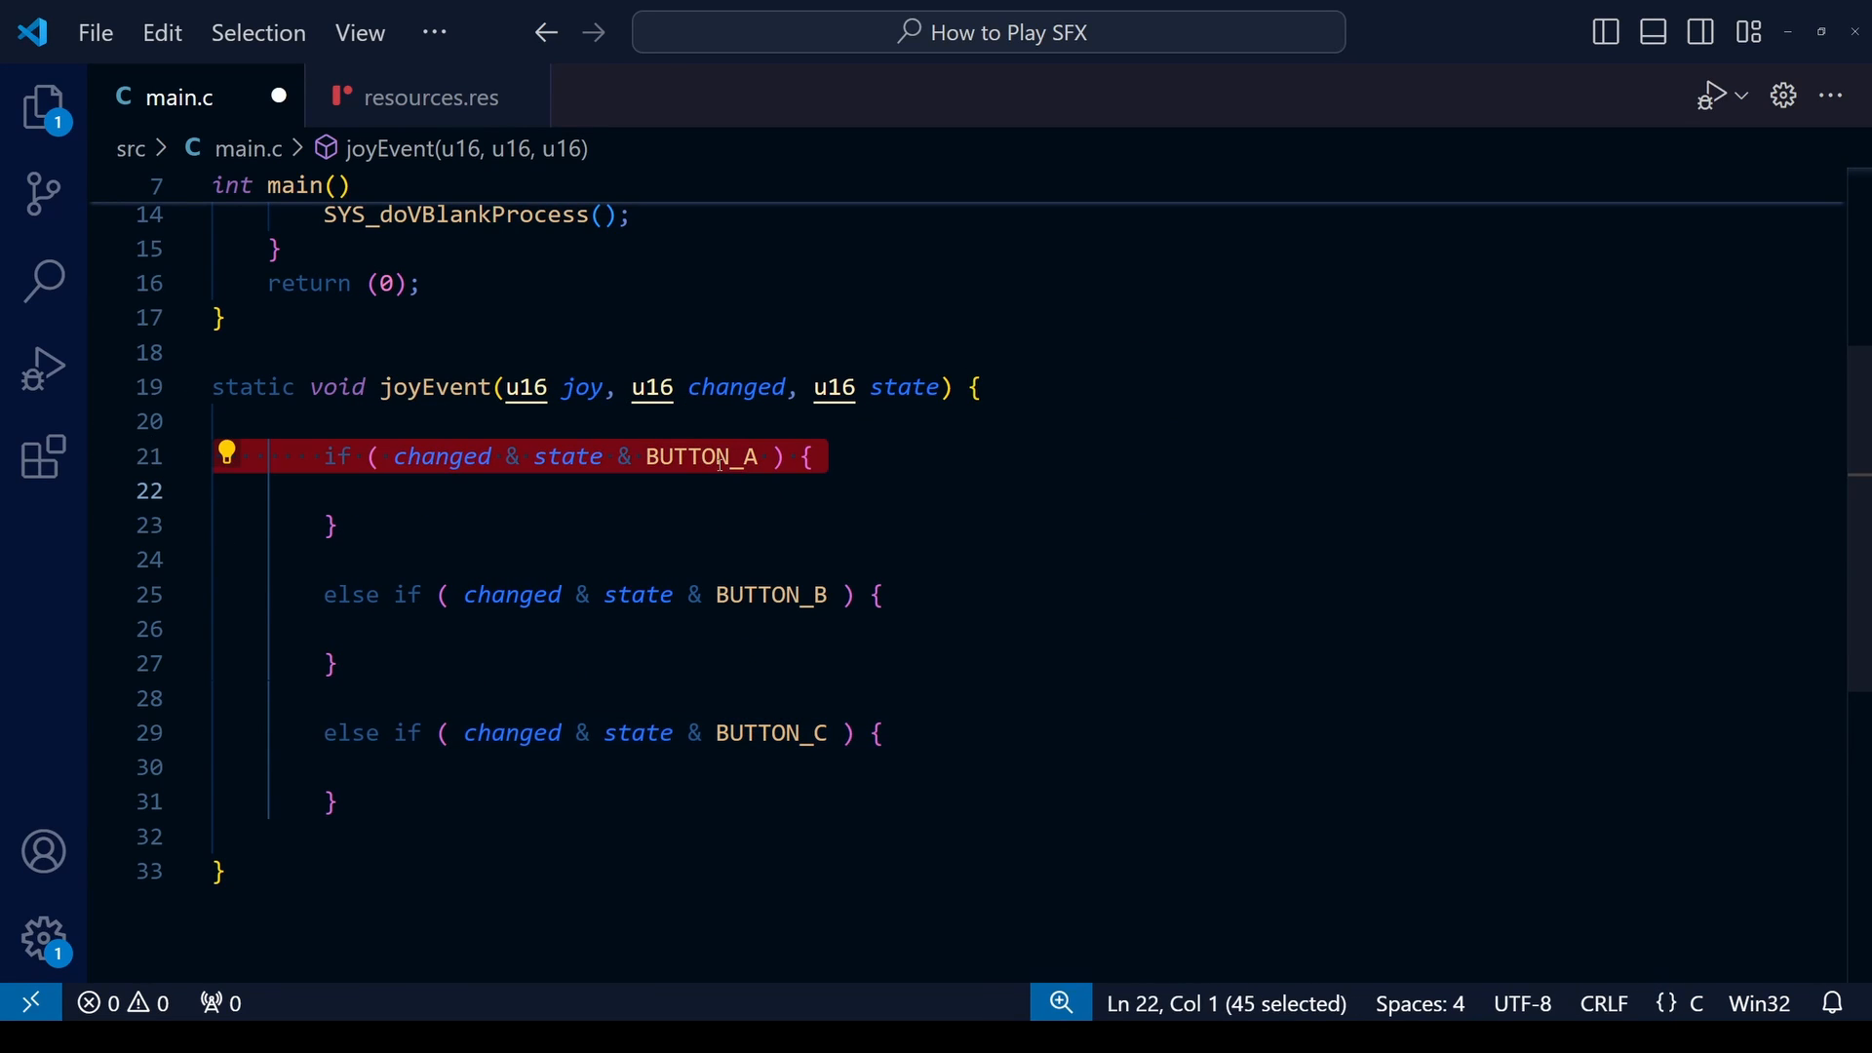
double_click(701, 456)
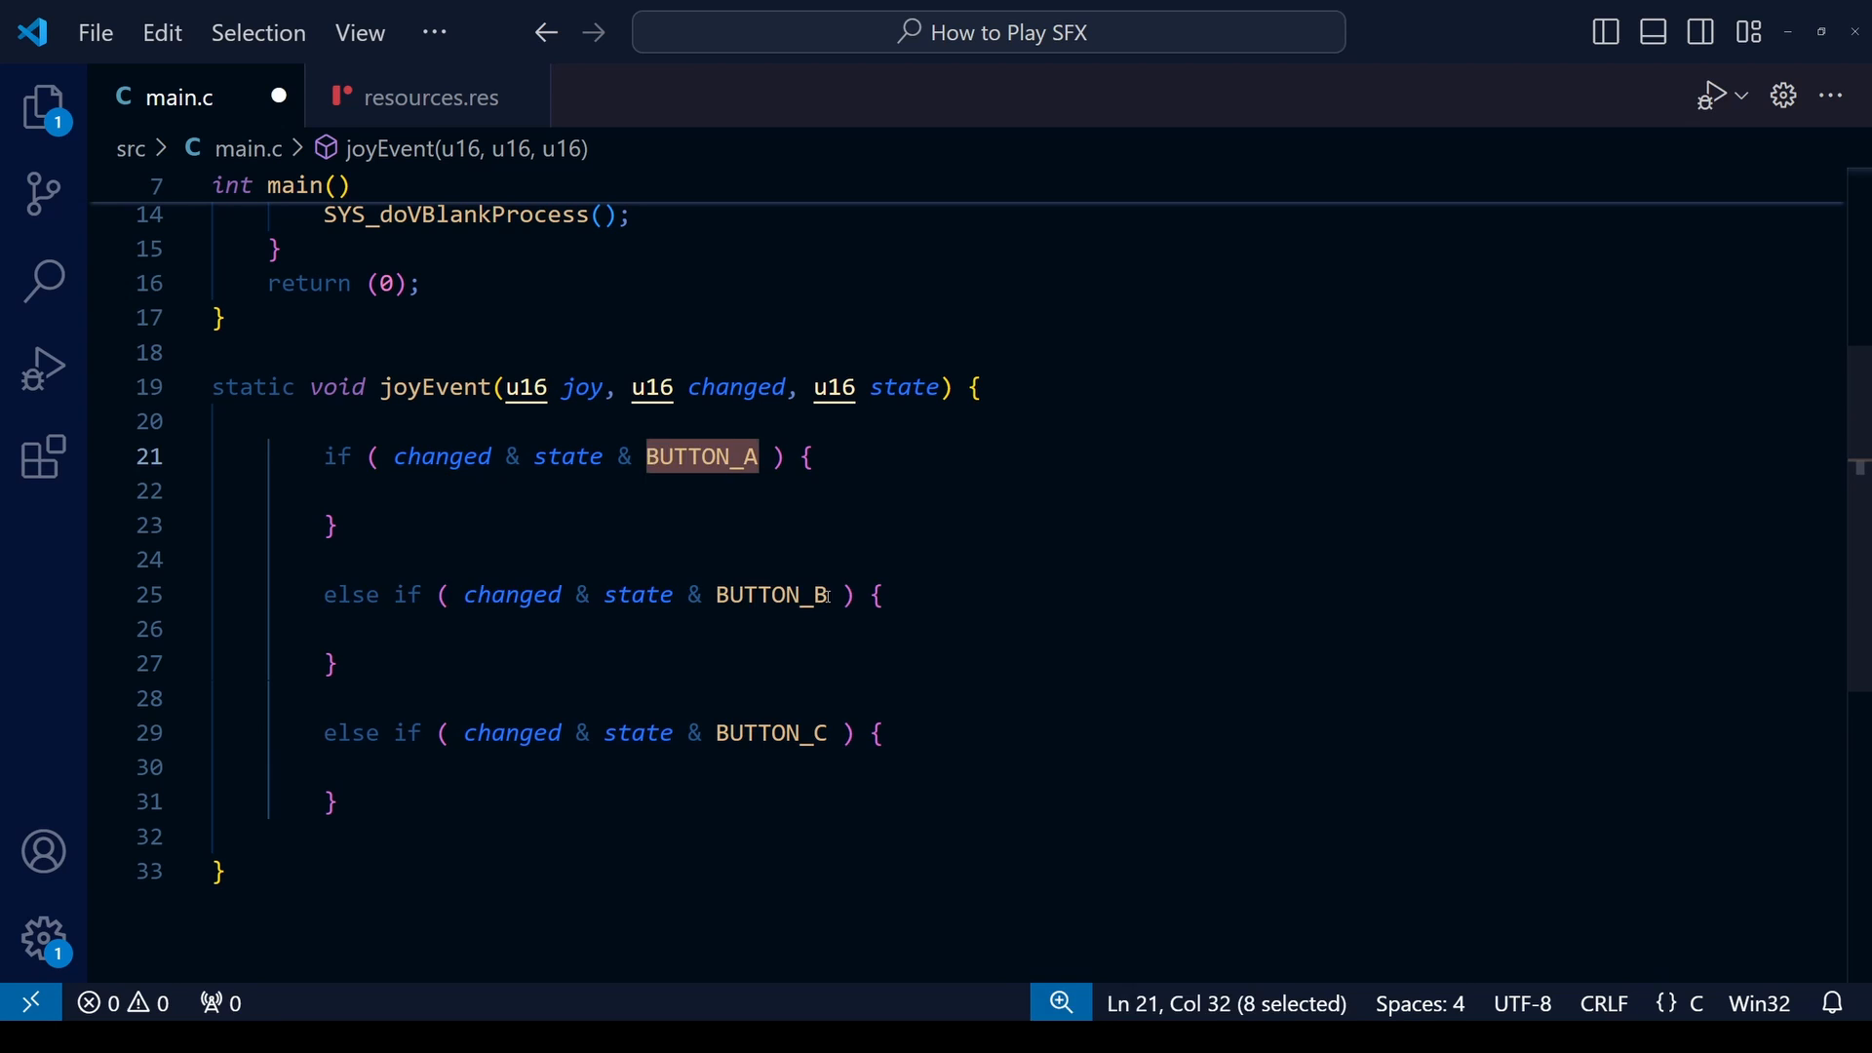
double_click(775, 732)
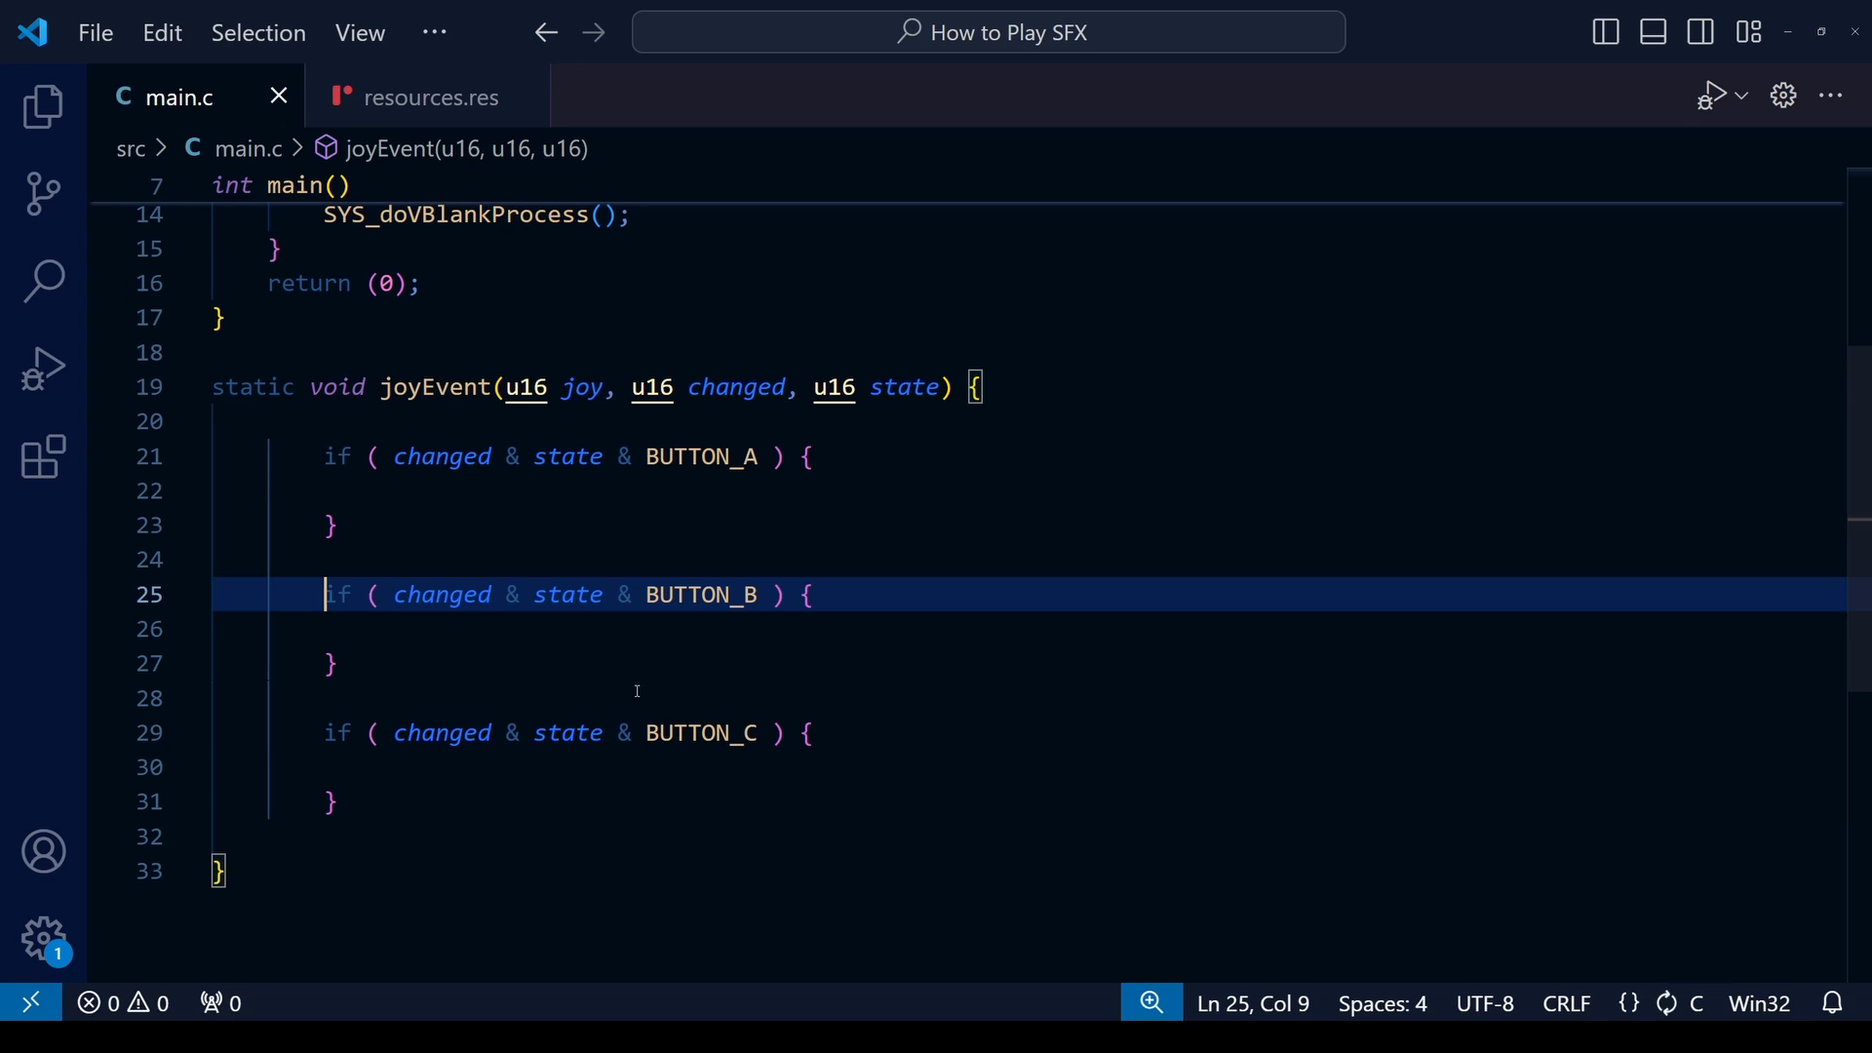
click(332, 663)
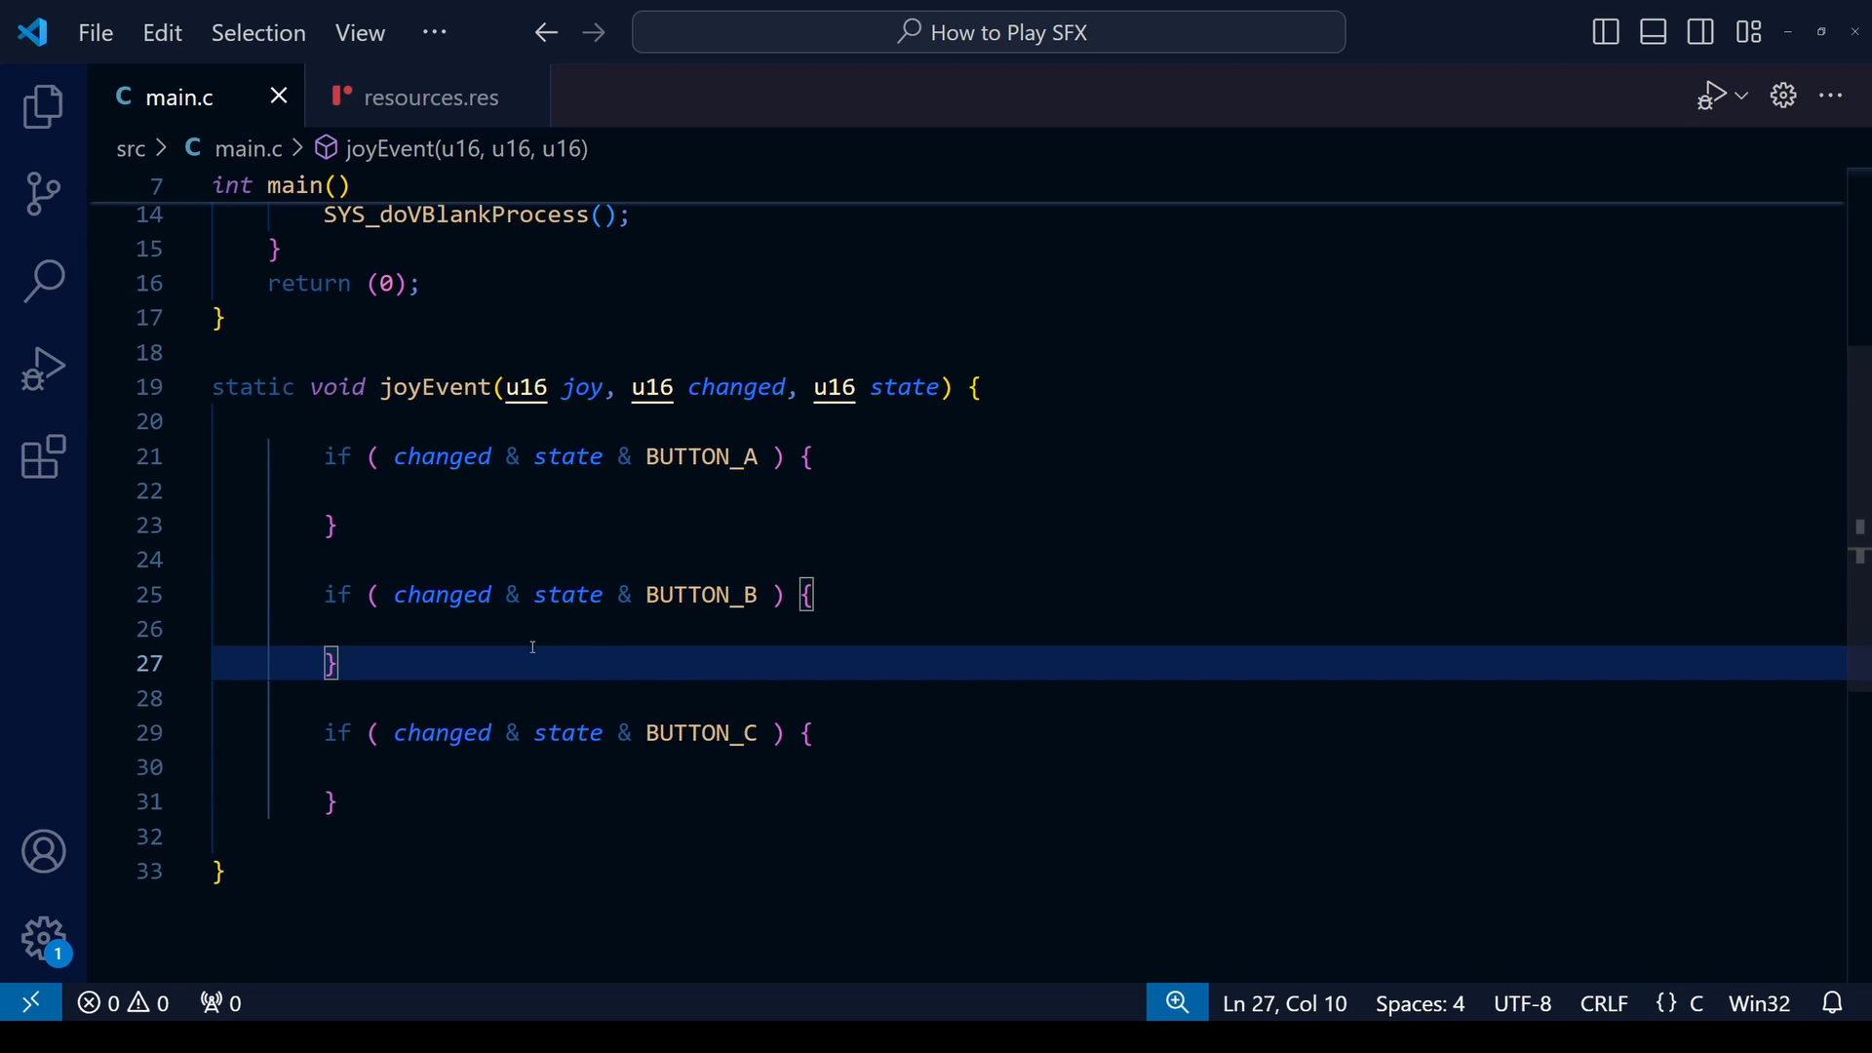
mouse_move(666, 765)
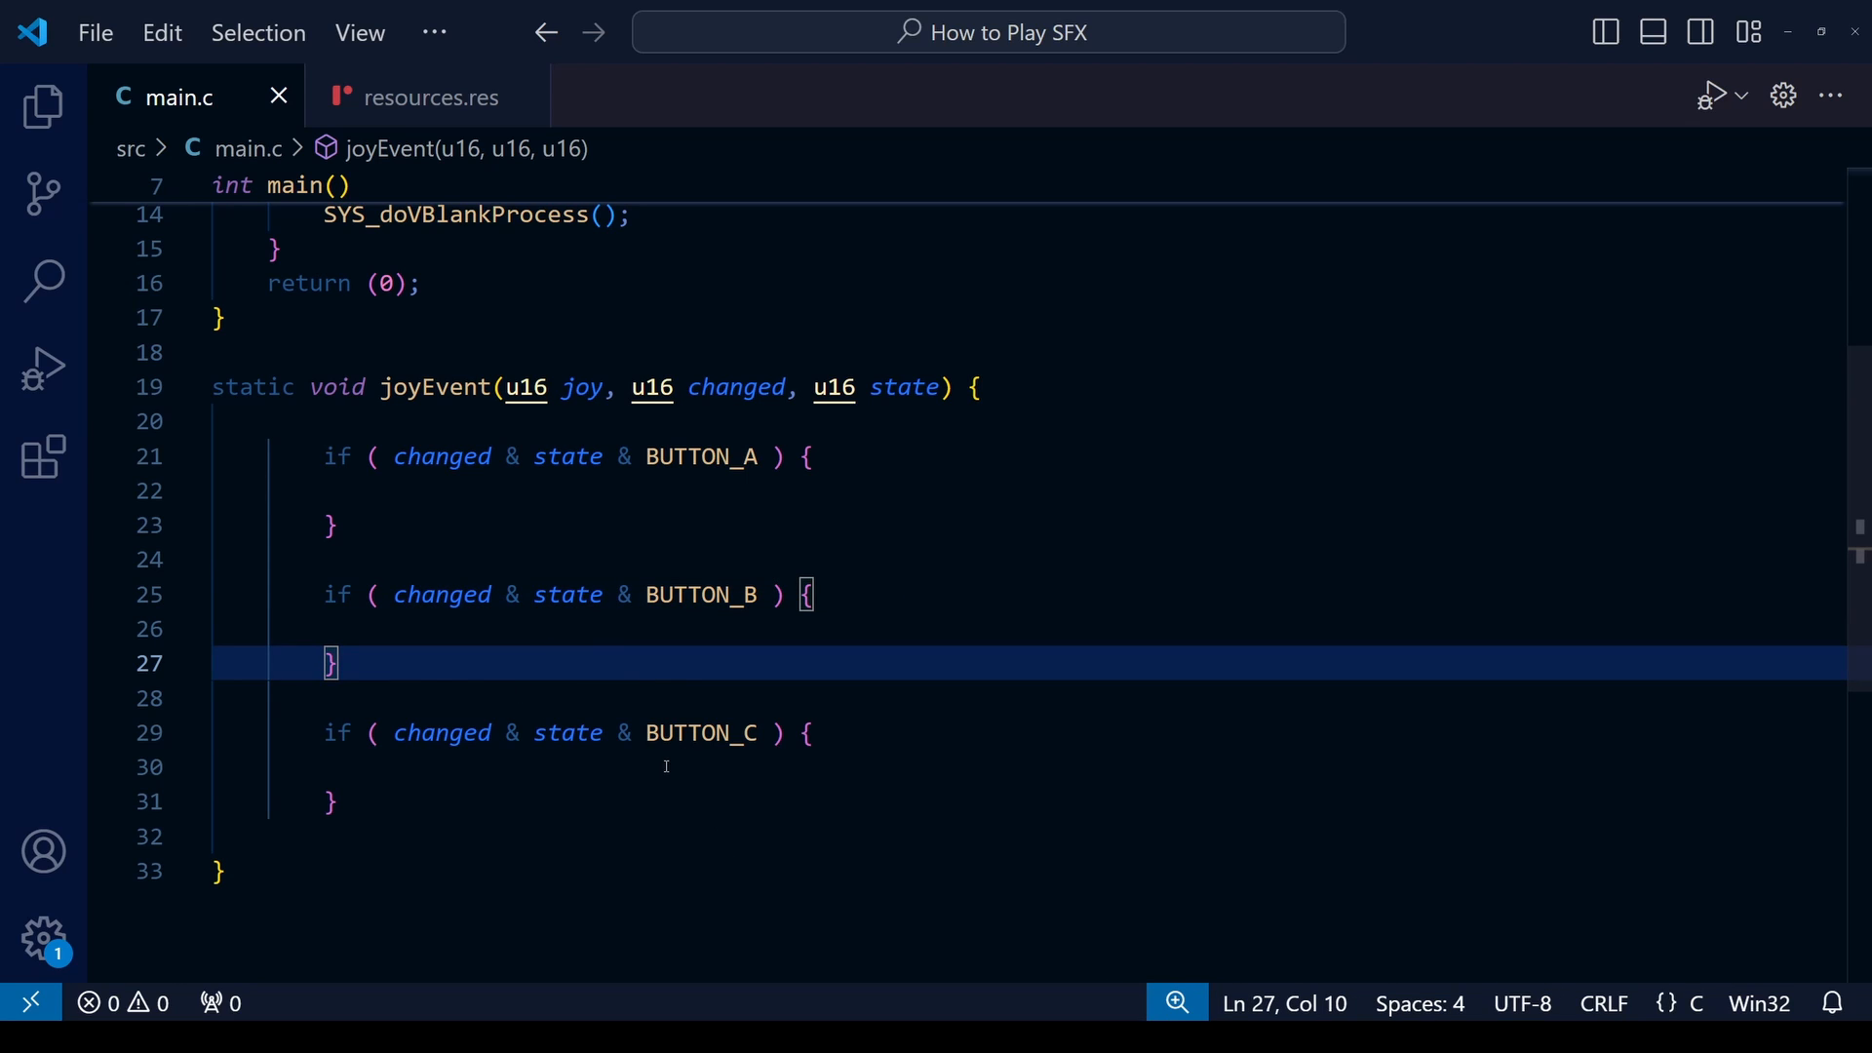
Step: Play the Hadoken, Rise From Your Grave and Wohoou WAV previews, then close them
click(44, 106)
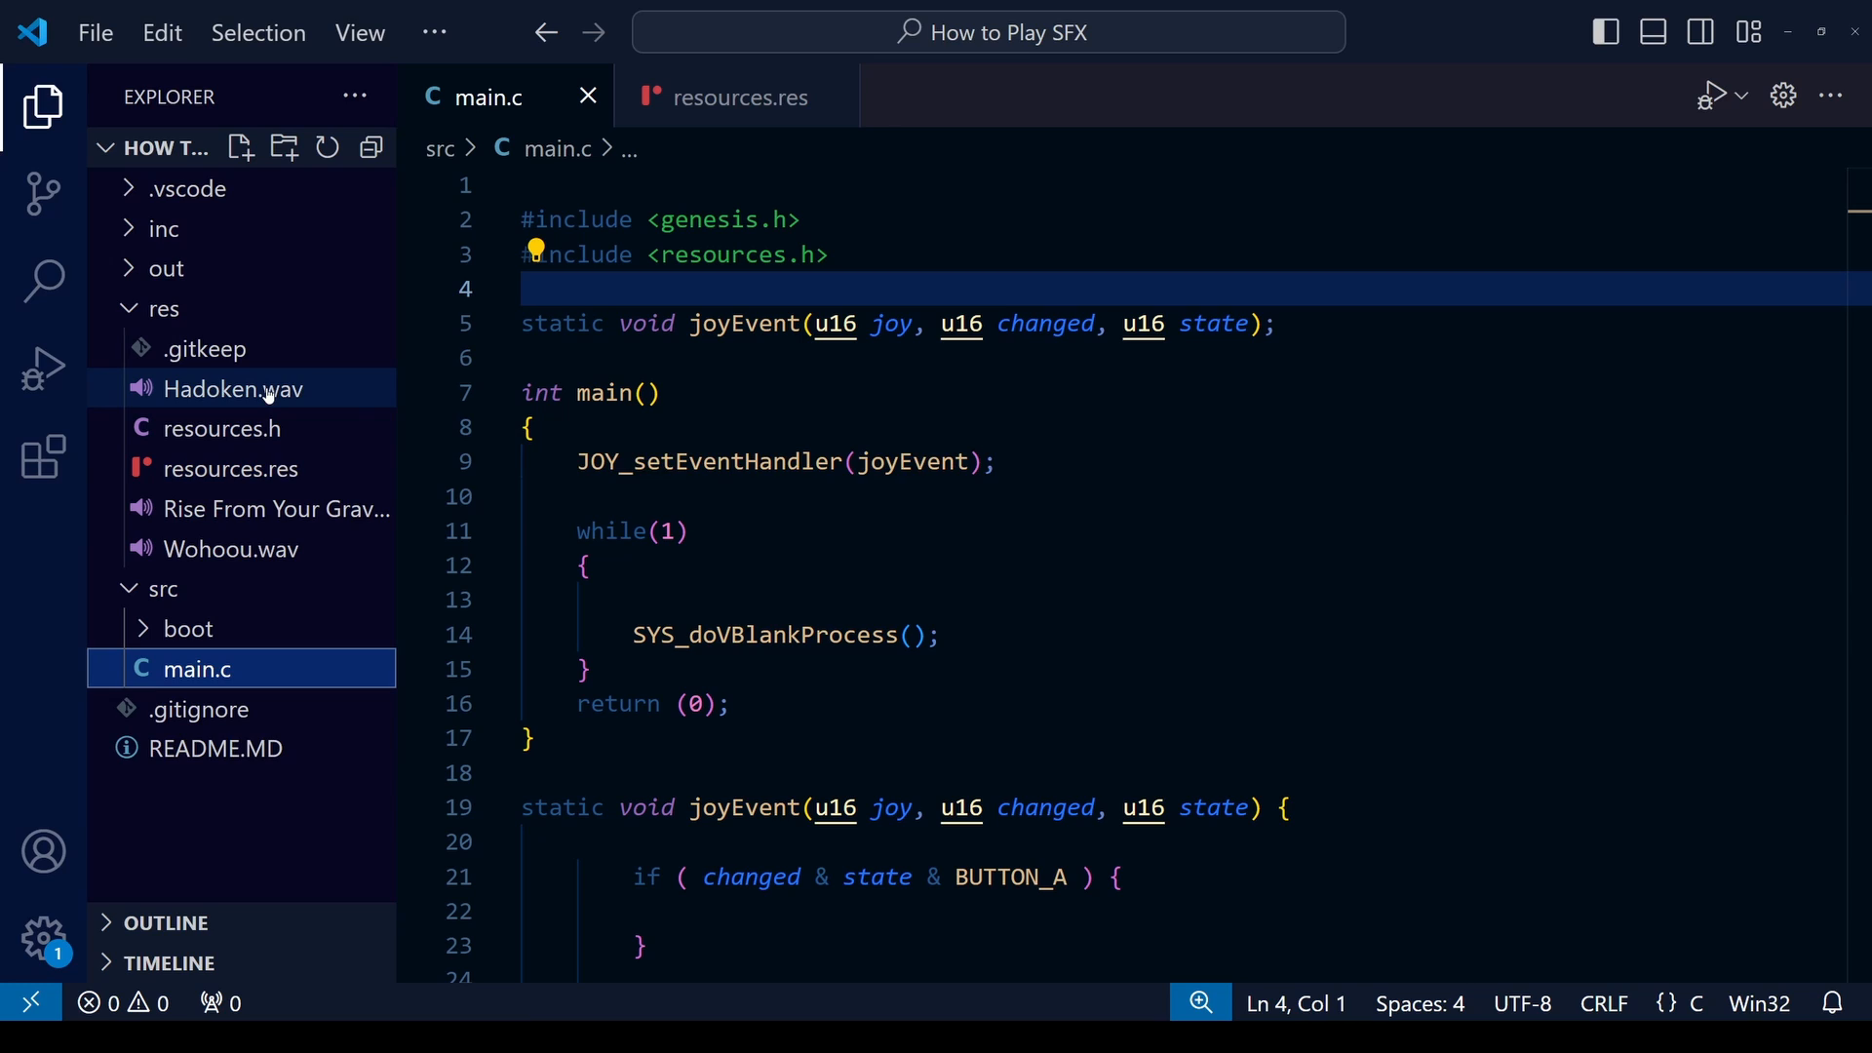
mouse_move(219, 429)
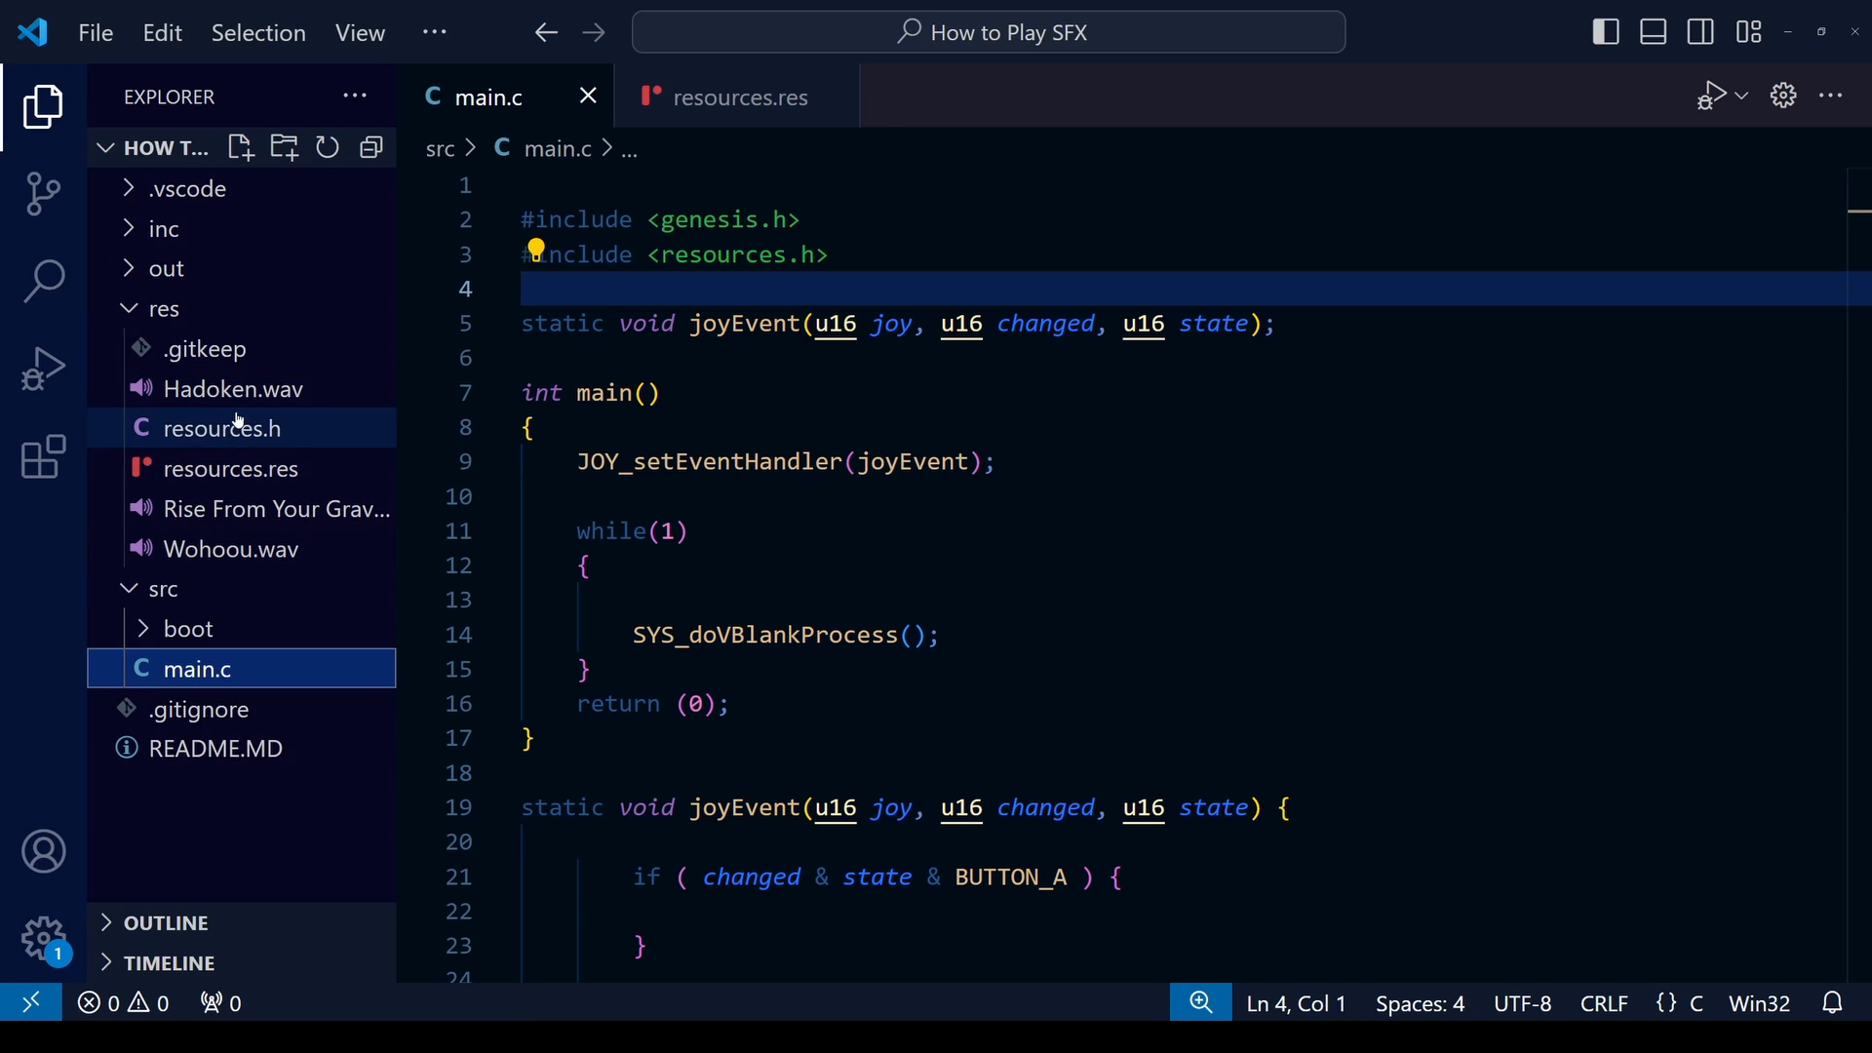
double_click(227, 388)
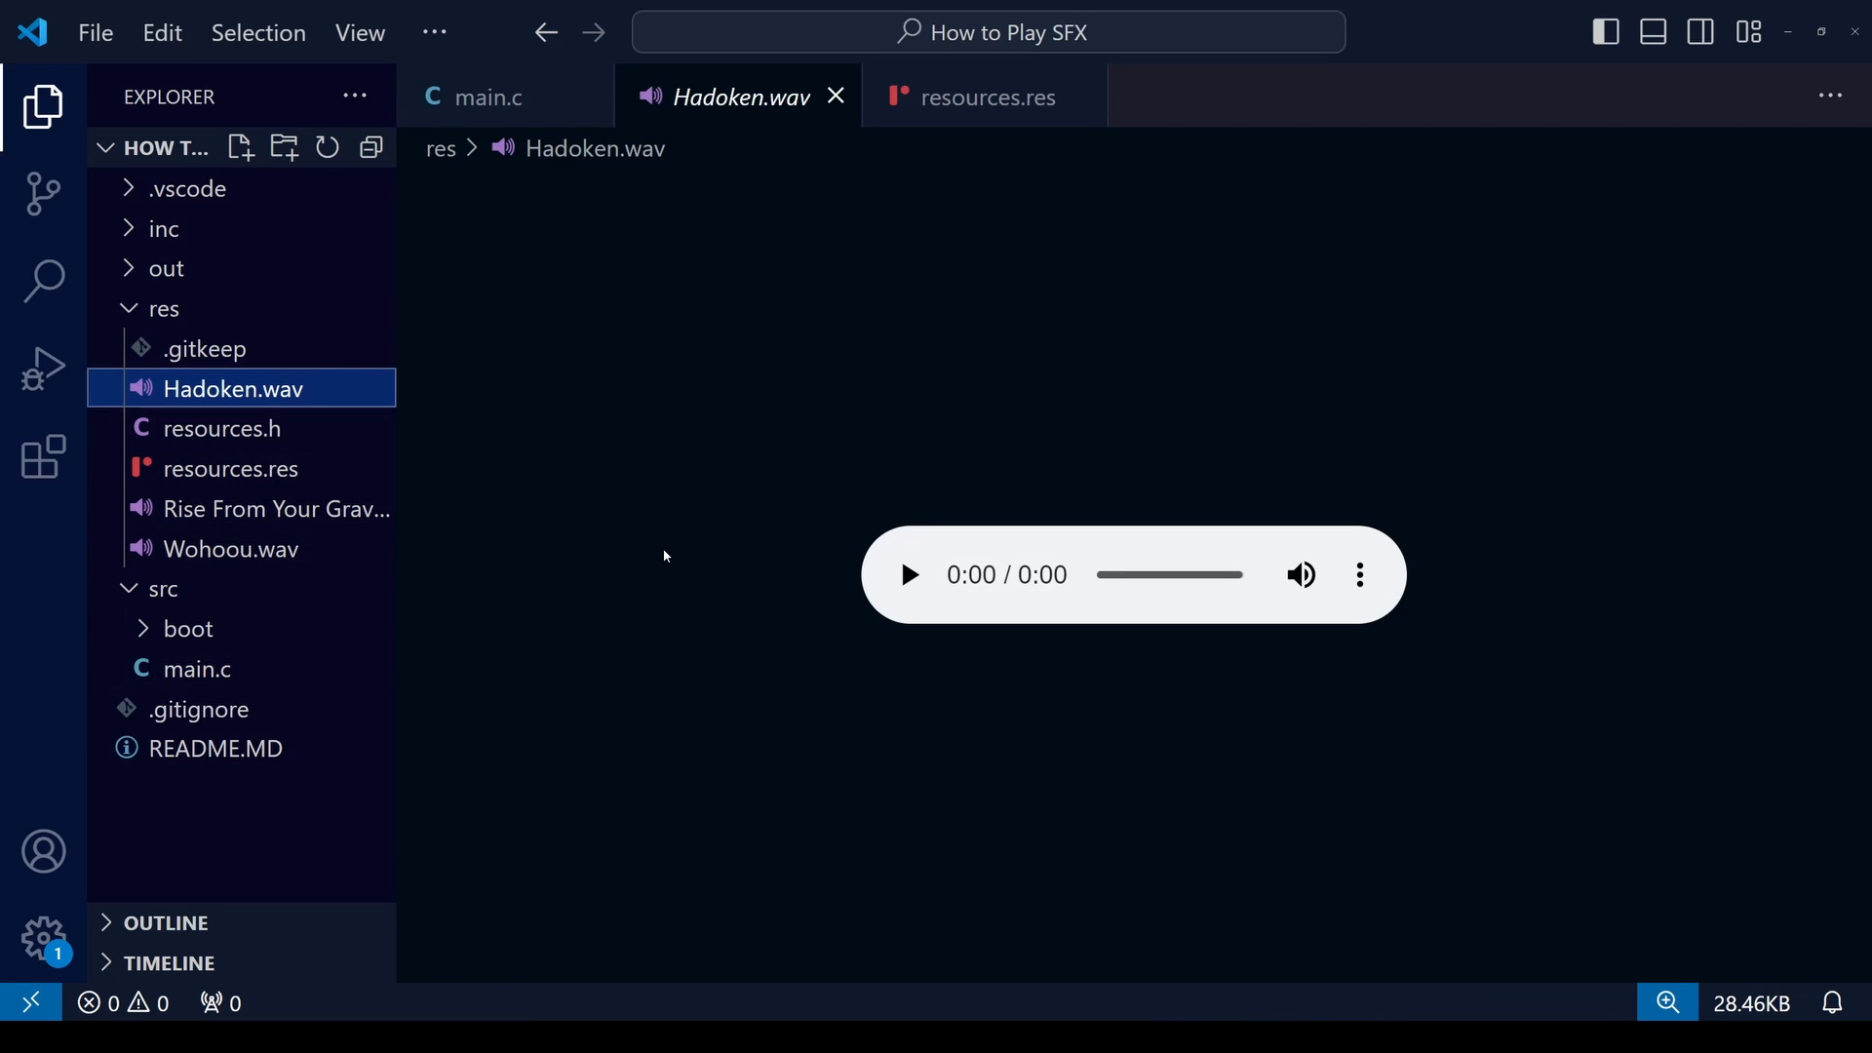
mouse_move(692, 631)
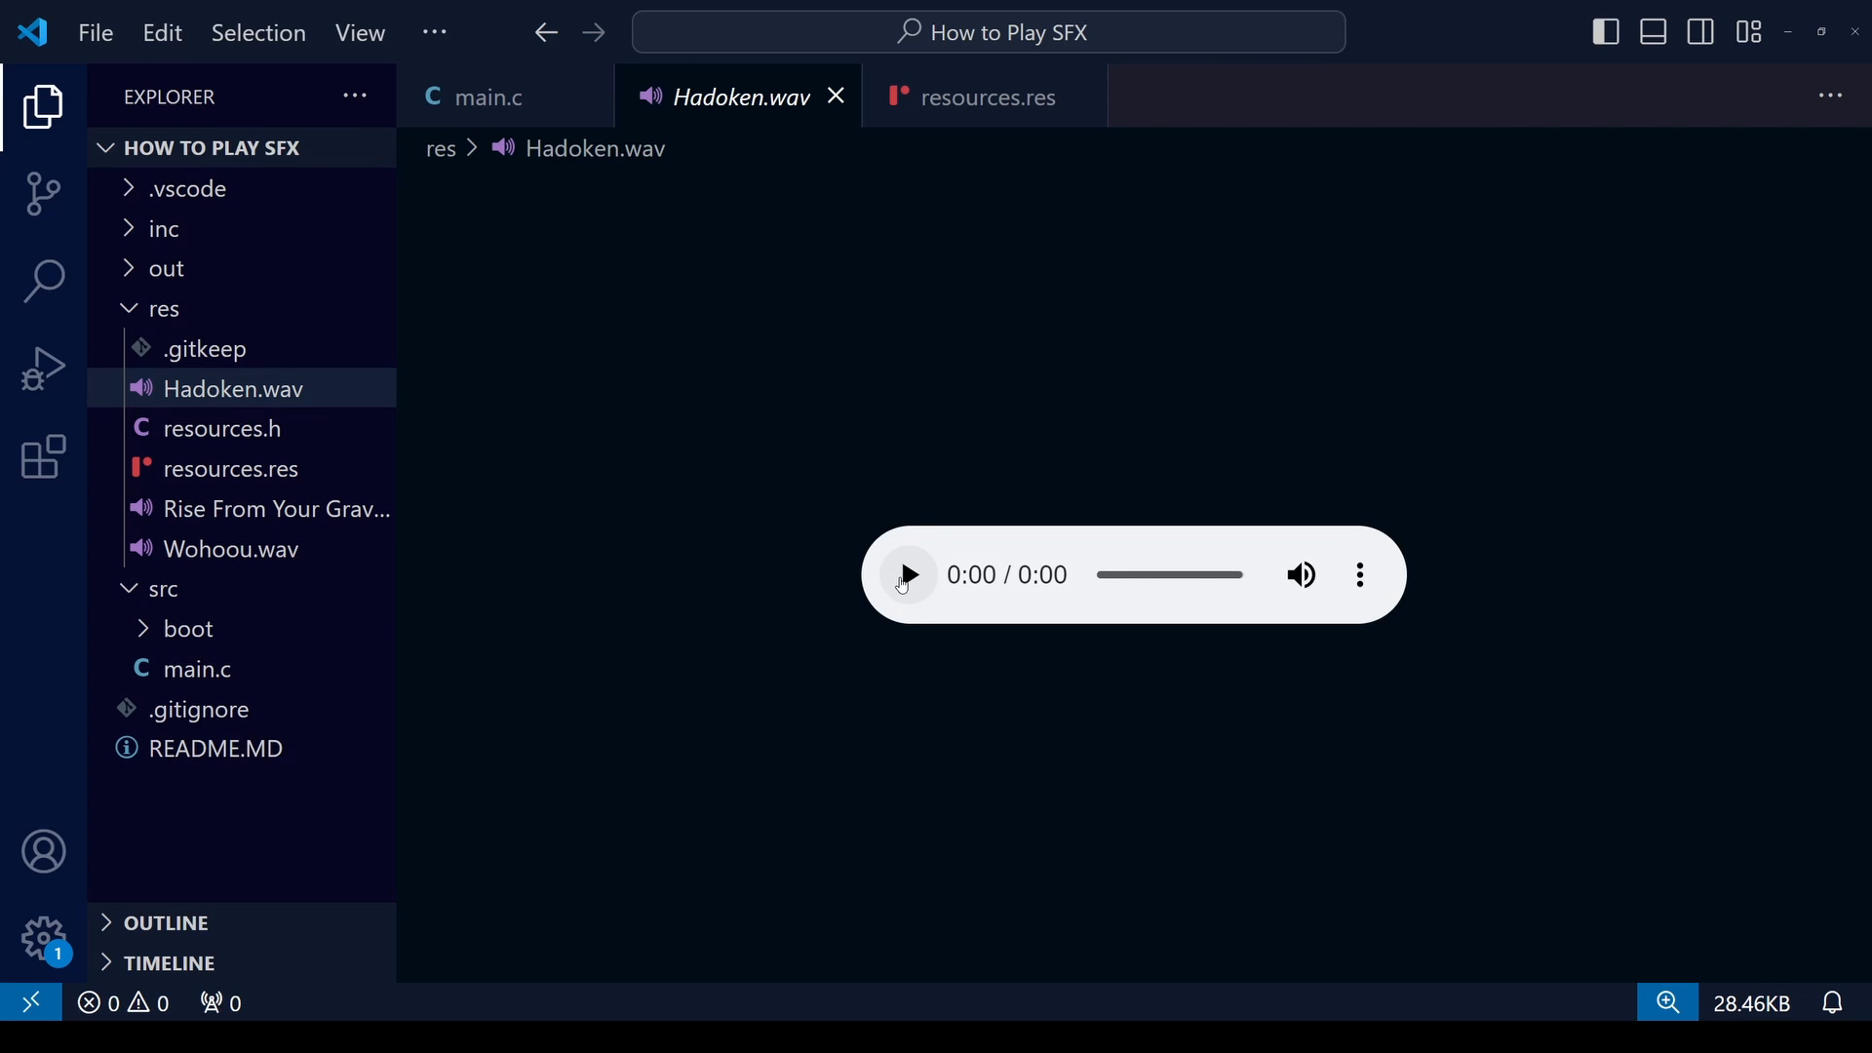
click(906, 574)
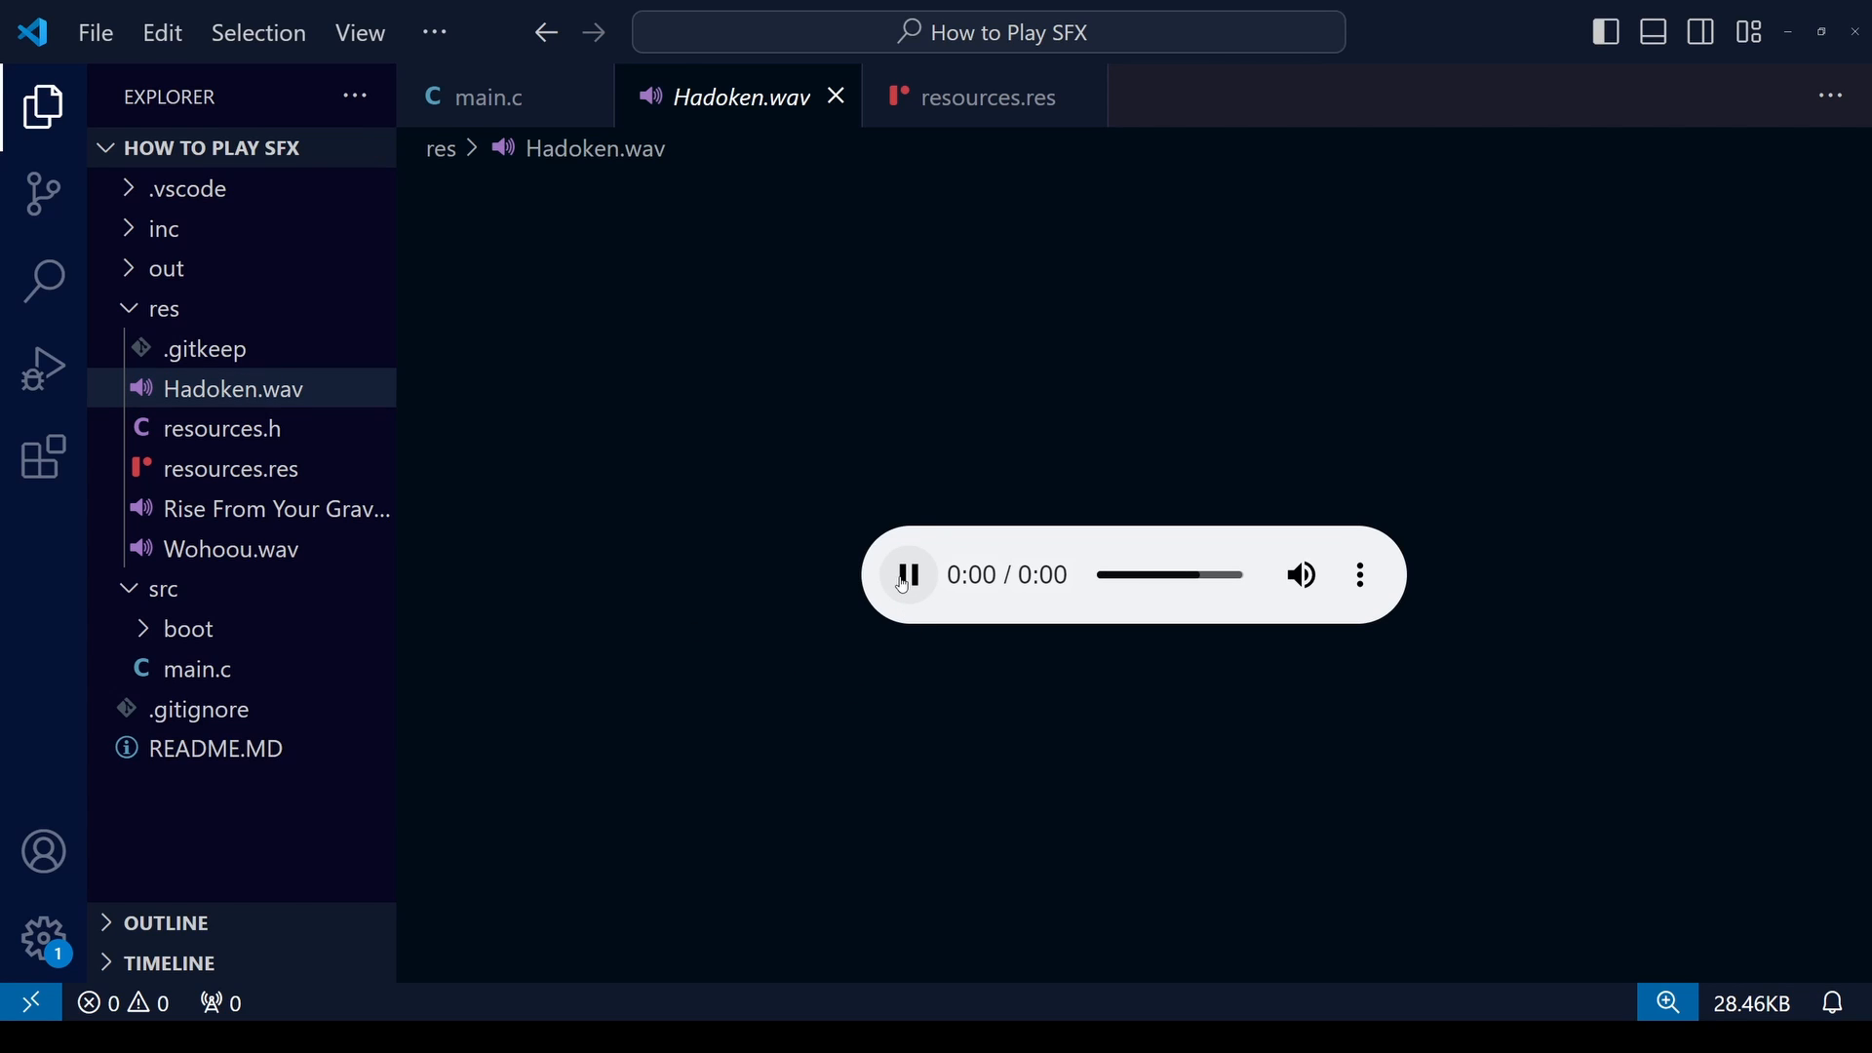
click(907, 575)
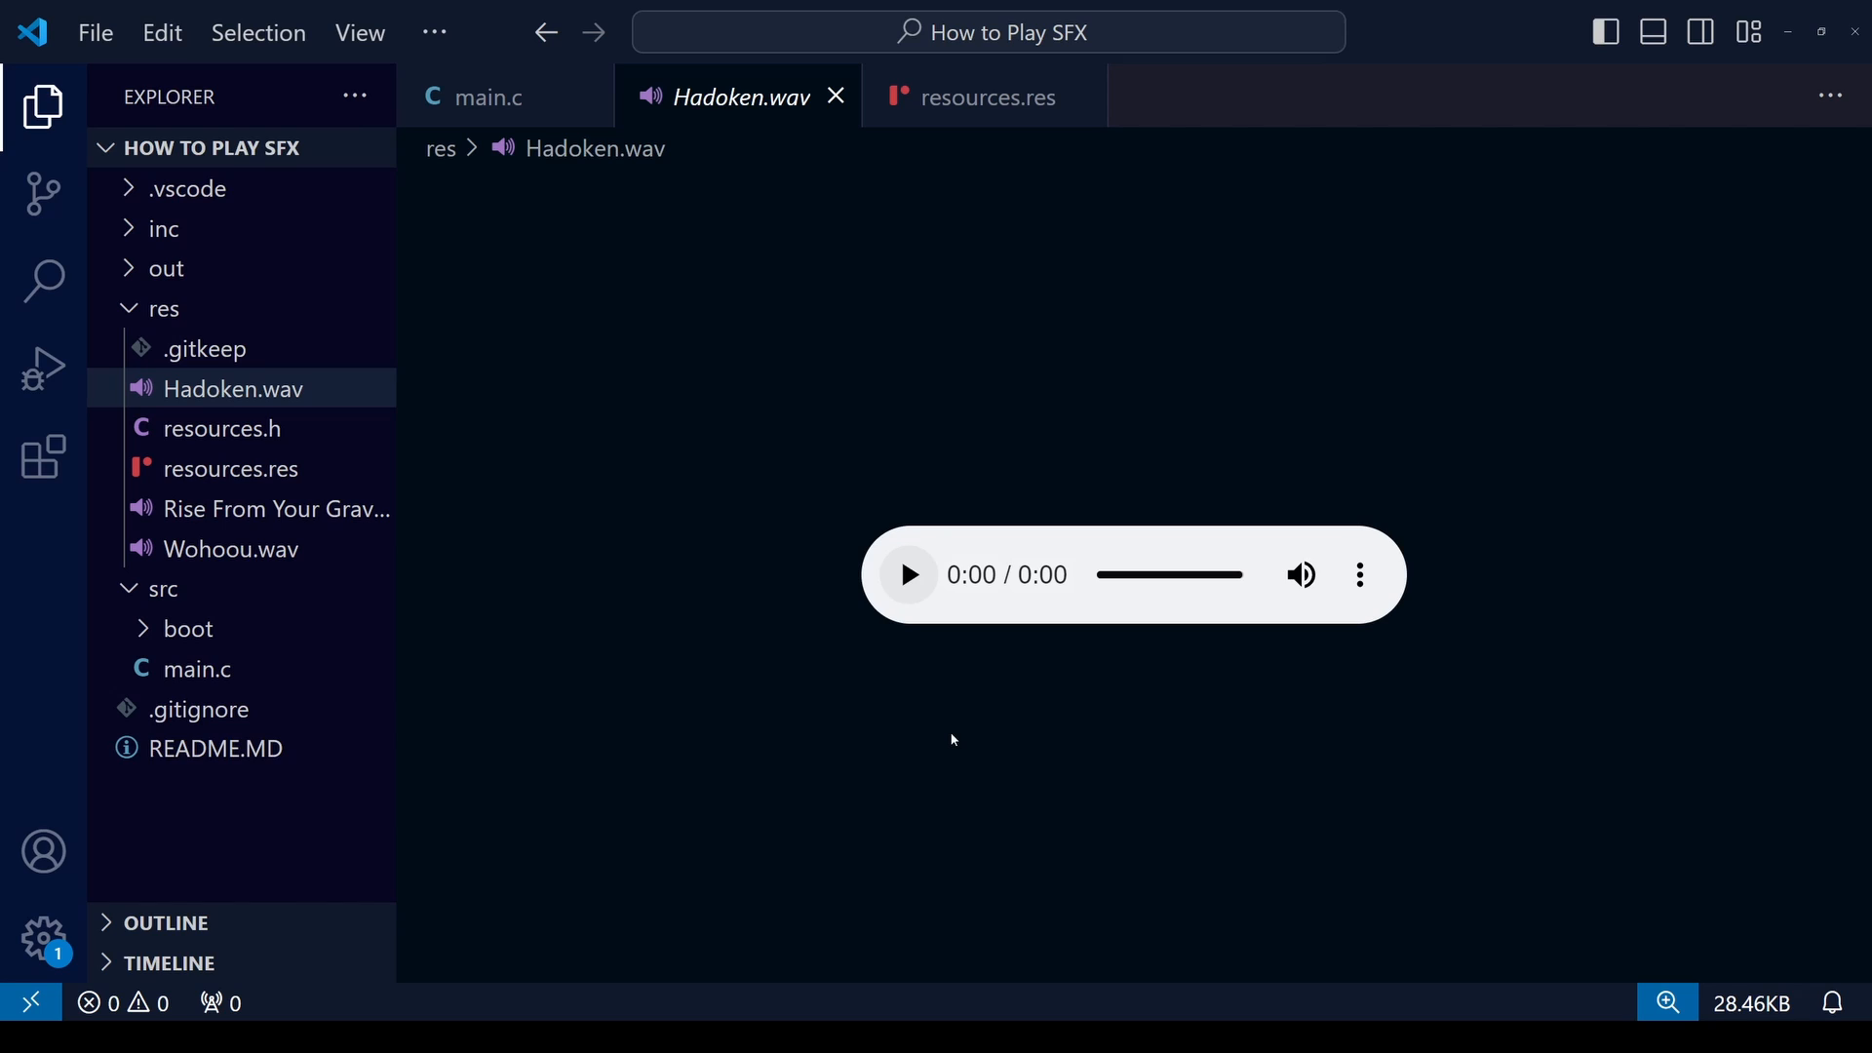
mouse_move(806, 128)
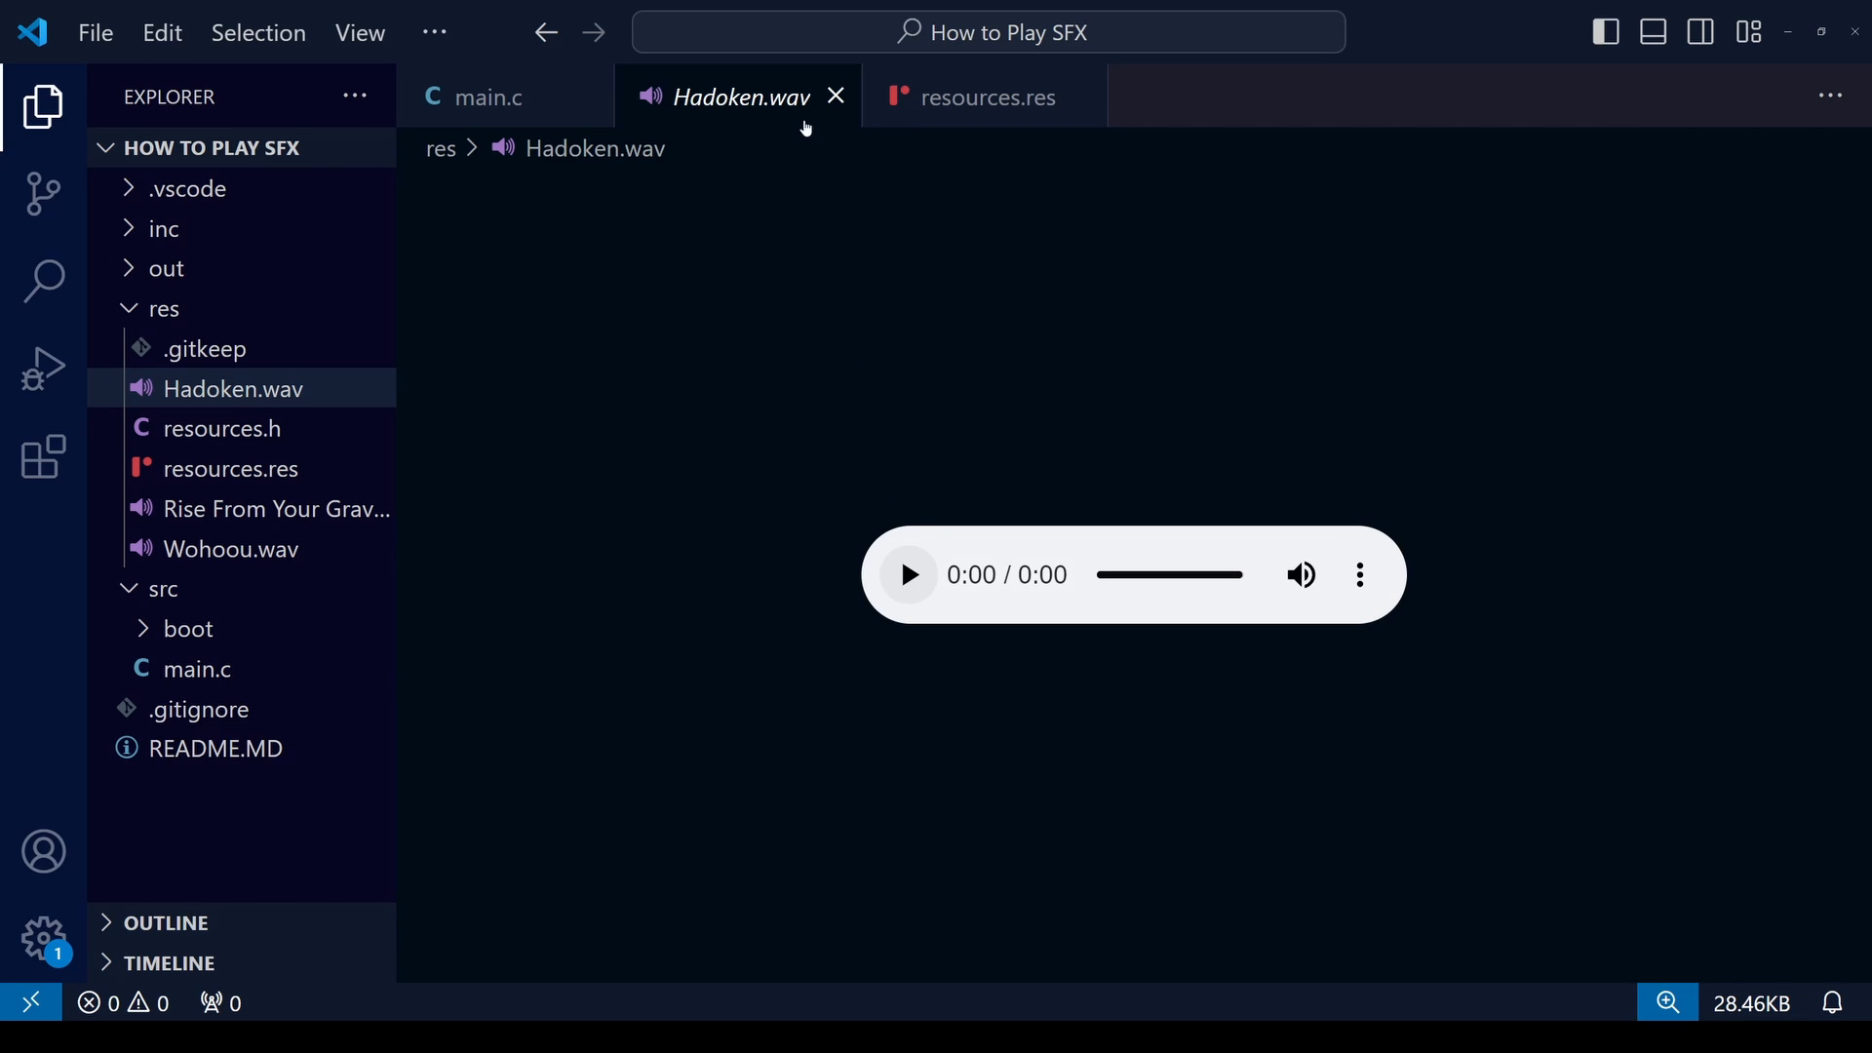
click(271, 509)
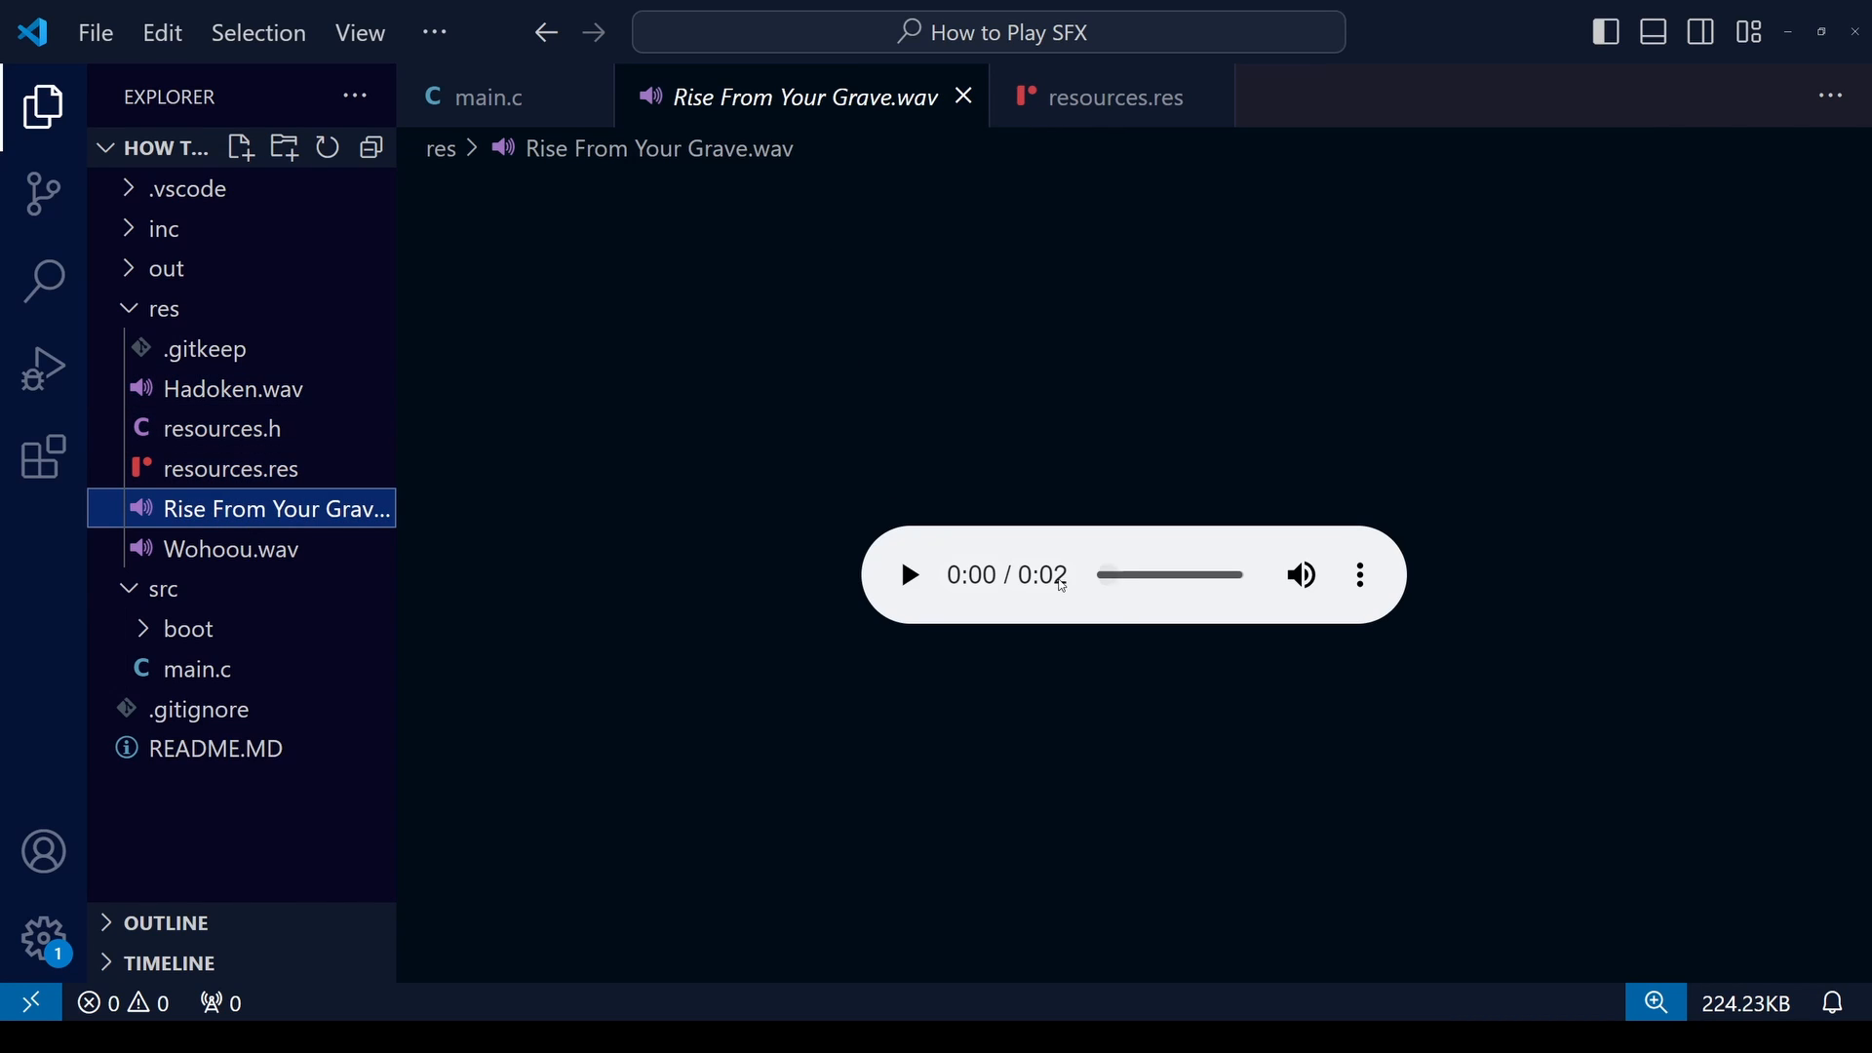
click(907, 574)
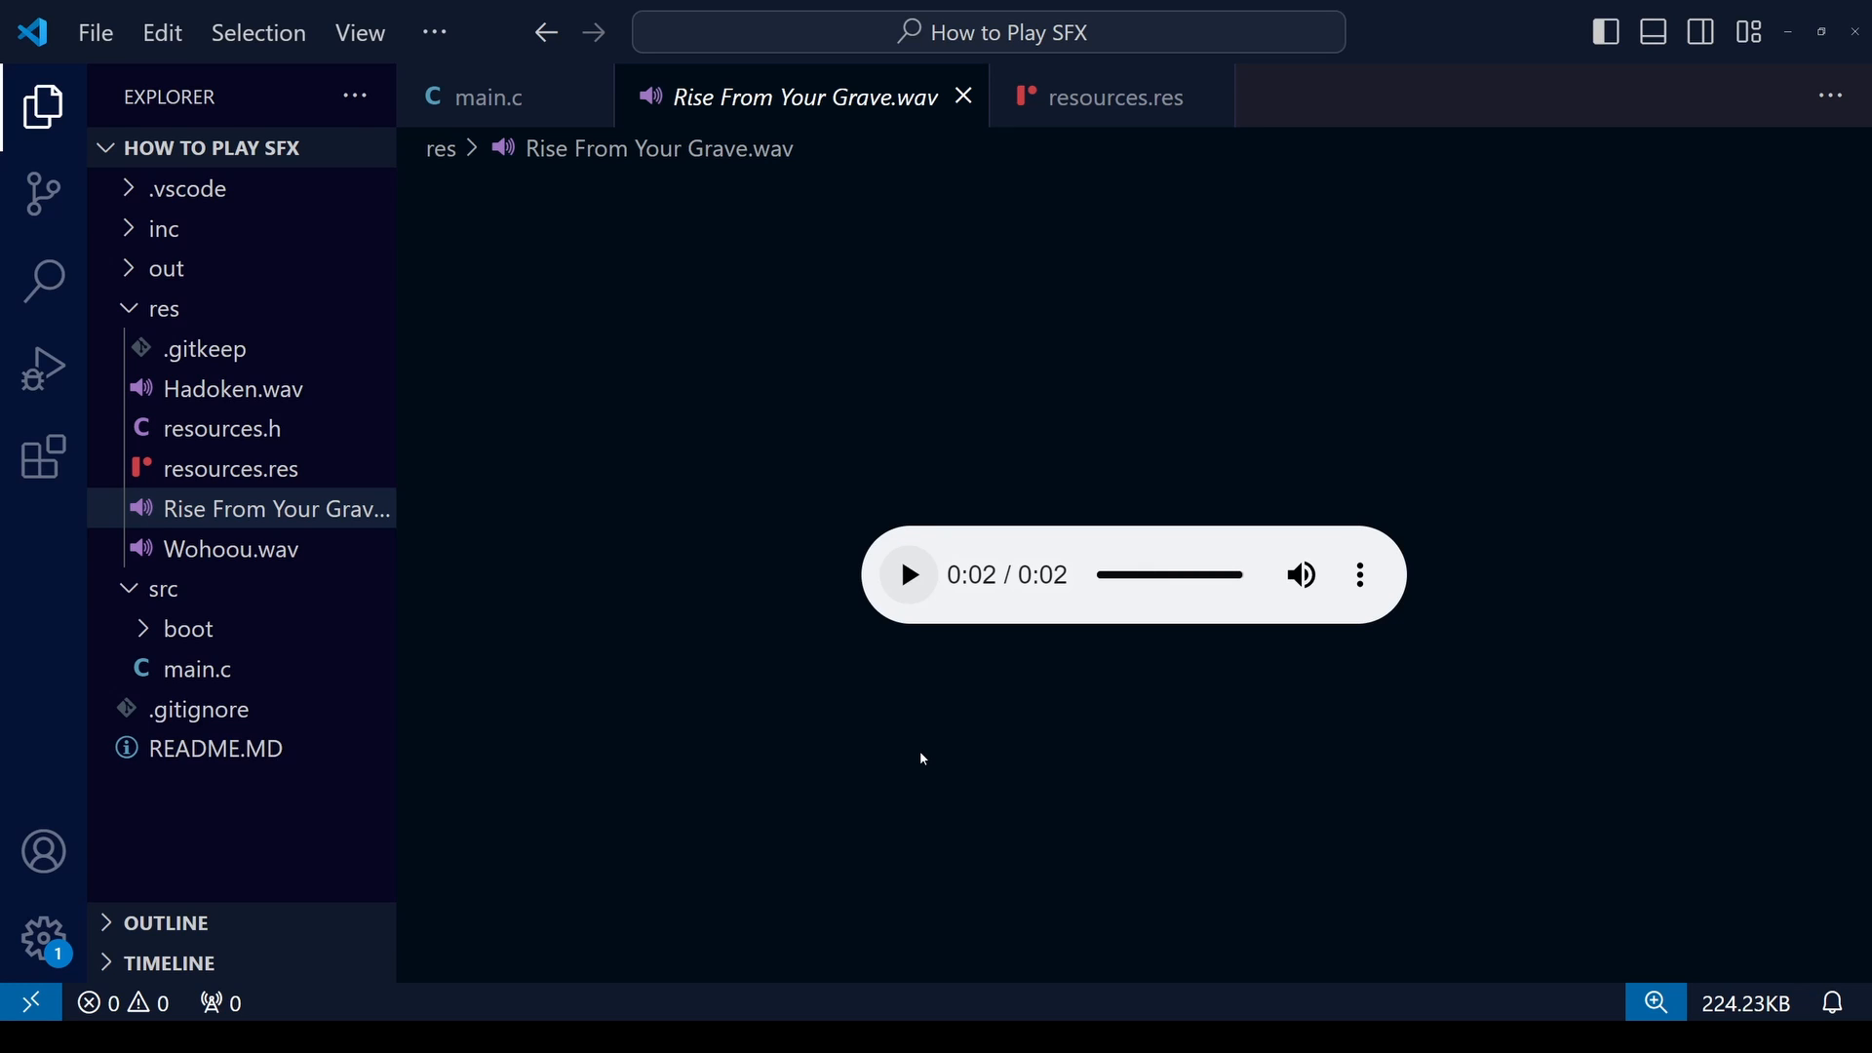
click(907, 574)
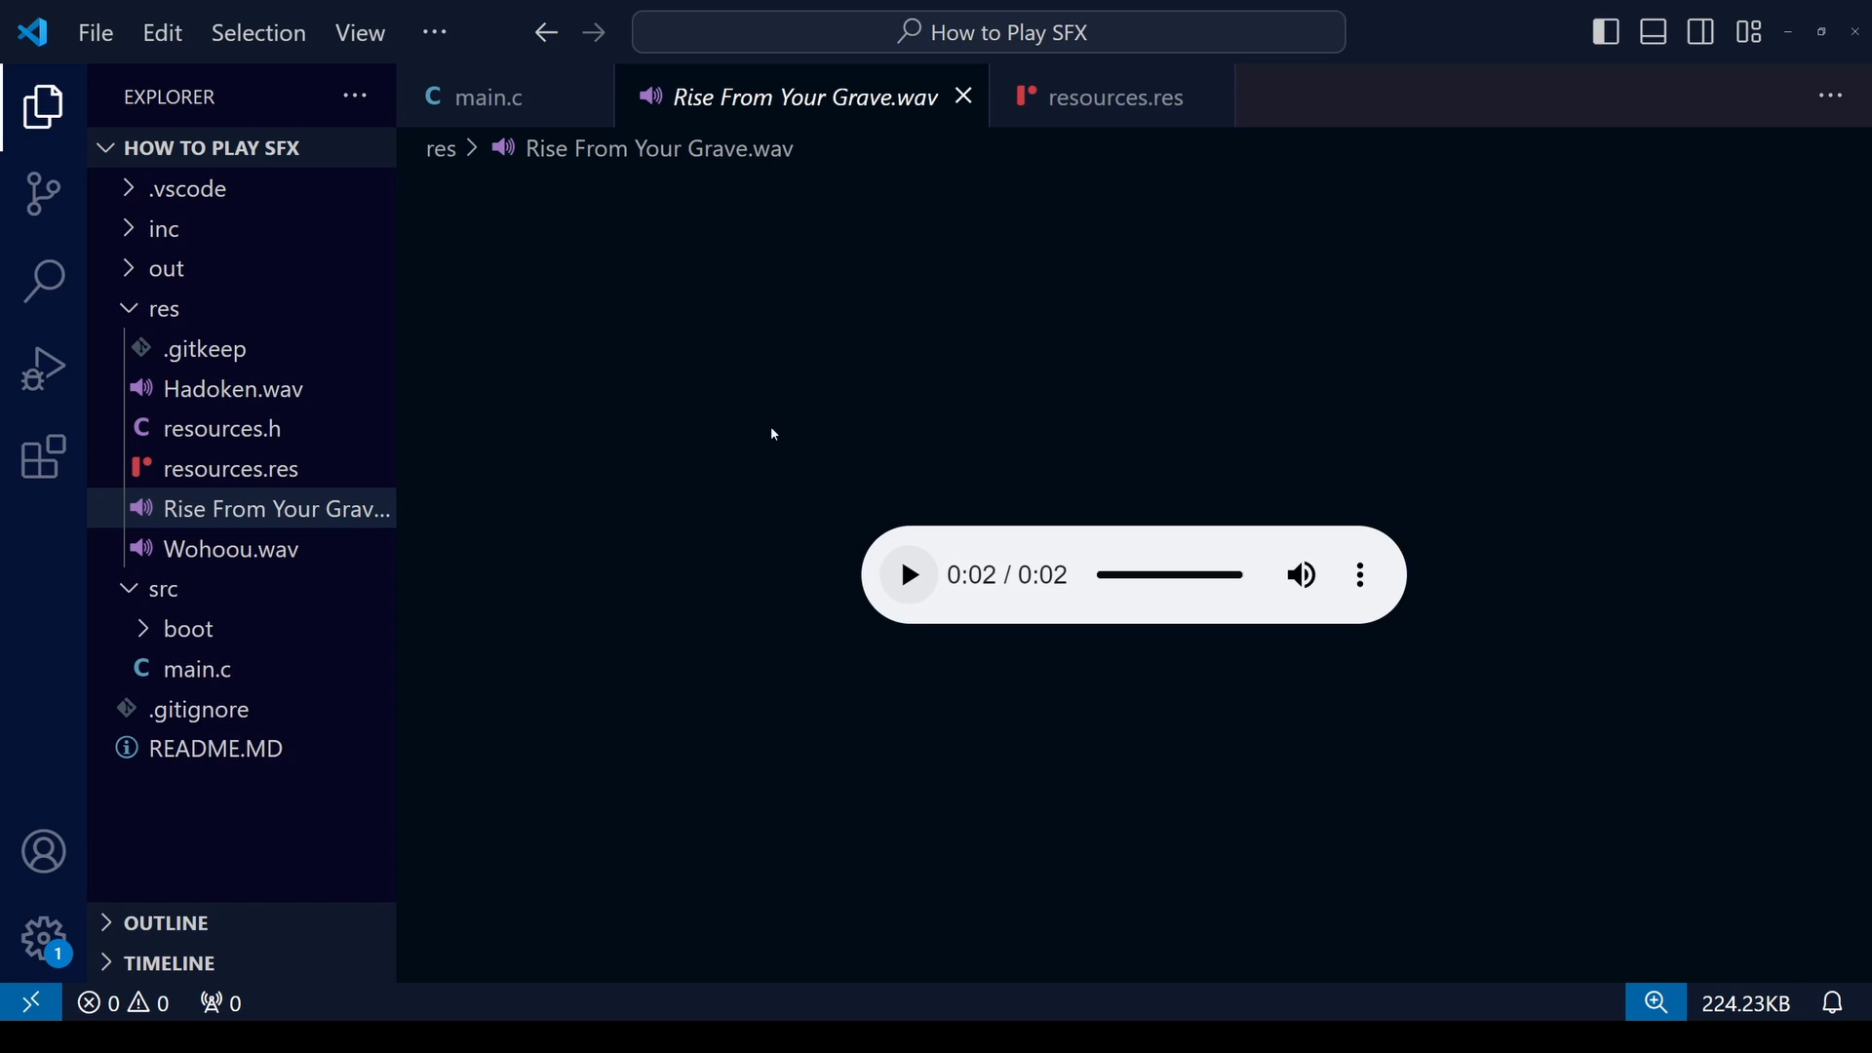
click(229, 548)
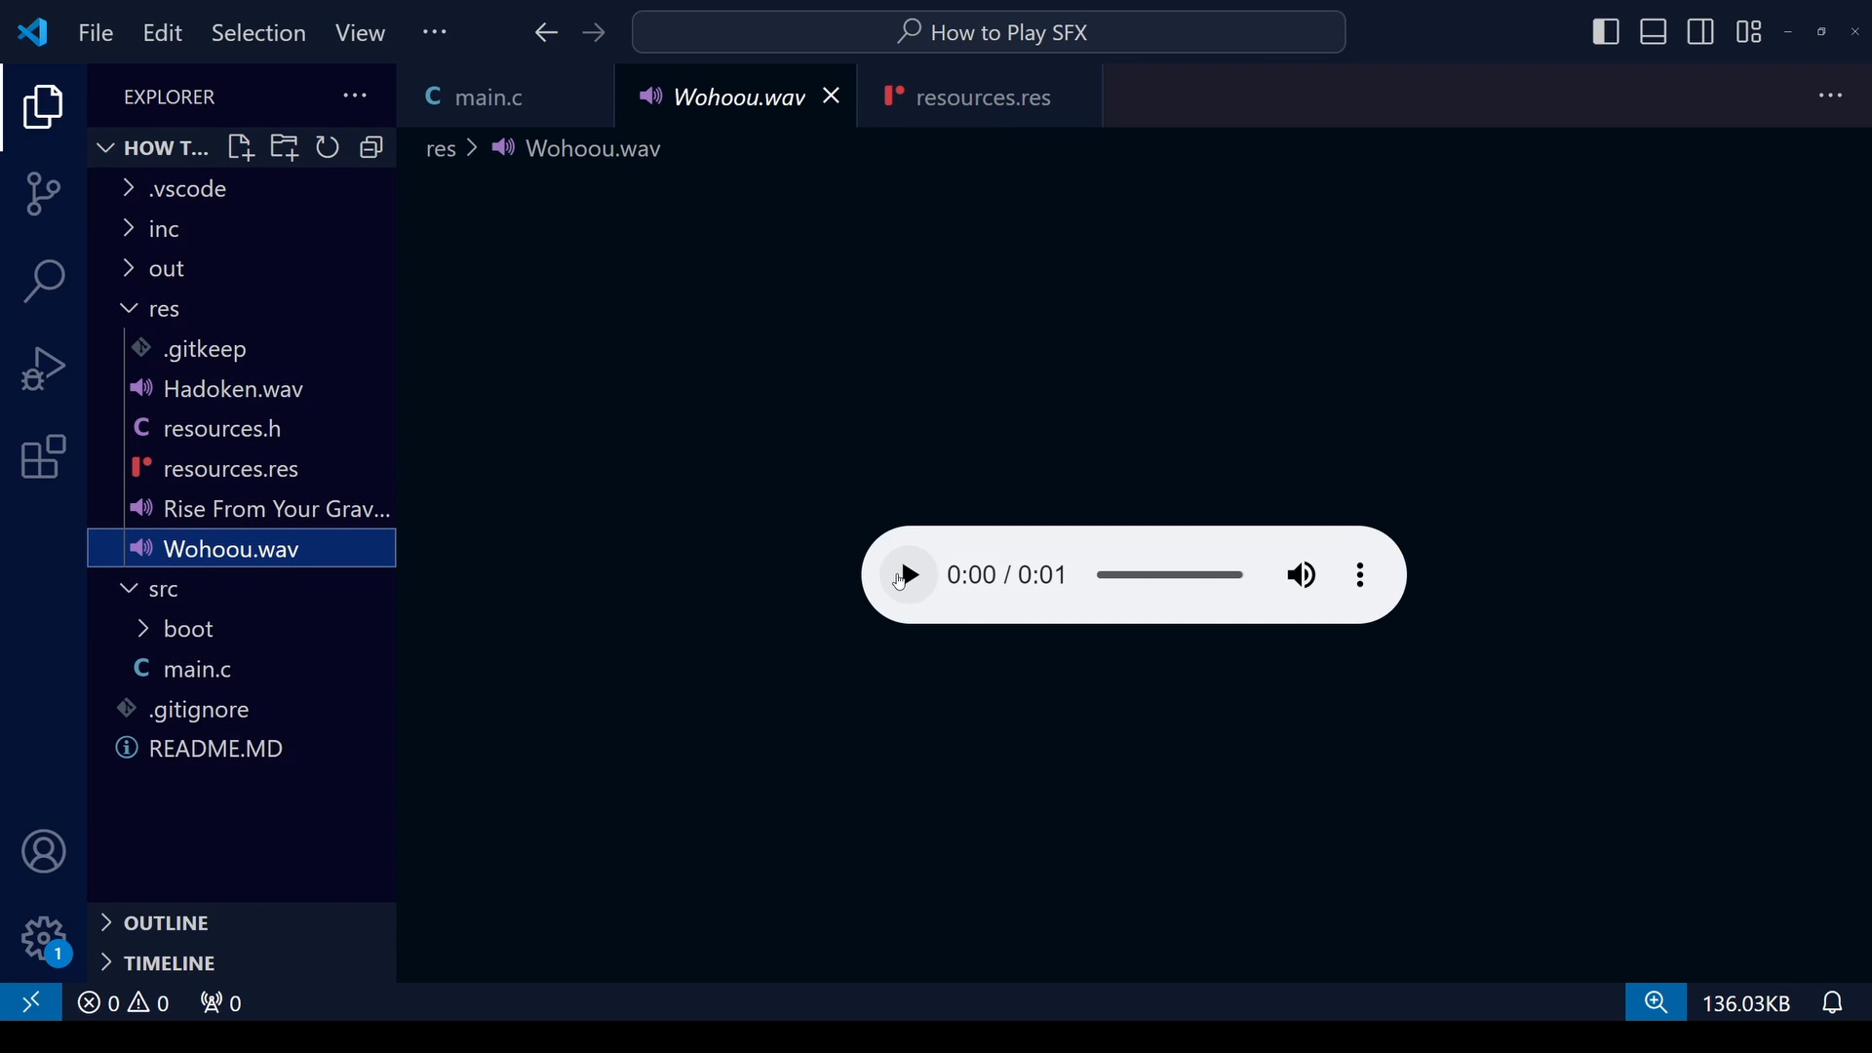
click(905, 574)
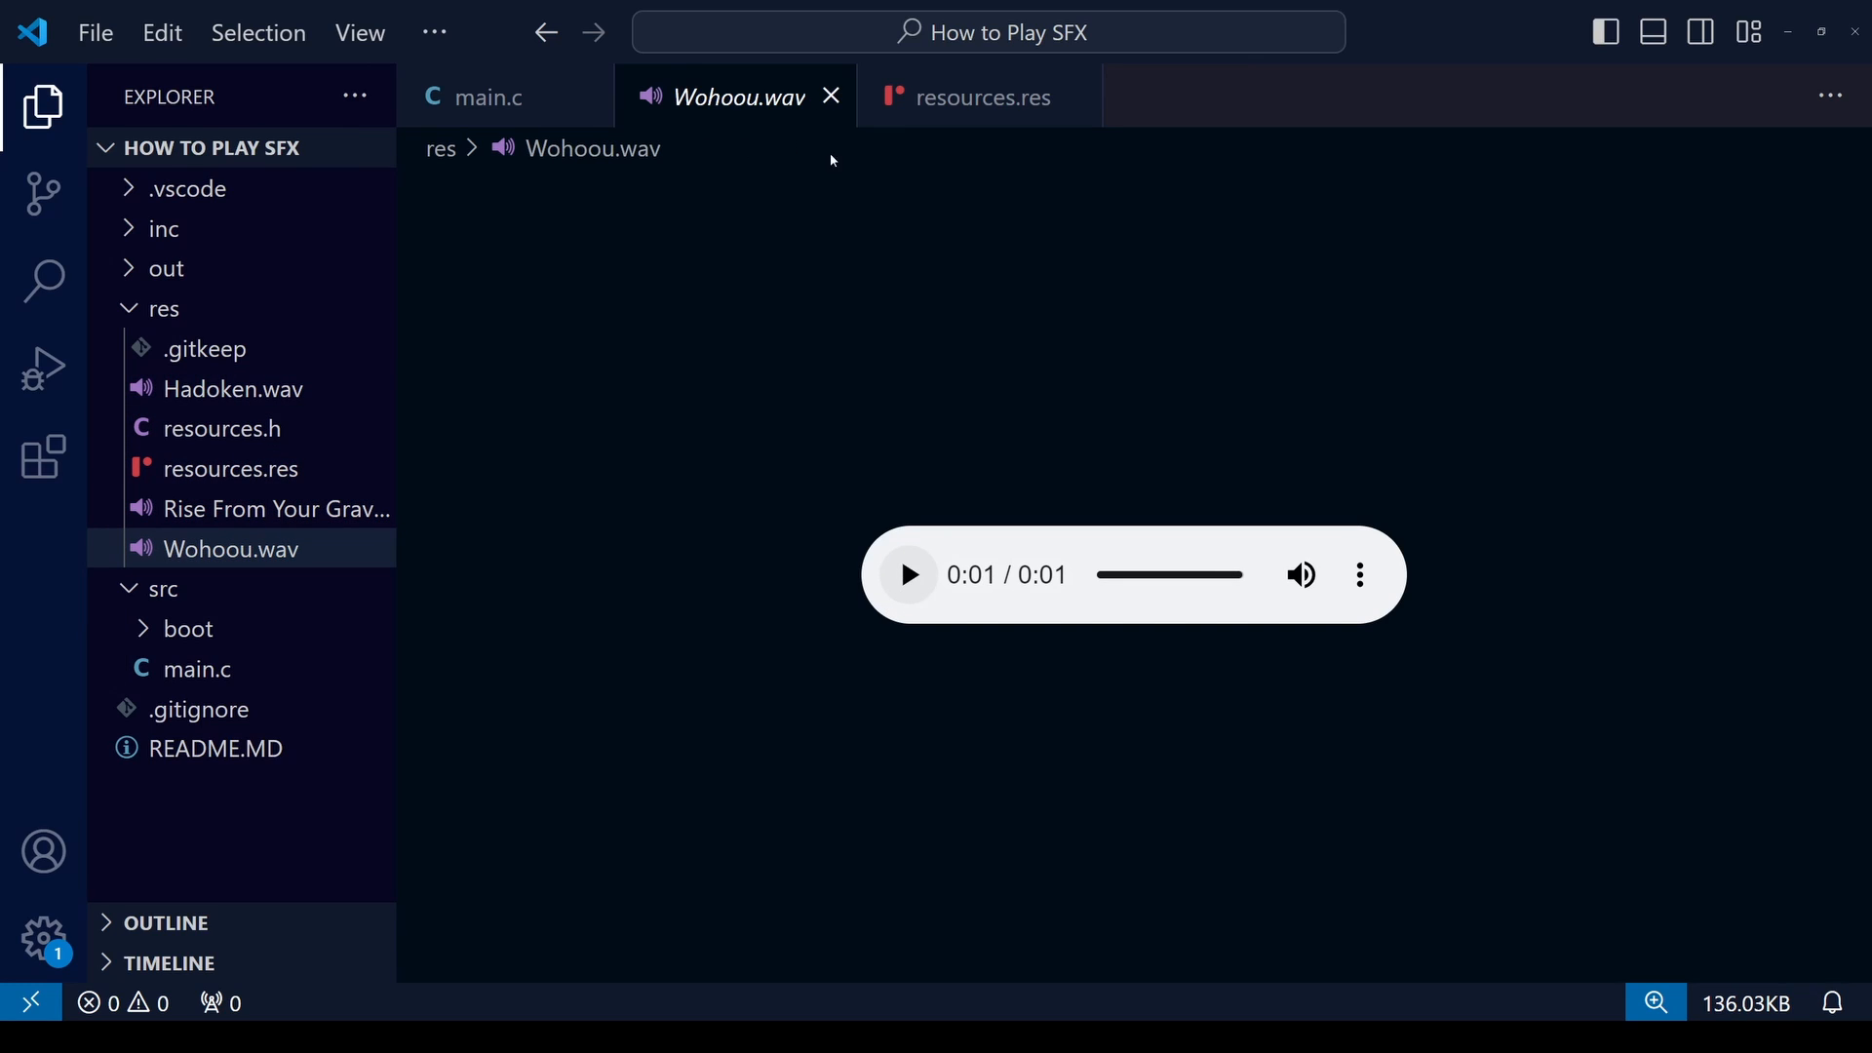
mouse_move(832, 97)
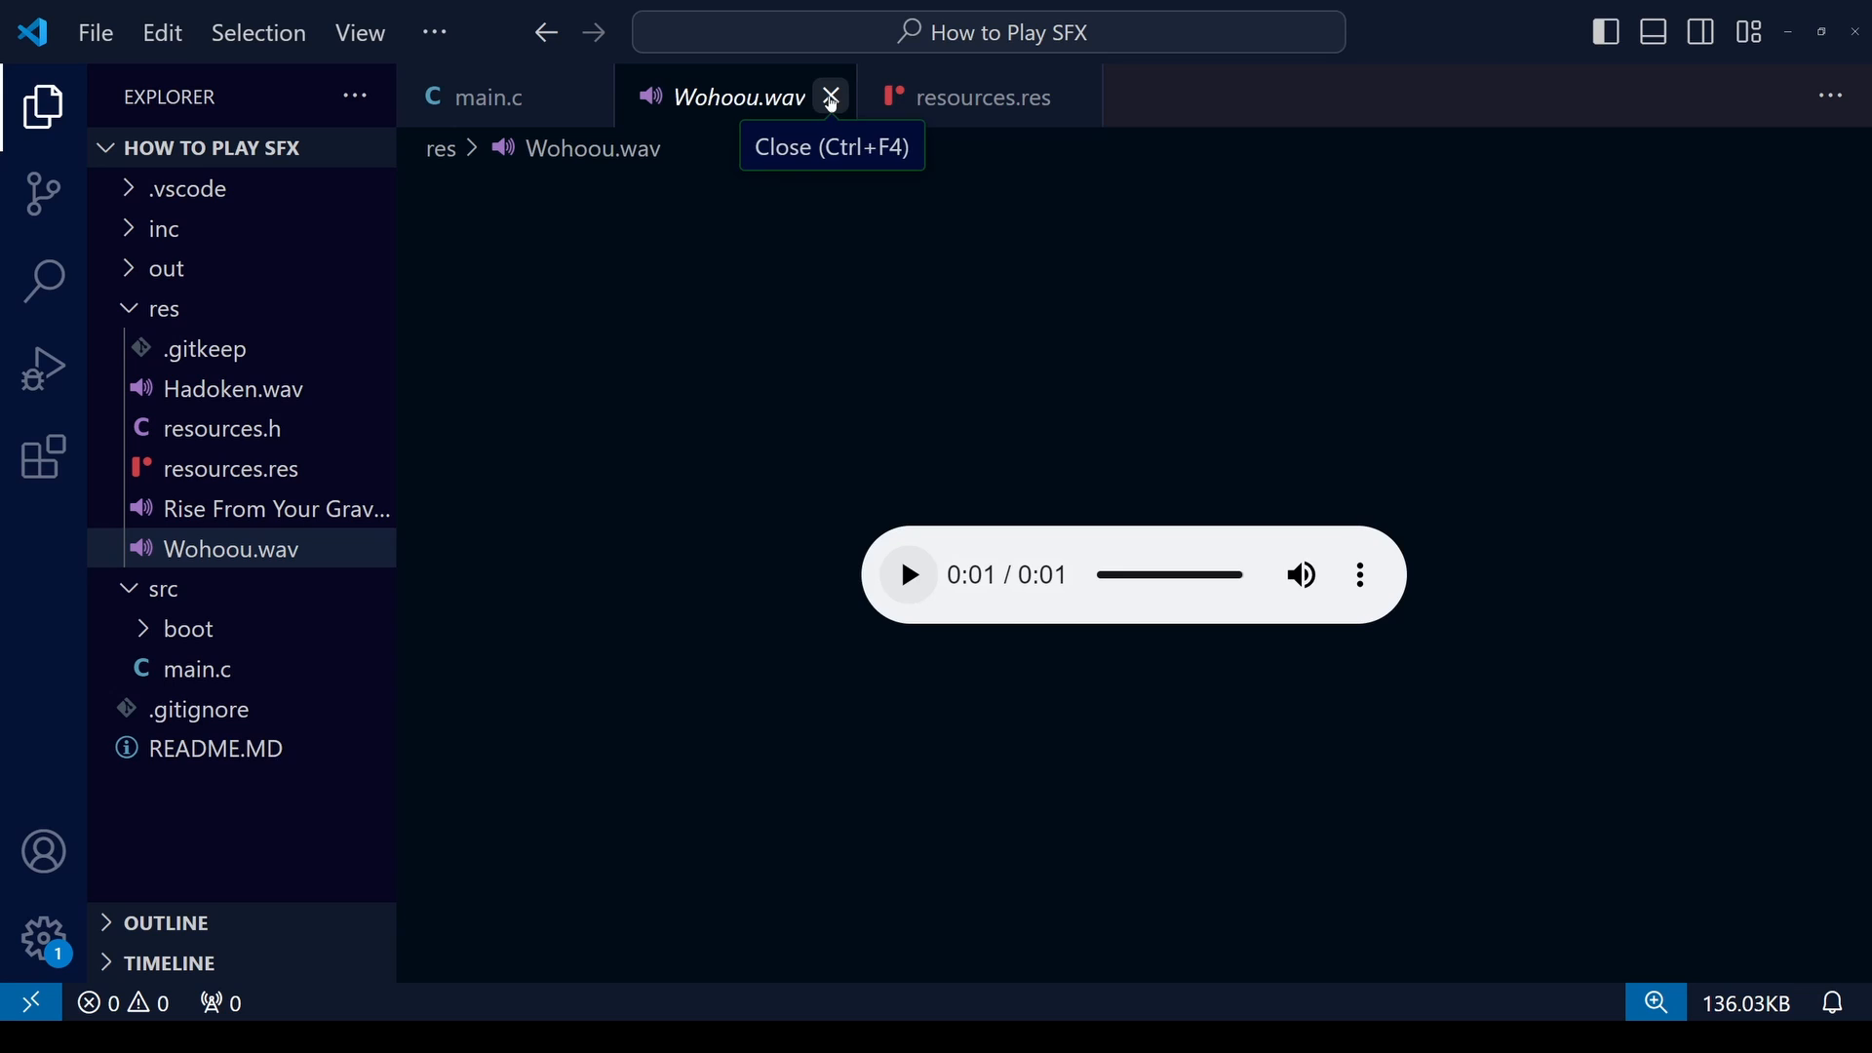
click(829, 97)
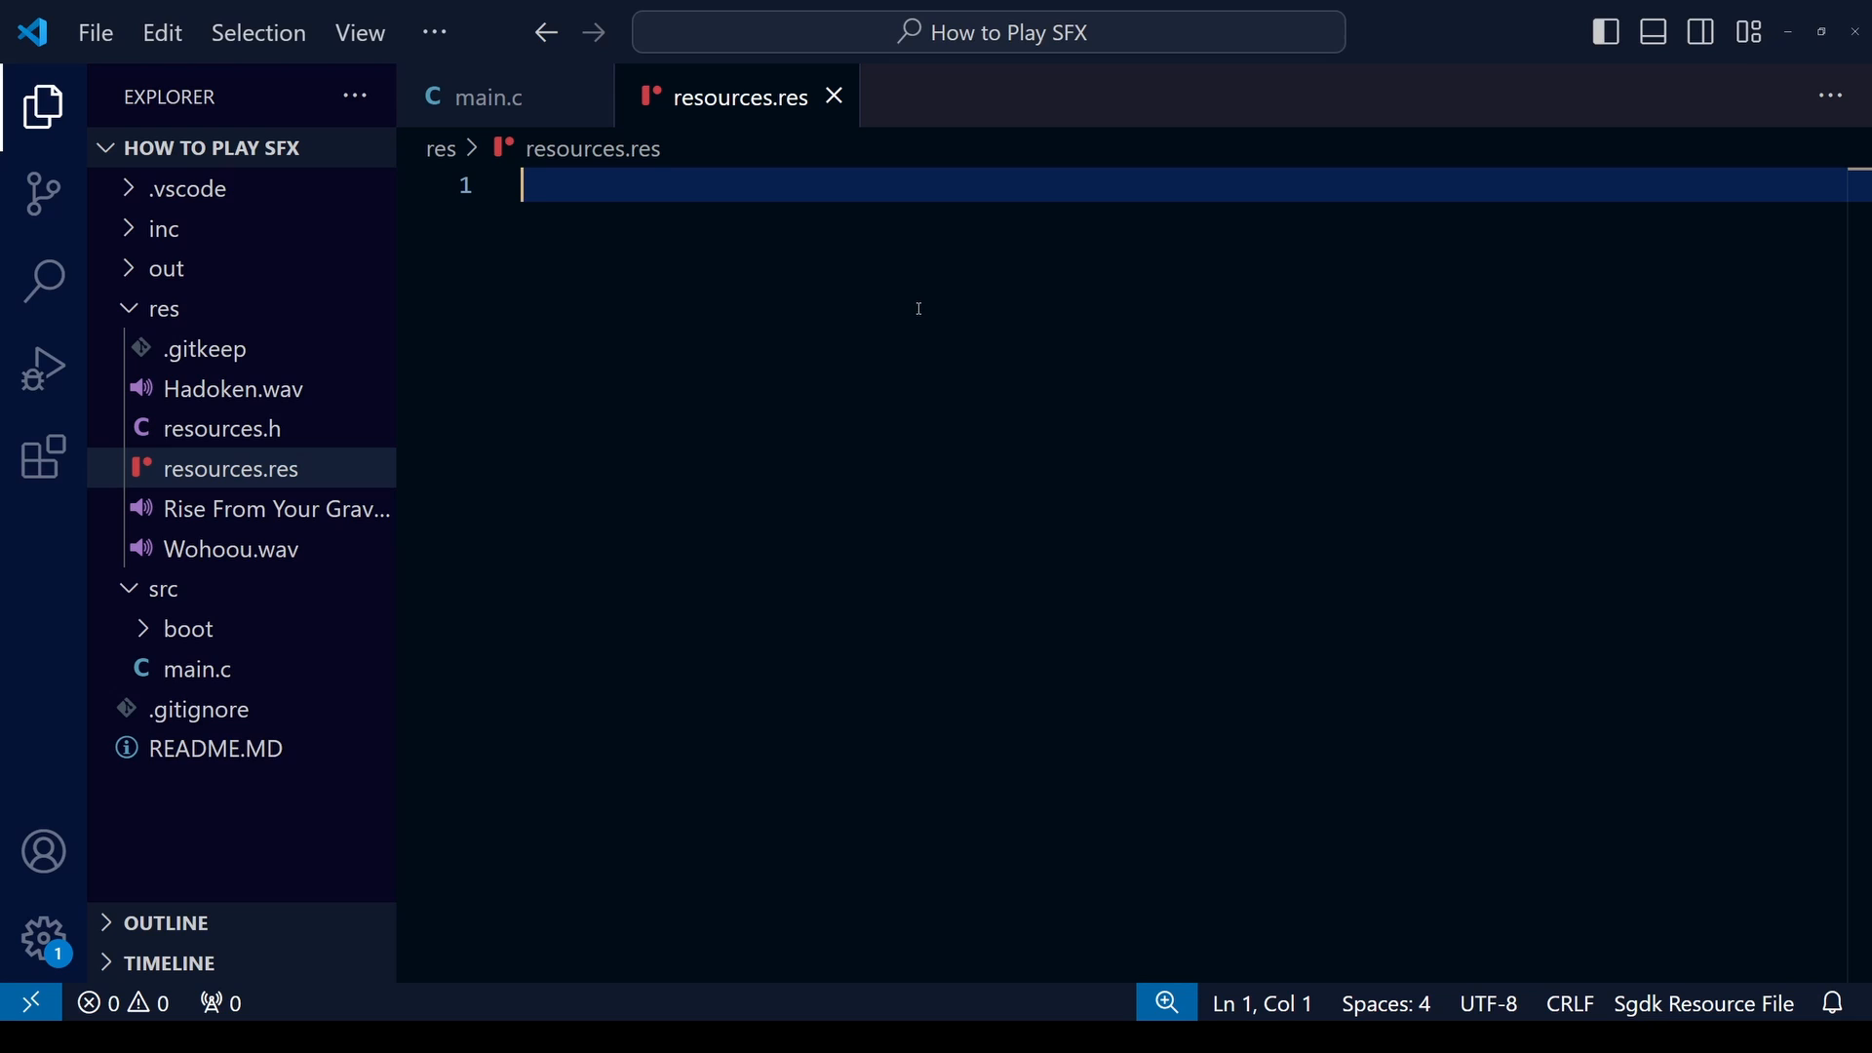
Step: Start a WAV resource line named sfx_hadoken in resources.res
text(WAV)
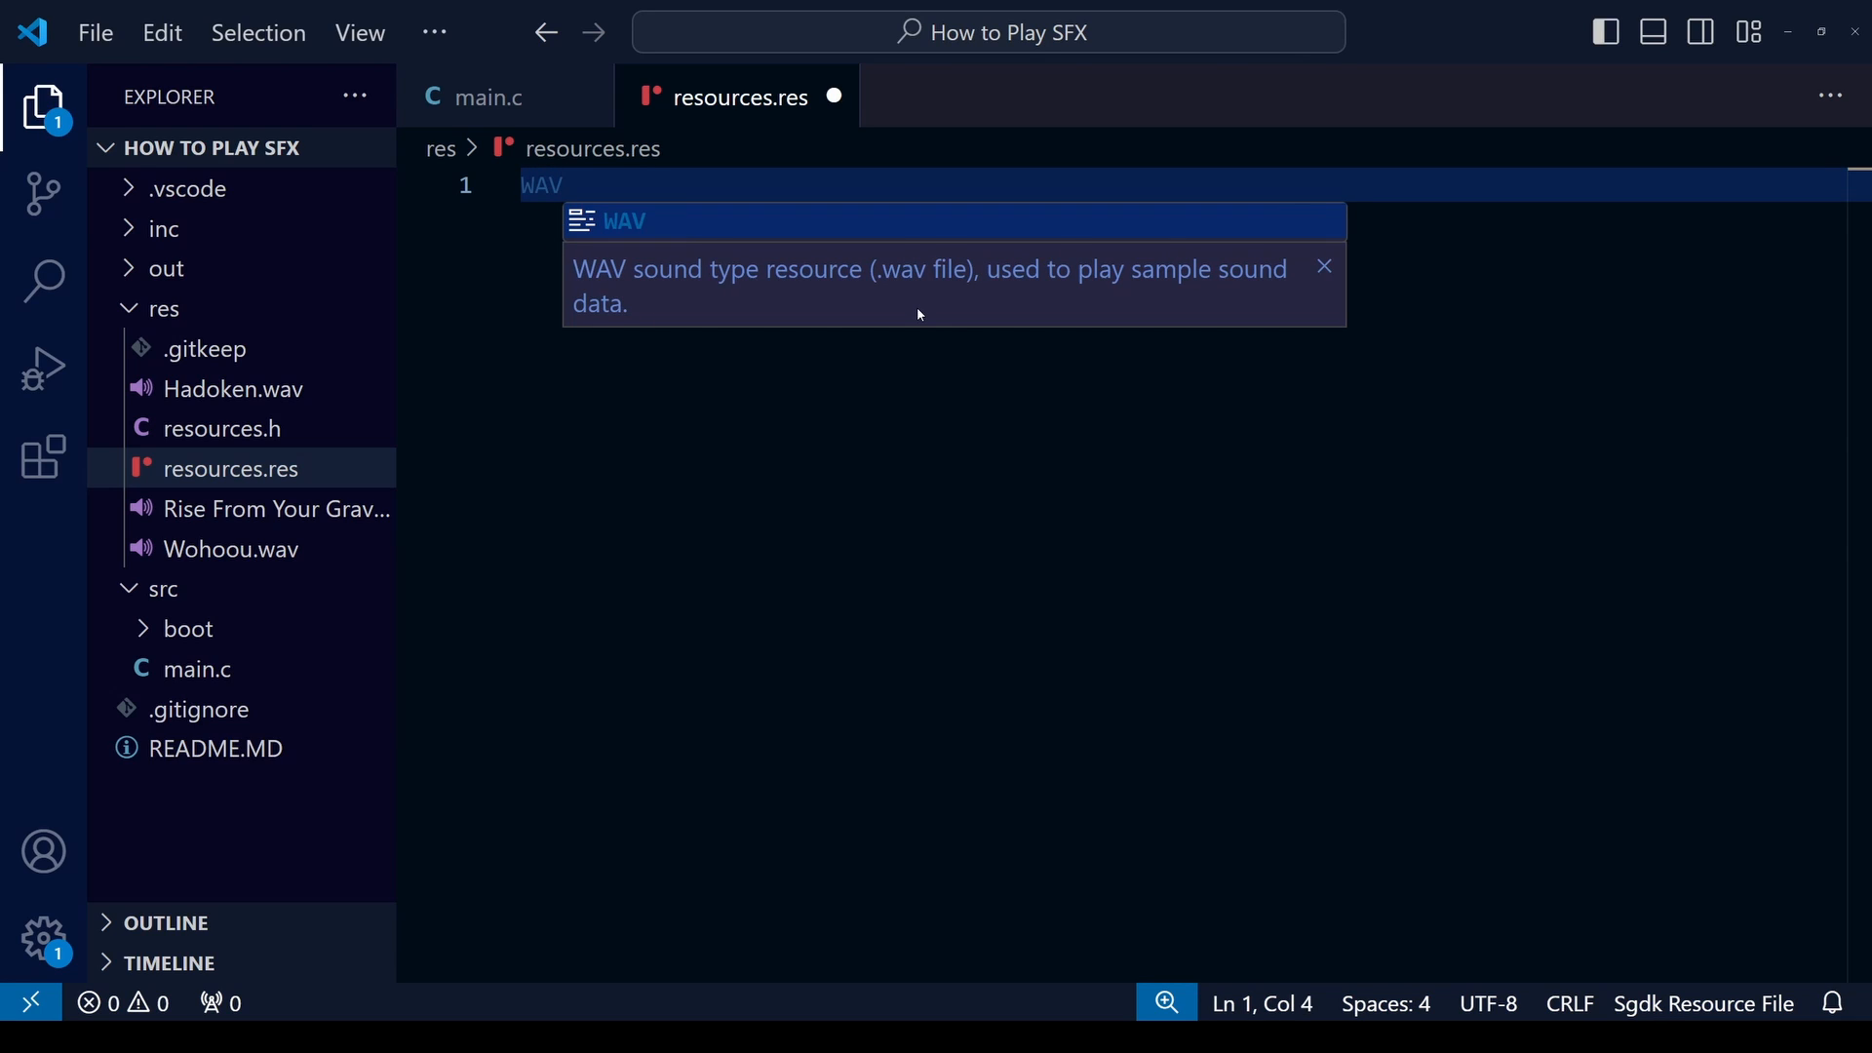
mouse_move(912, 380)
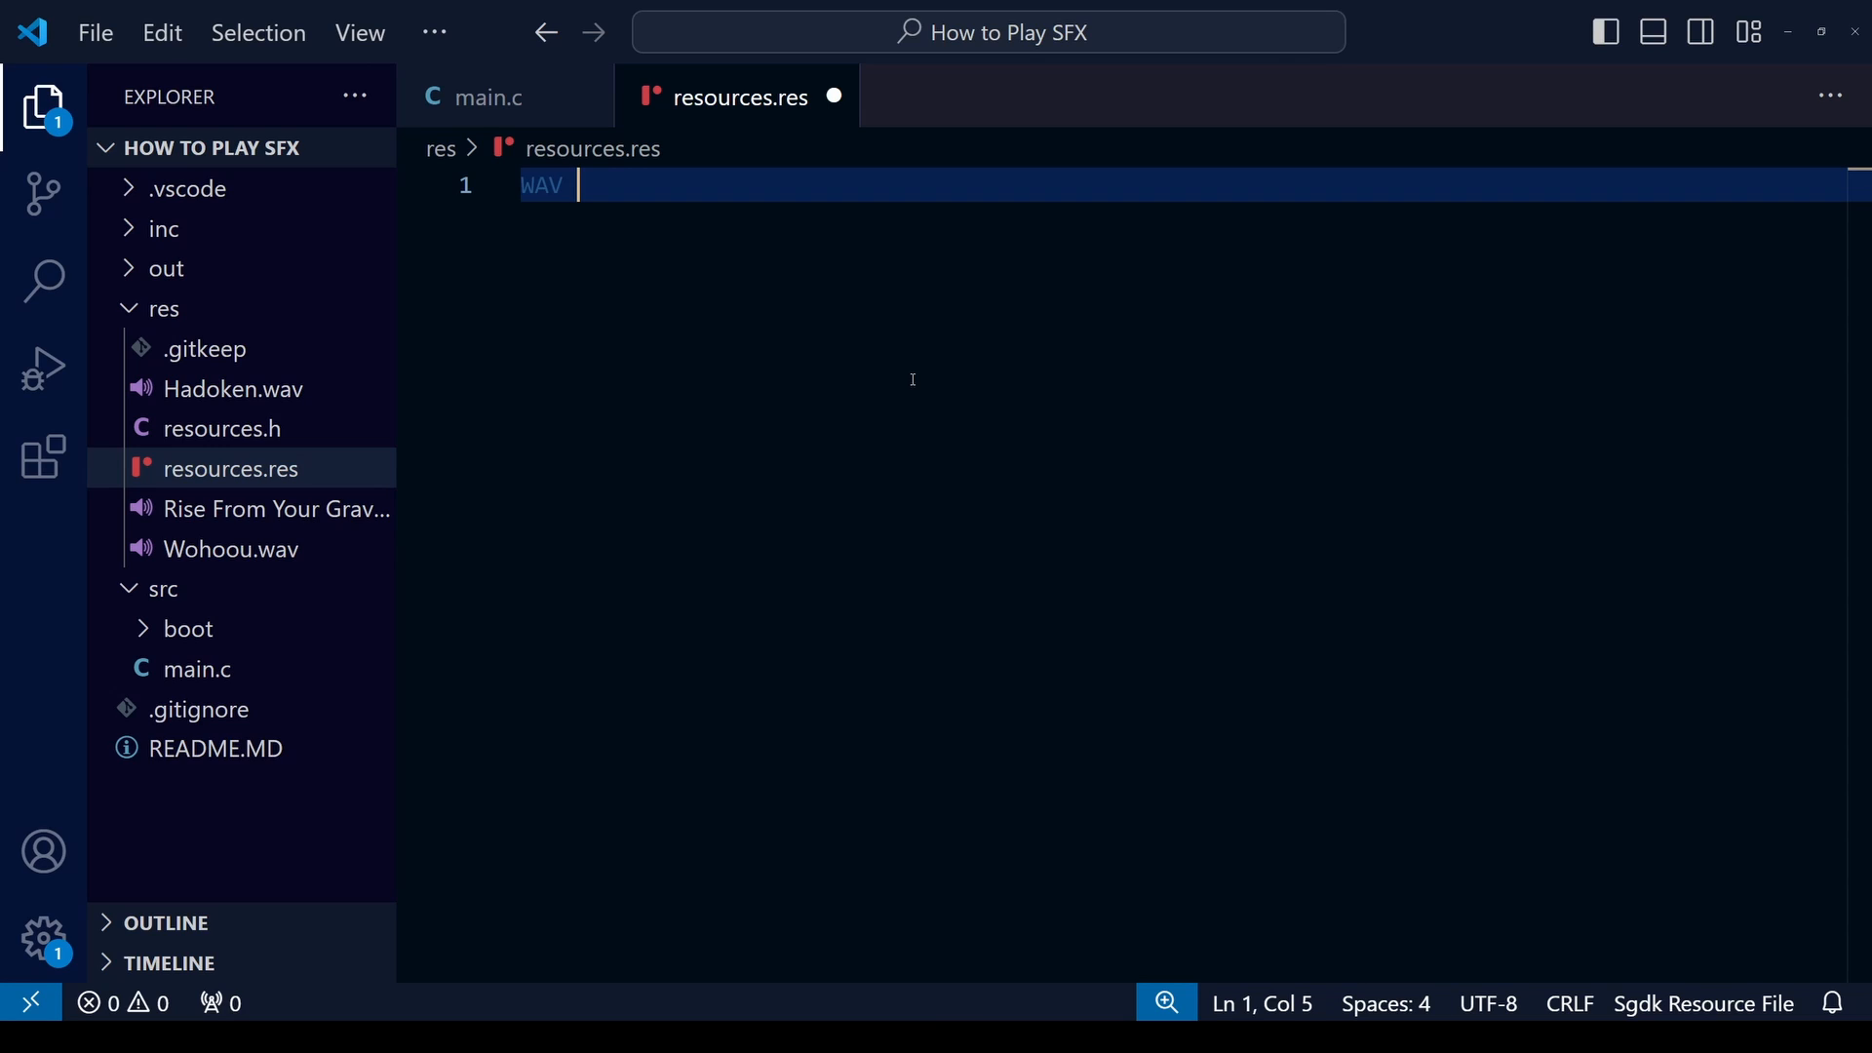
text(sfx)
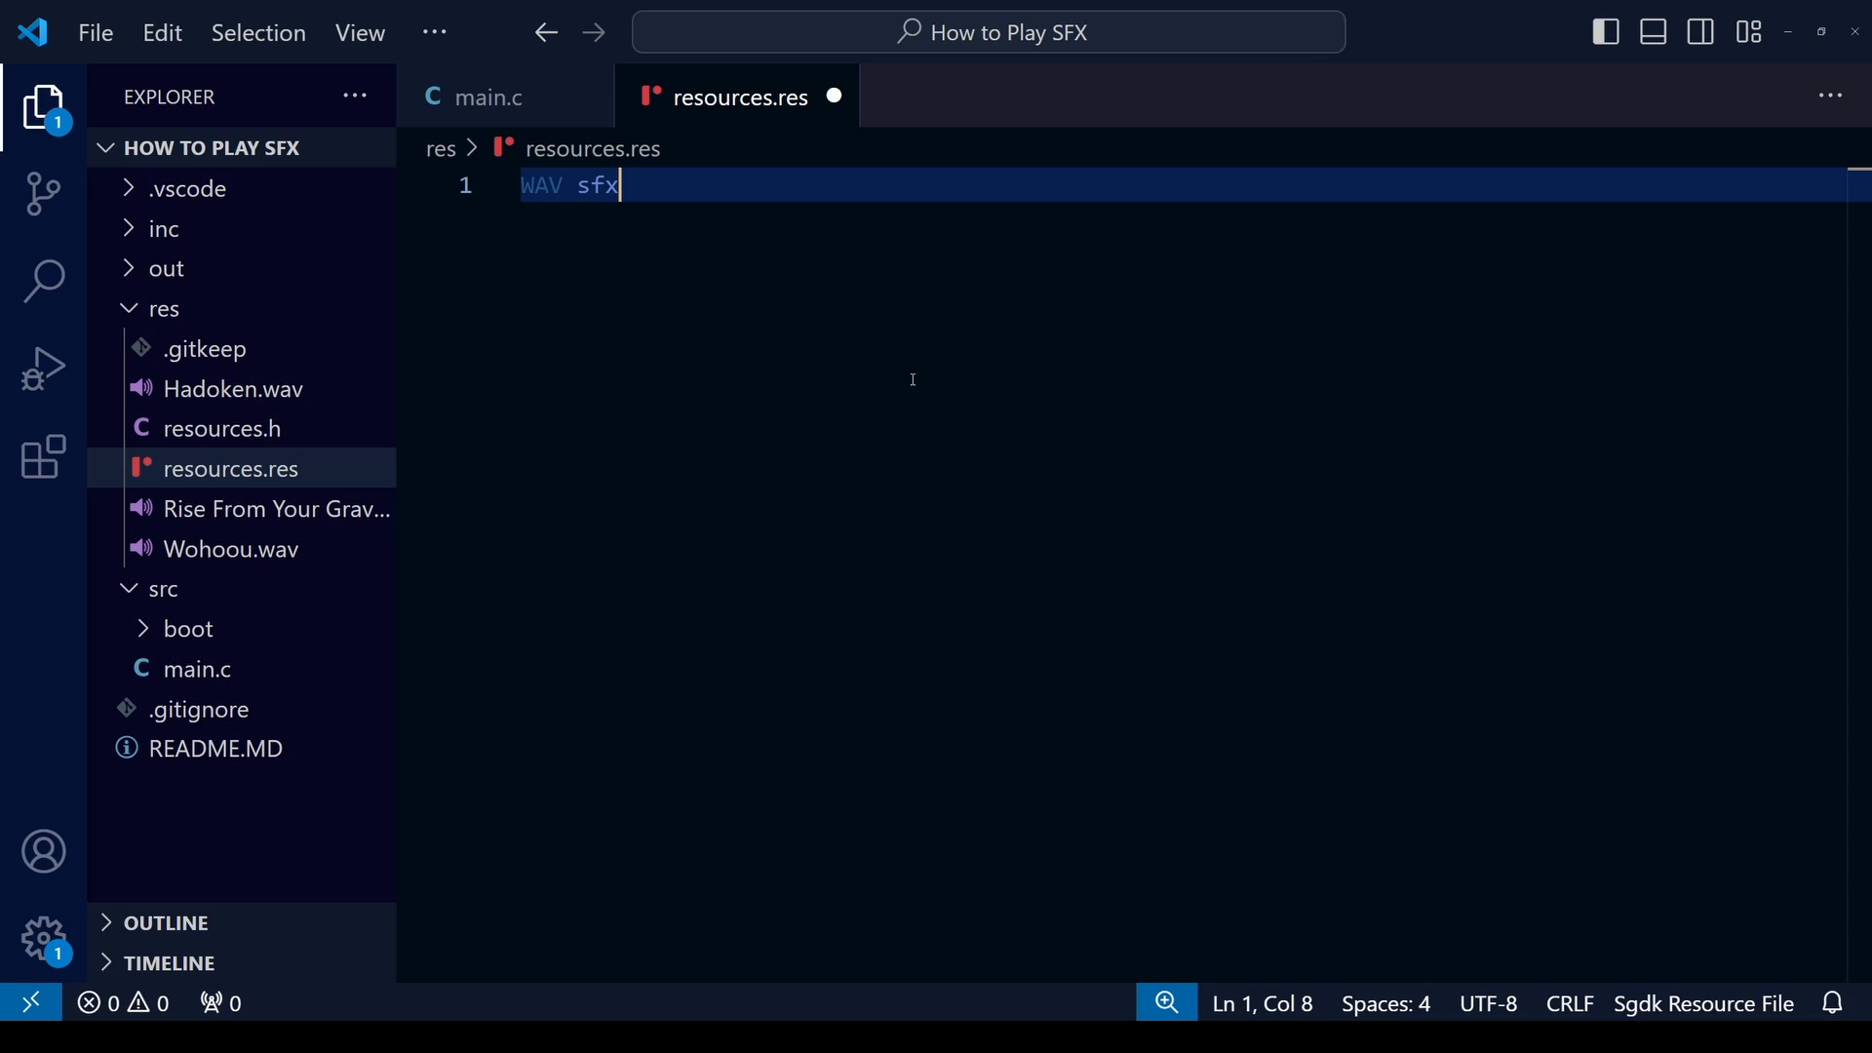
text(_)
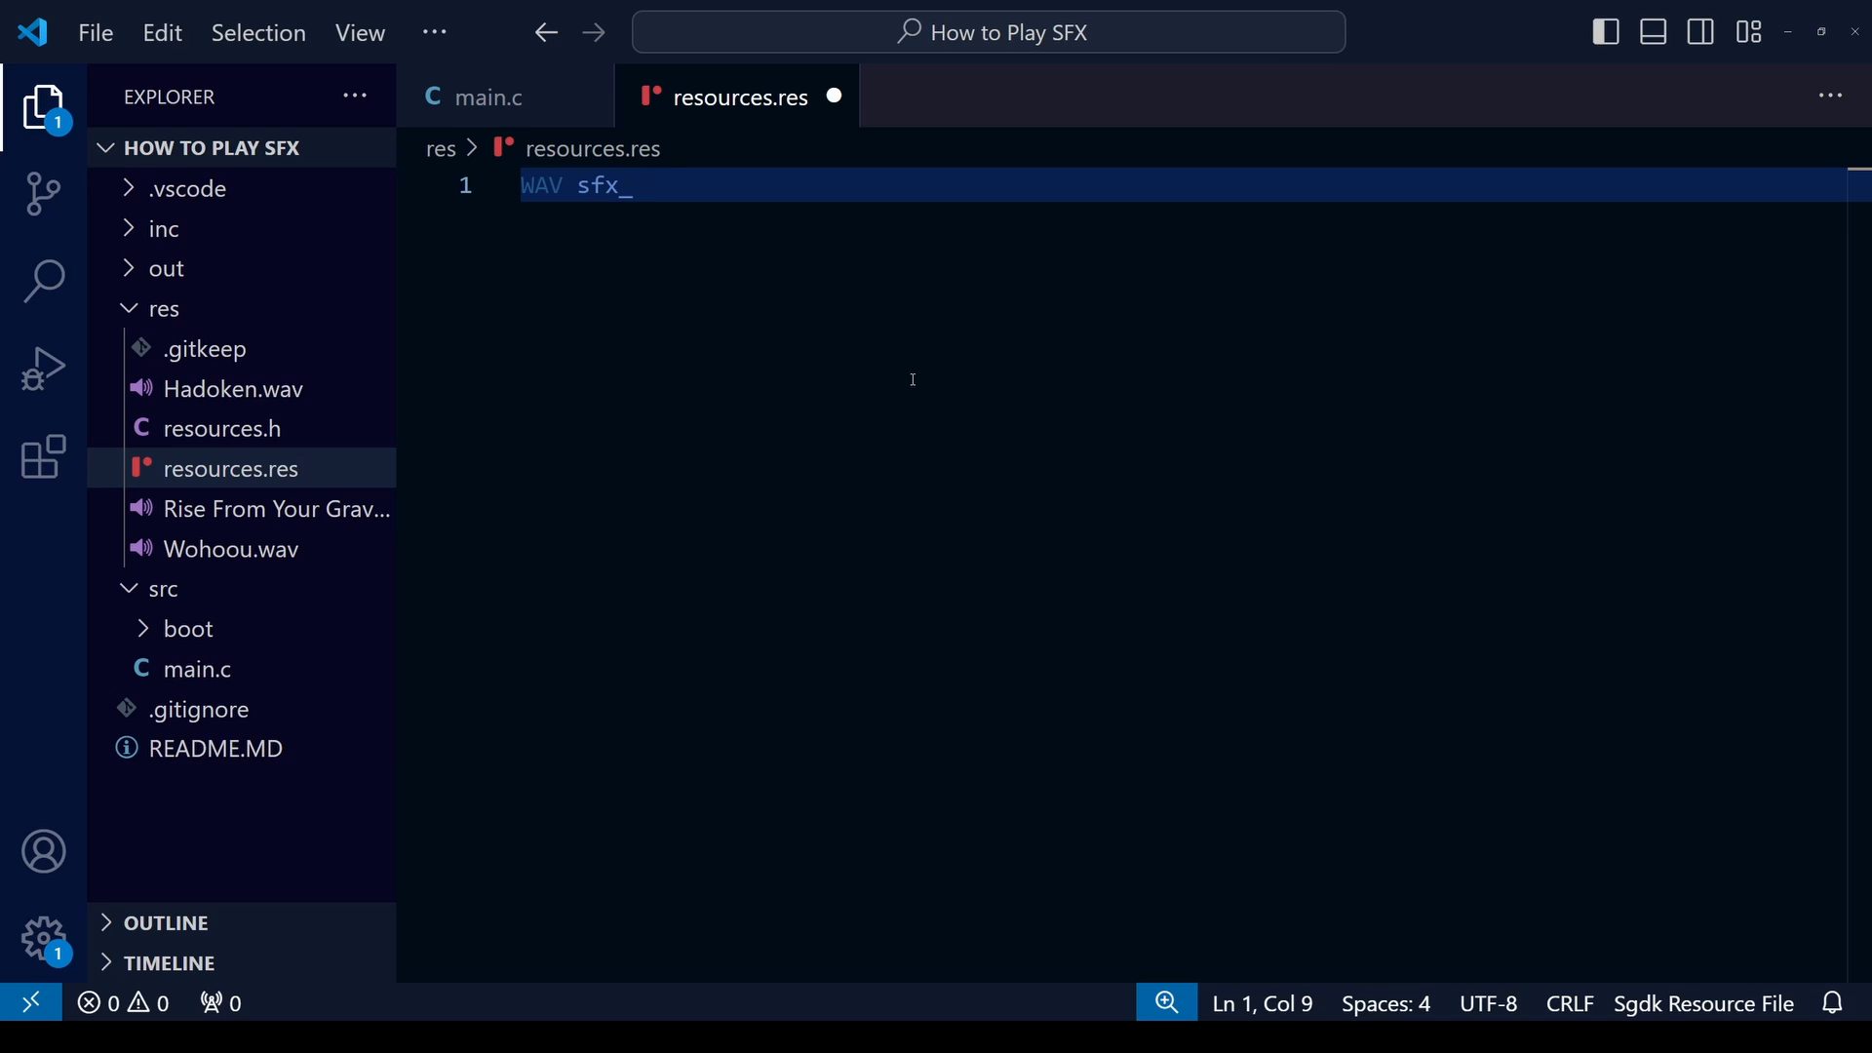
text(had)
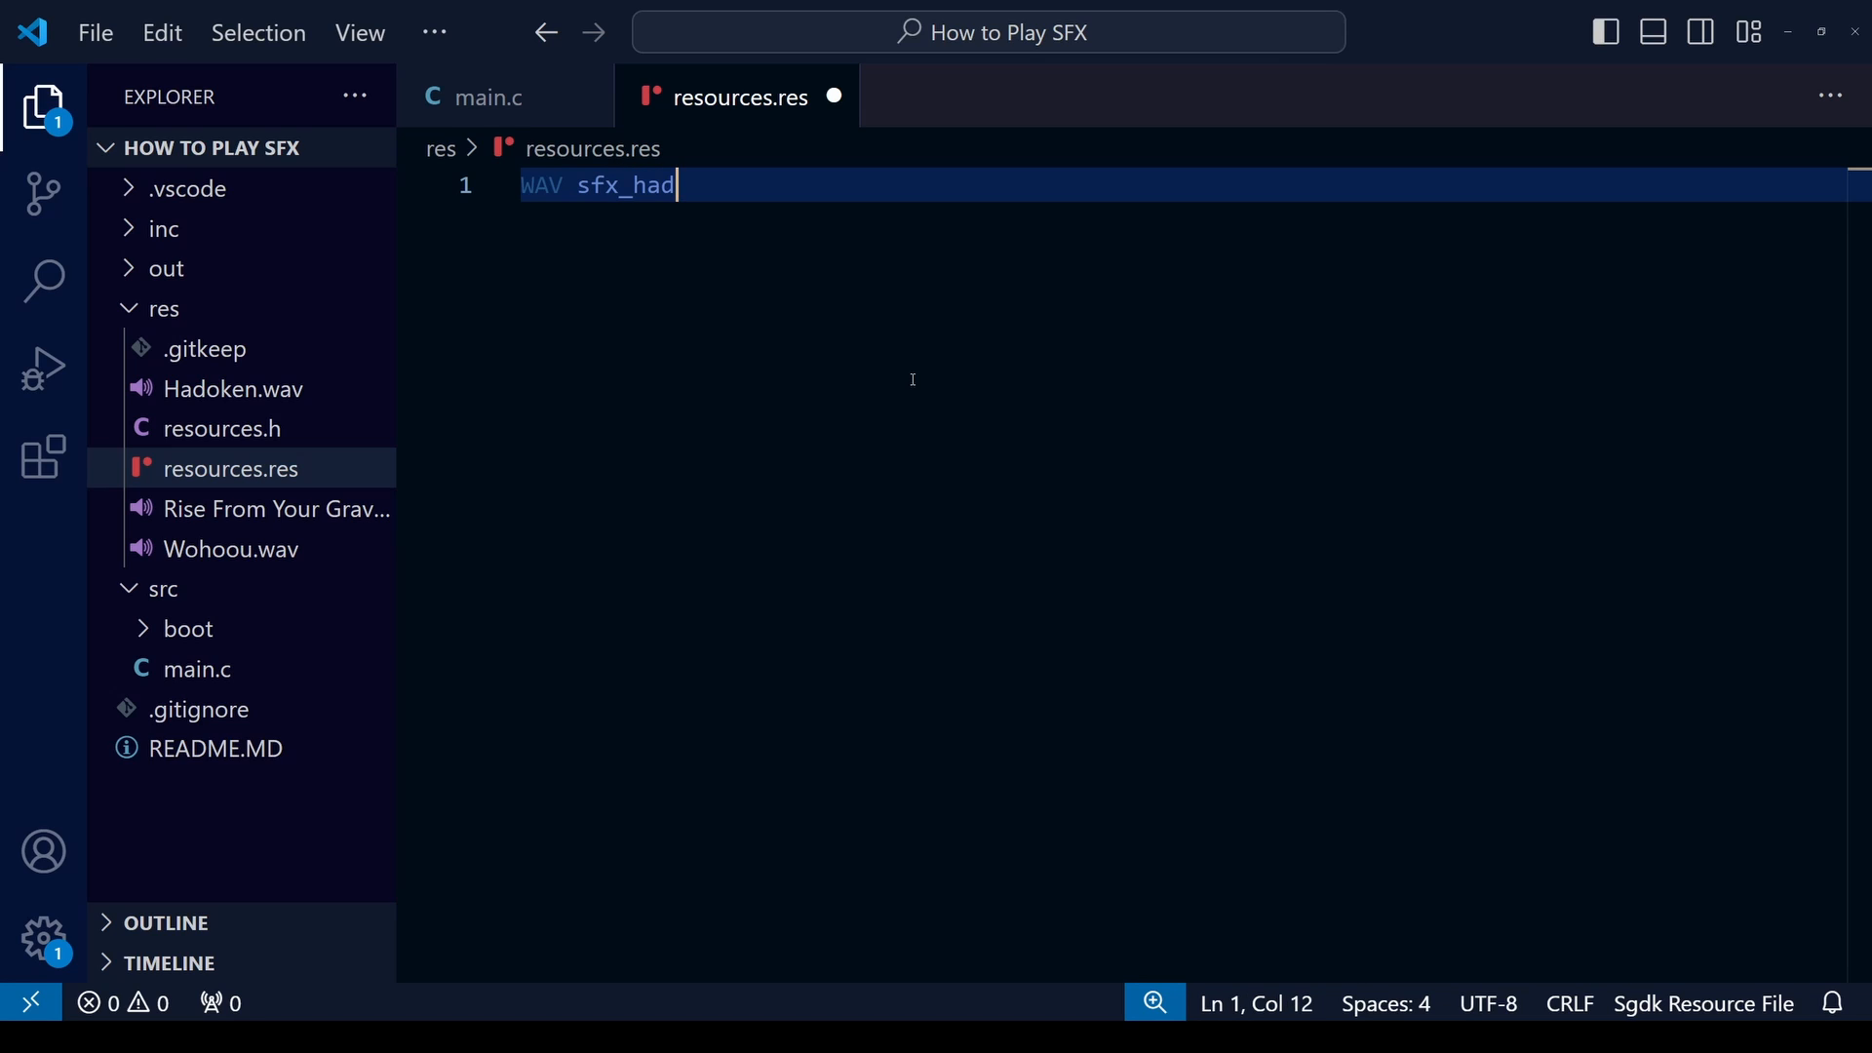
text(o)
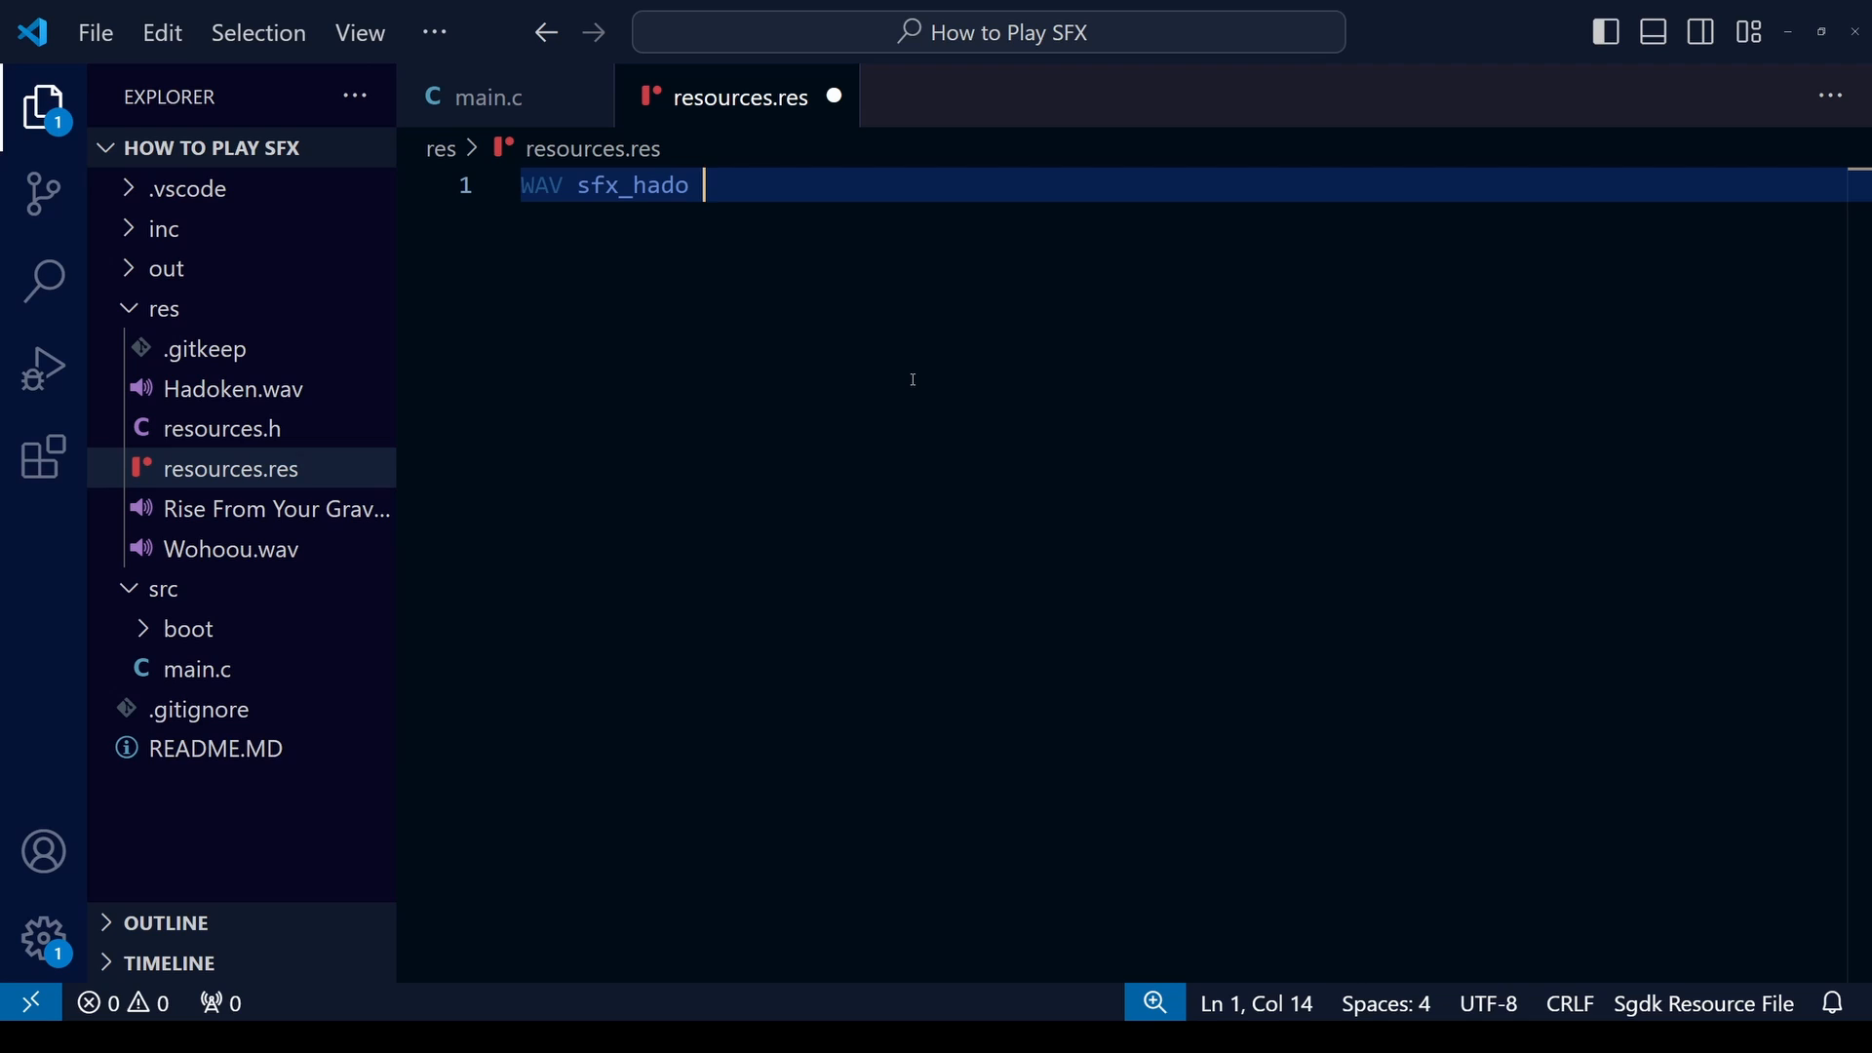
key(Backspace)
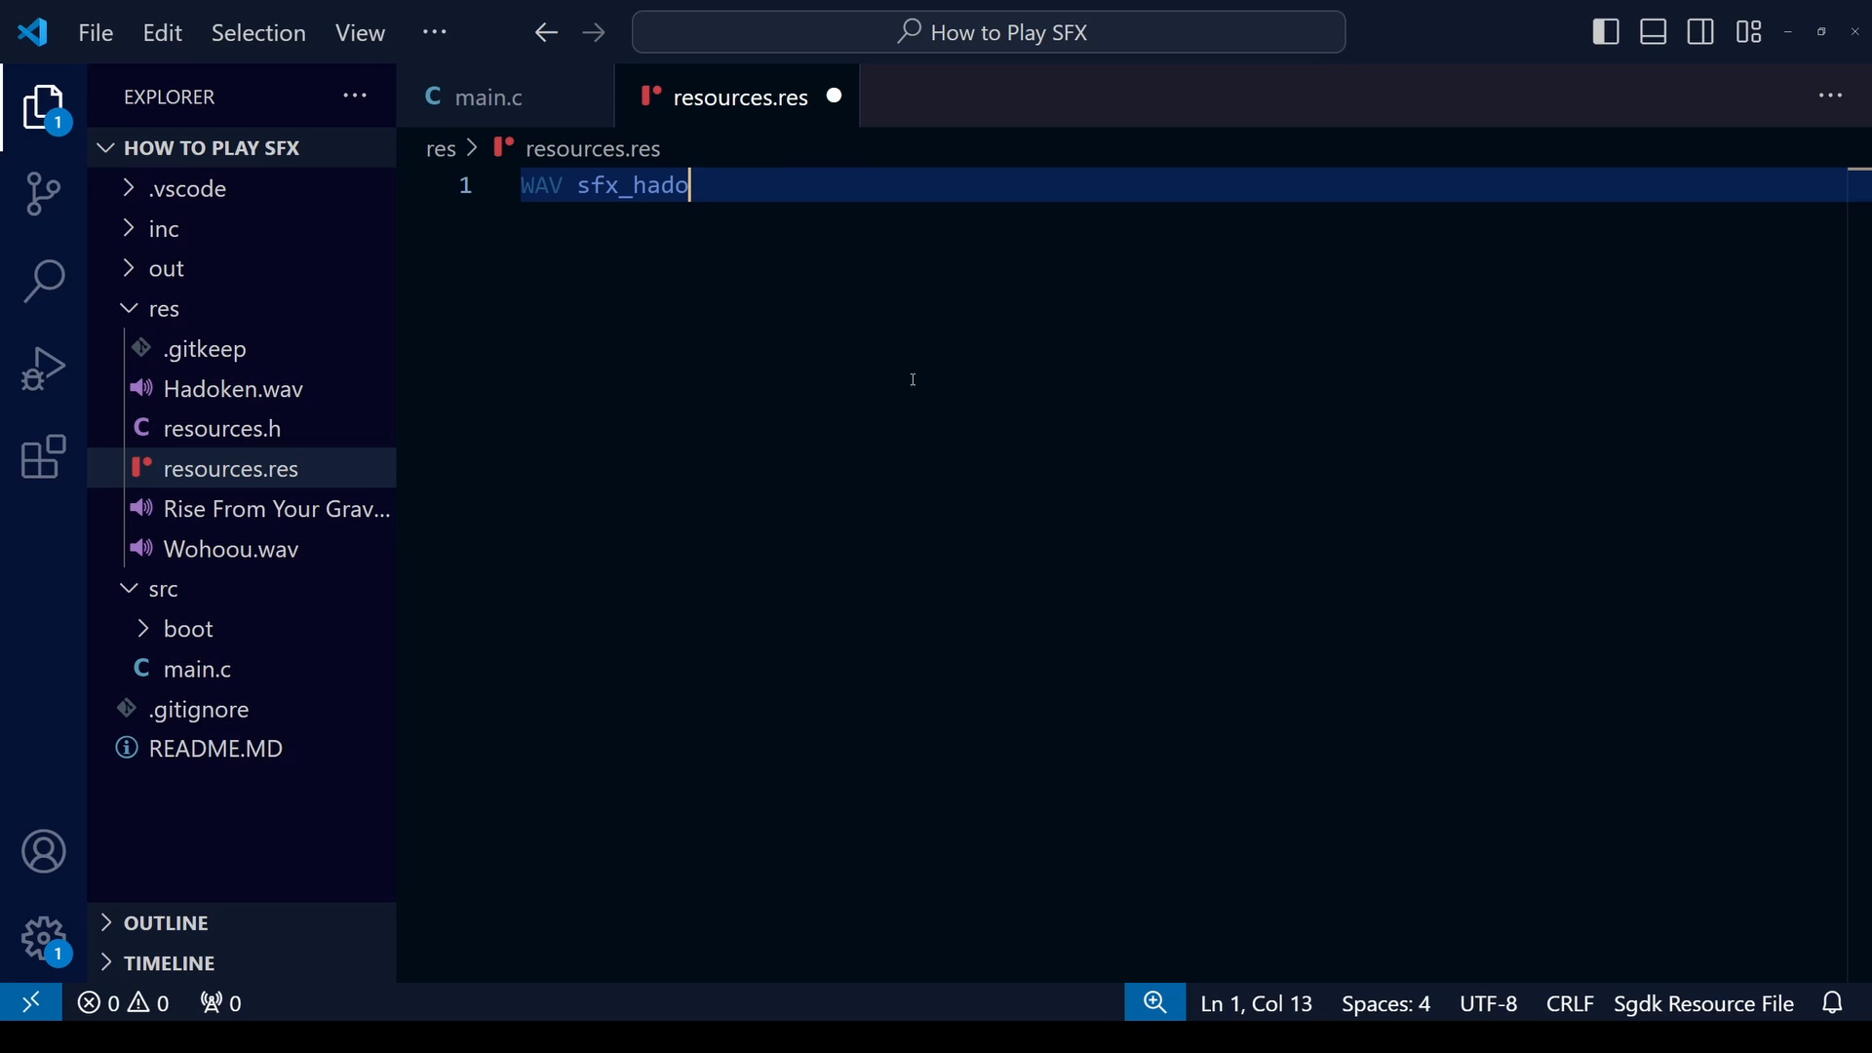
text(ken)
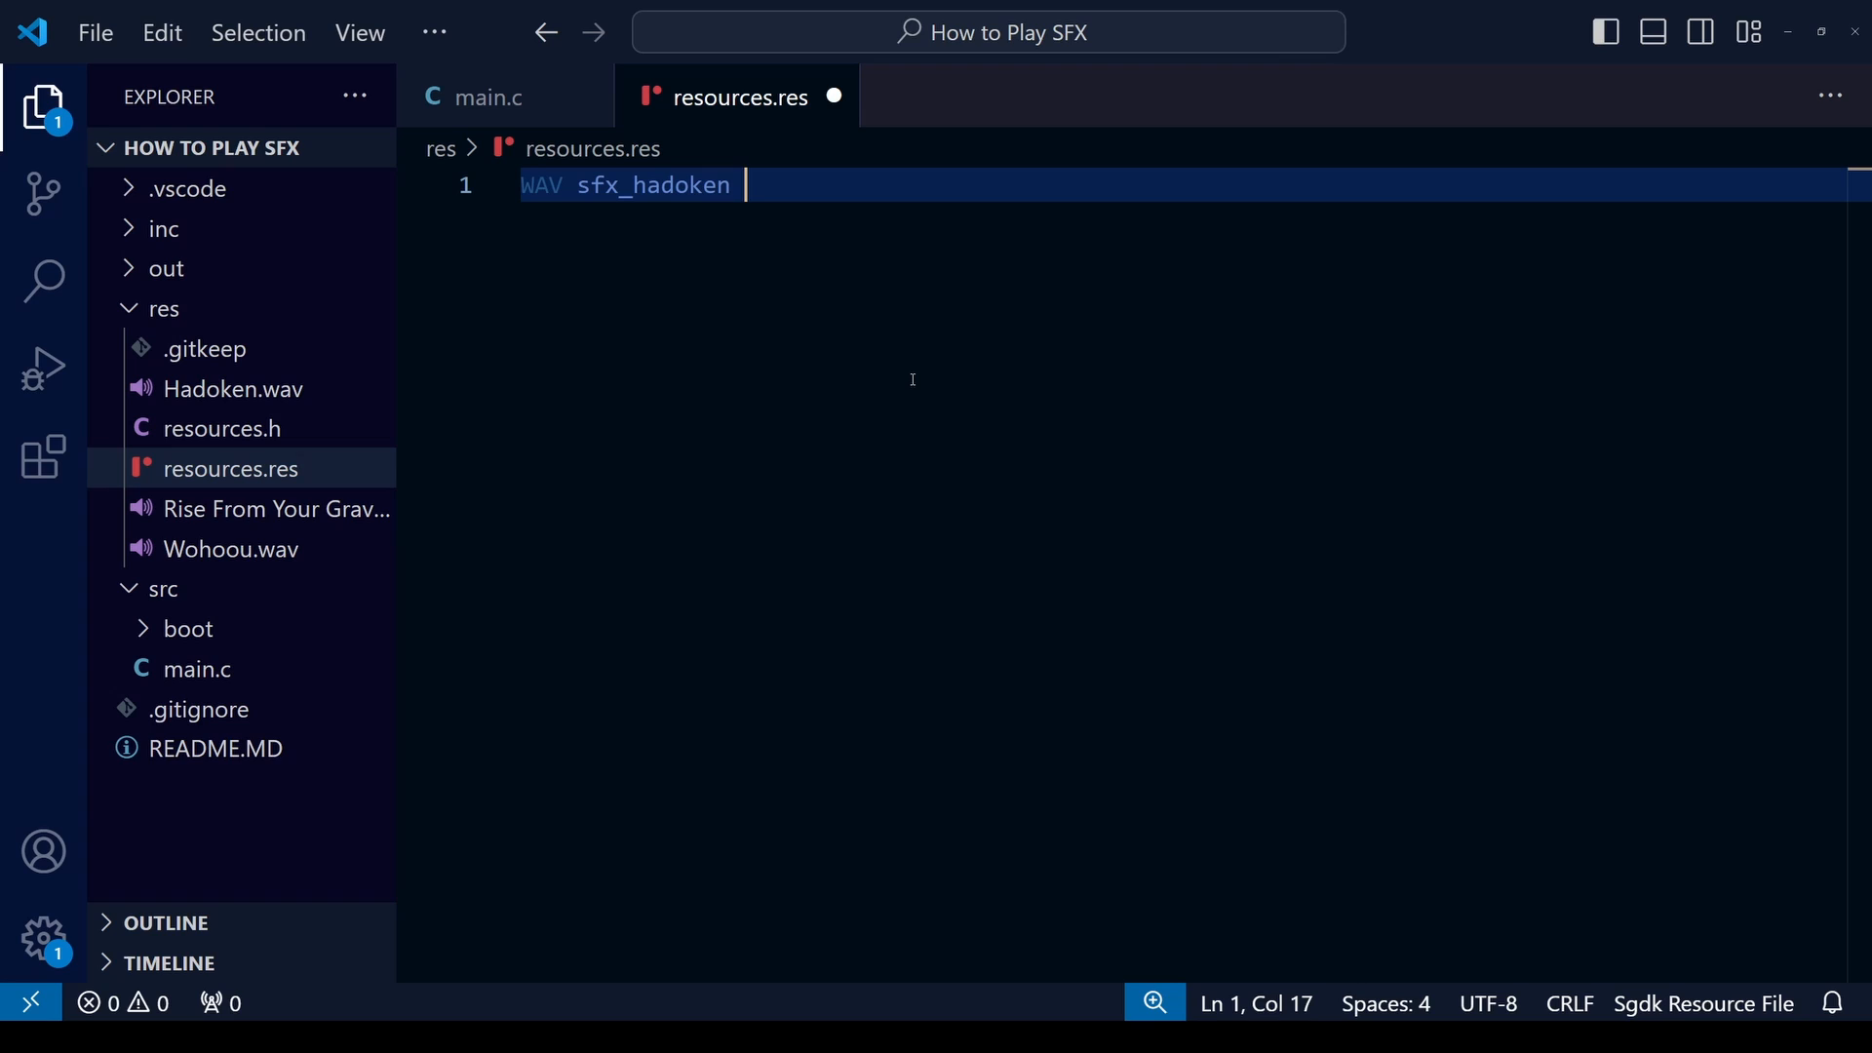
Step: Point sfx_hadoken at "Hadoken.wav" with the plain XGM driver instead of XGM2
click(234, 388)
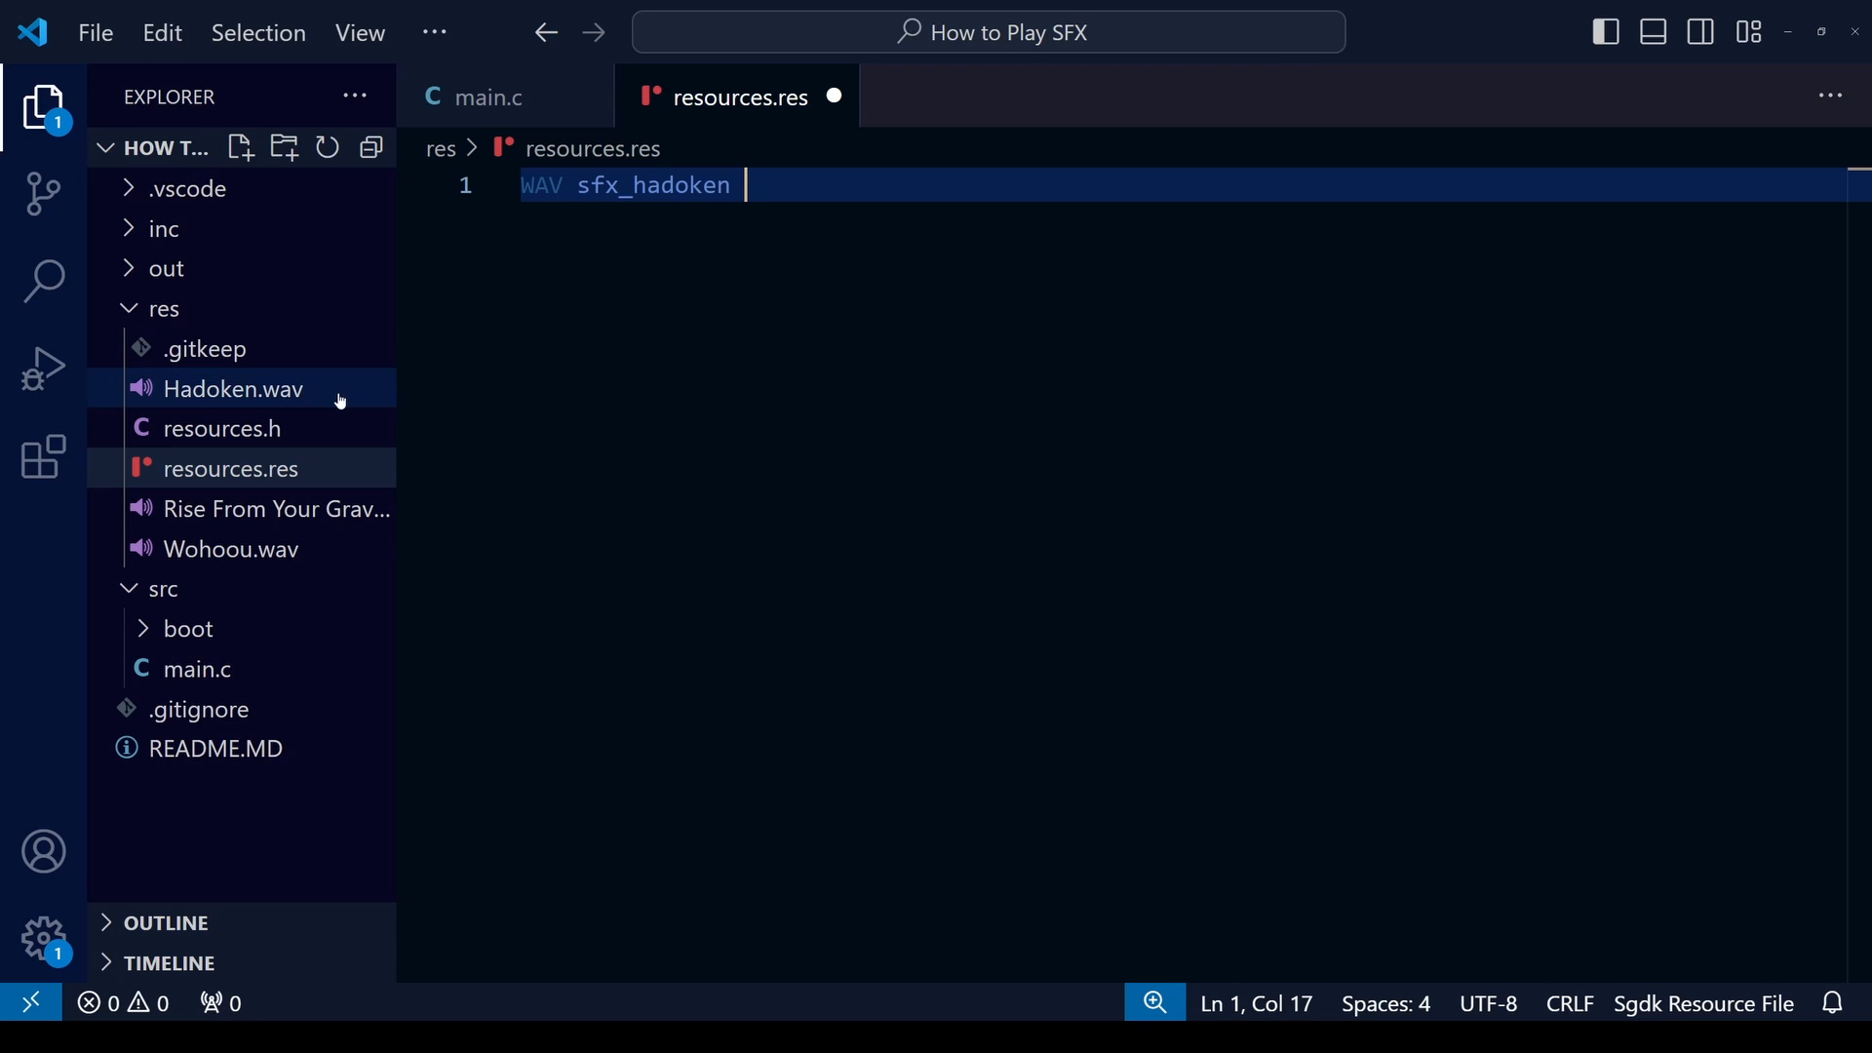
text(")
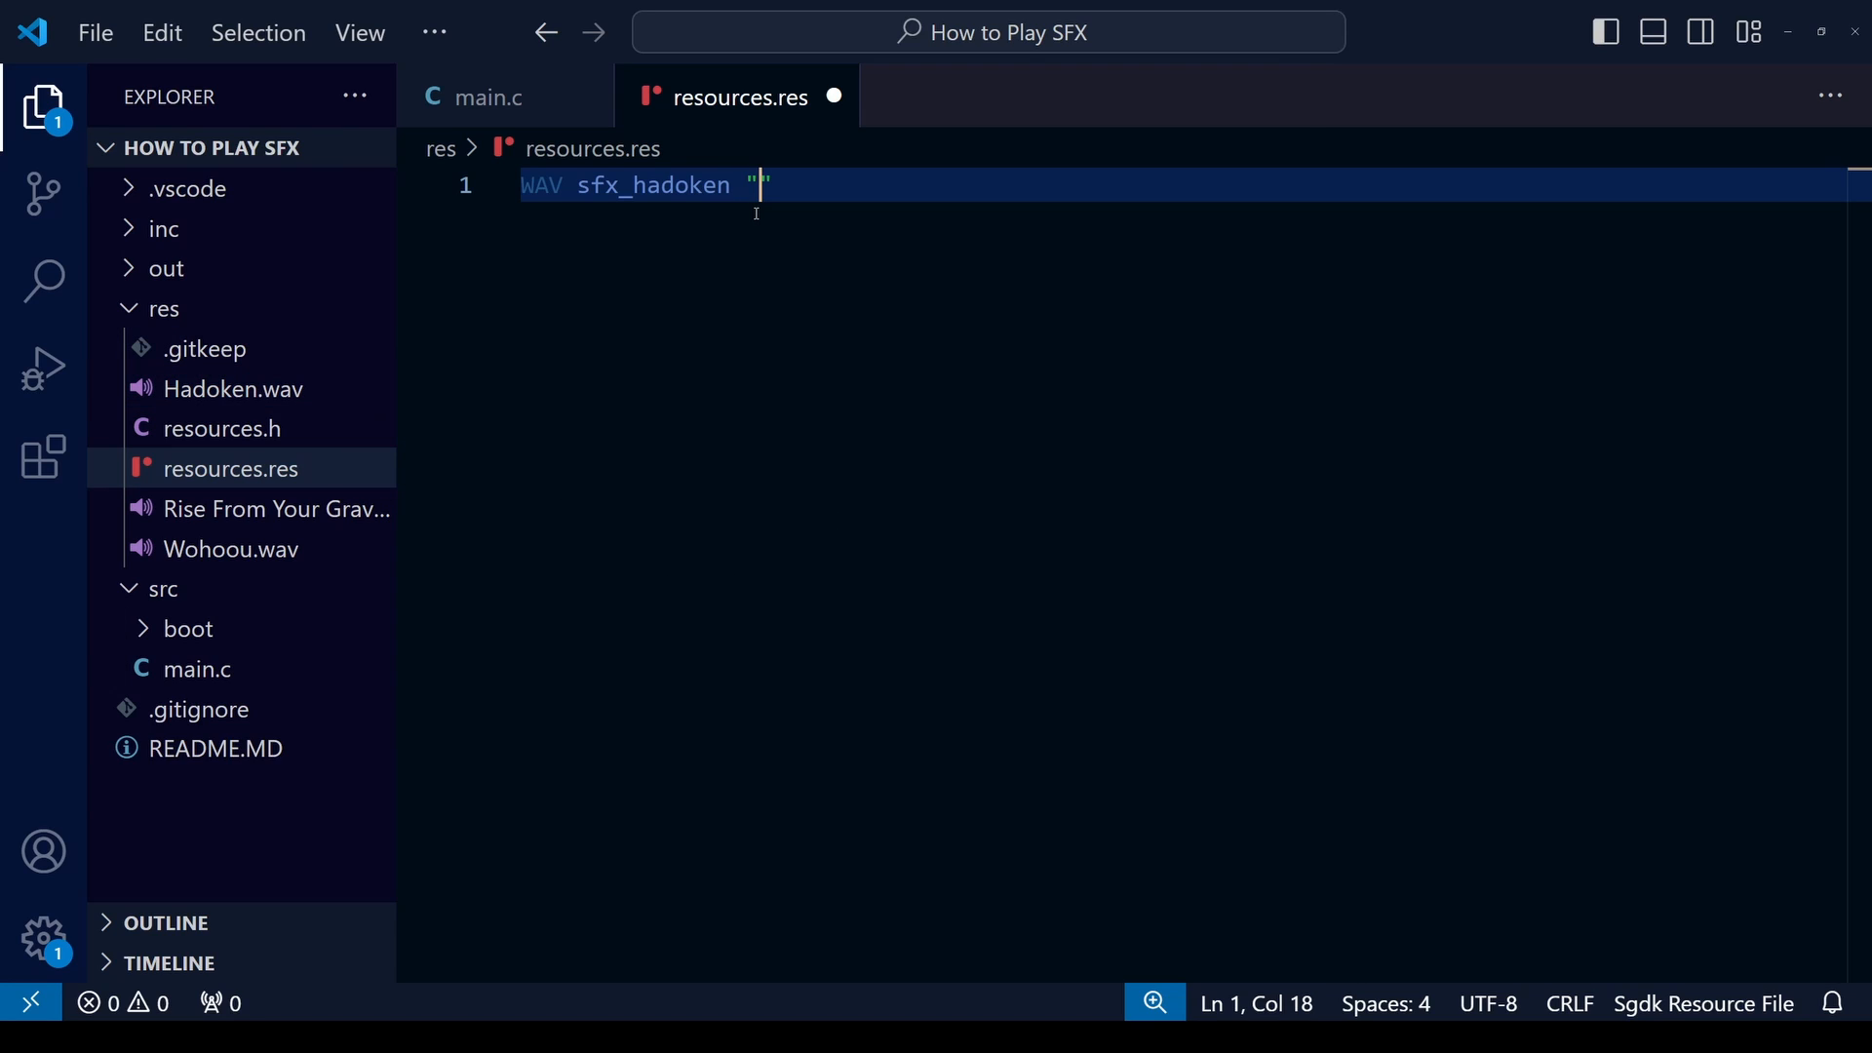
click(234, 389)
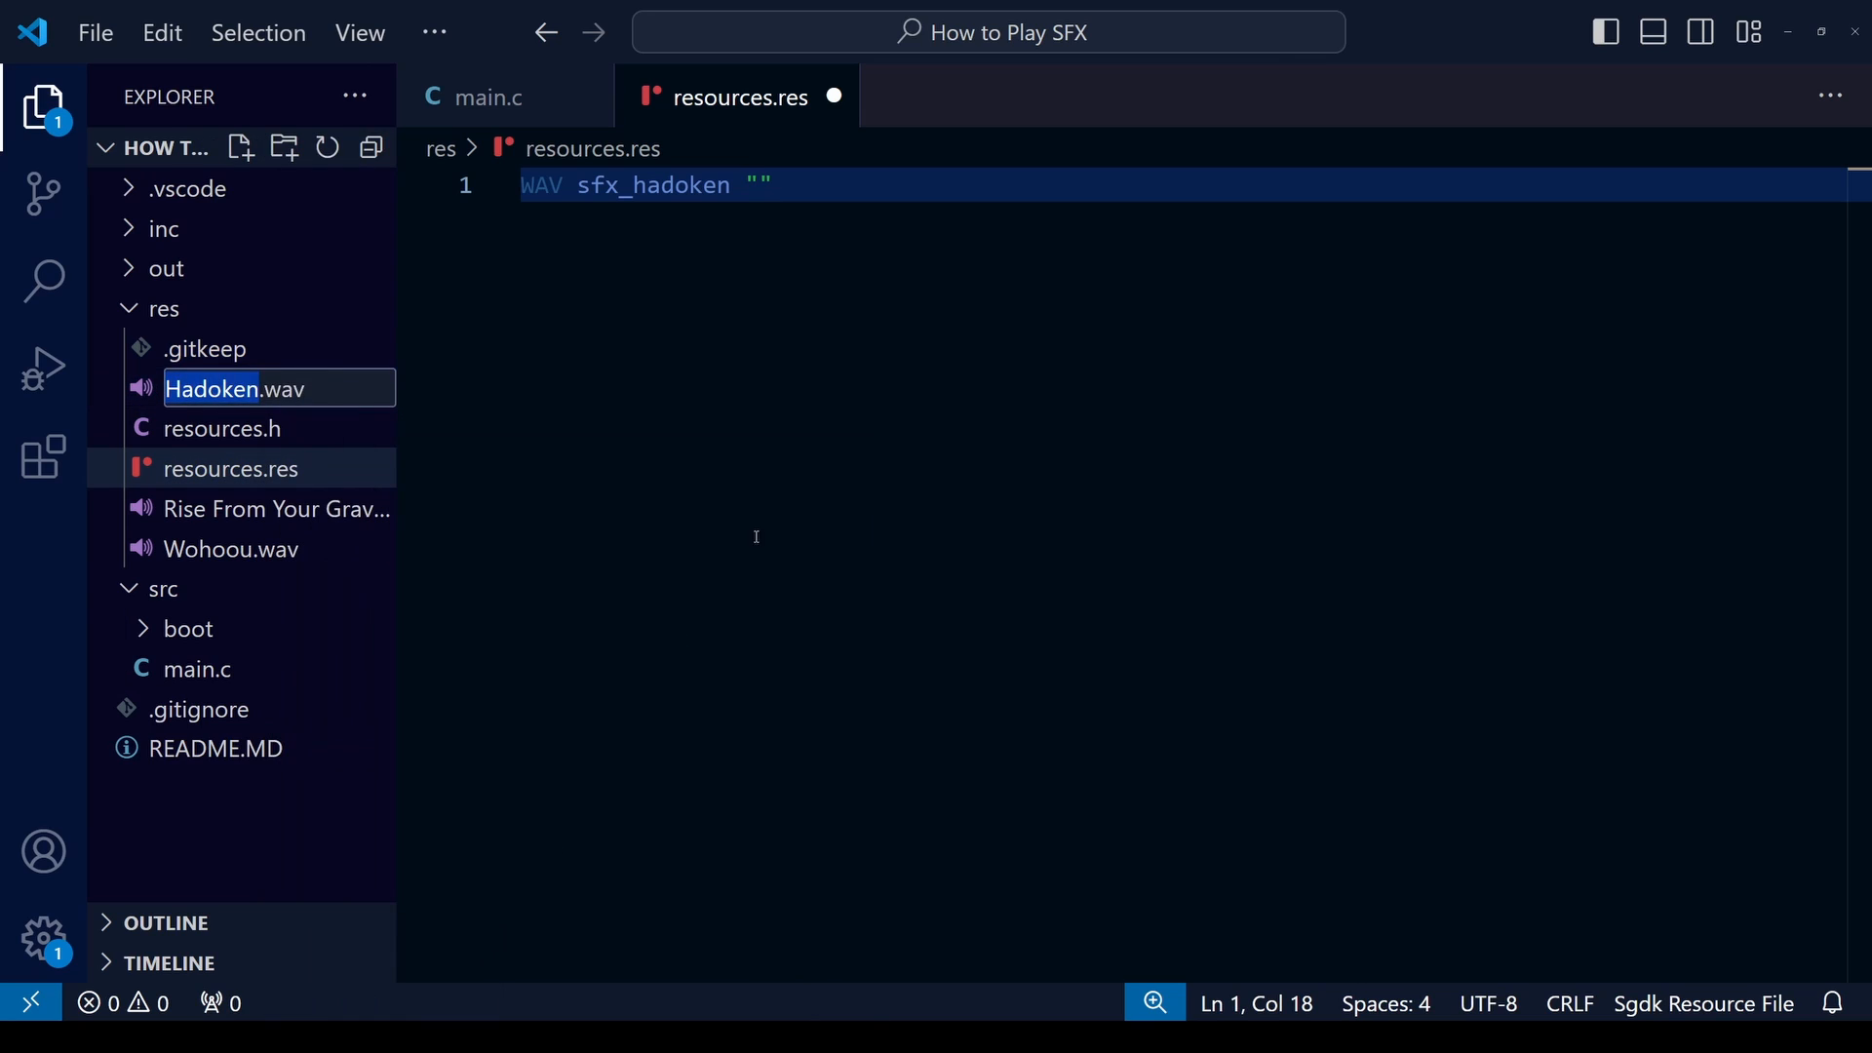
text(Hadoken)
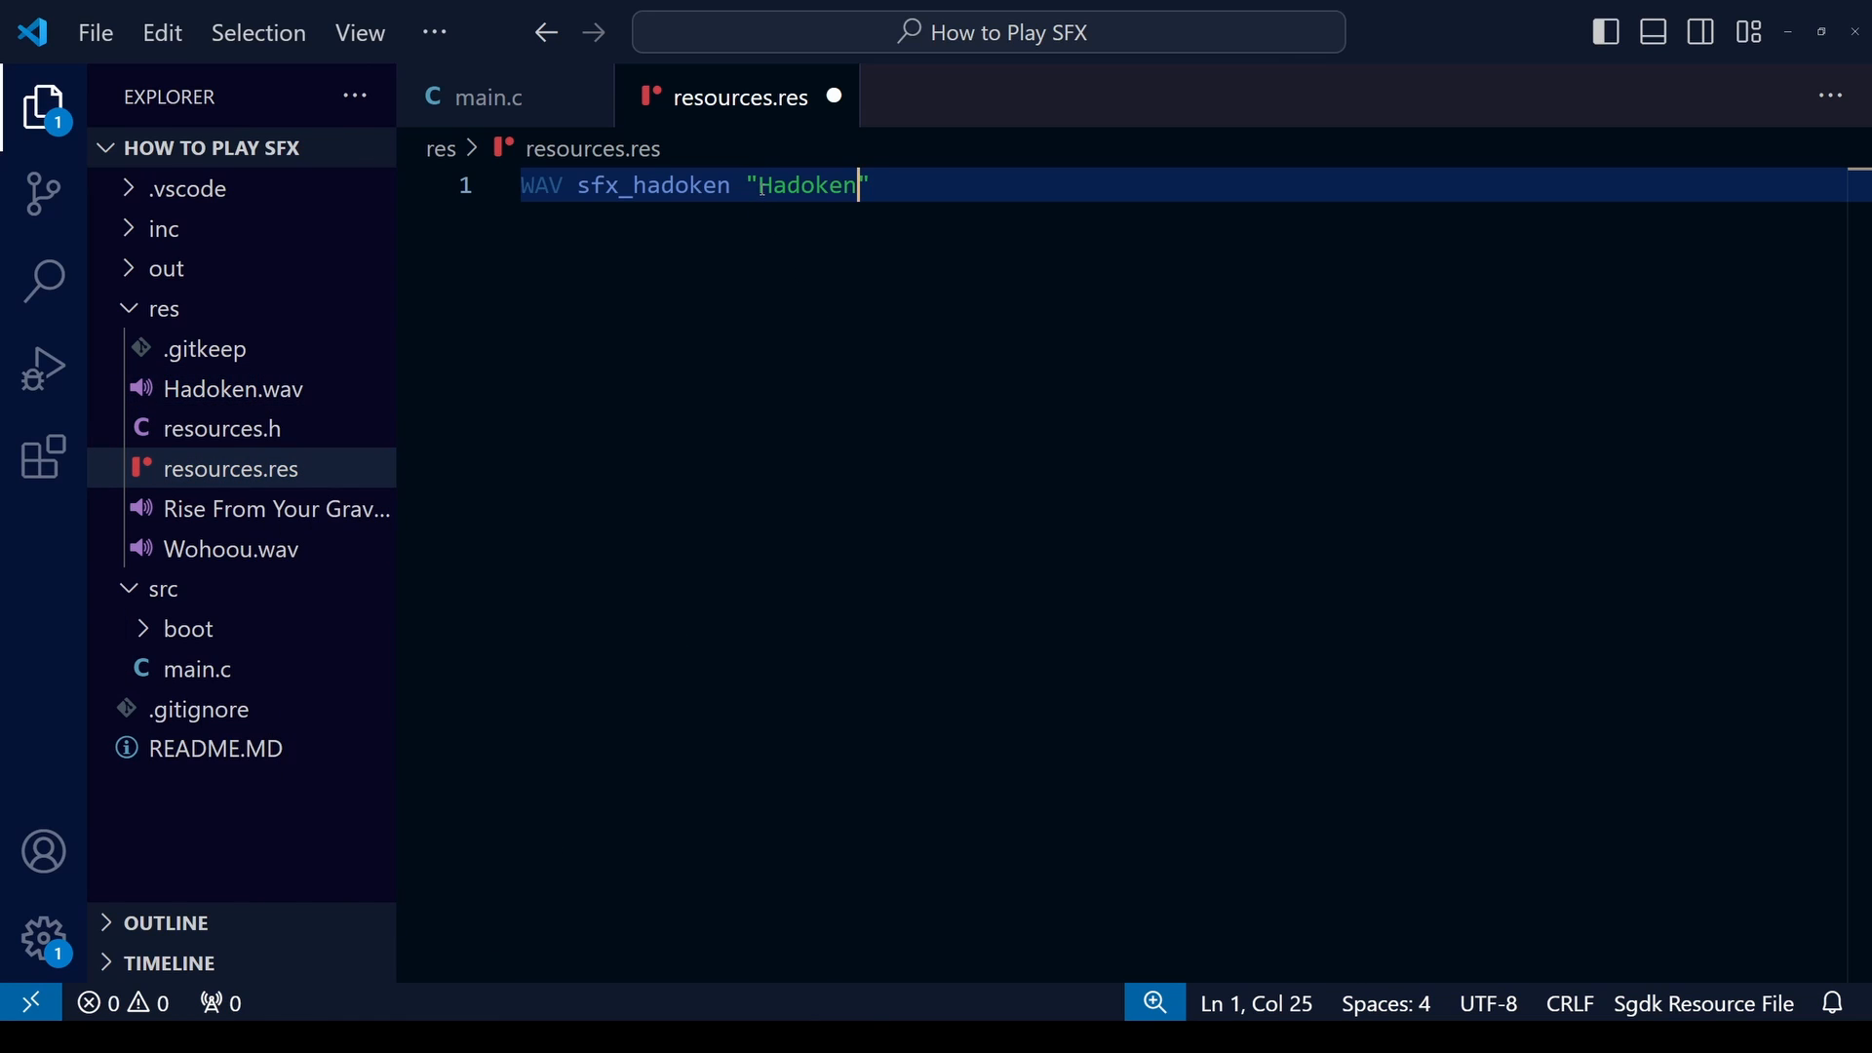
text(.wav)
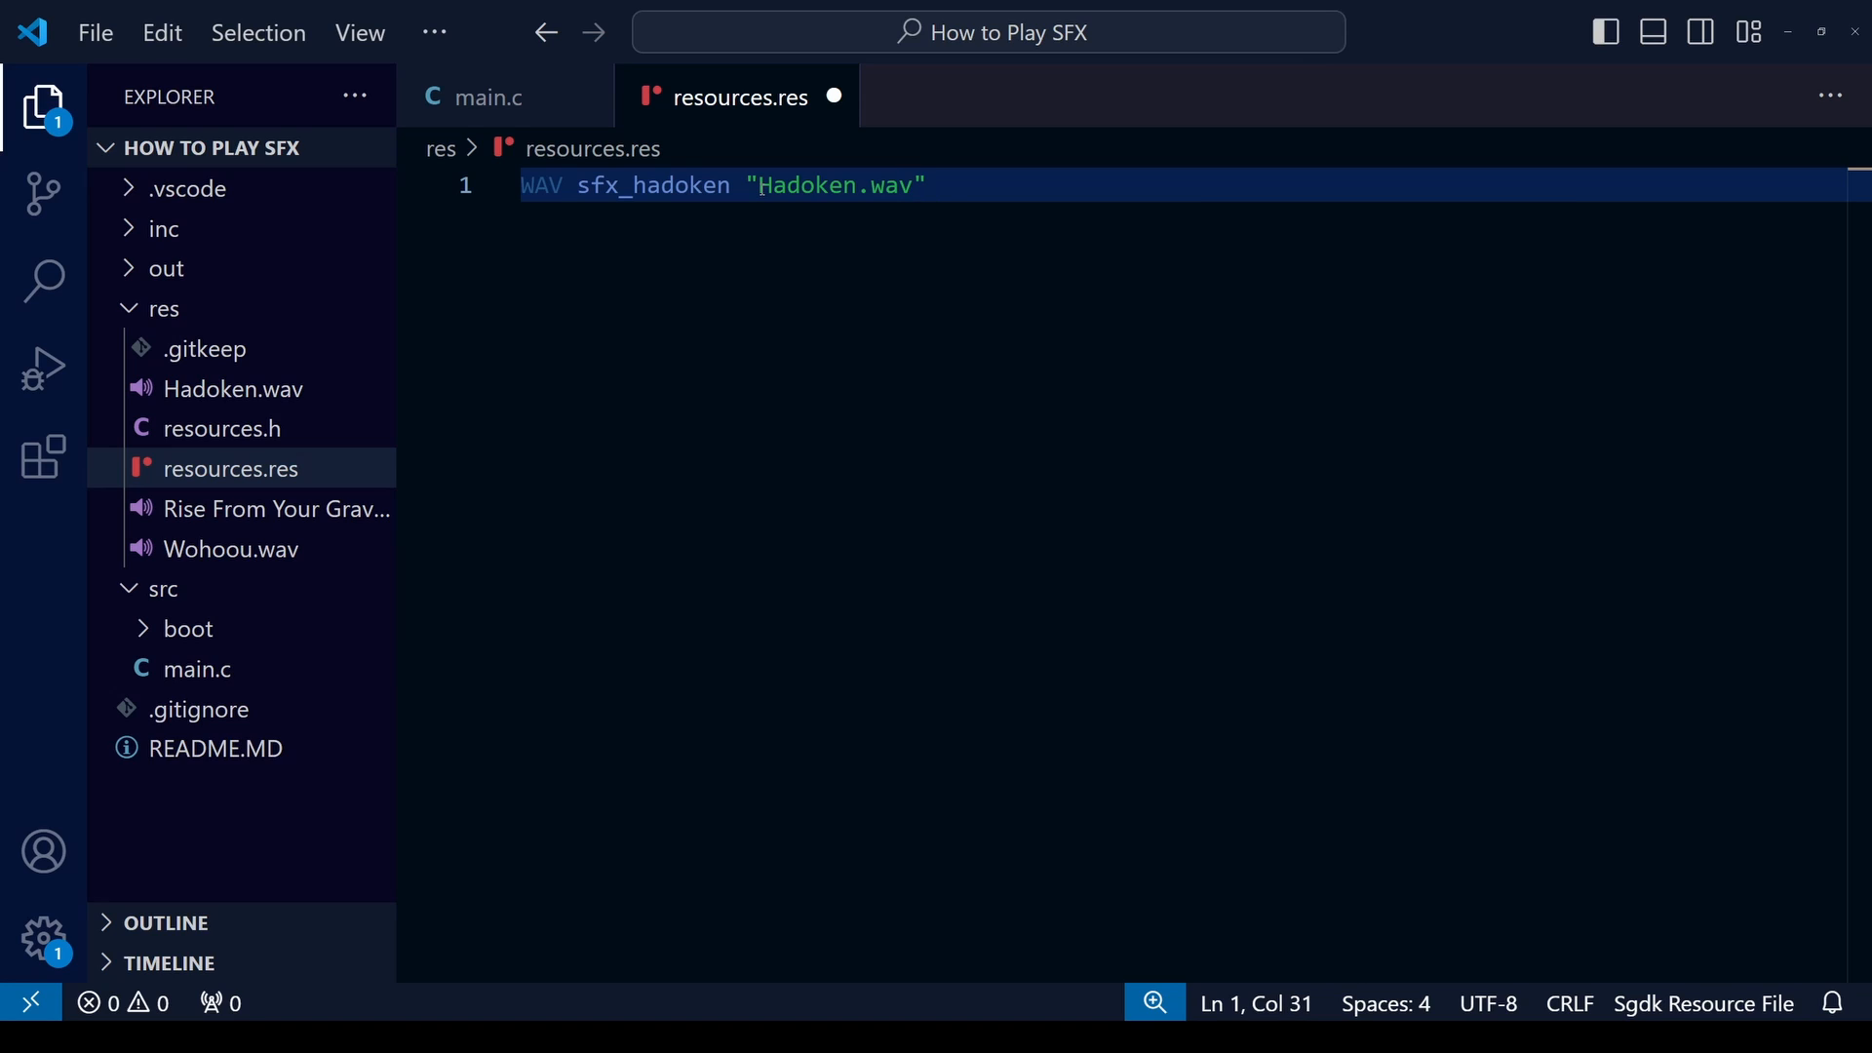
text(XGM)
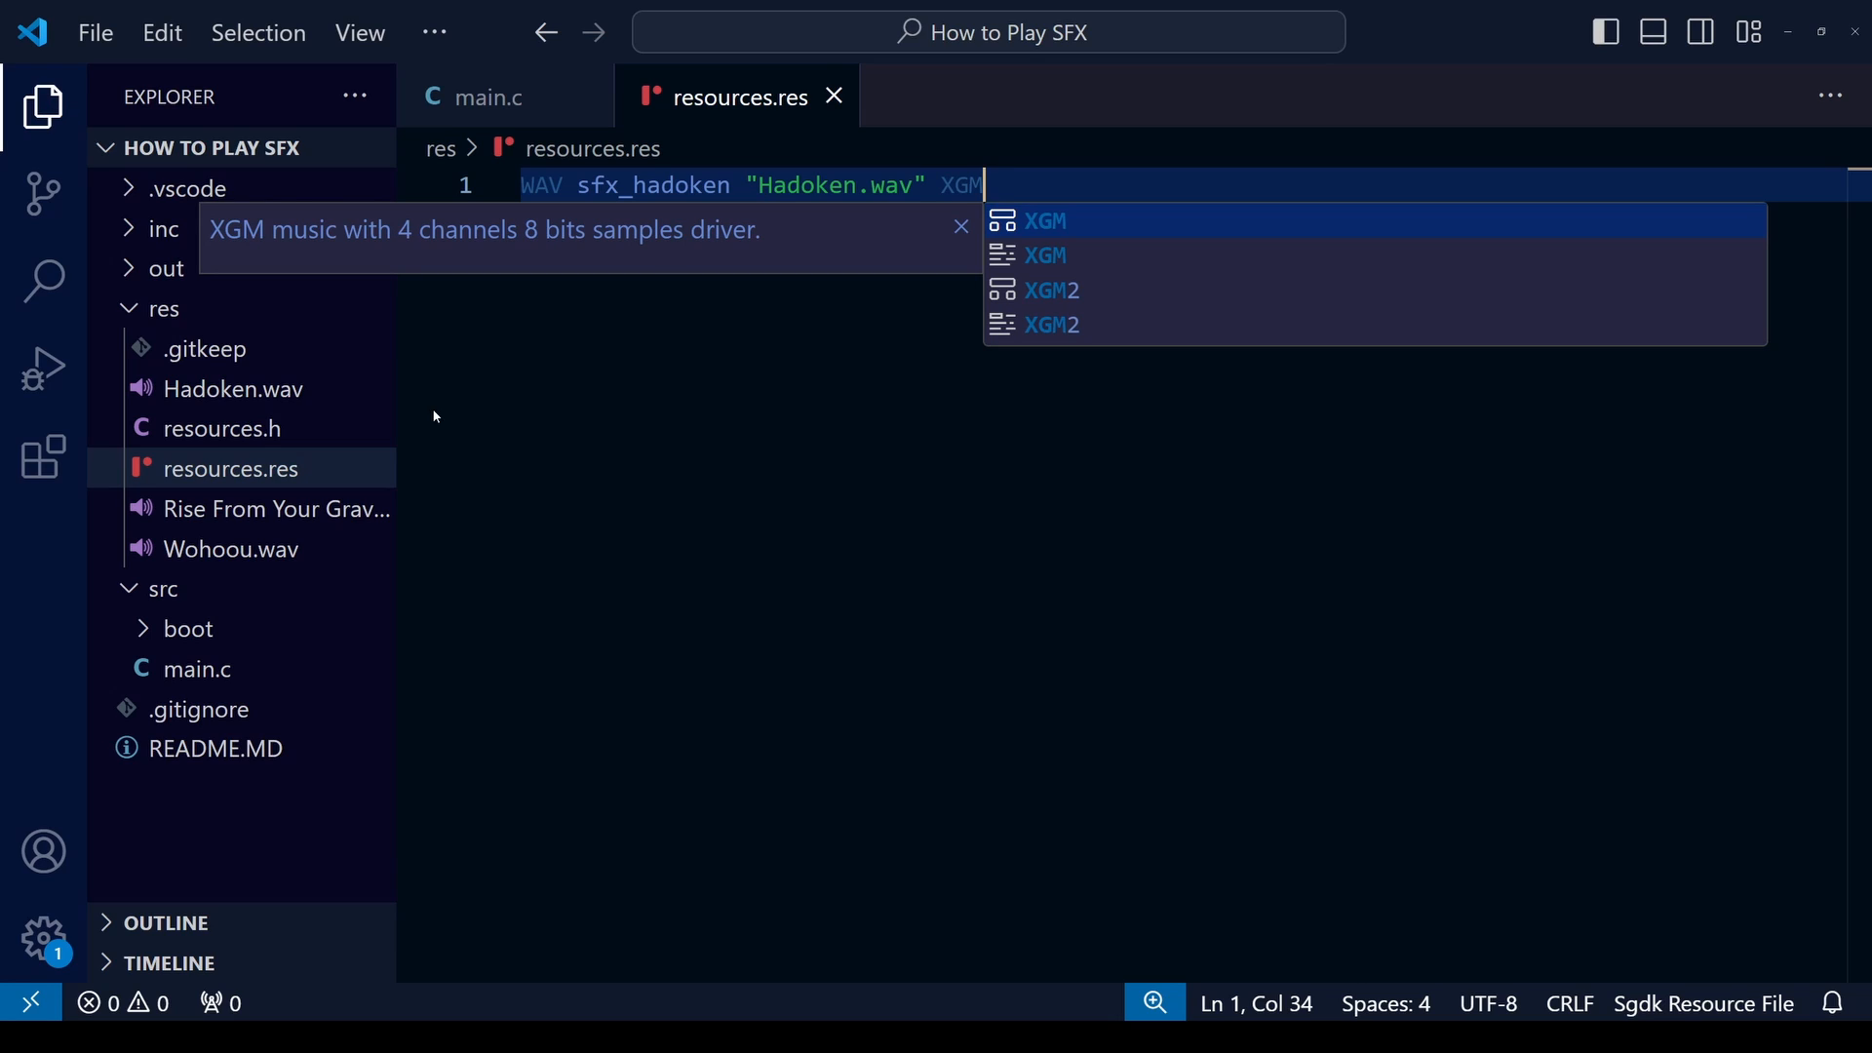
mouse_move(893, 514)
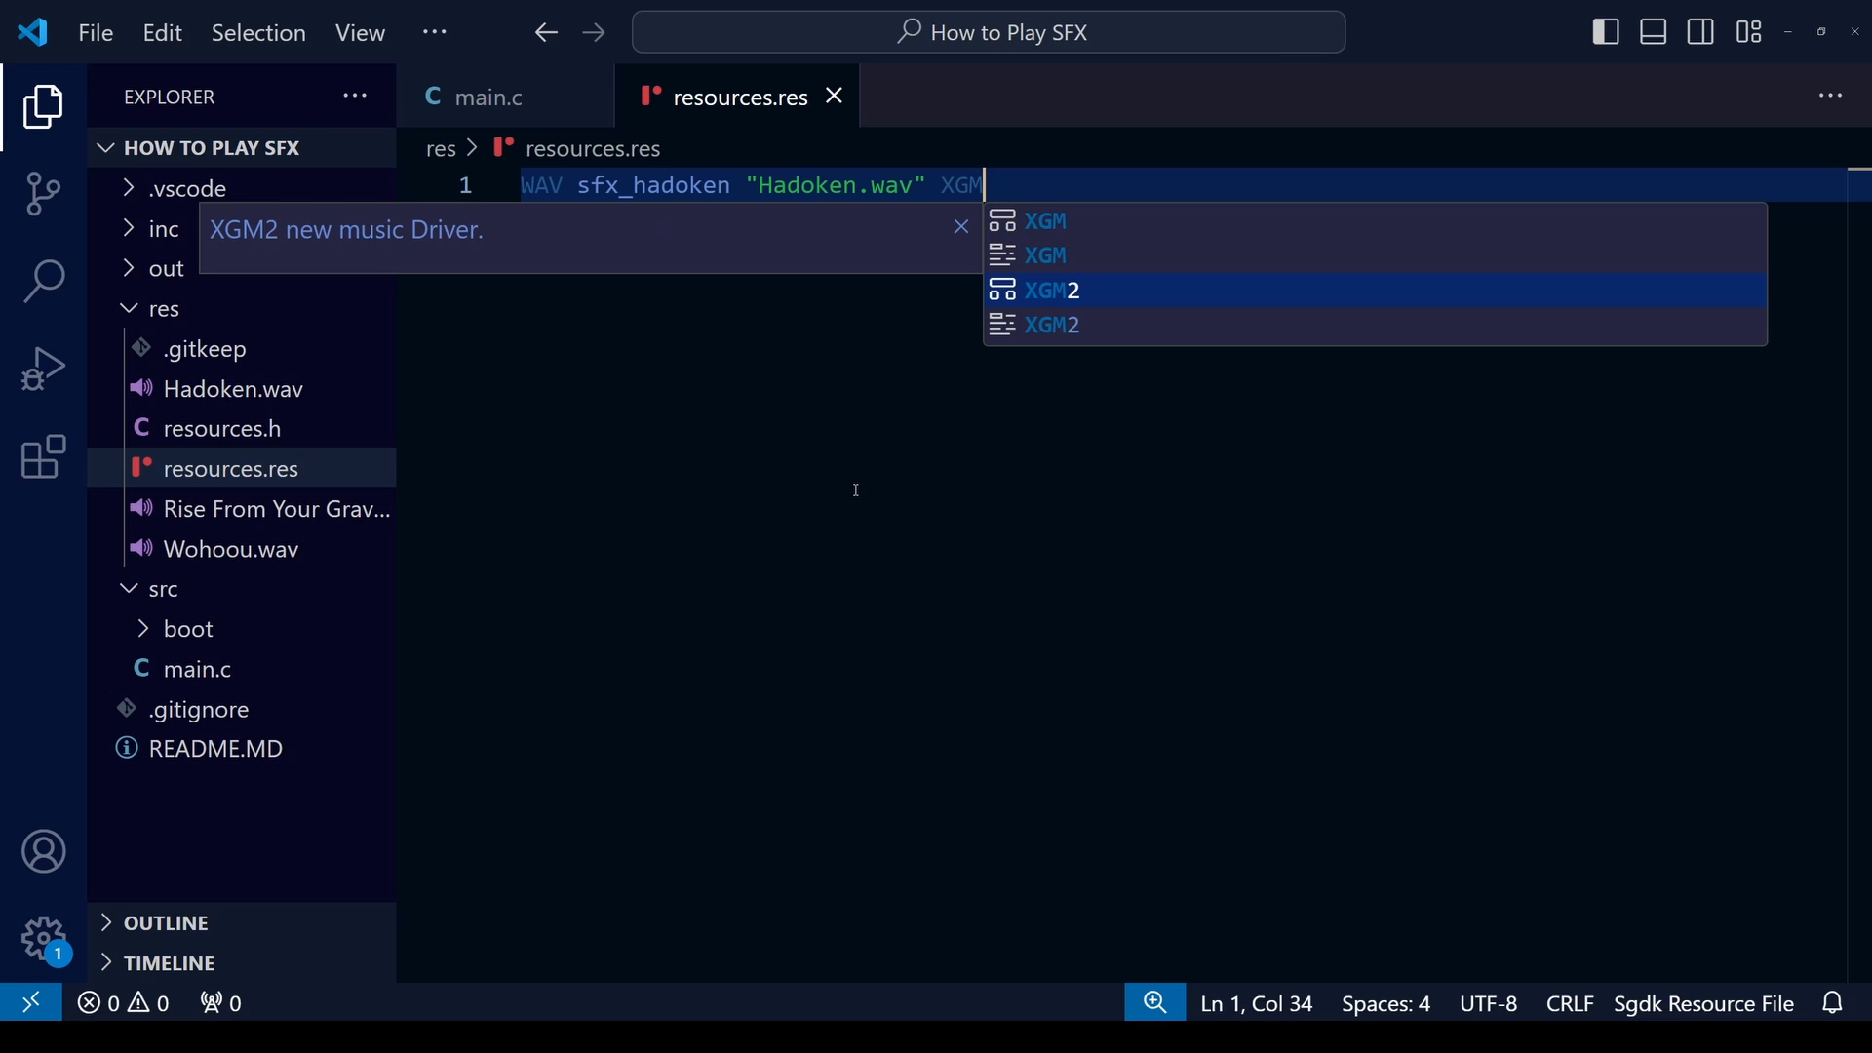
key(Down)
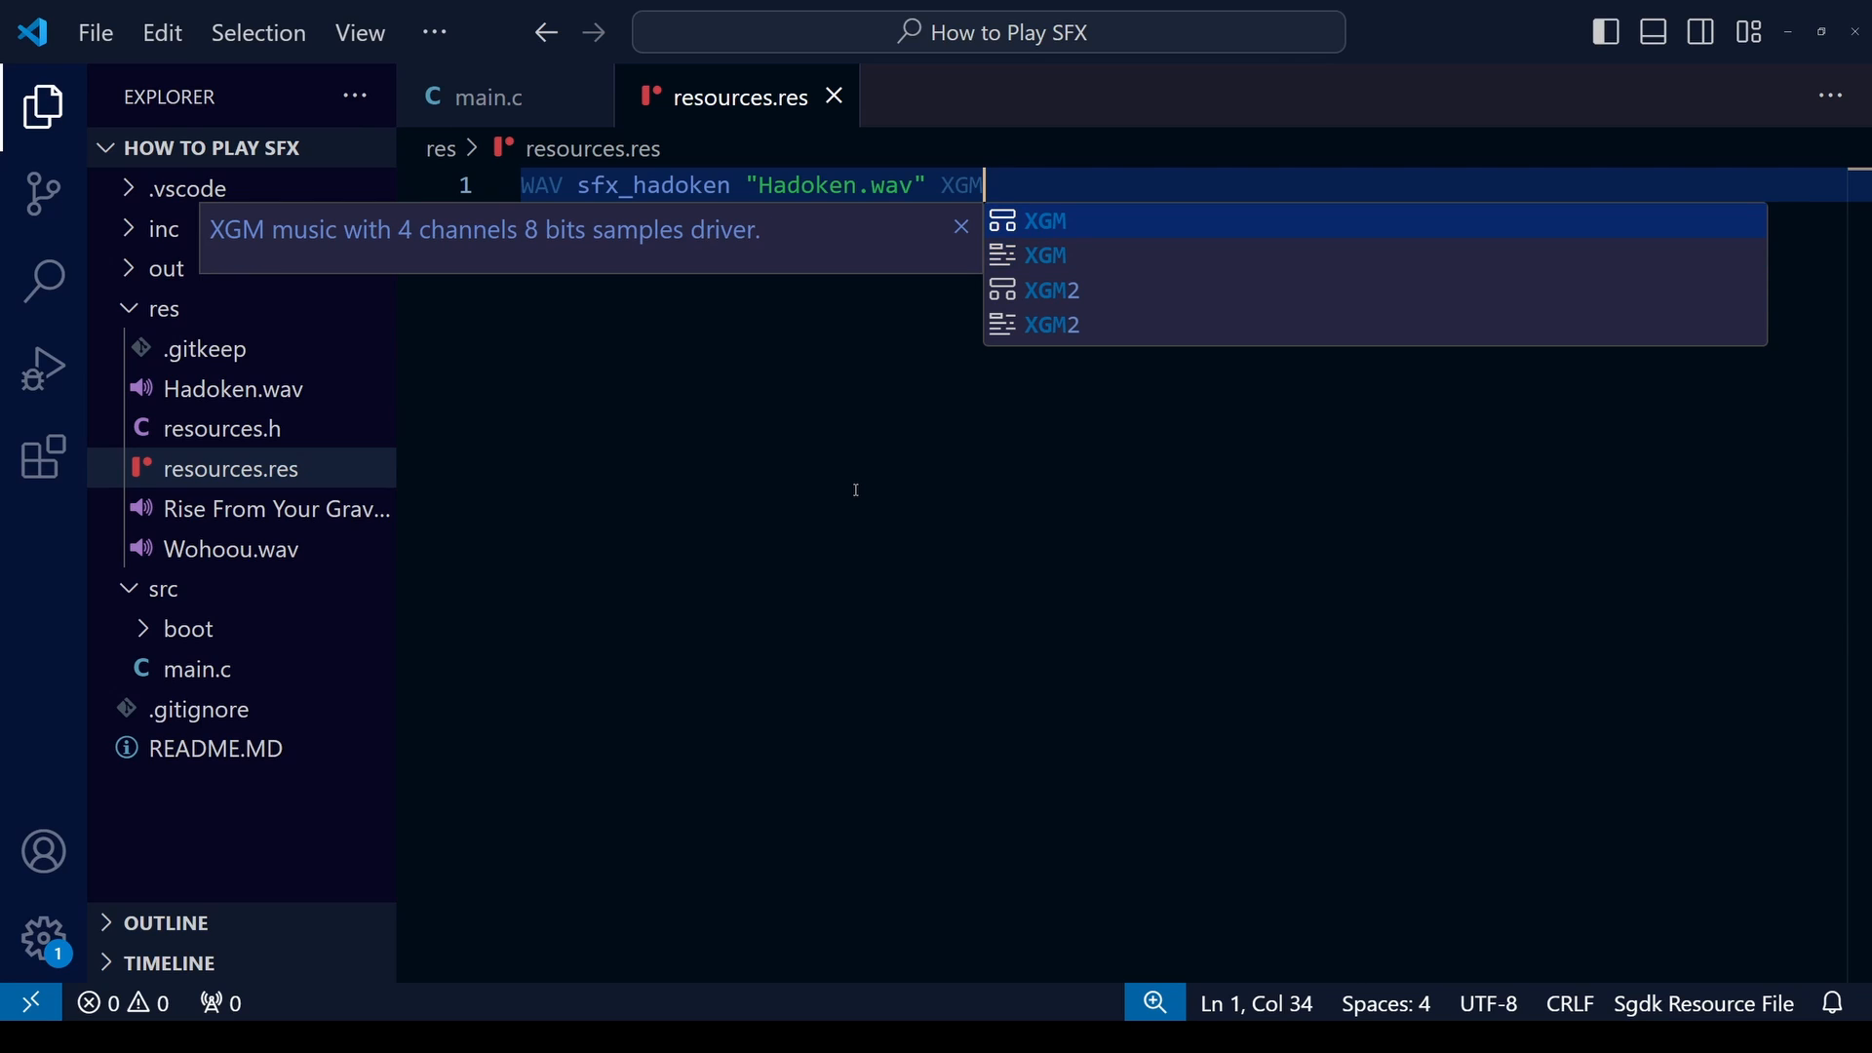
mouse_move(1110, 185)
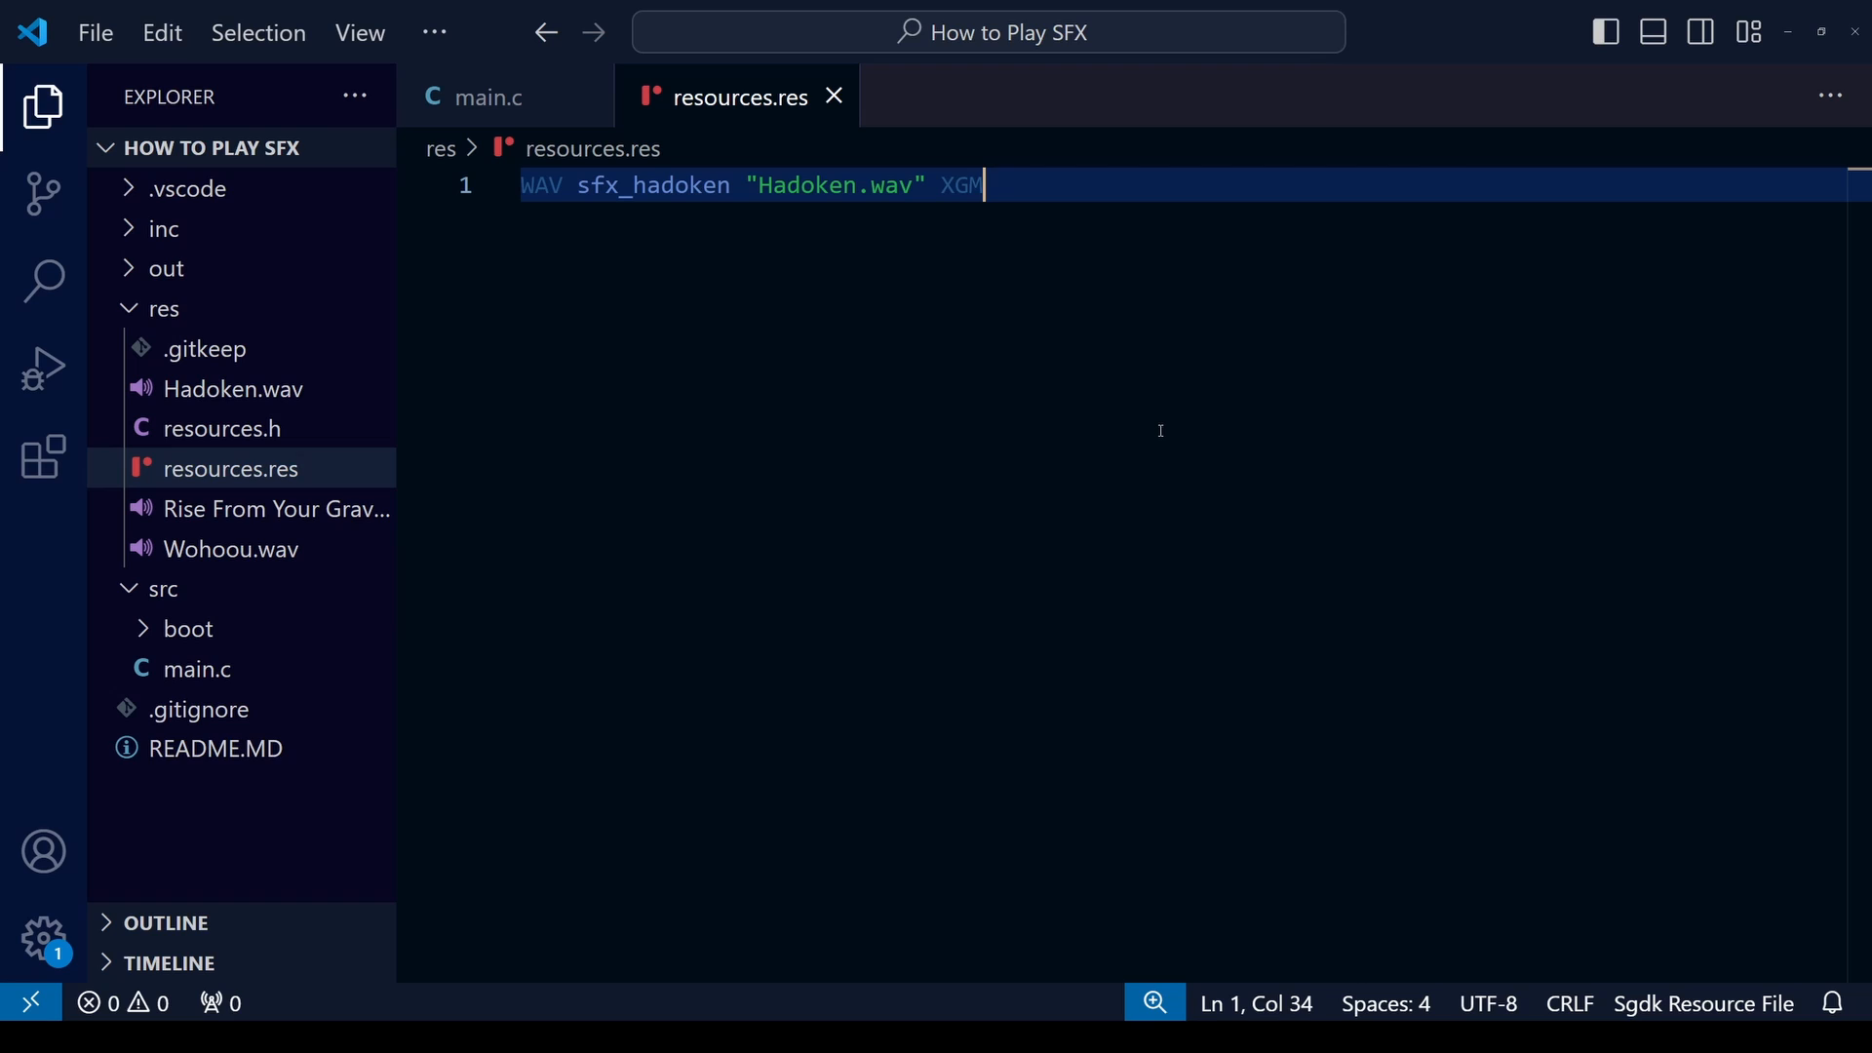
mouse_move(981, 442)
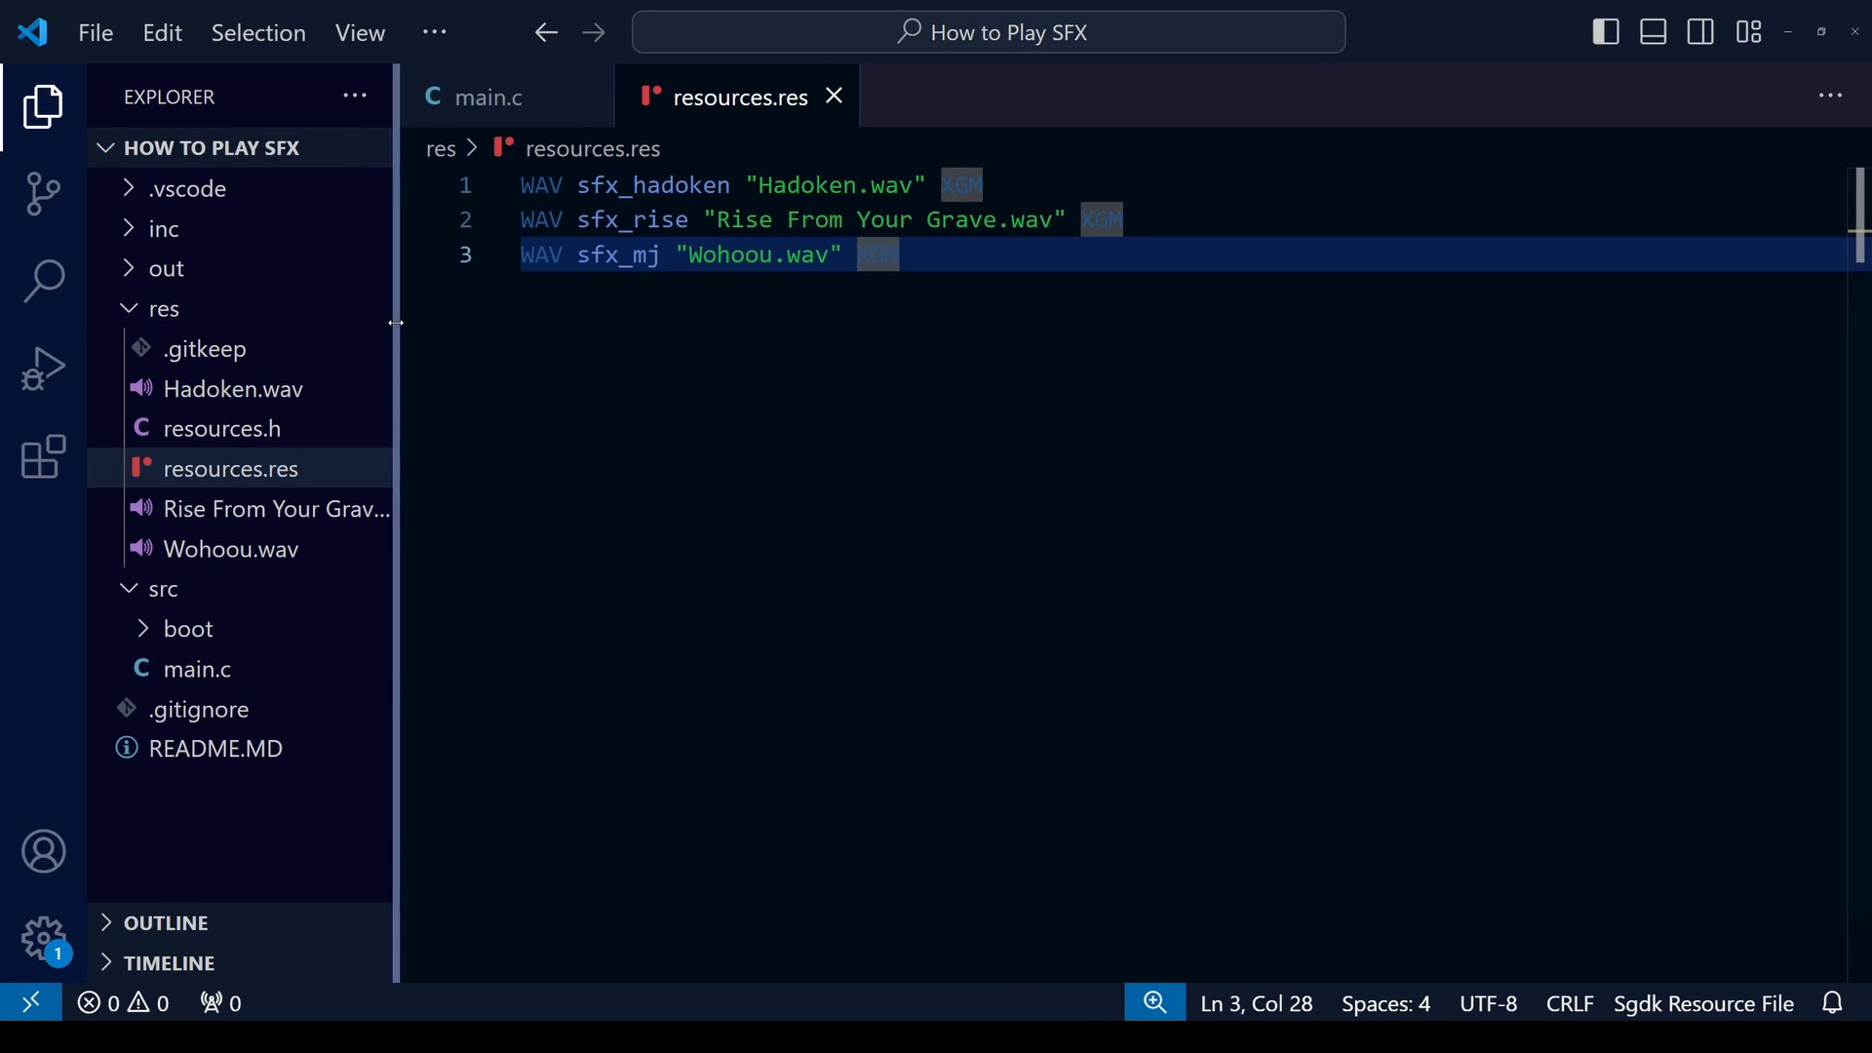
click(490, 97)
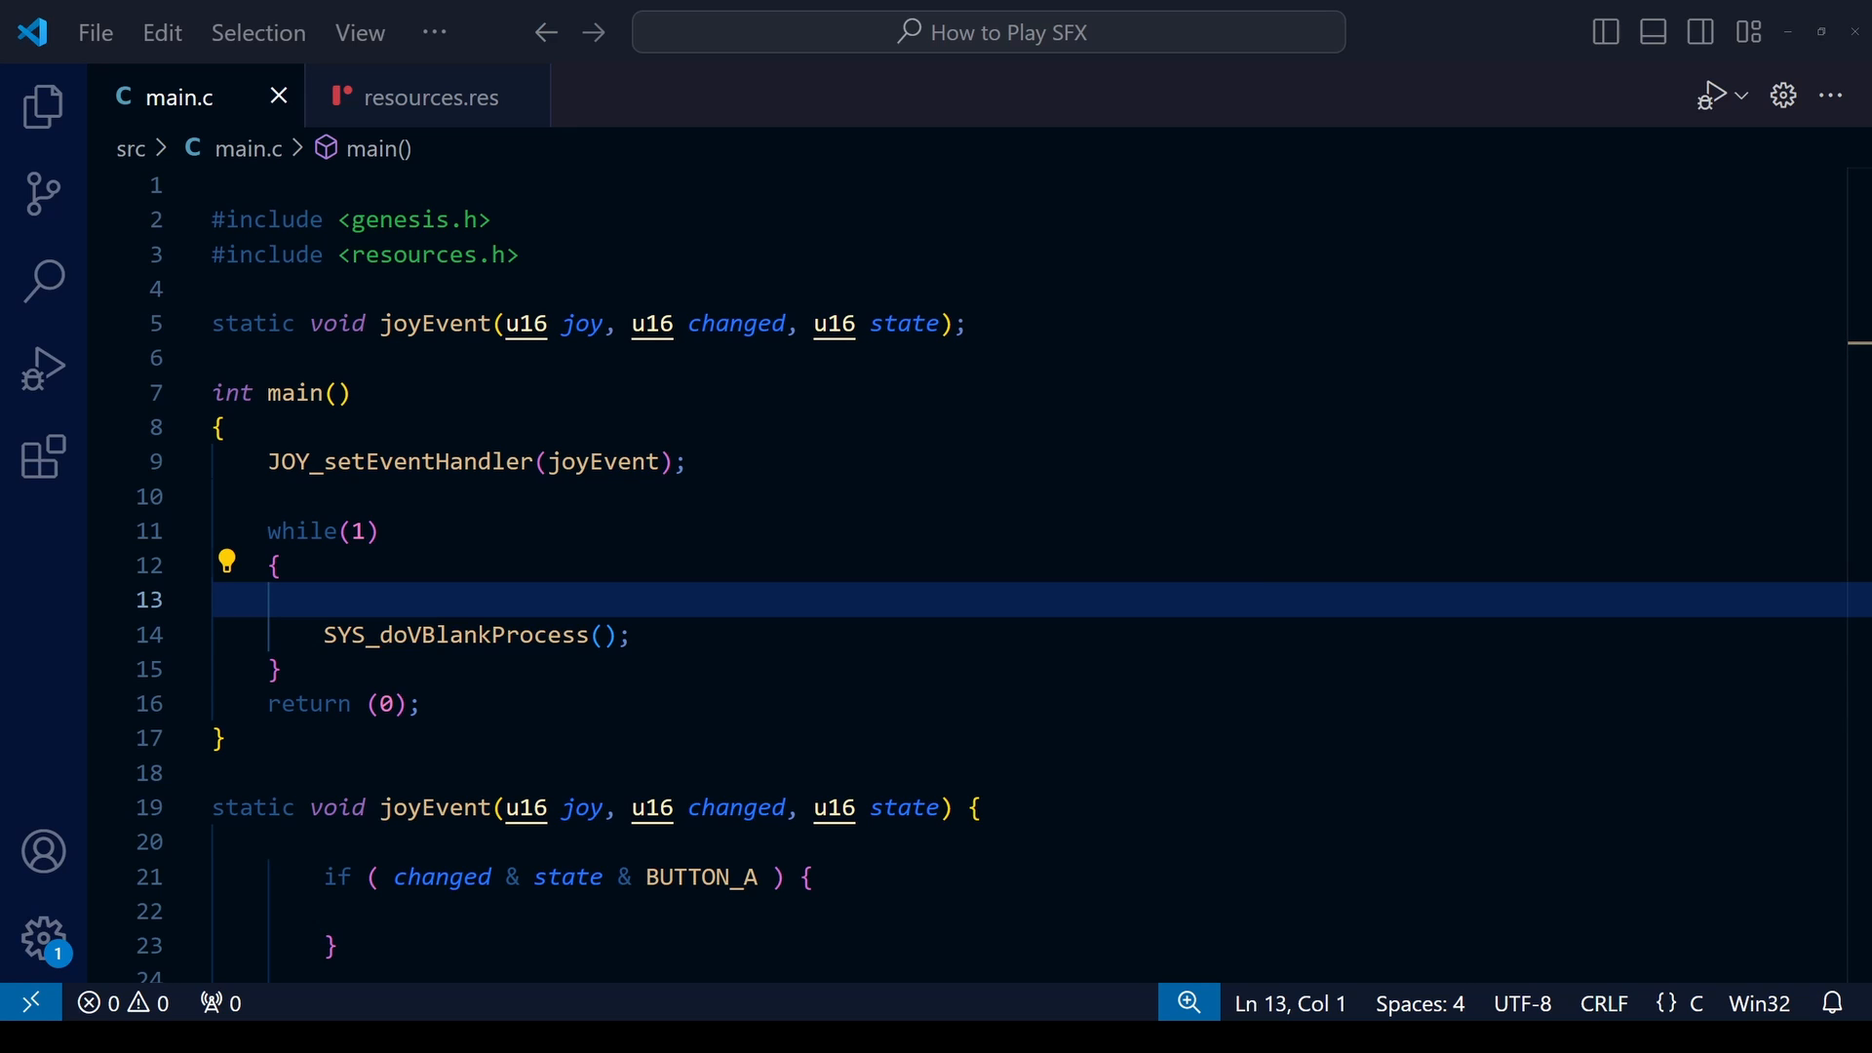
Step: Write #define SFX_SF3HADOKEN 64 on a new line under the #include lines
click(606, 462)
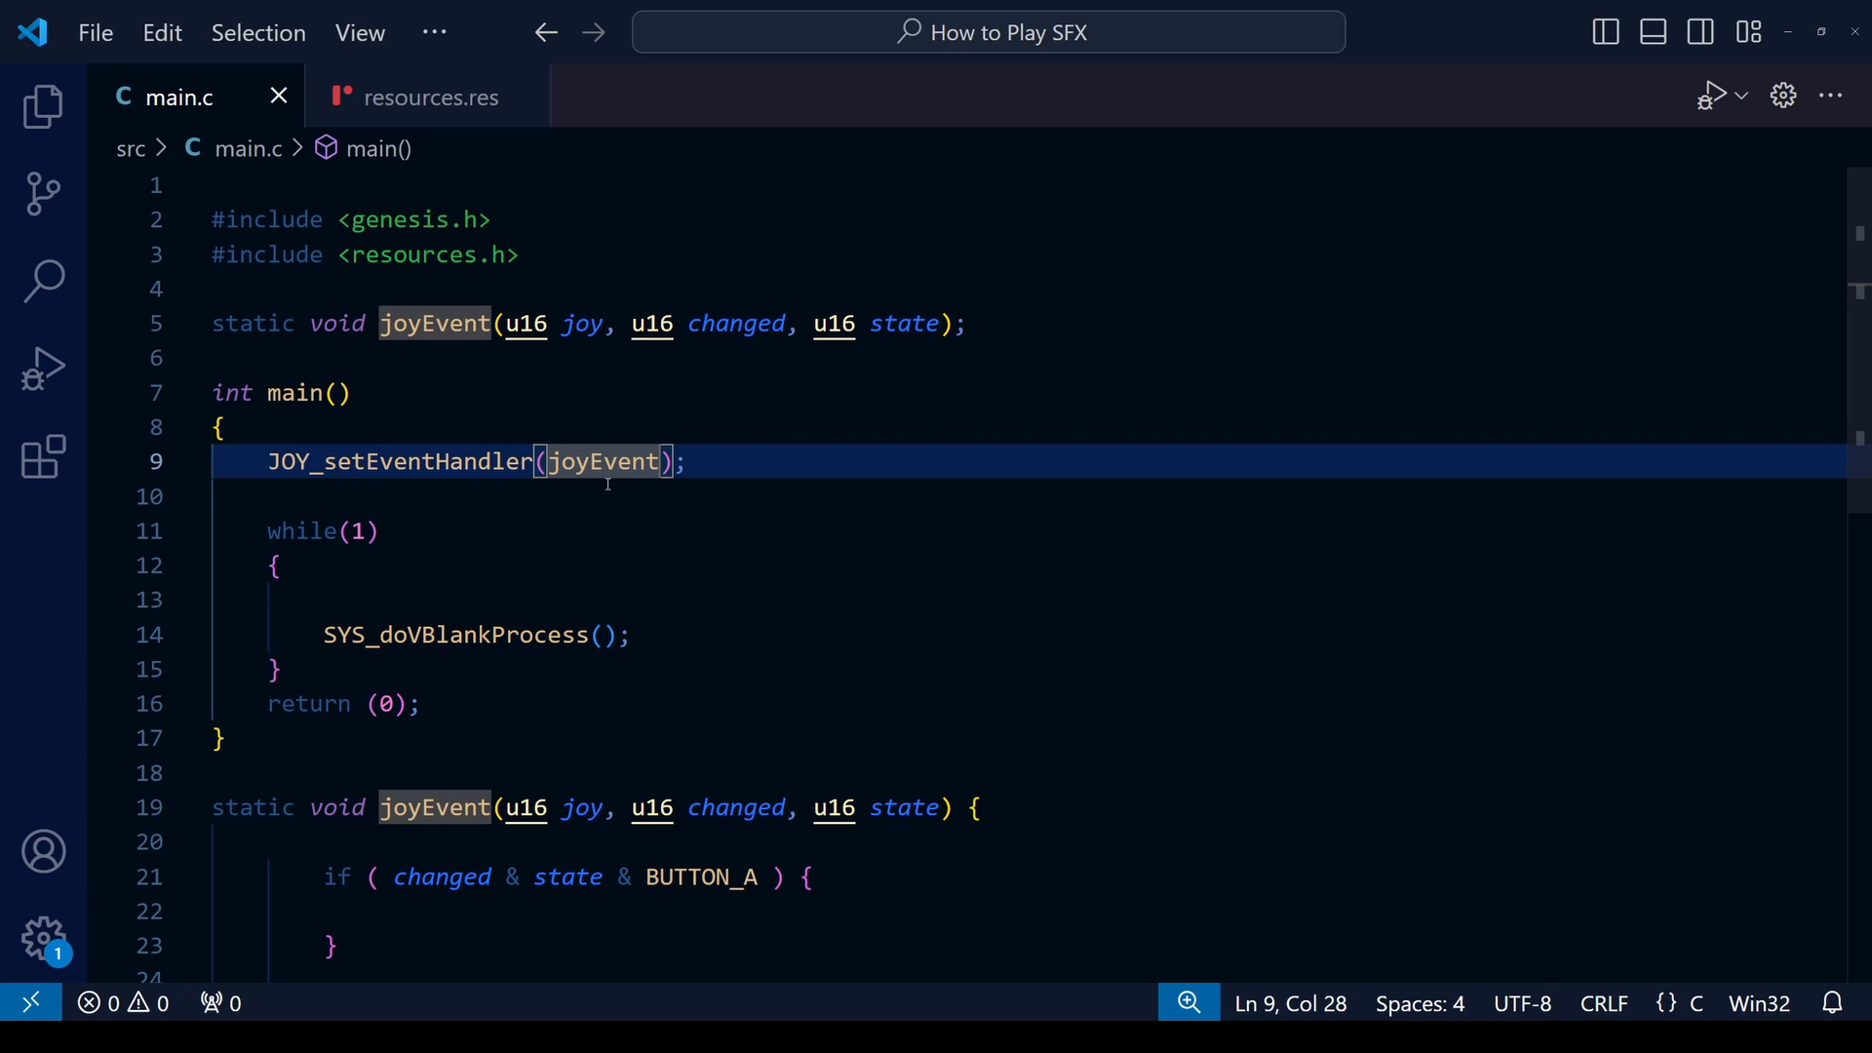
mouse_move(906, 636)
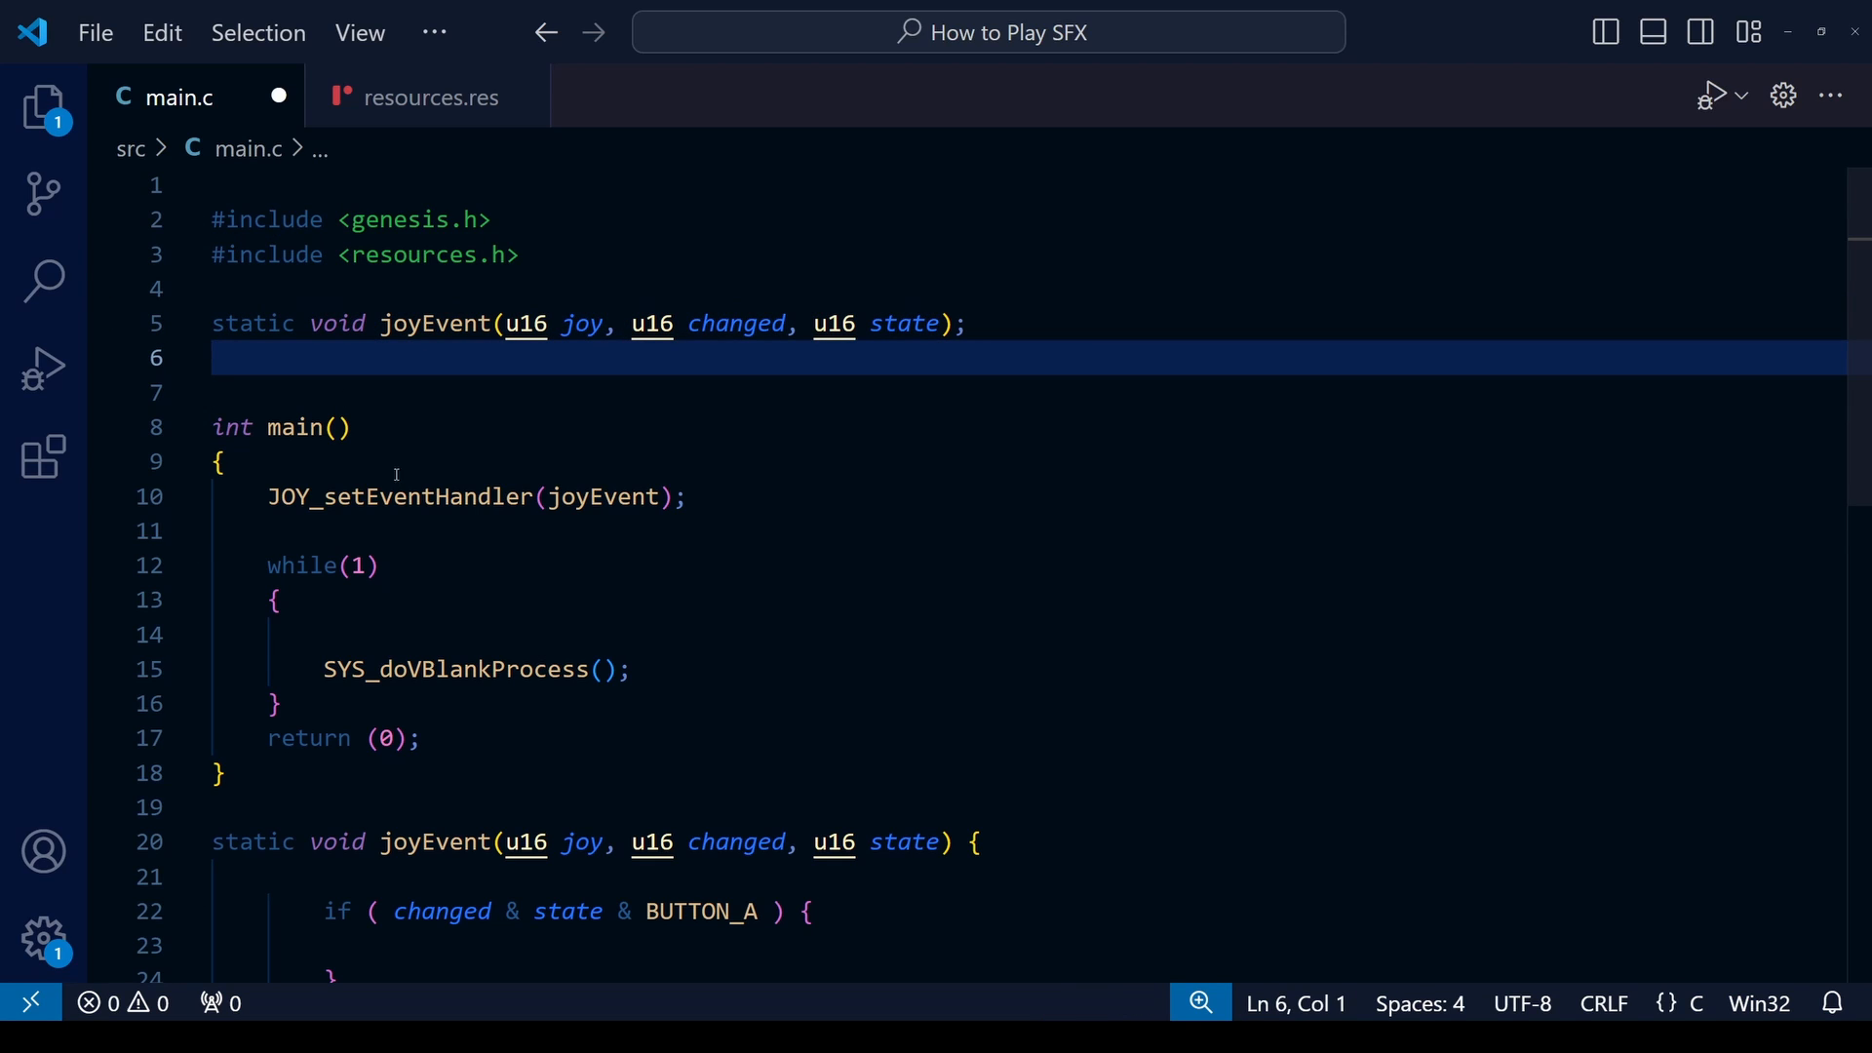
key(Enter)
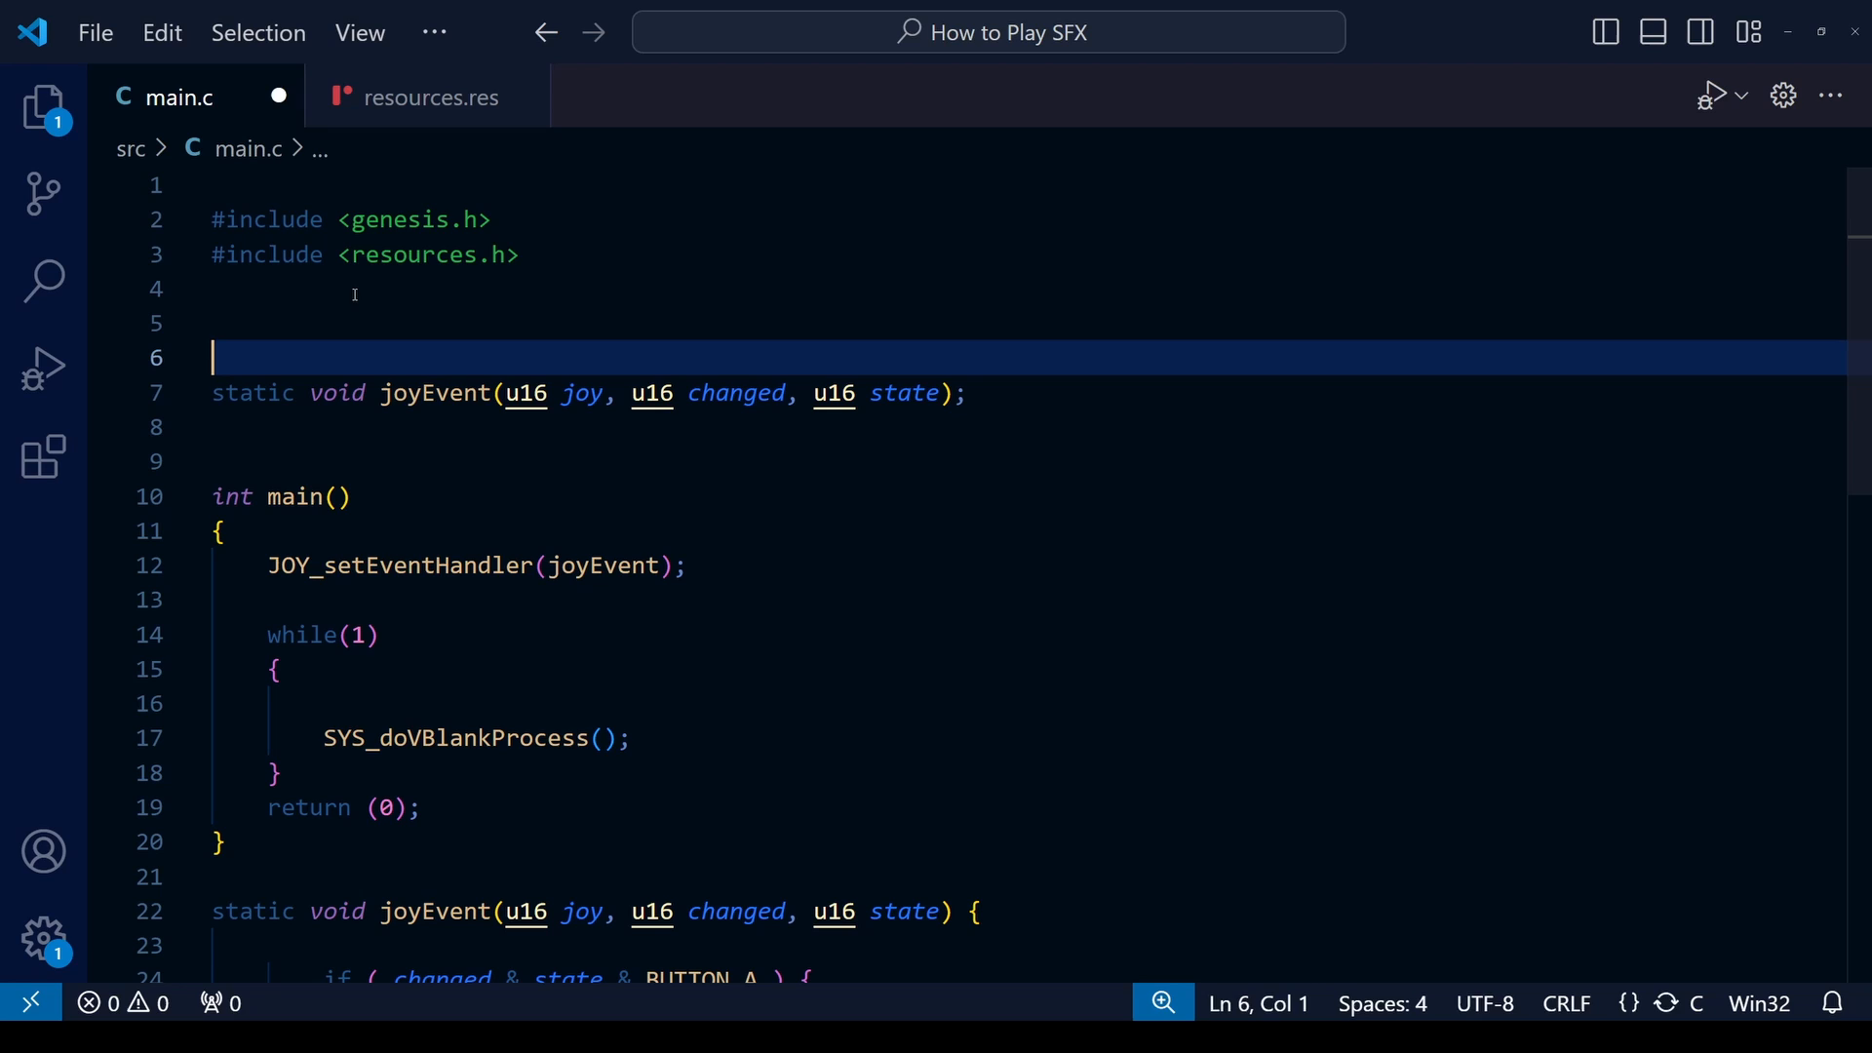
text(#define)
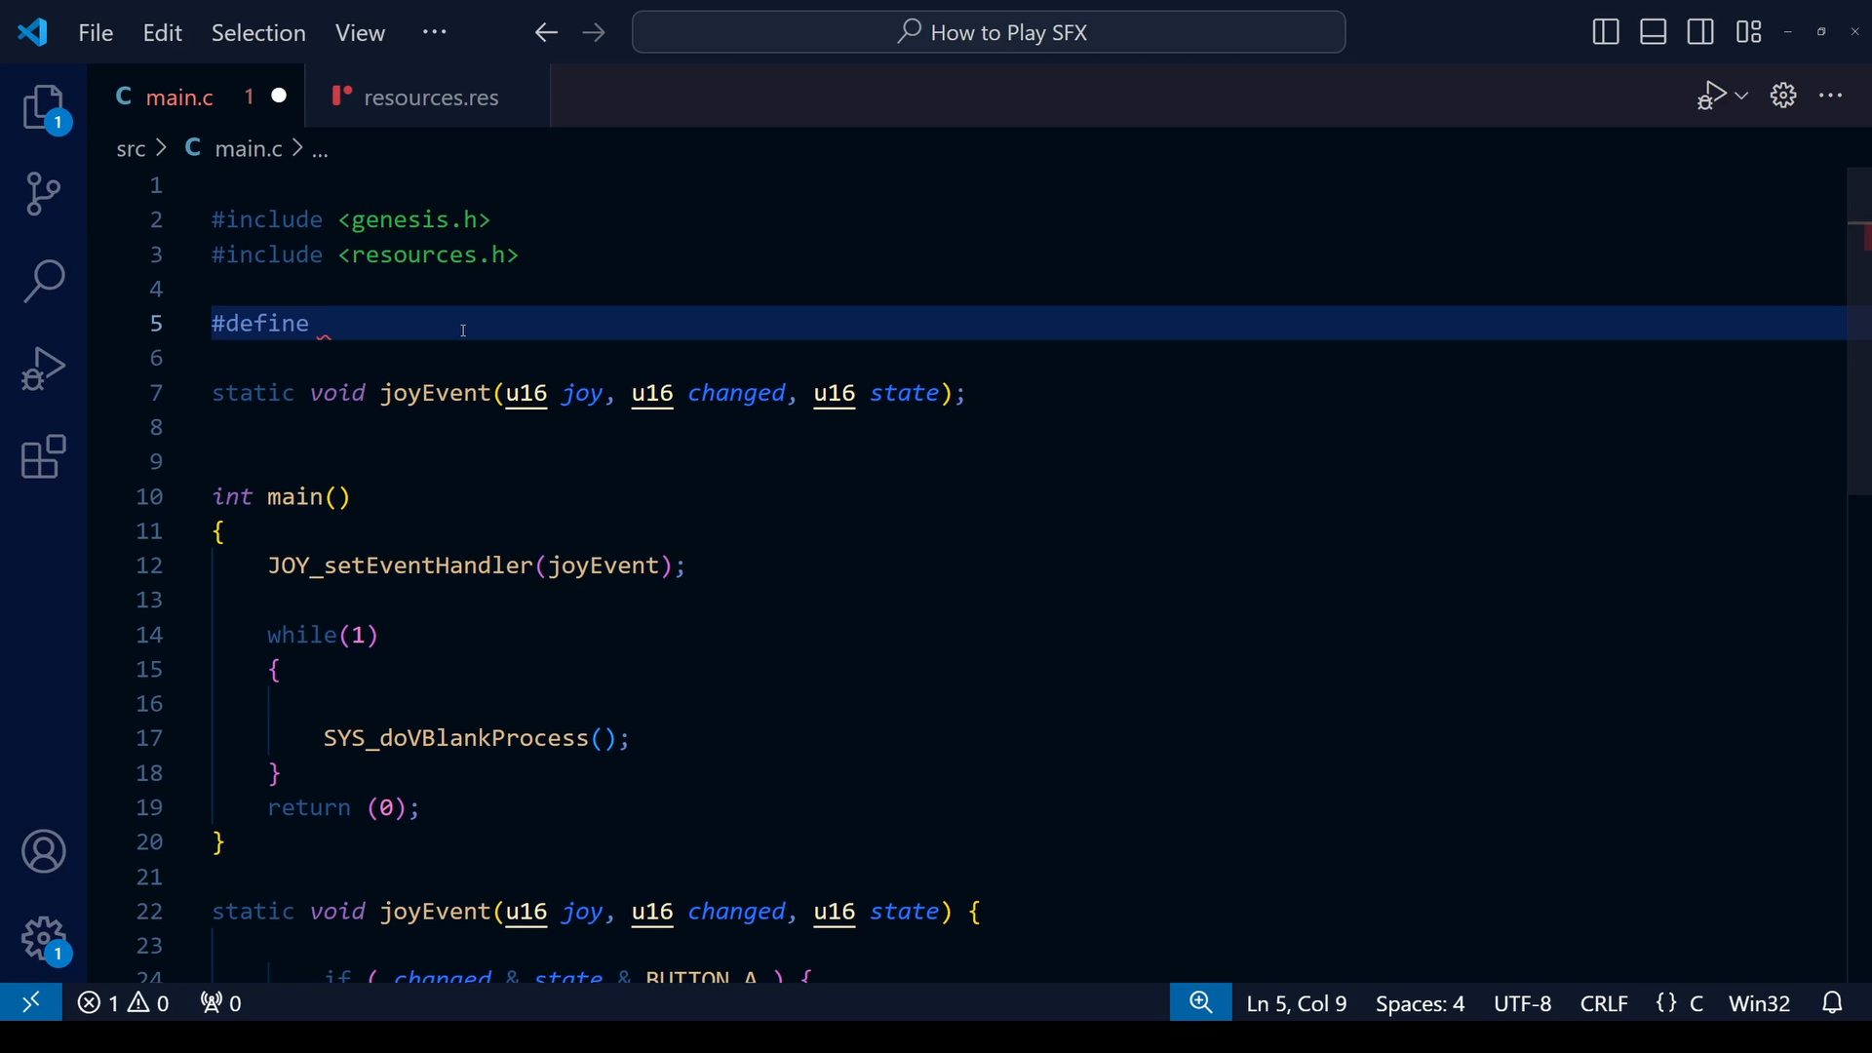
text(S)
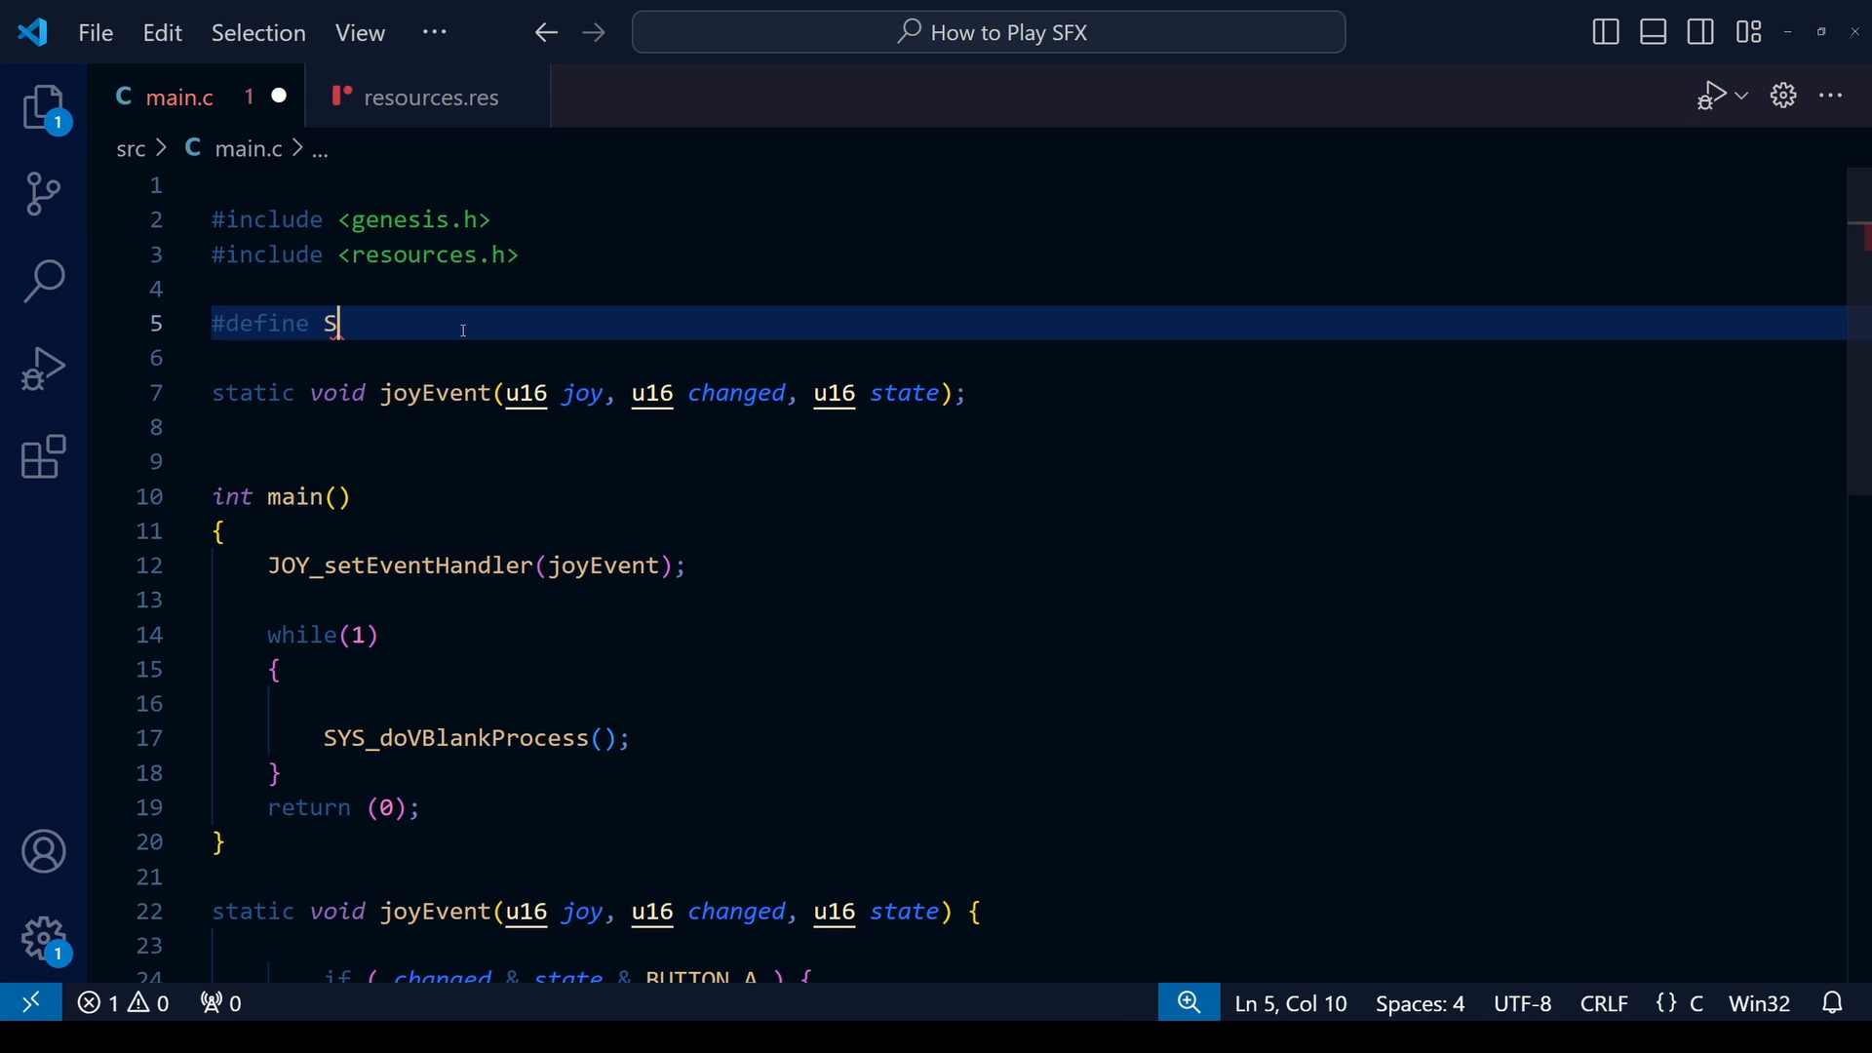
text(FX)
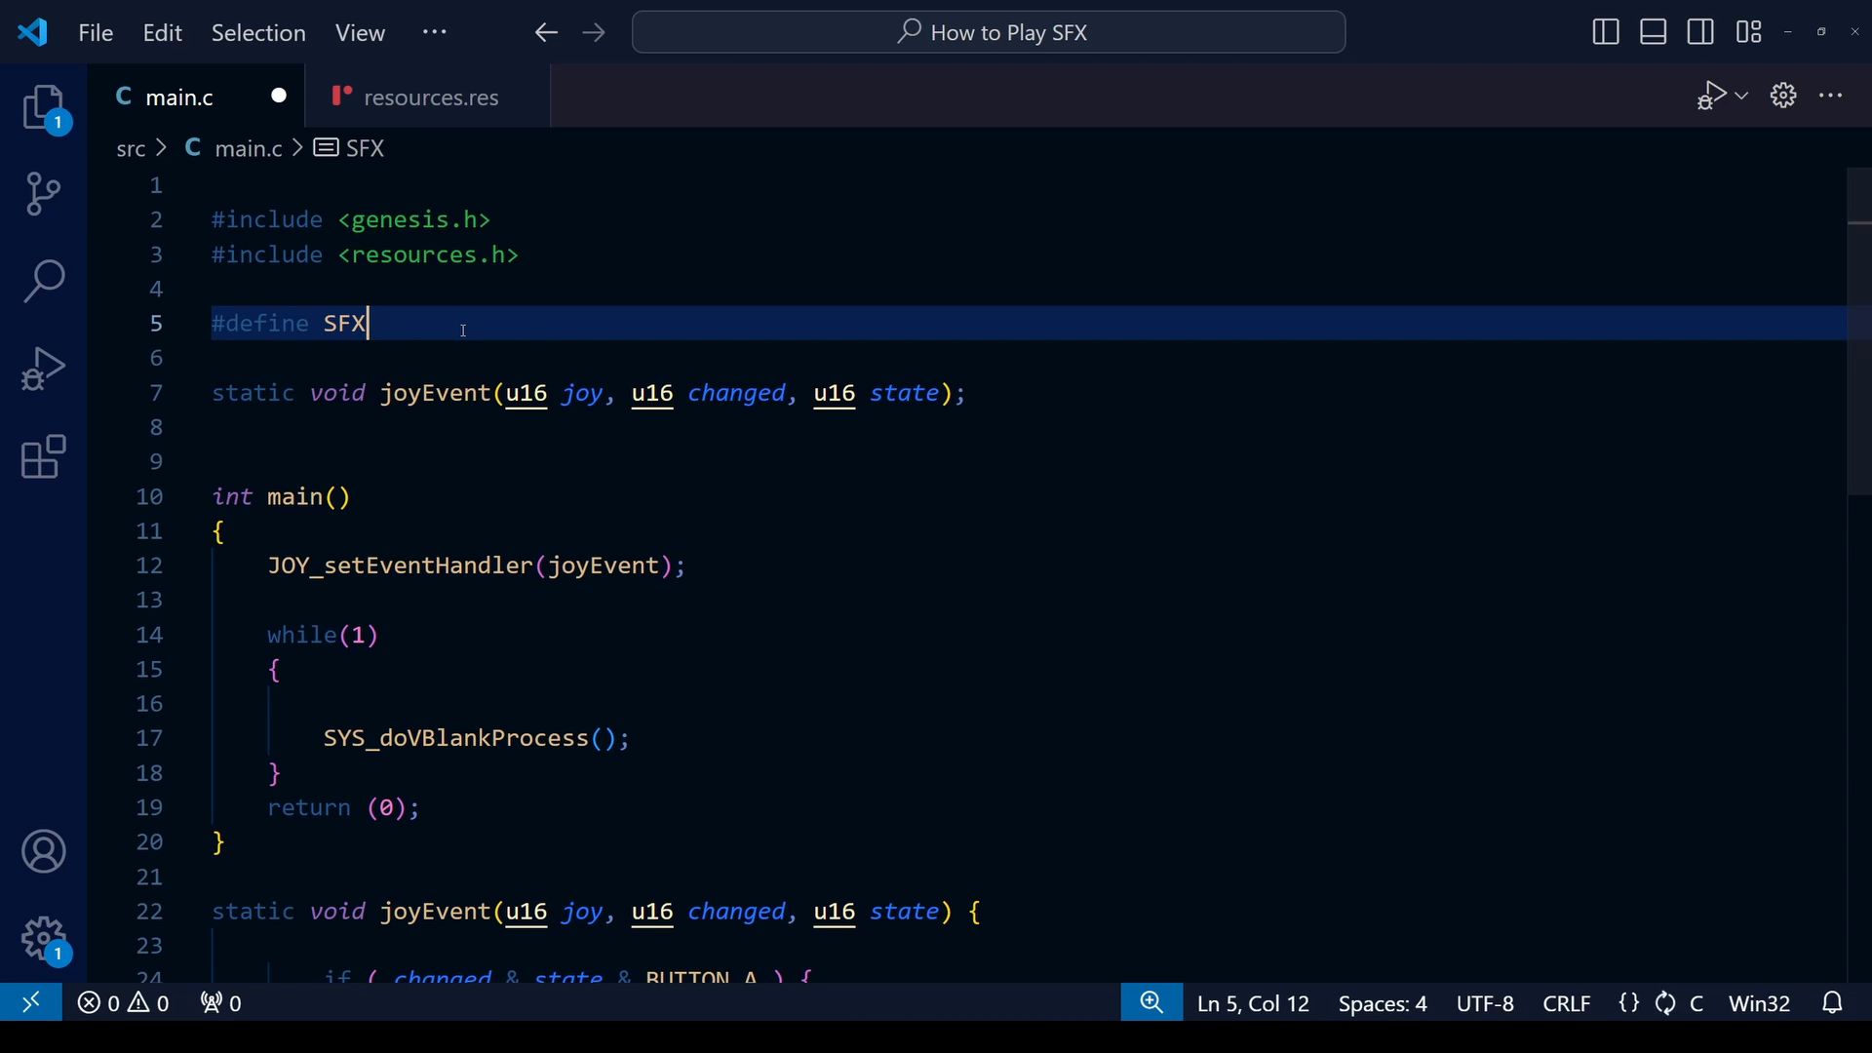
text(_)
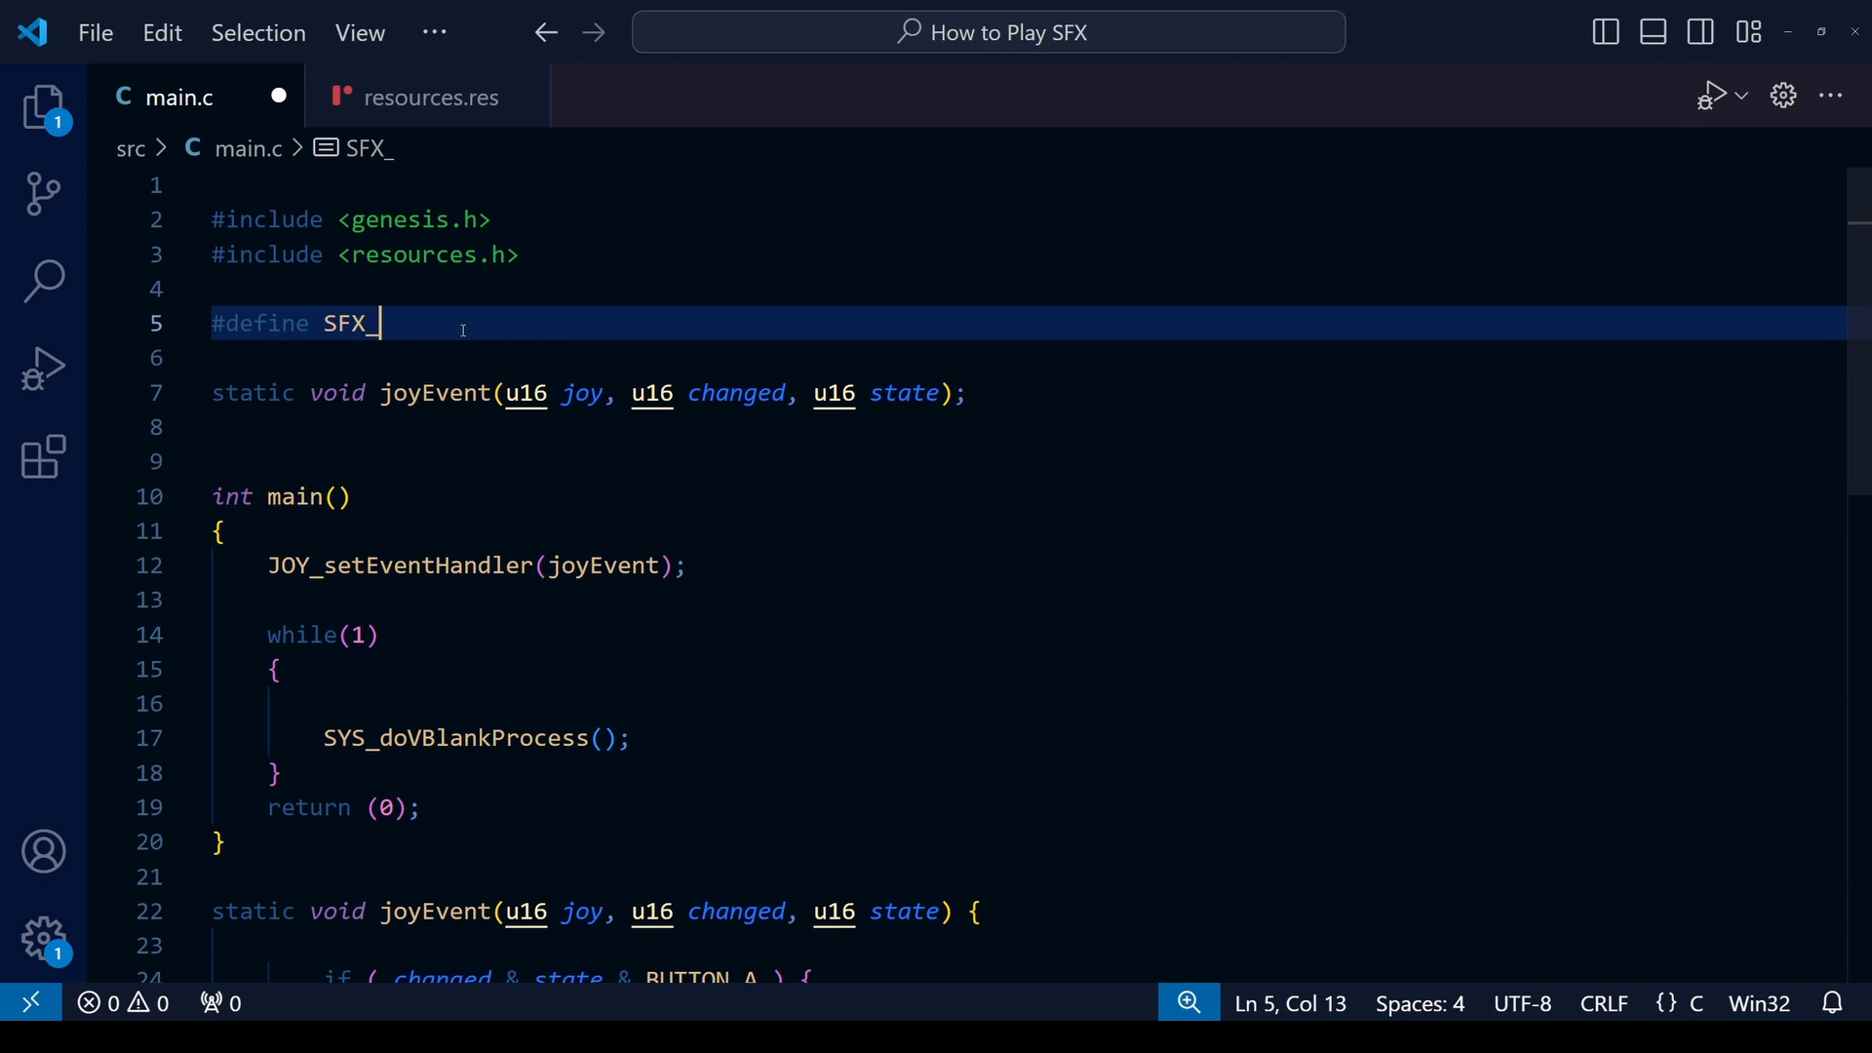
text(HAD)
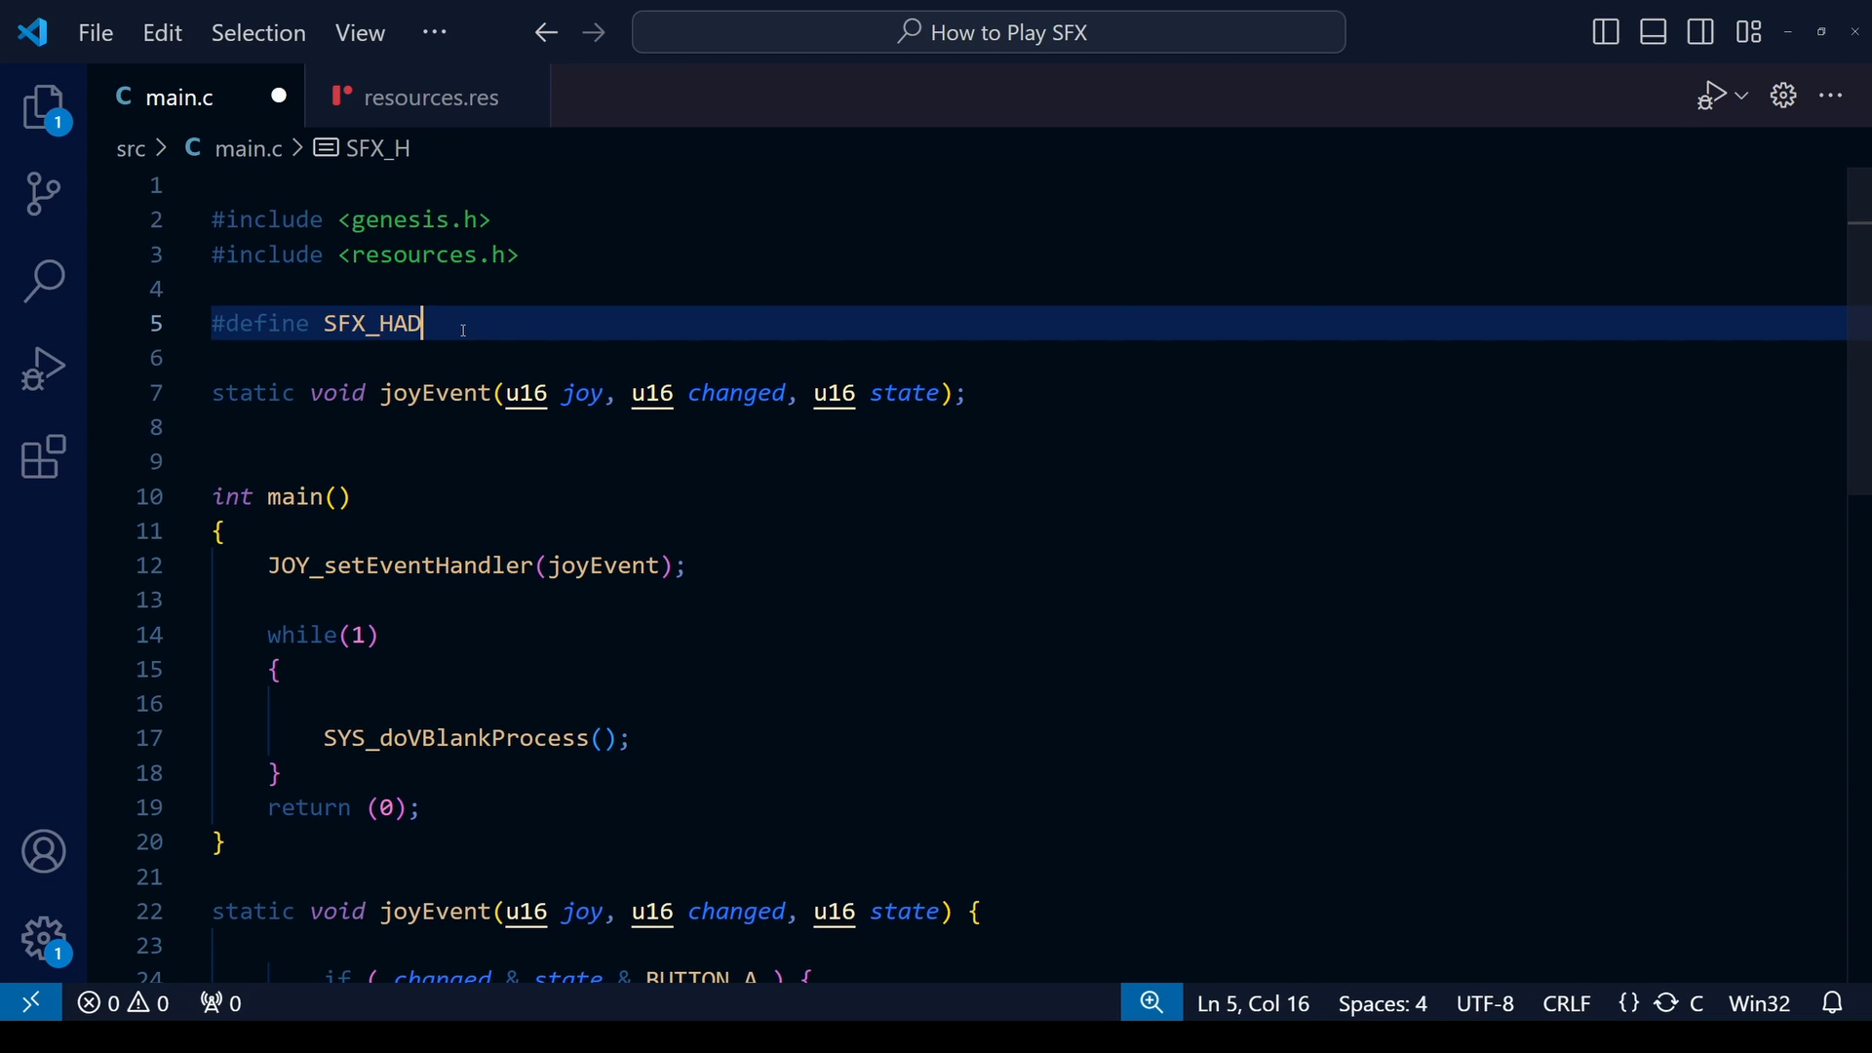
key(Backspace)
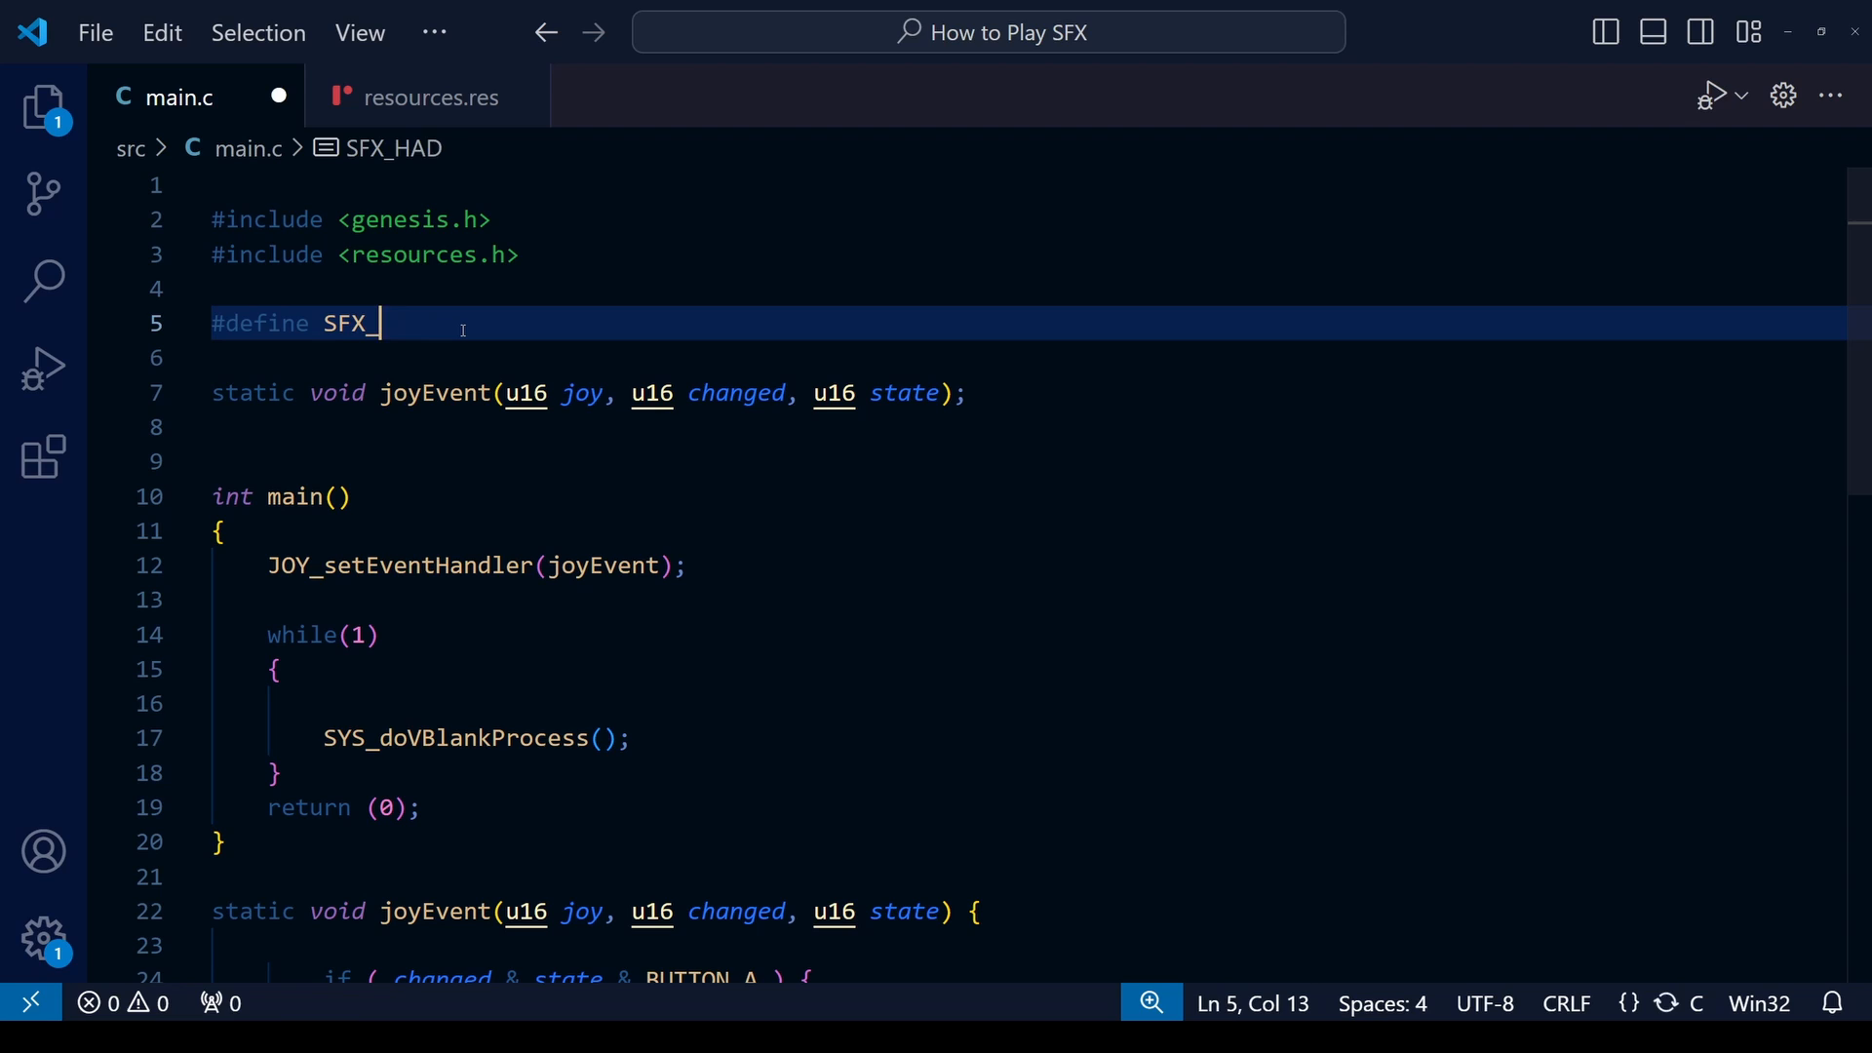
text(SF2)
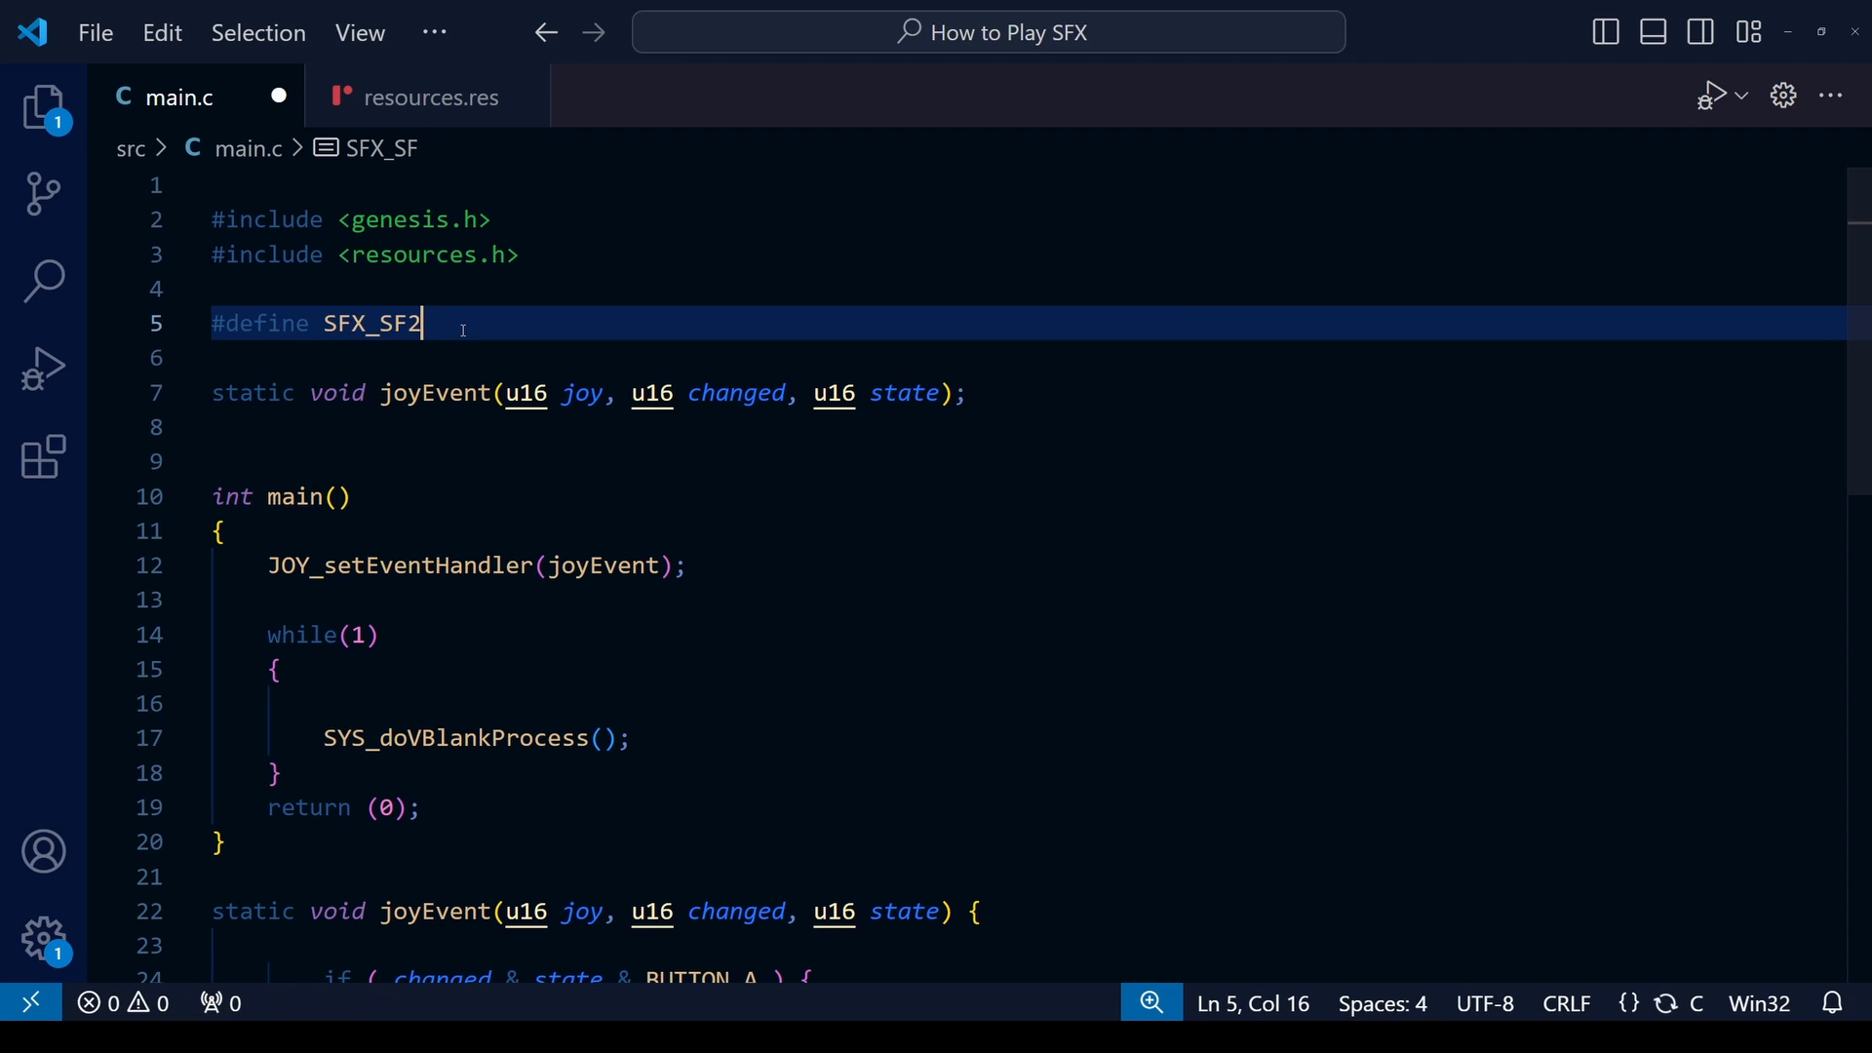
text(_HADOKEN)
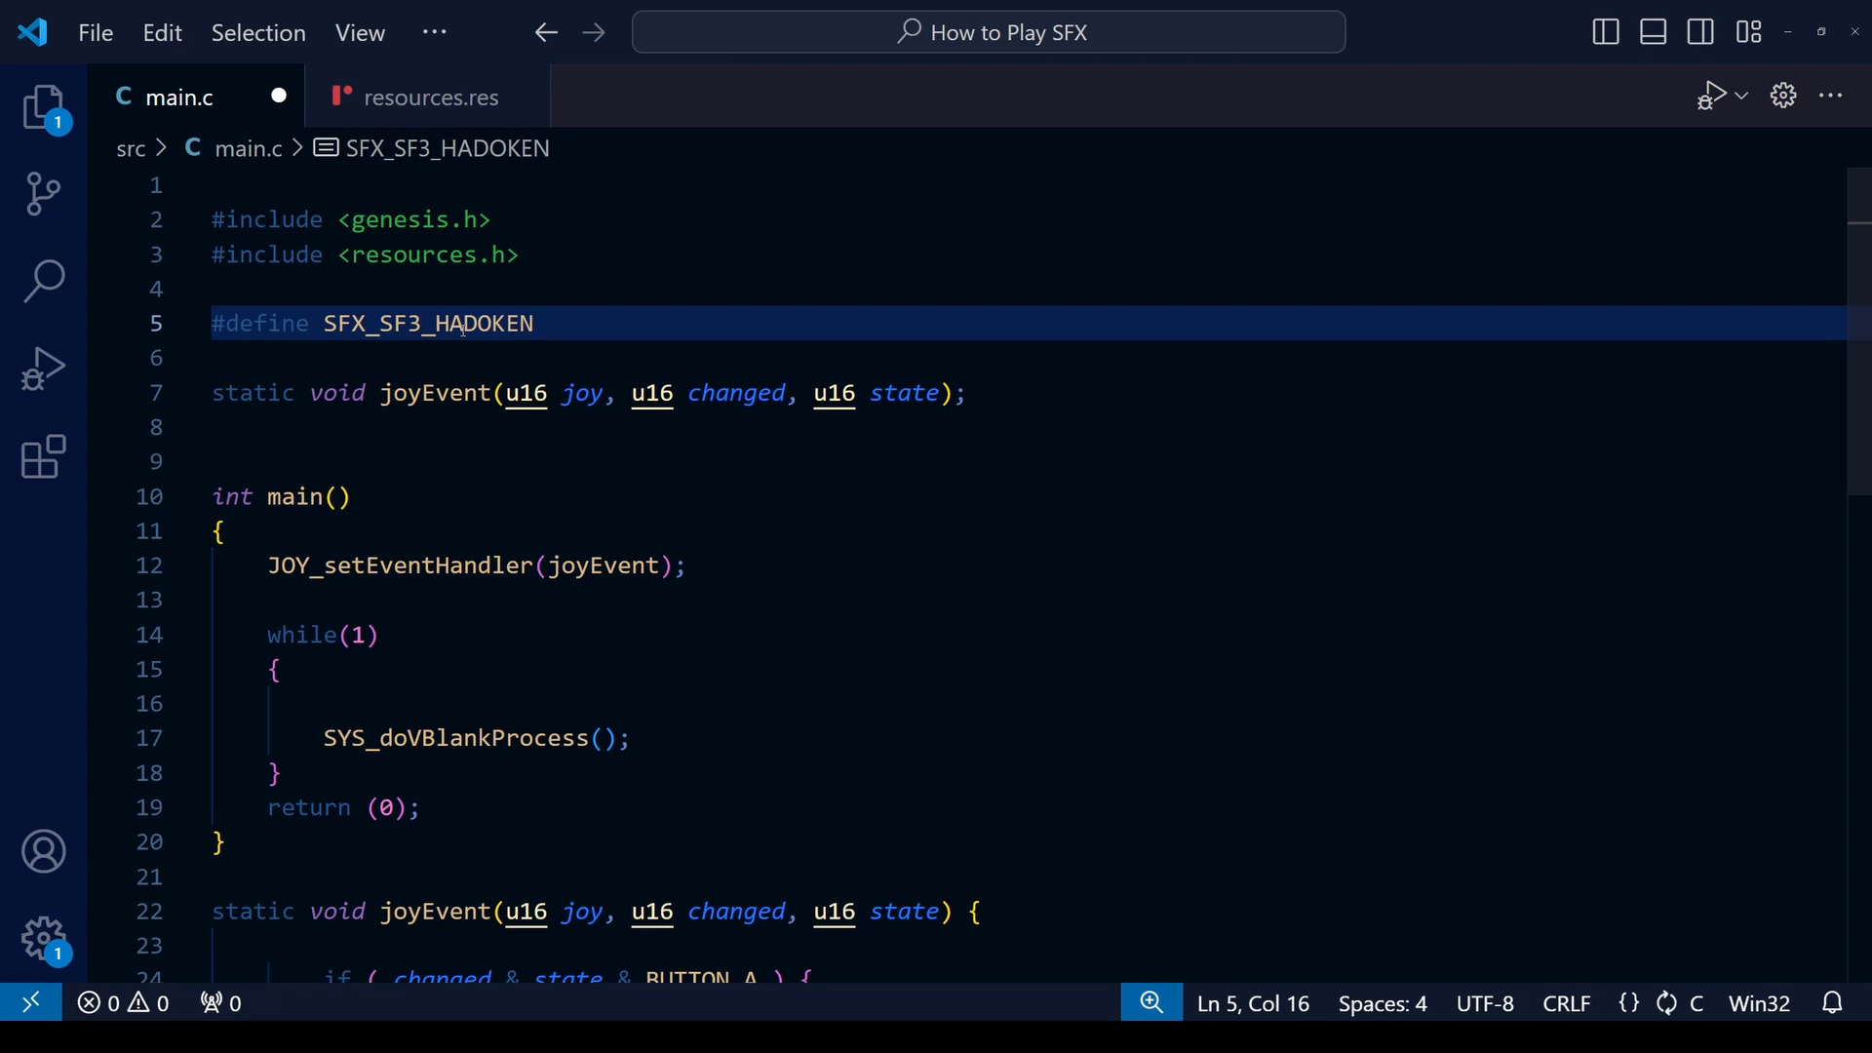
key(Backspace)
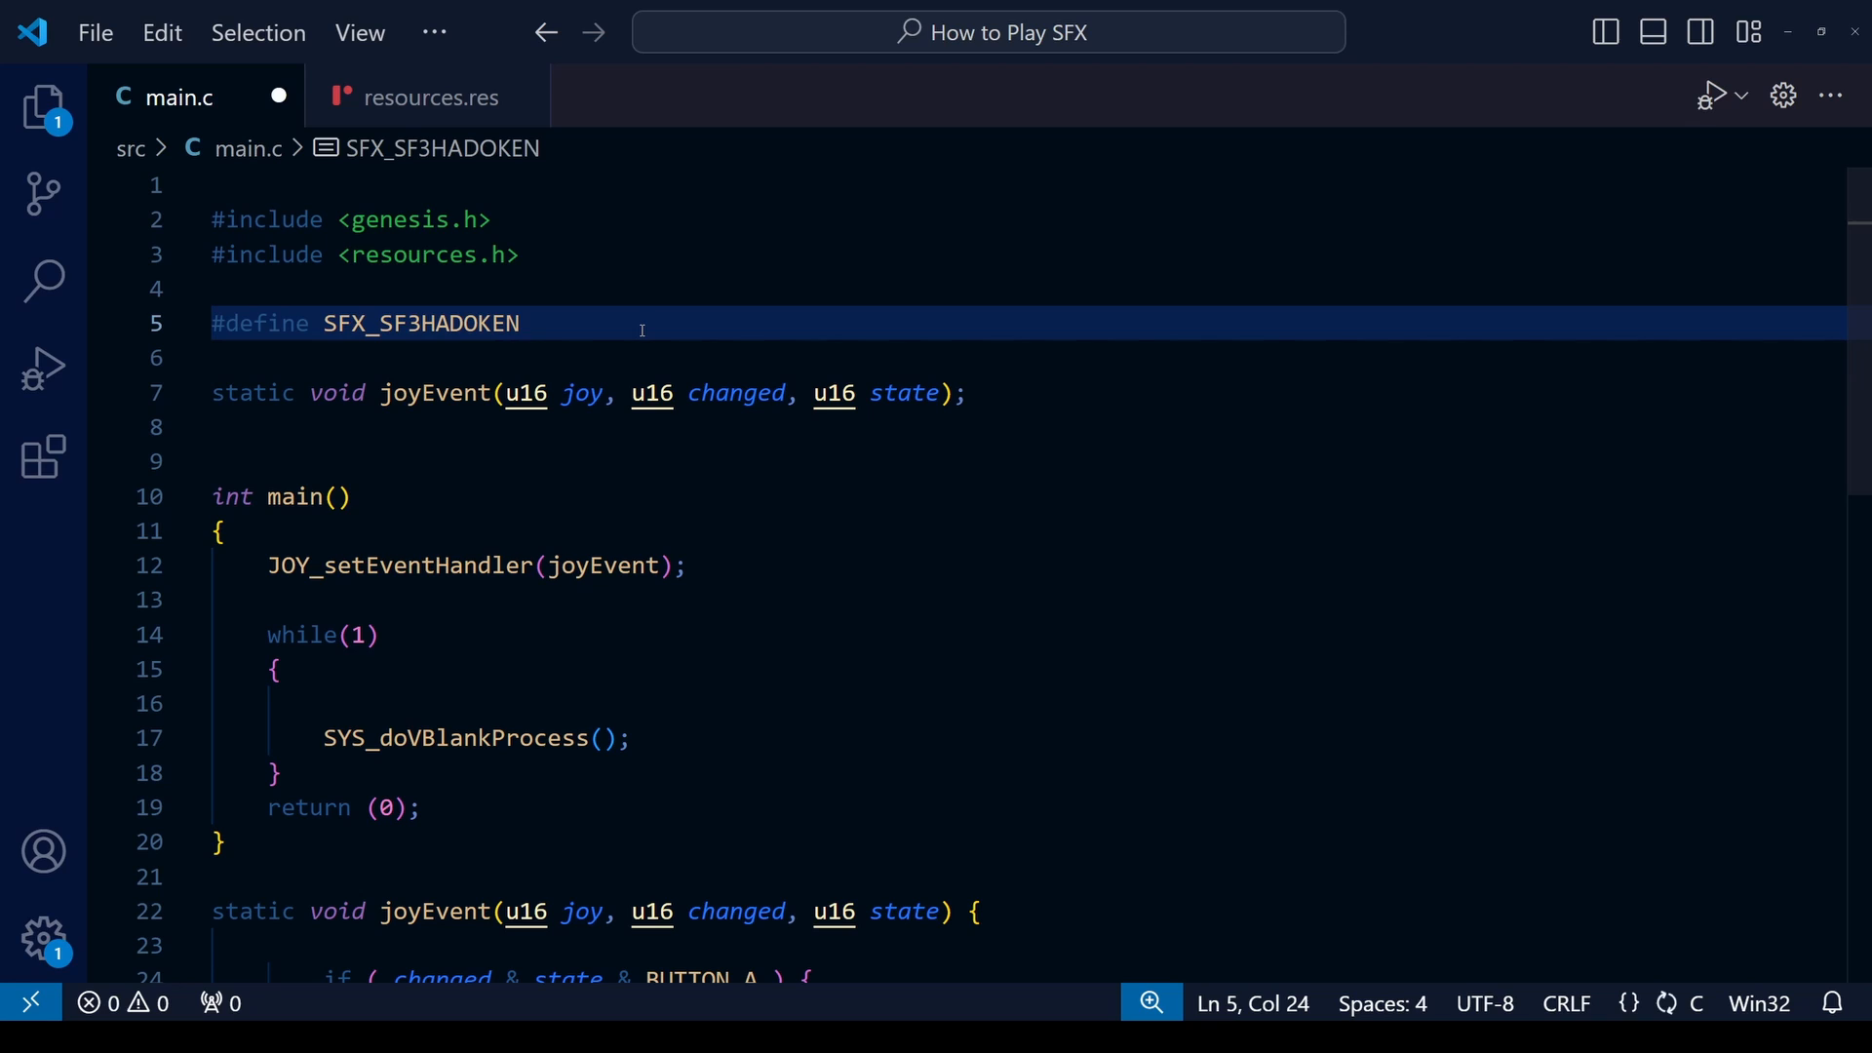
text(64)
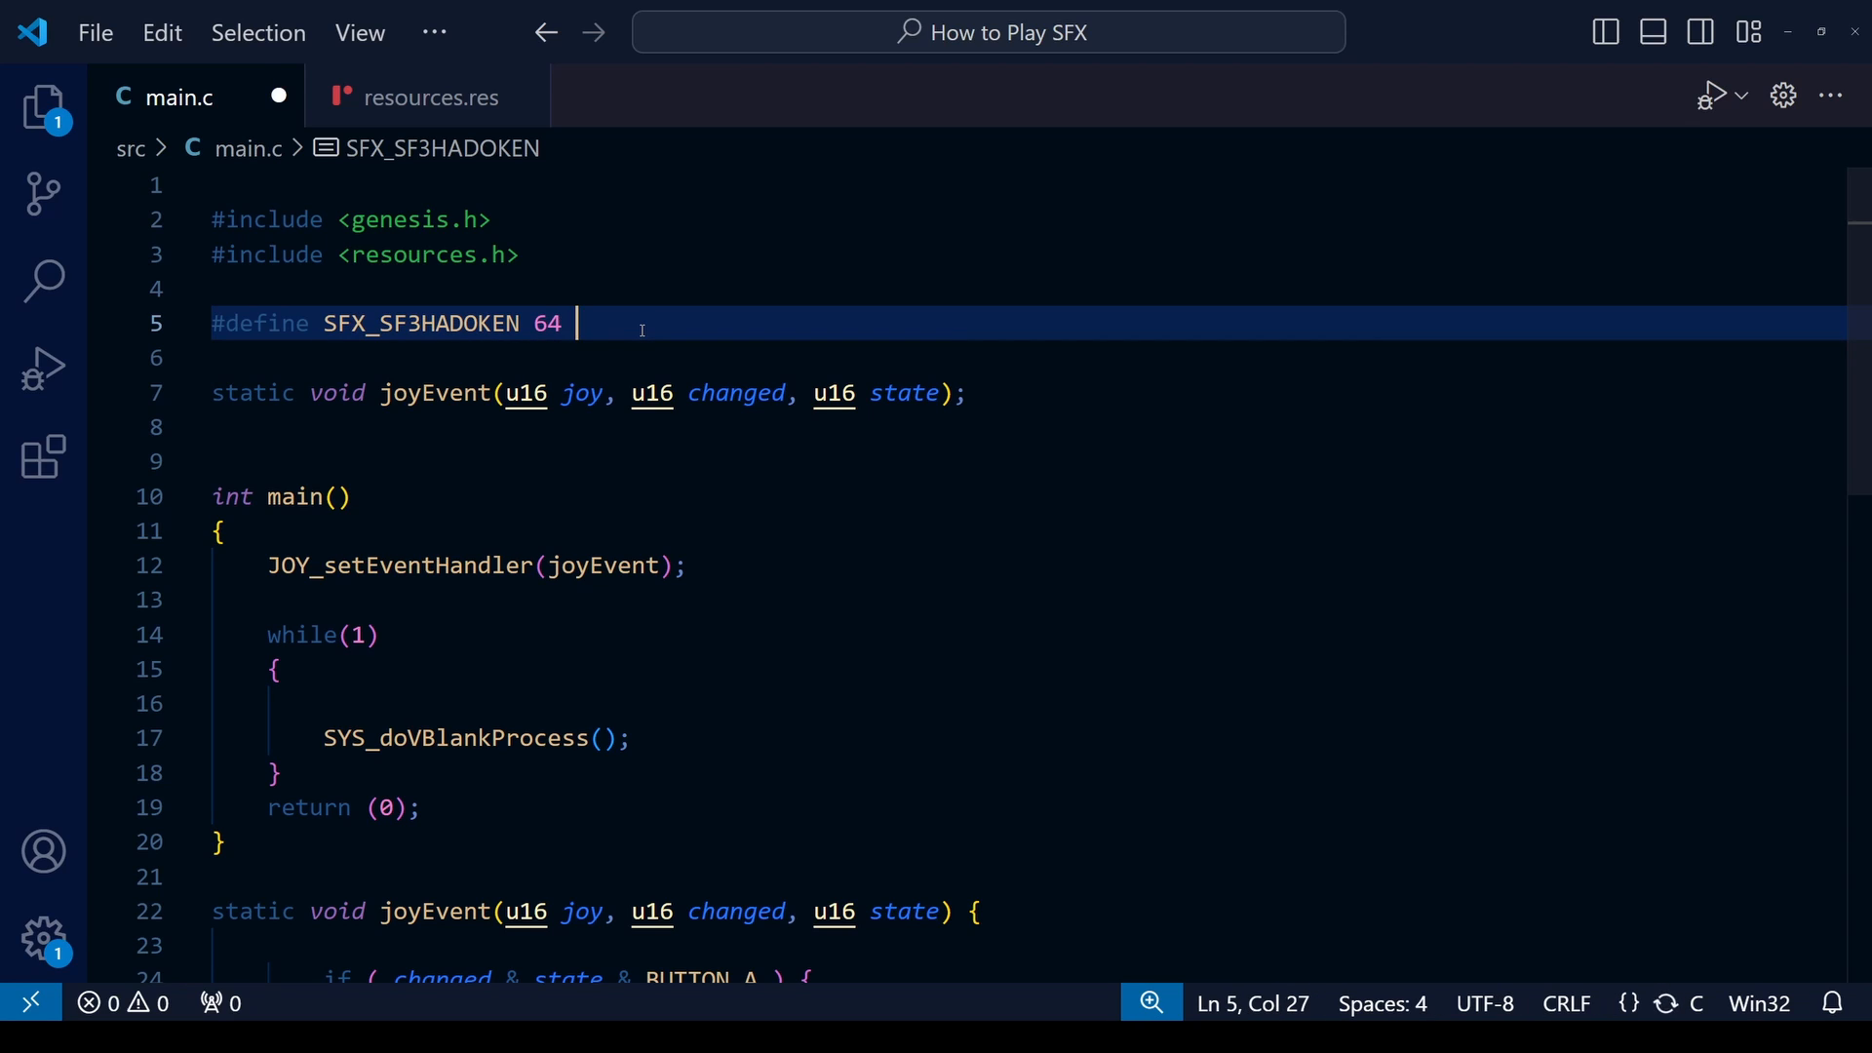
text(0=63)
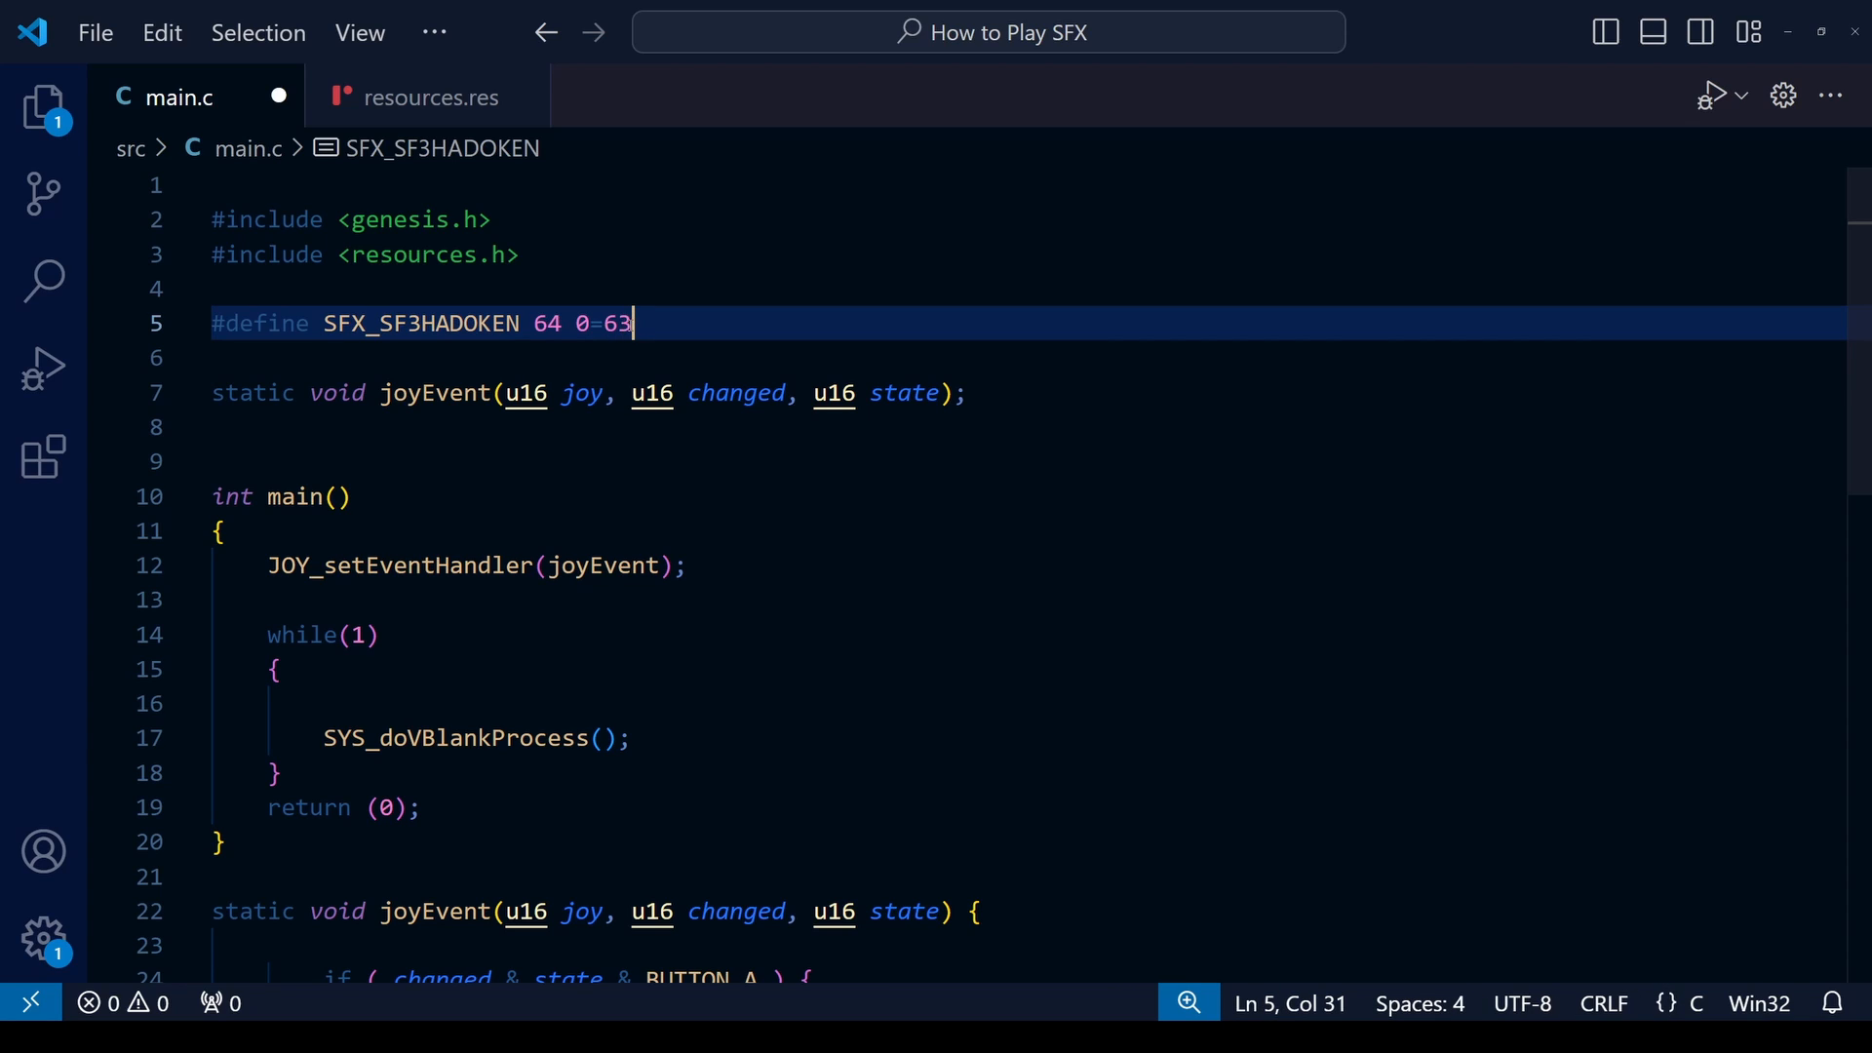
key(BackSpace)
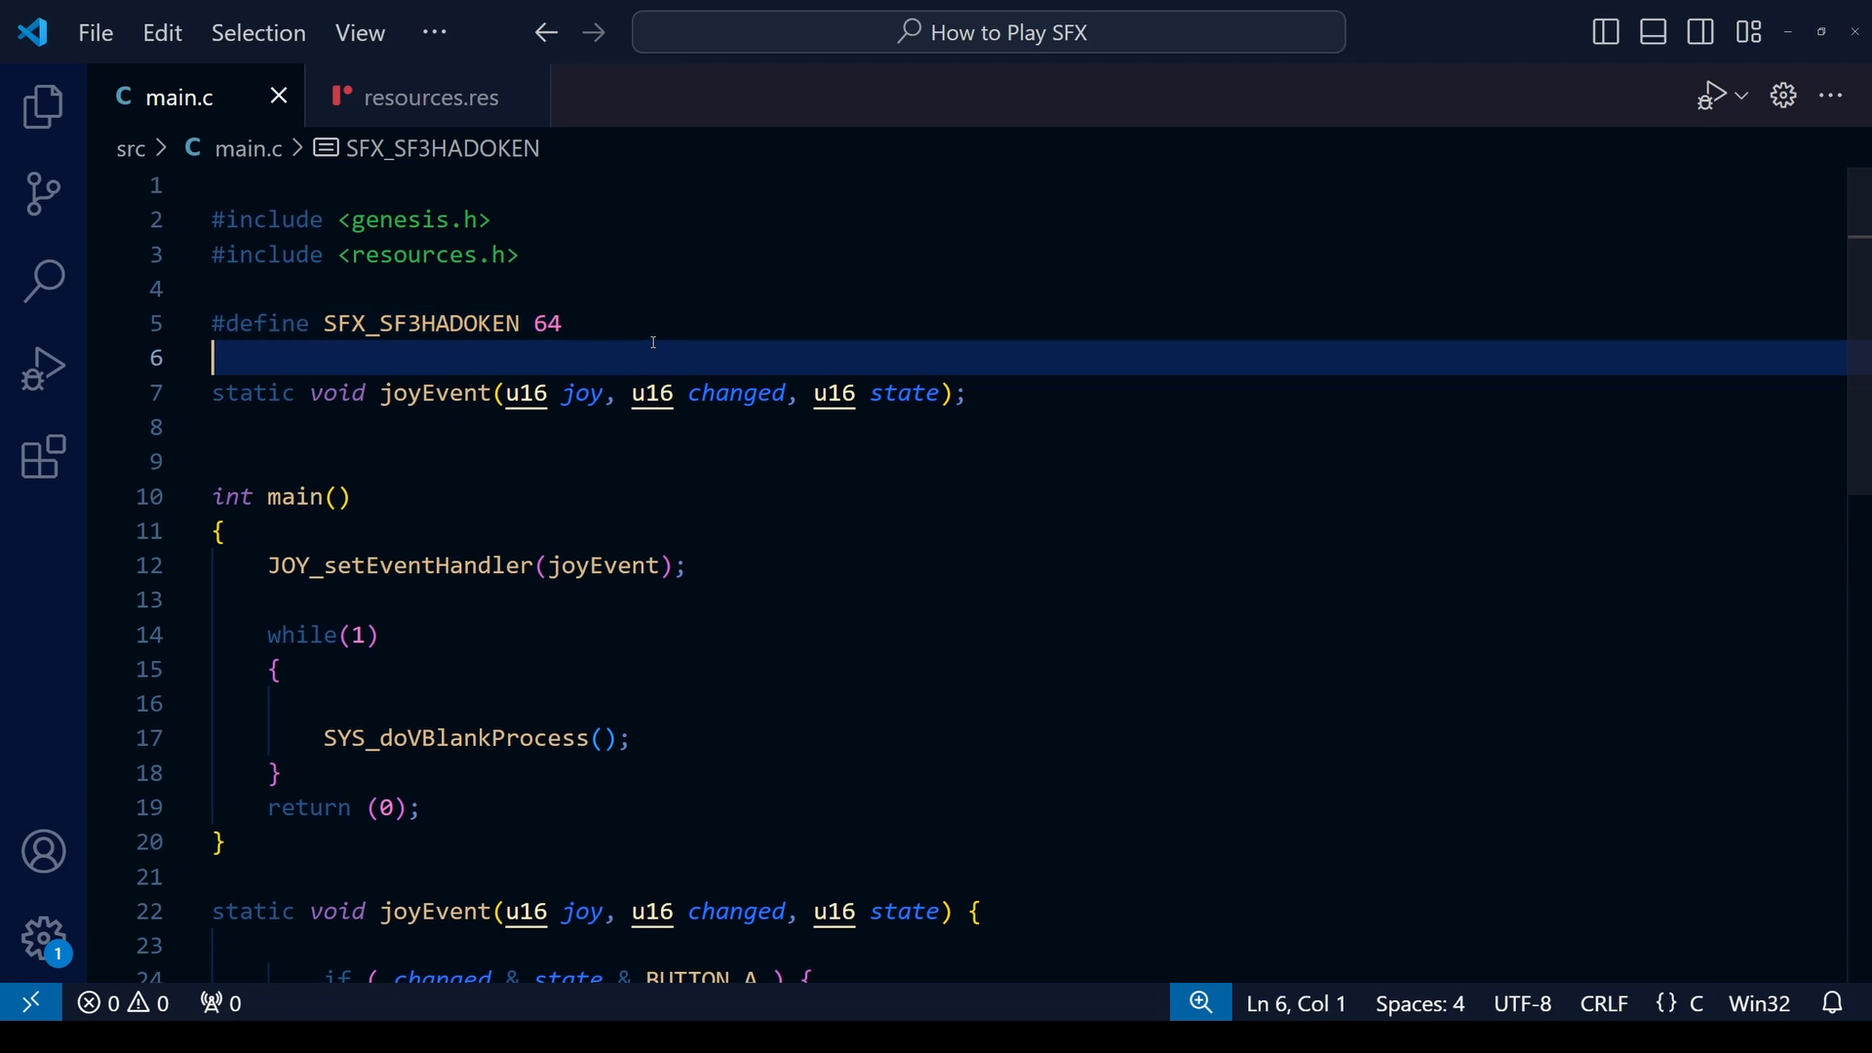
Step: Check names in resources.res, then add #define SFX_ABRISE 65 and SFX_MJWOO 66
click(426, 96)
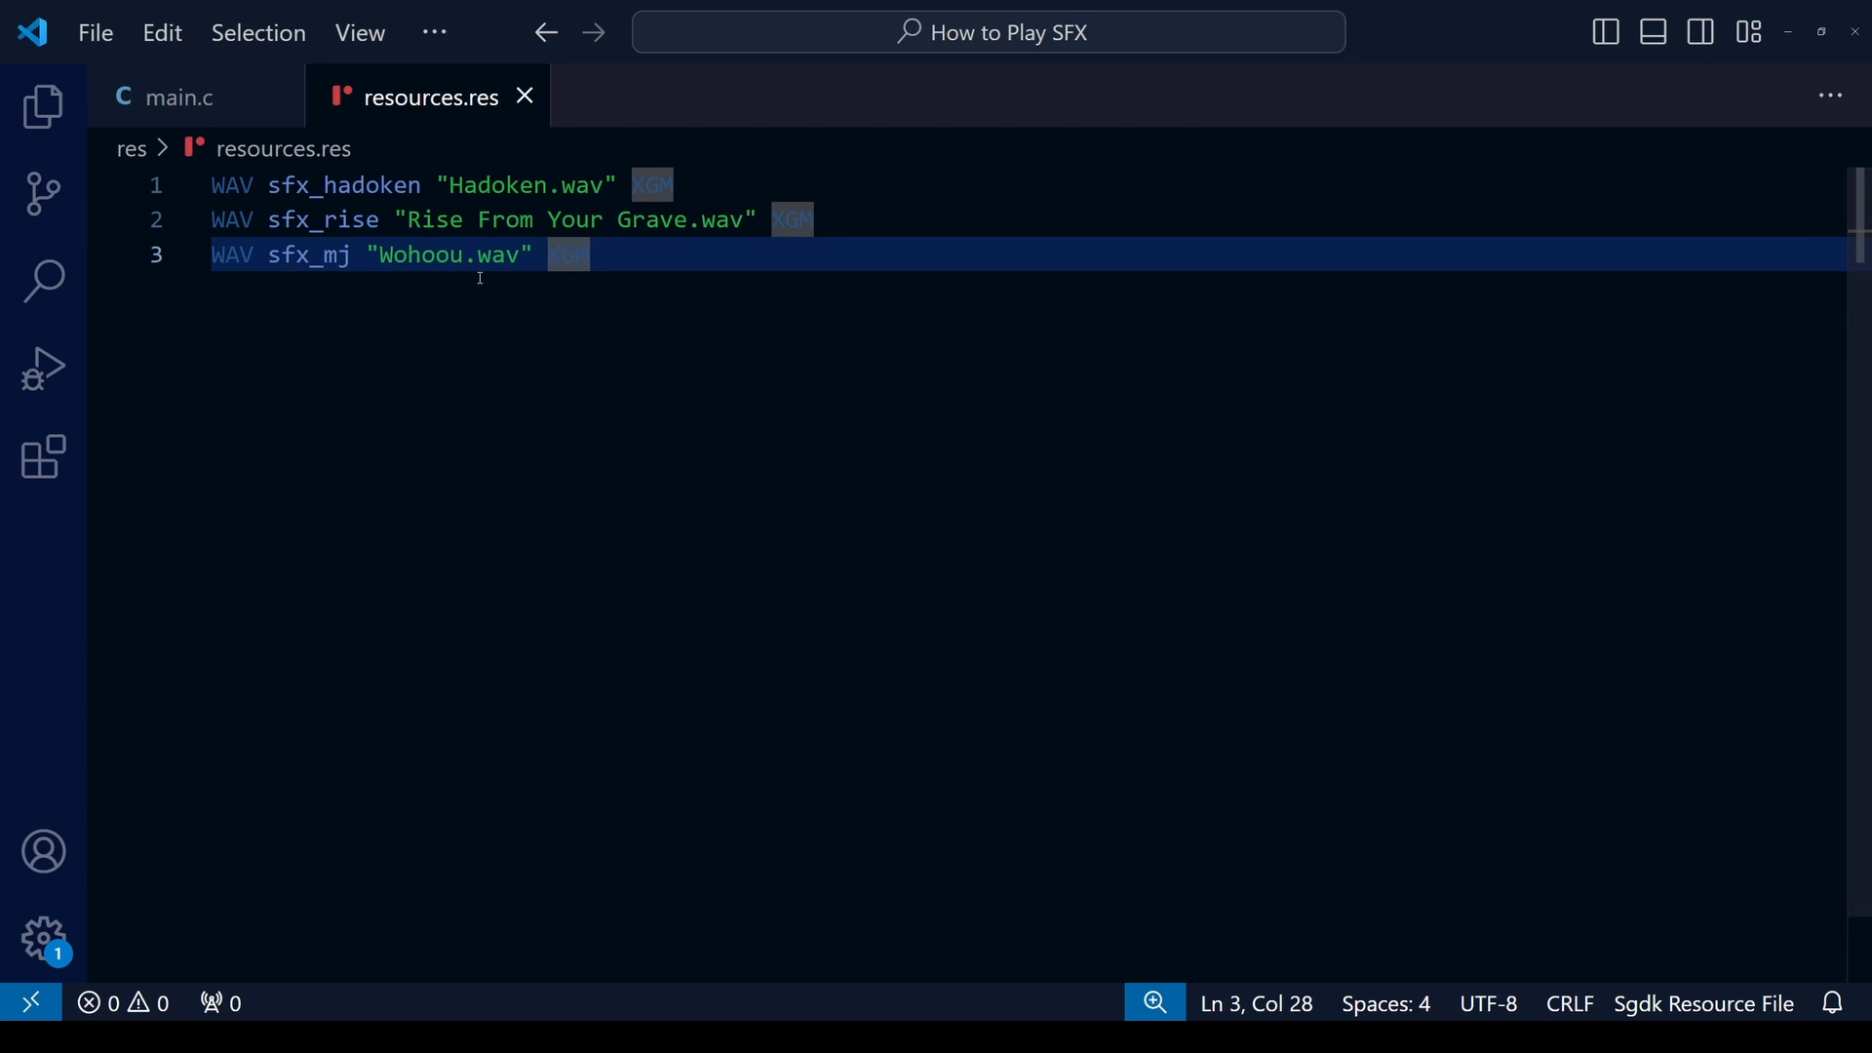
double_click(341, 185)
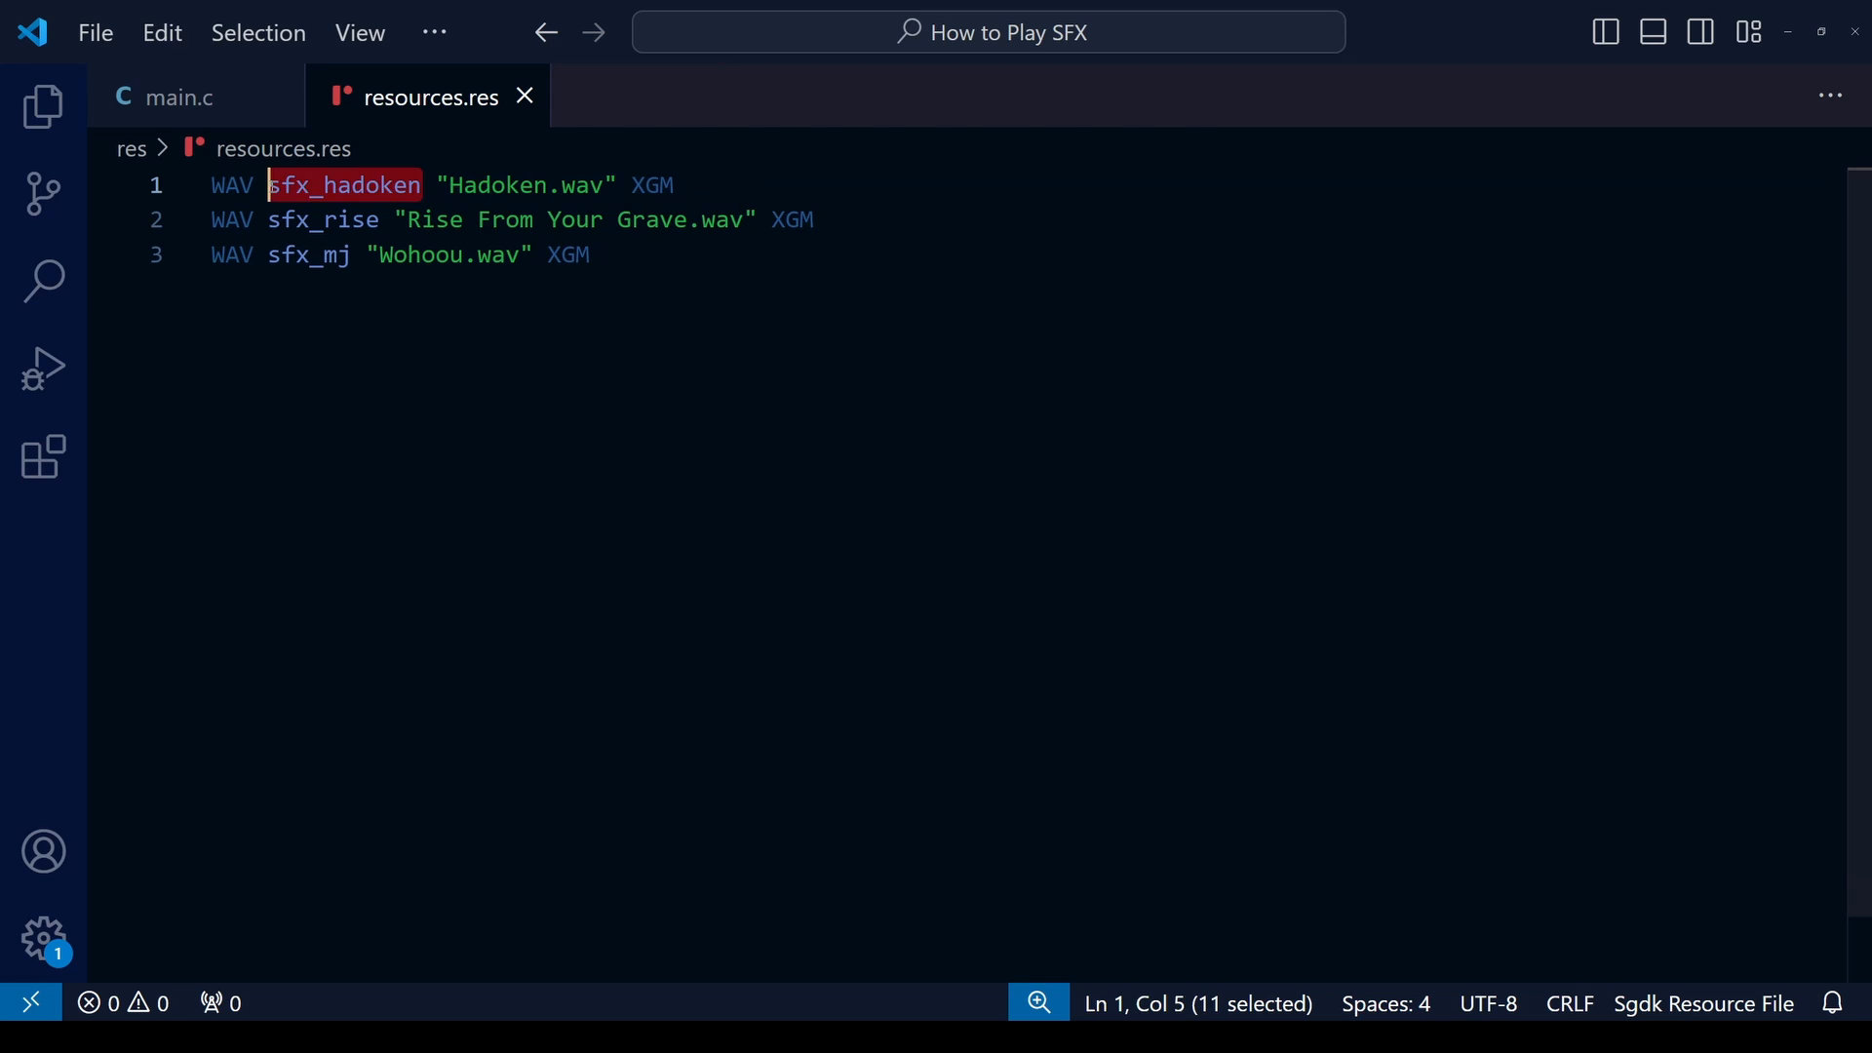
click(177, 96)
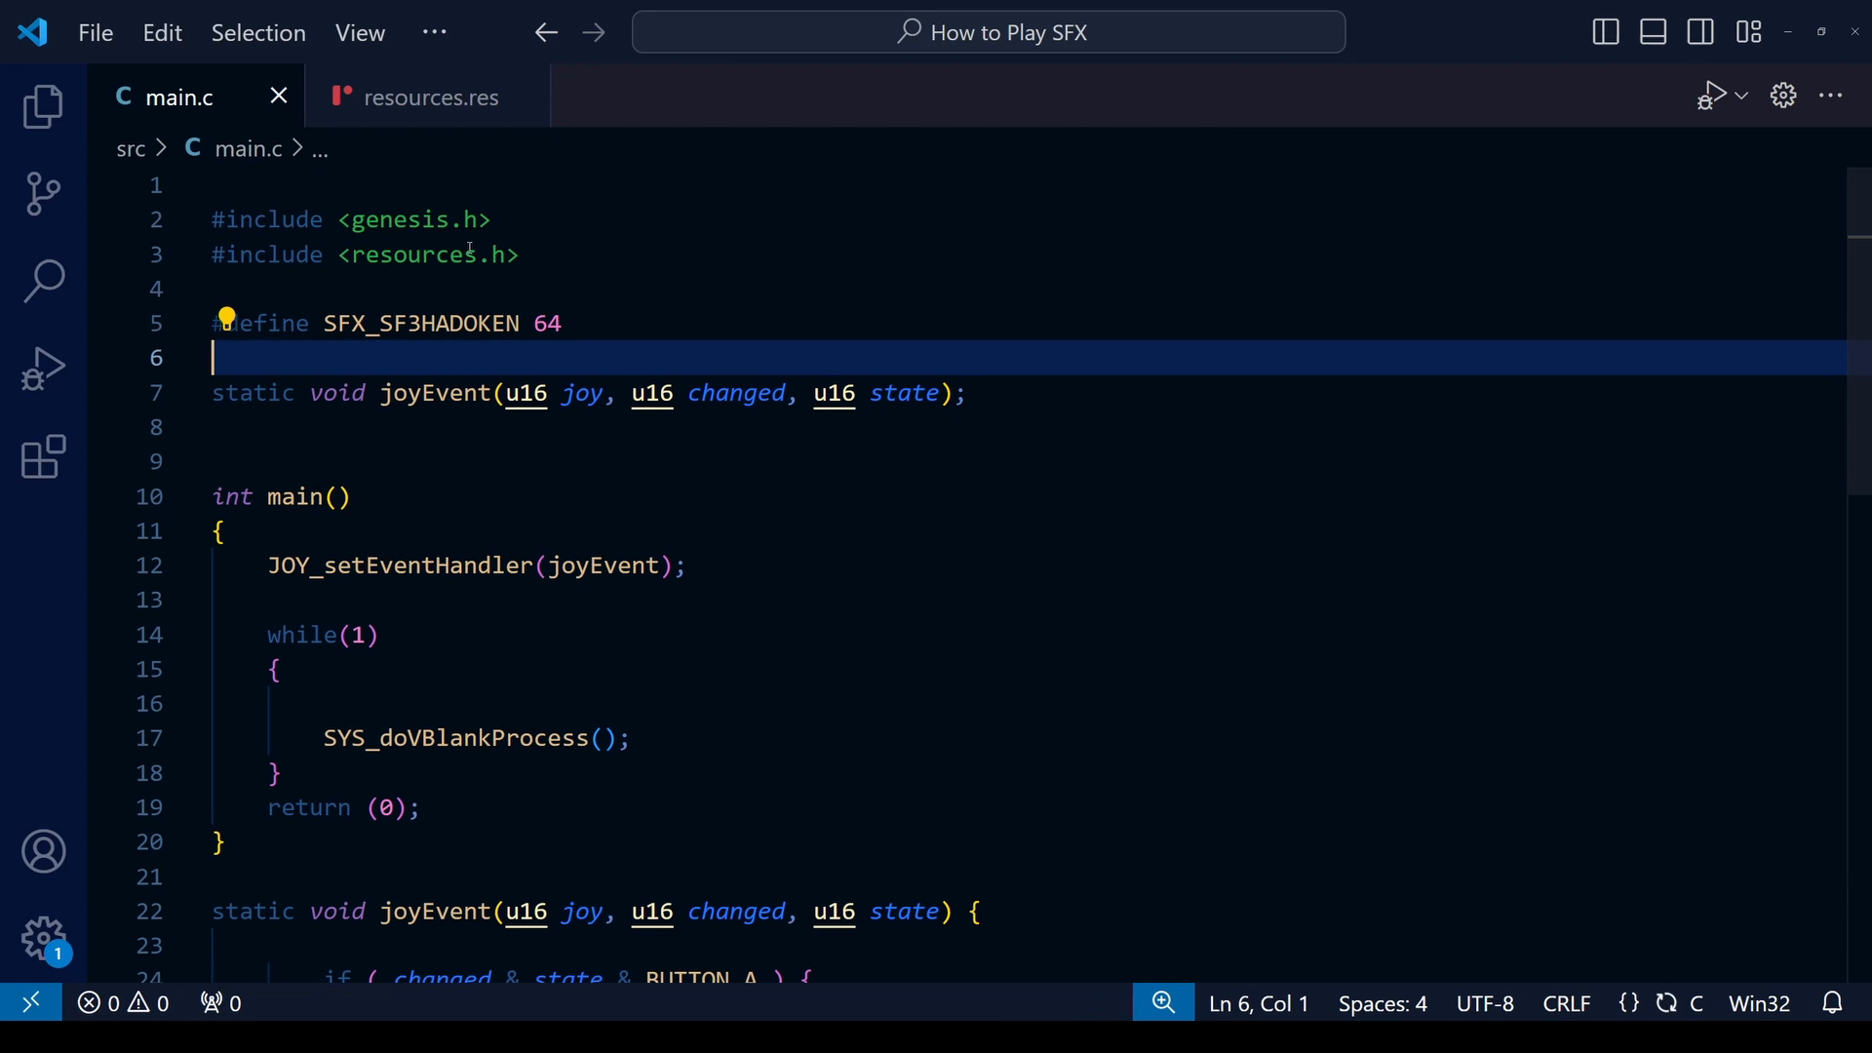
double_click(420, 323)
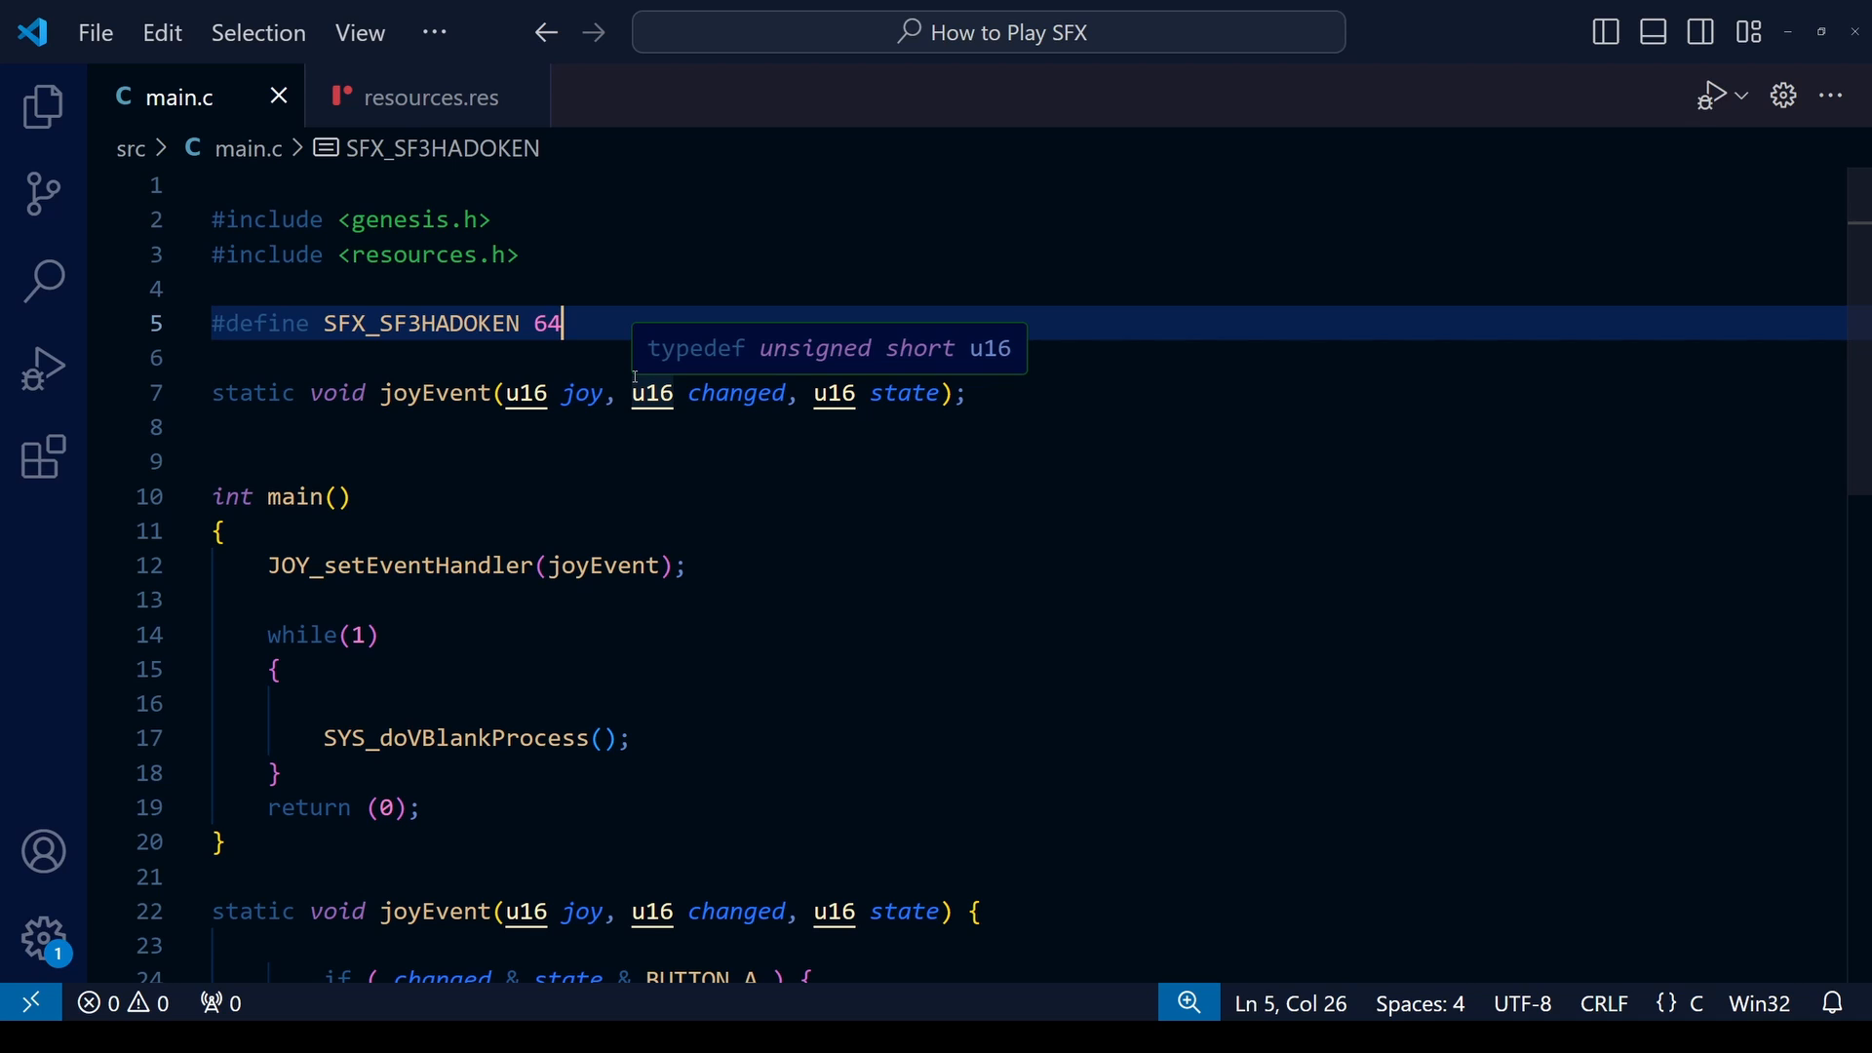
mouse_move(1054, 606)
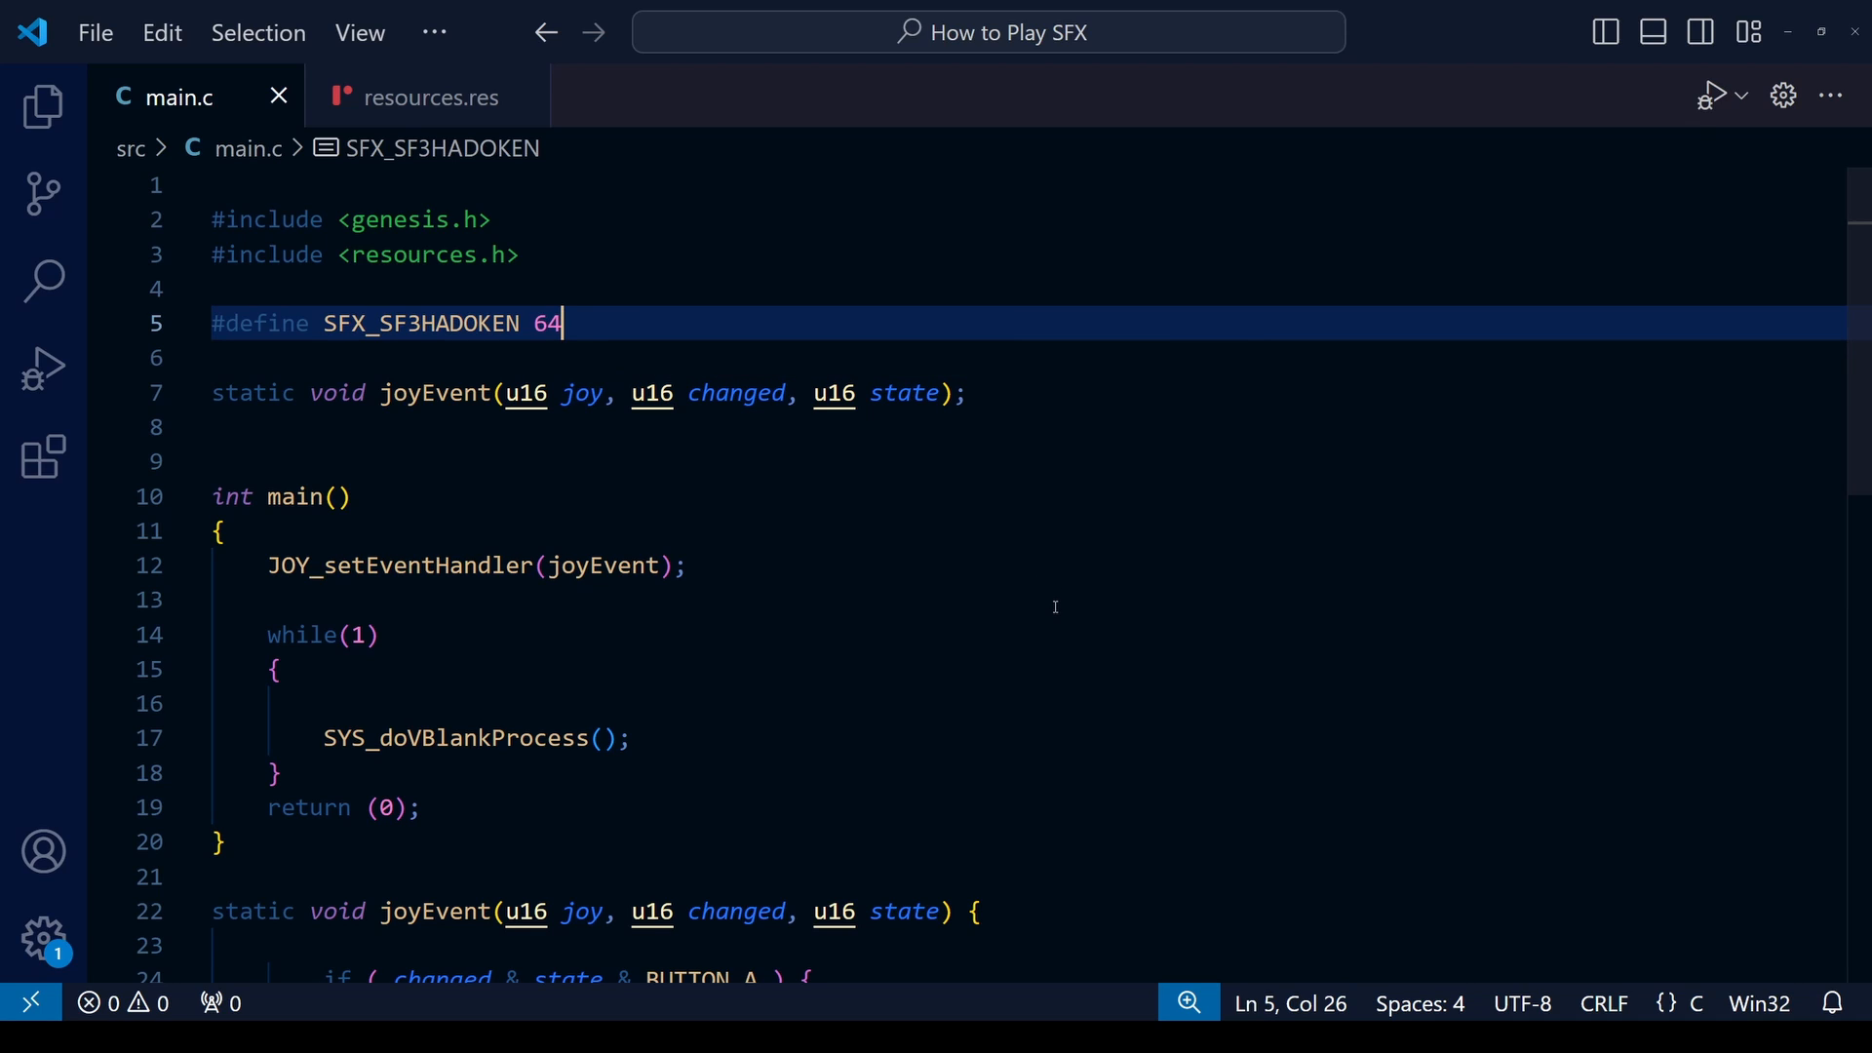
text(#define SFX_ABRISE 65)
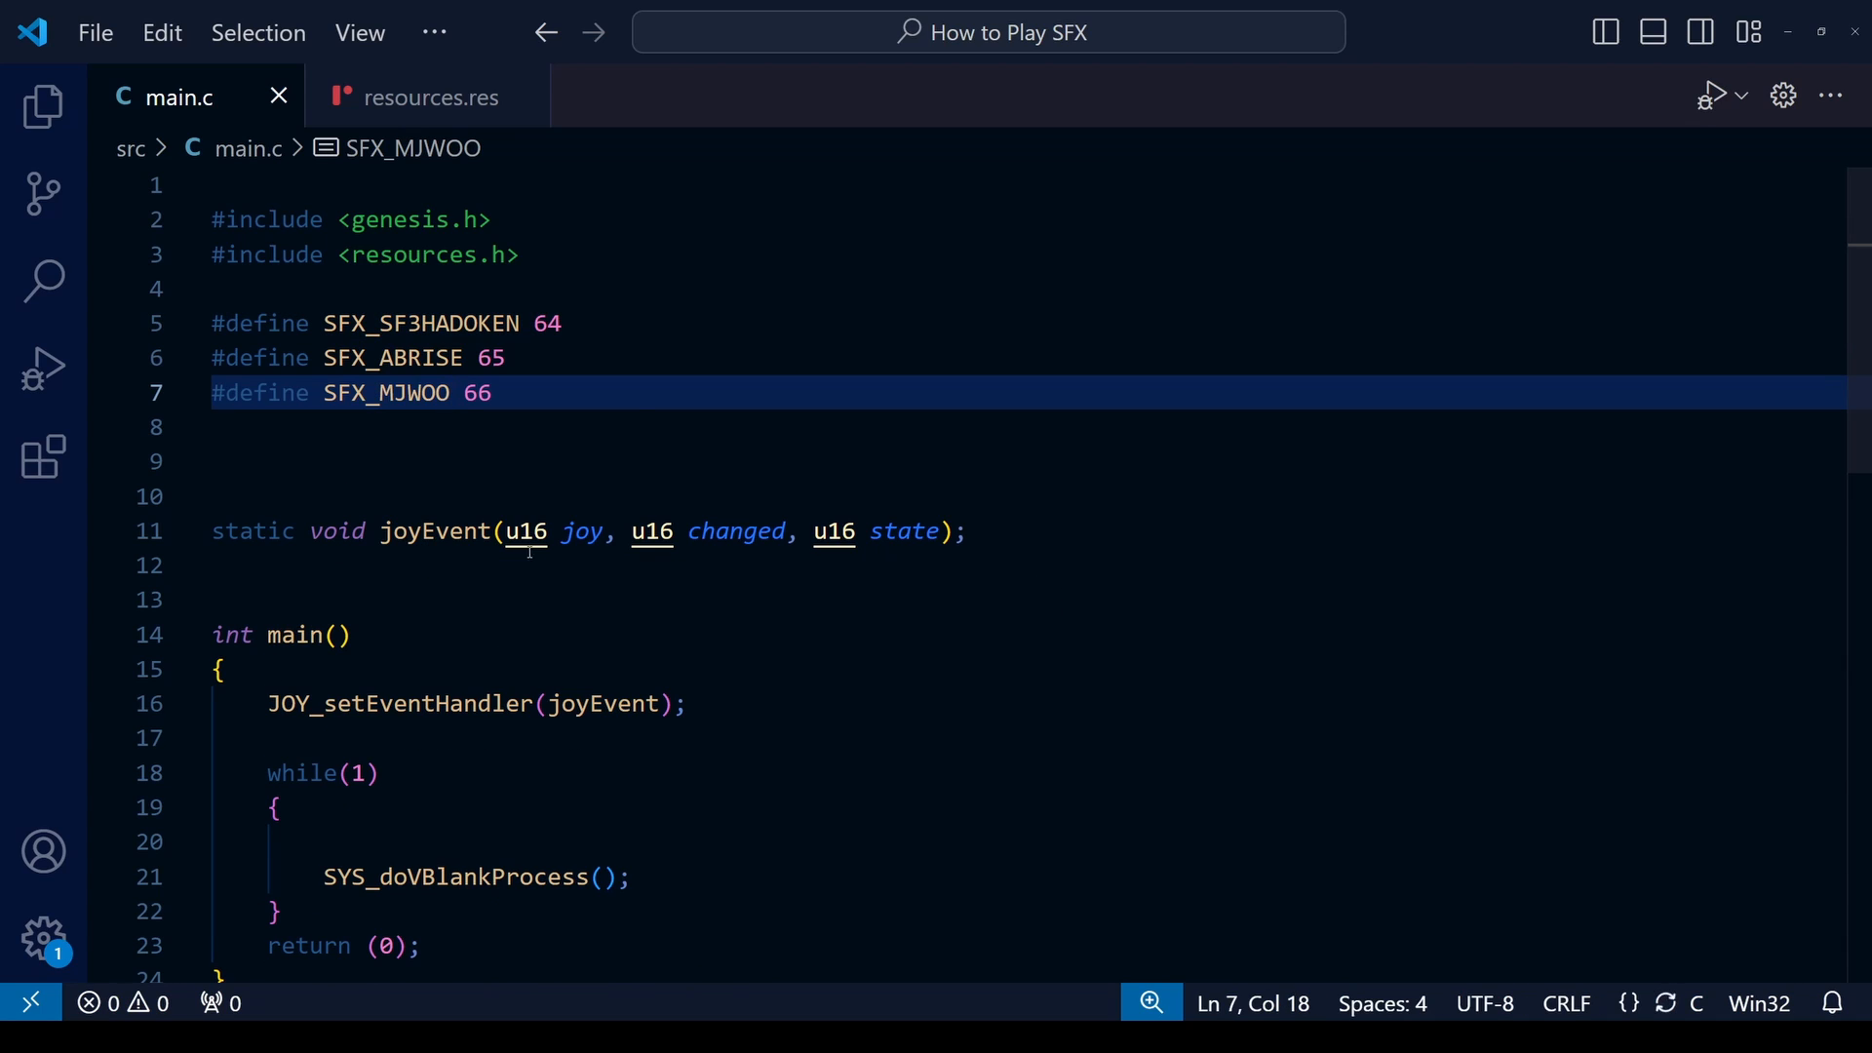
double_click(533, 323)
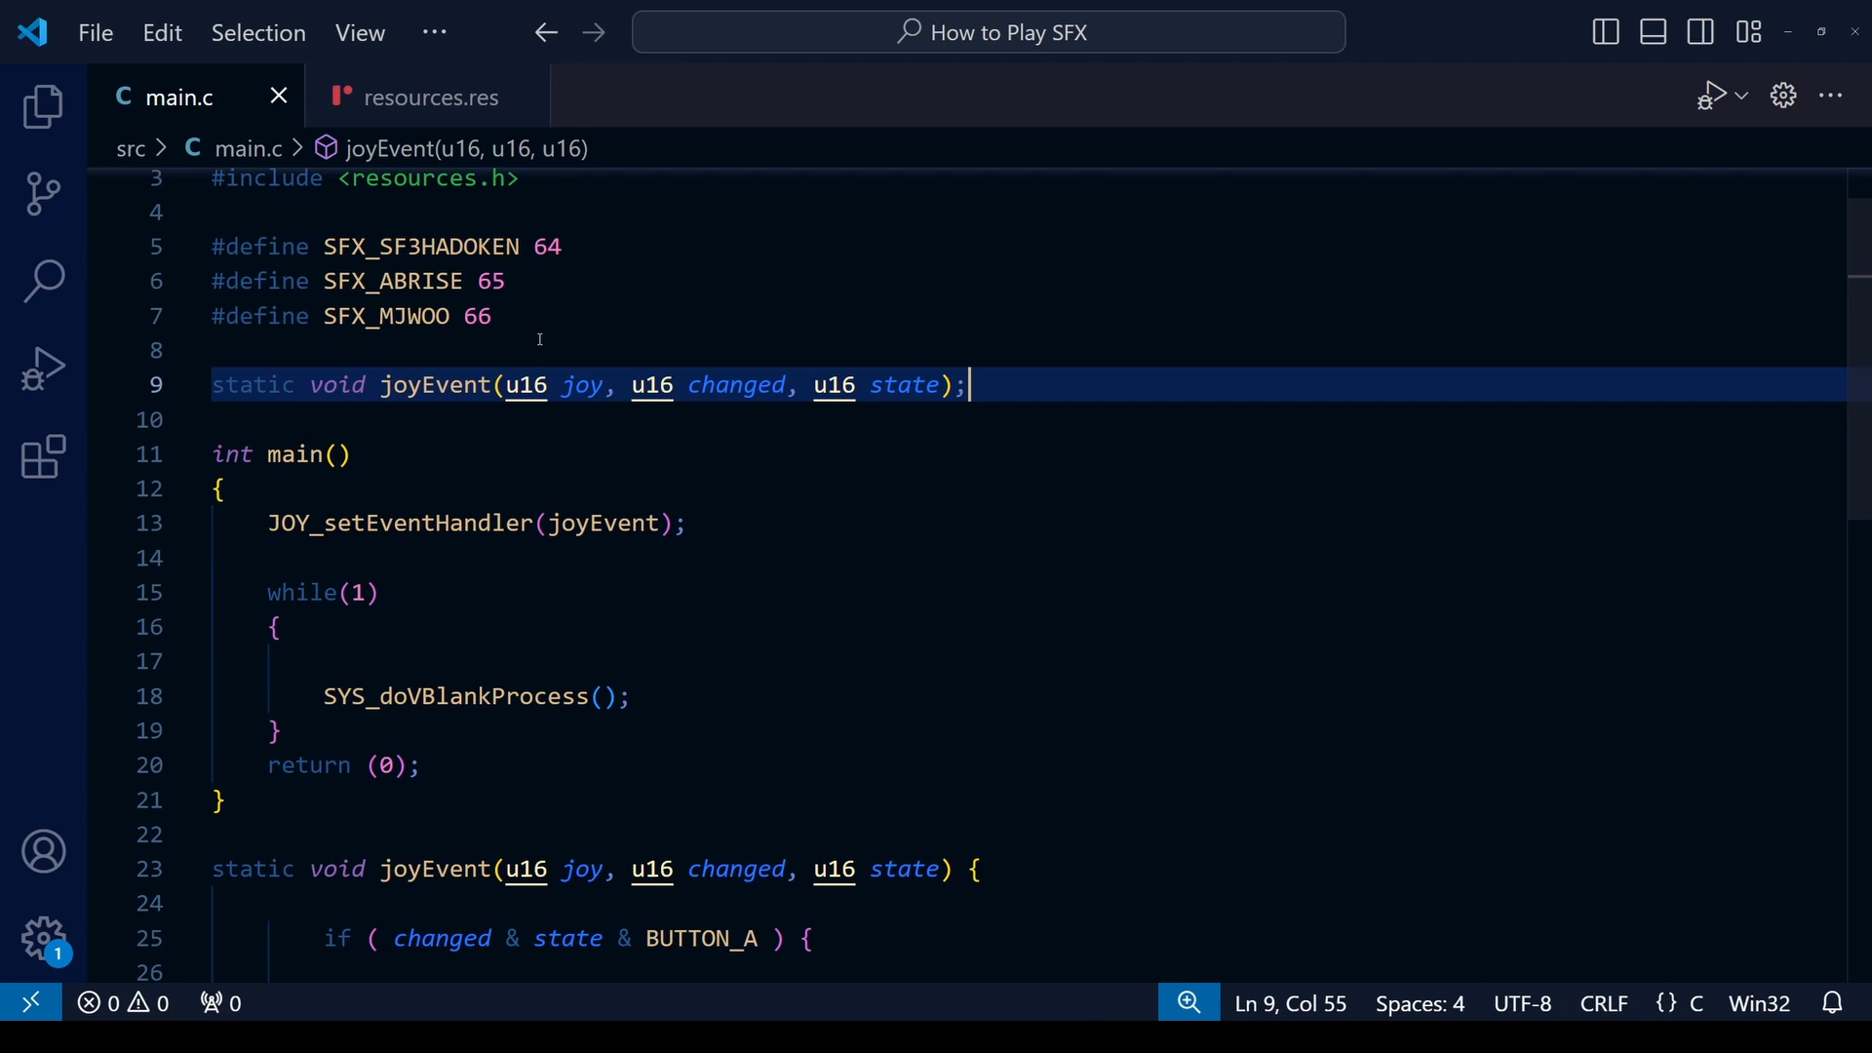
click(409, 384)
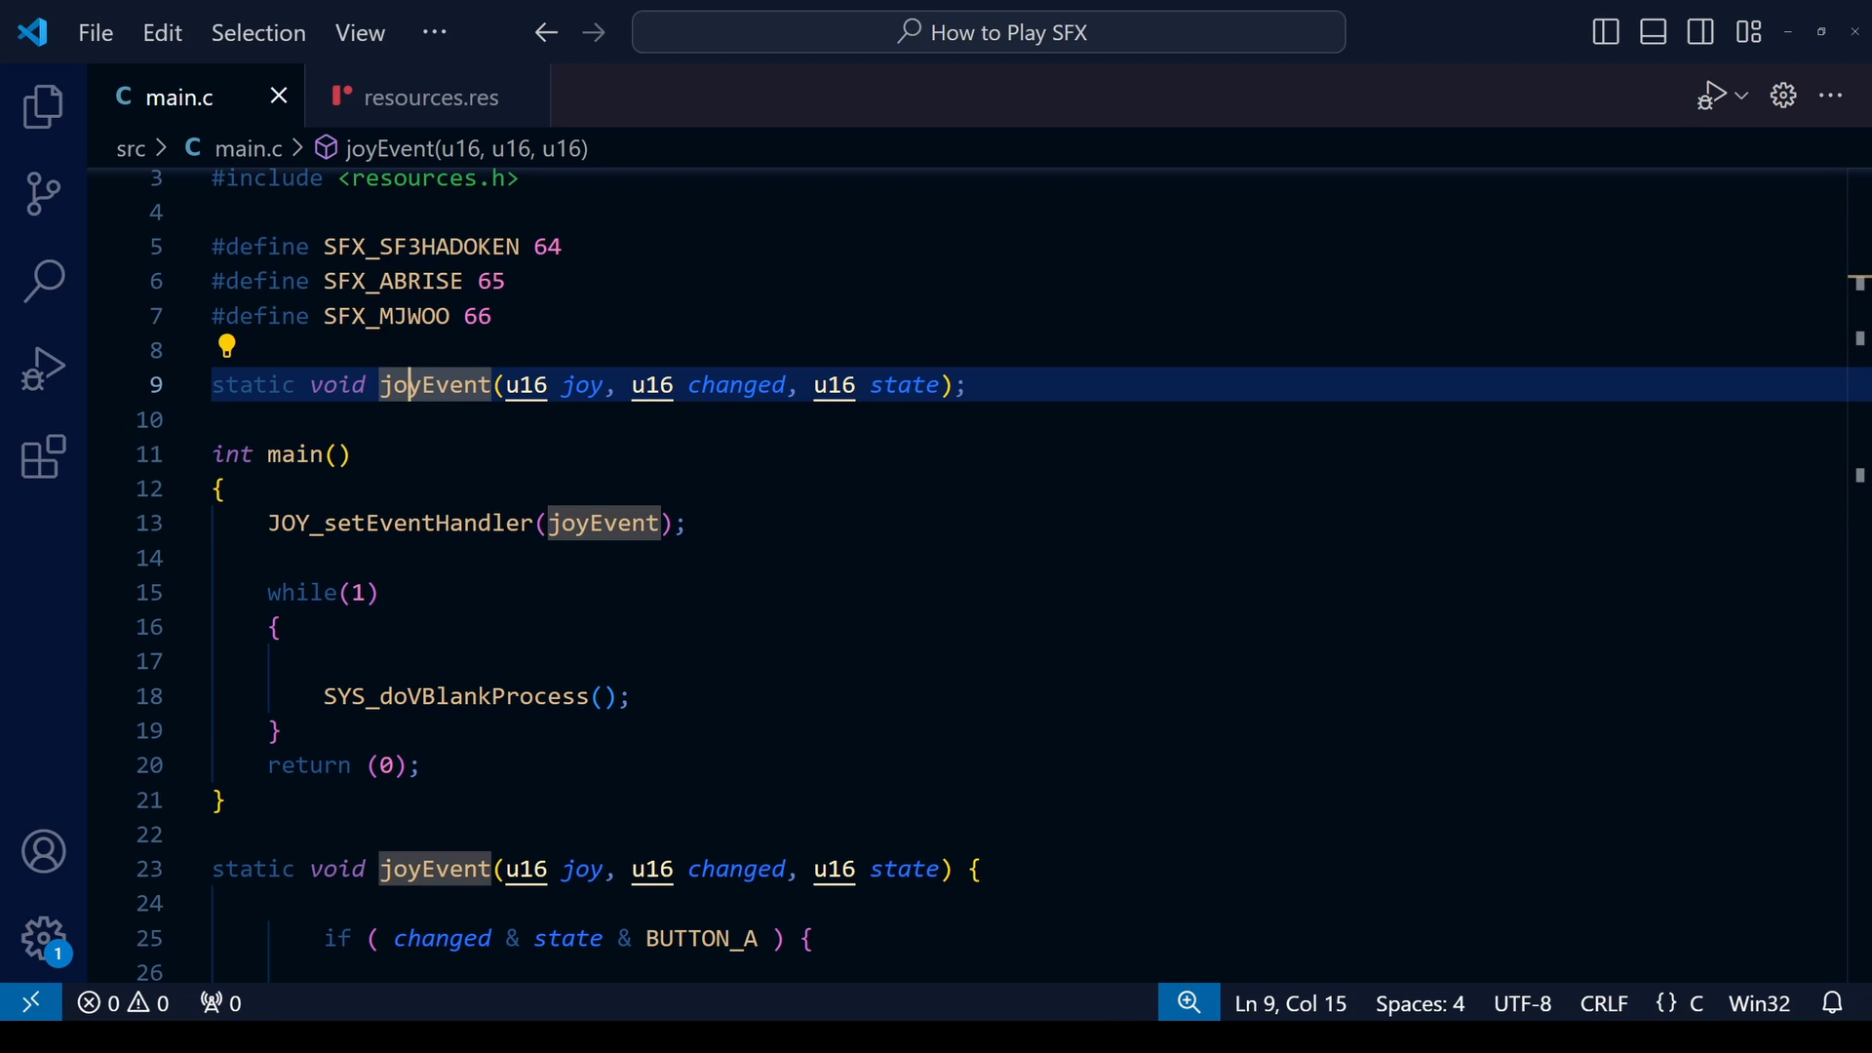
mouse_move(722, 522)
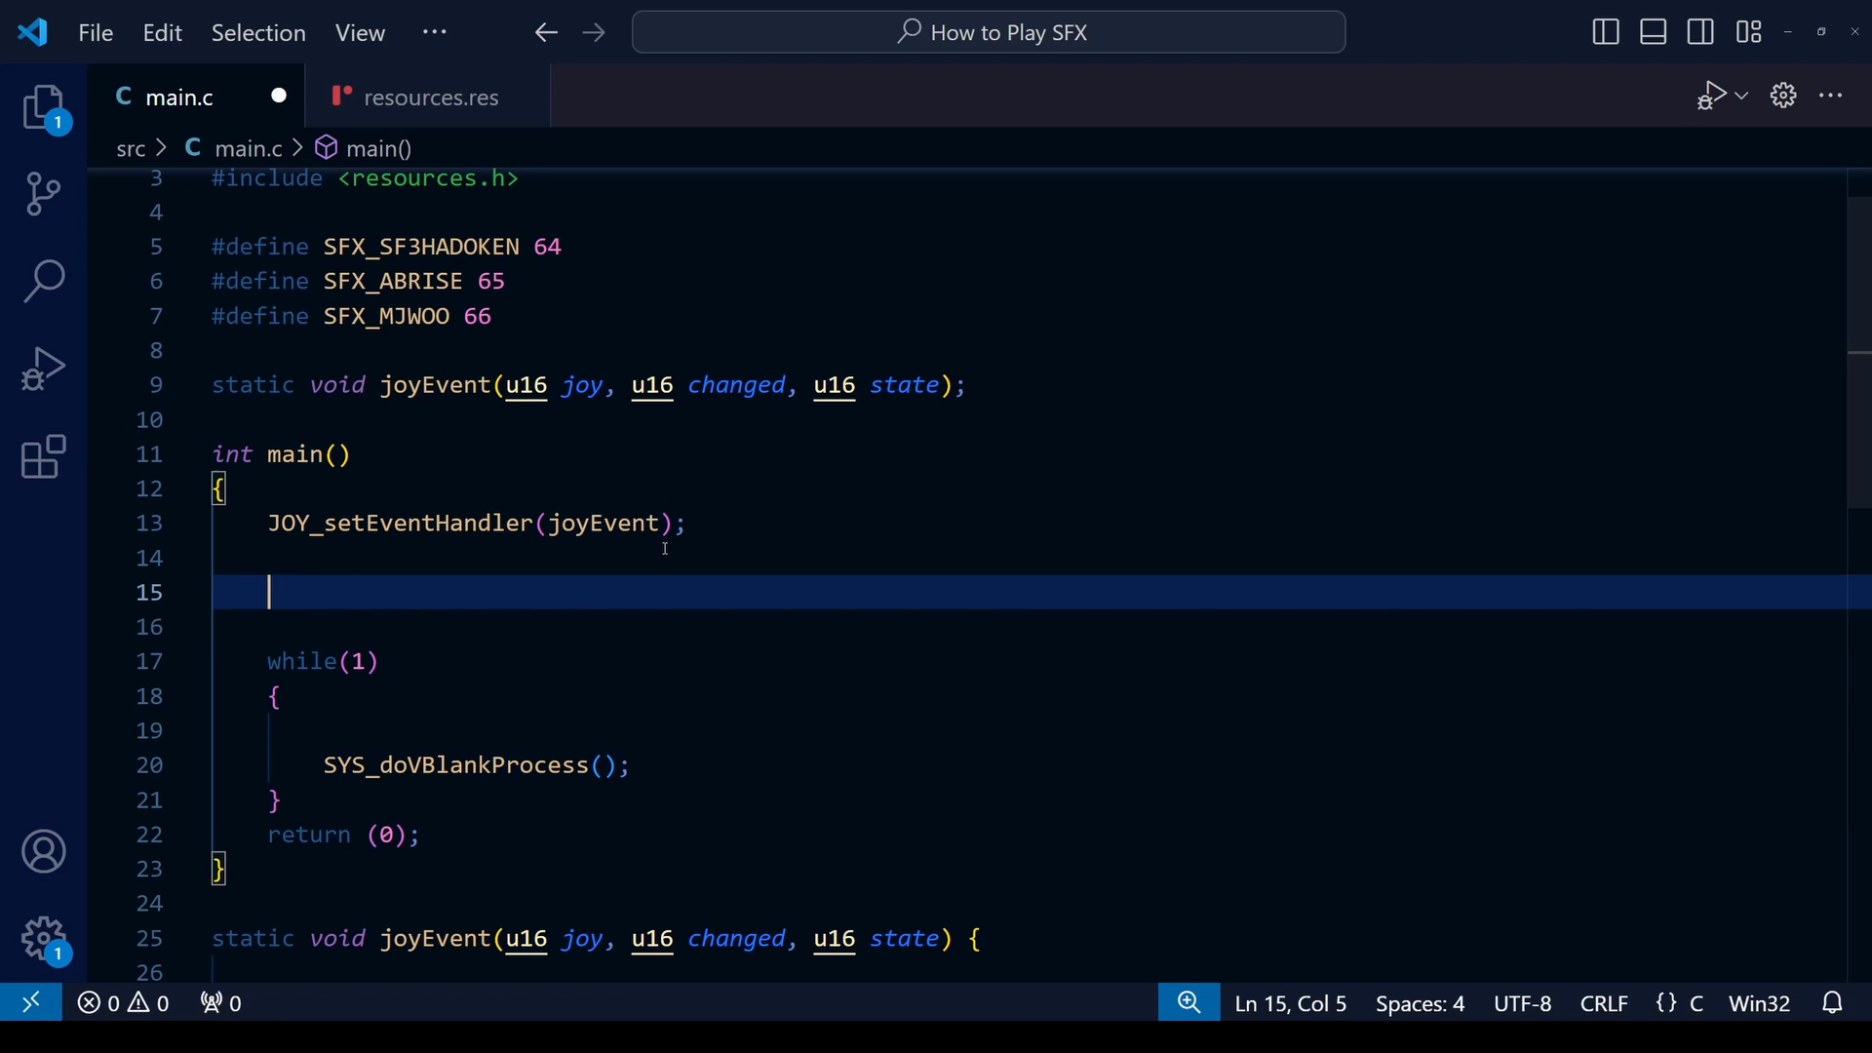
Step: Begin XGM_setPCM with SFX_SF3HADOKEN and sfx_hadoken, copying the name from resources.res
text(XGM_set)
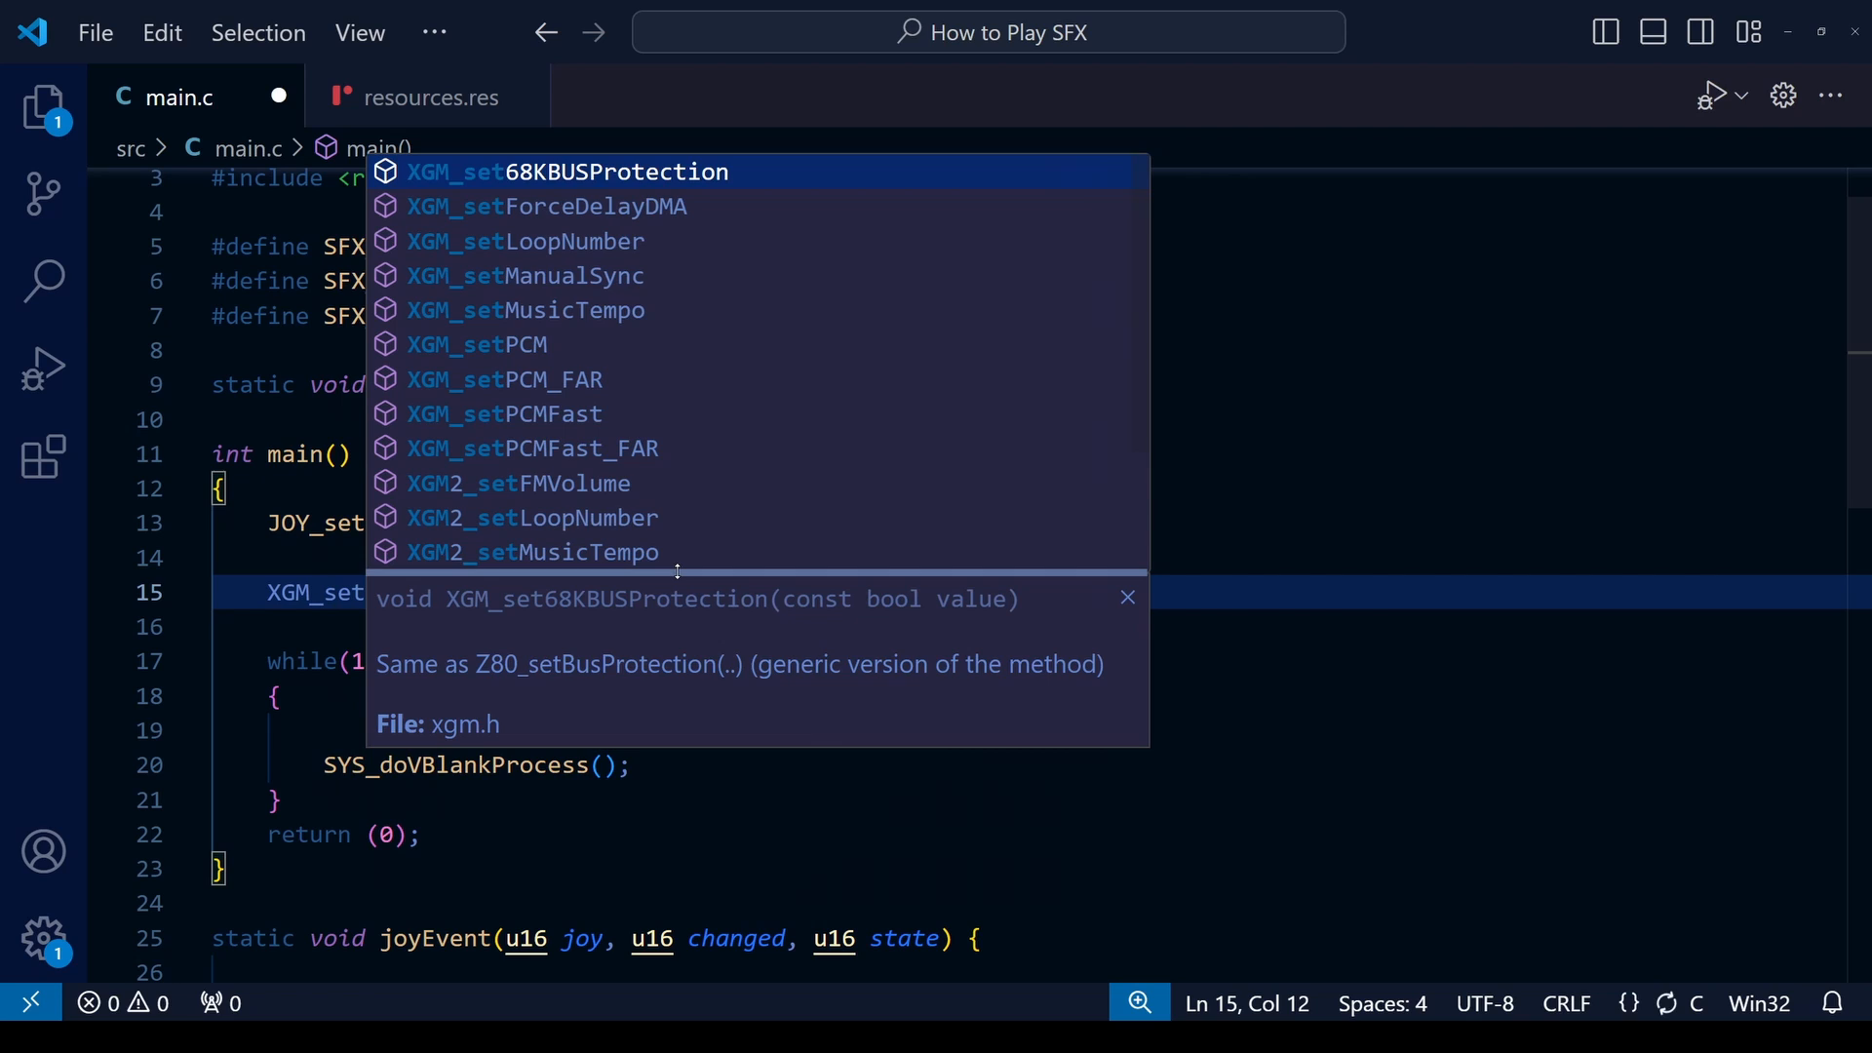
text(PCM(64)
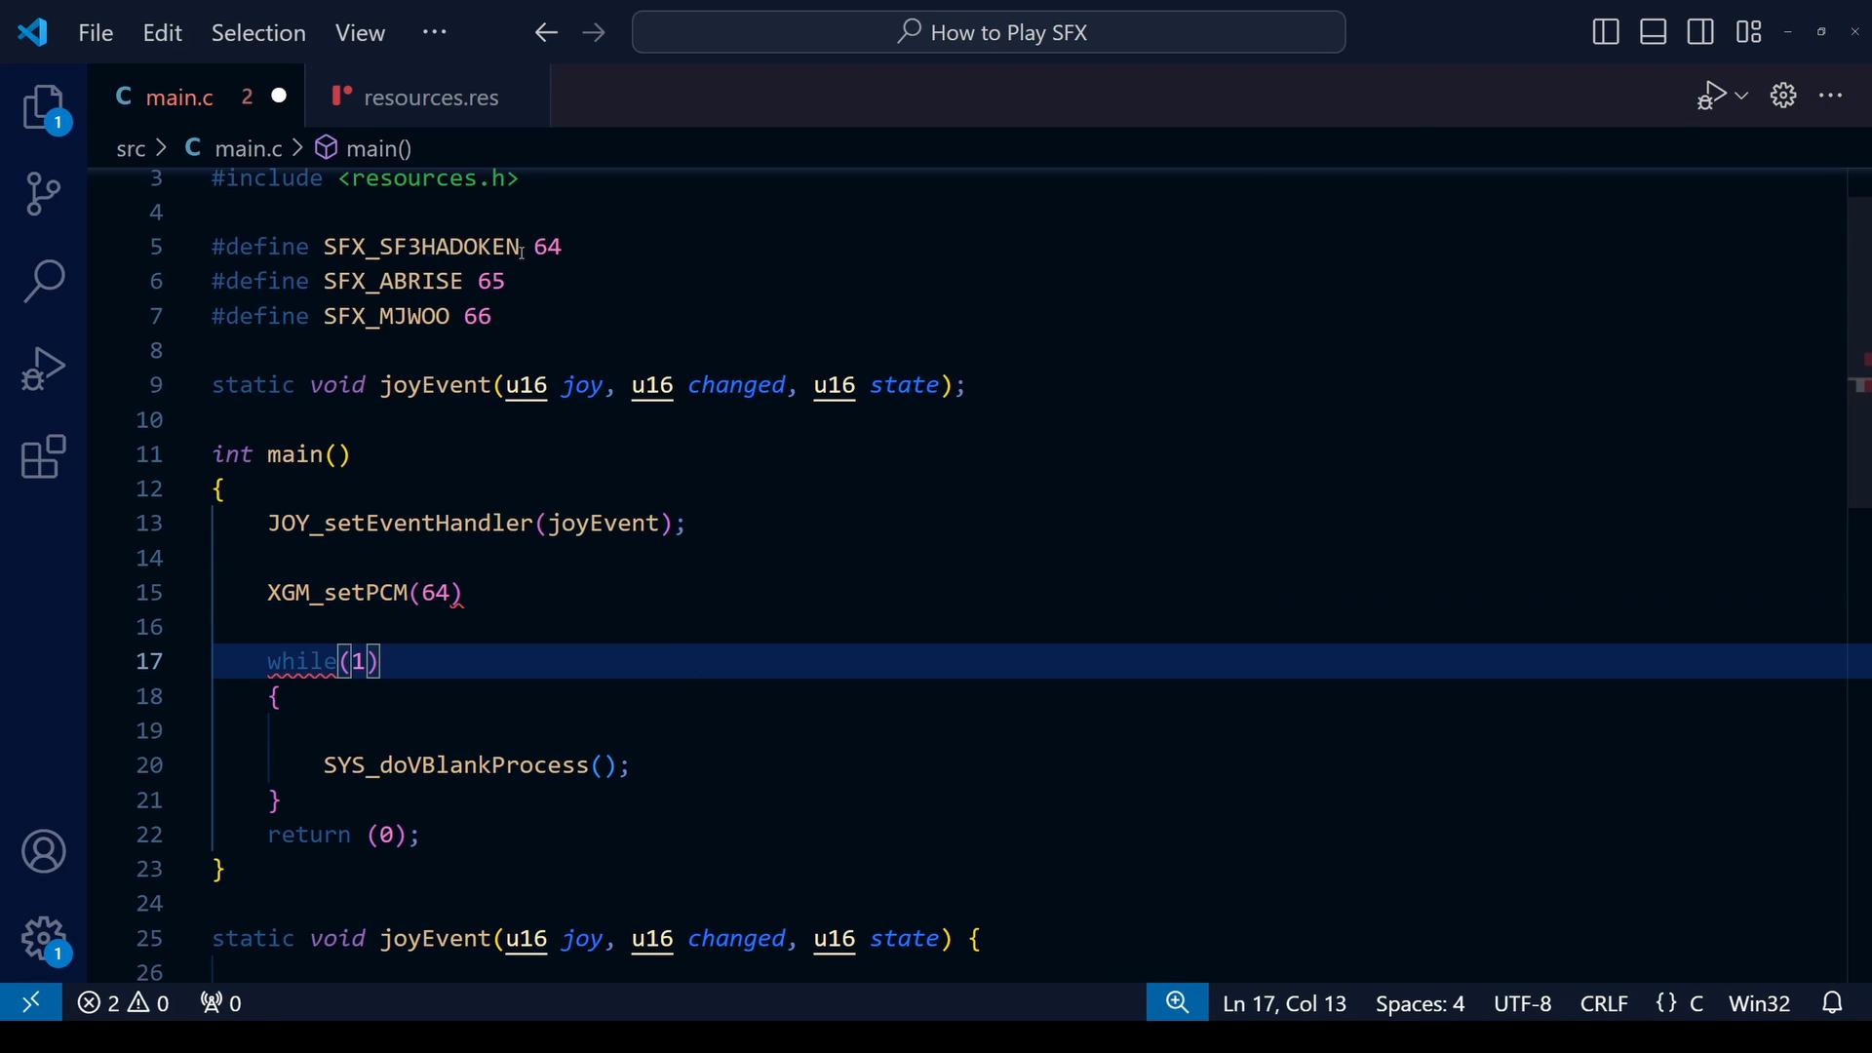
double_click(421, 247)
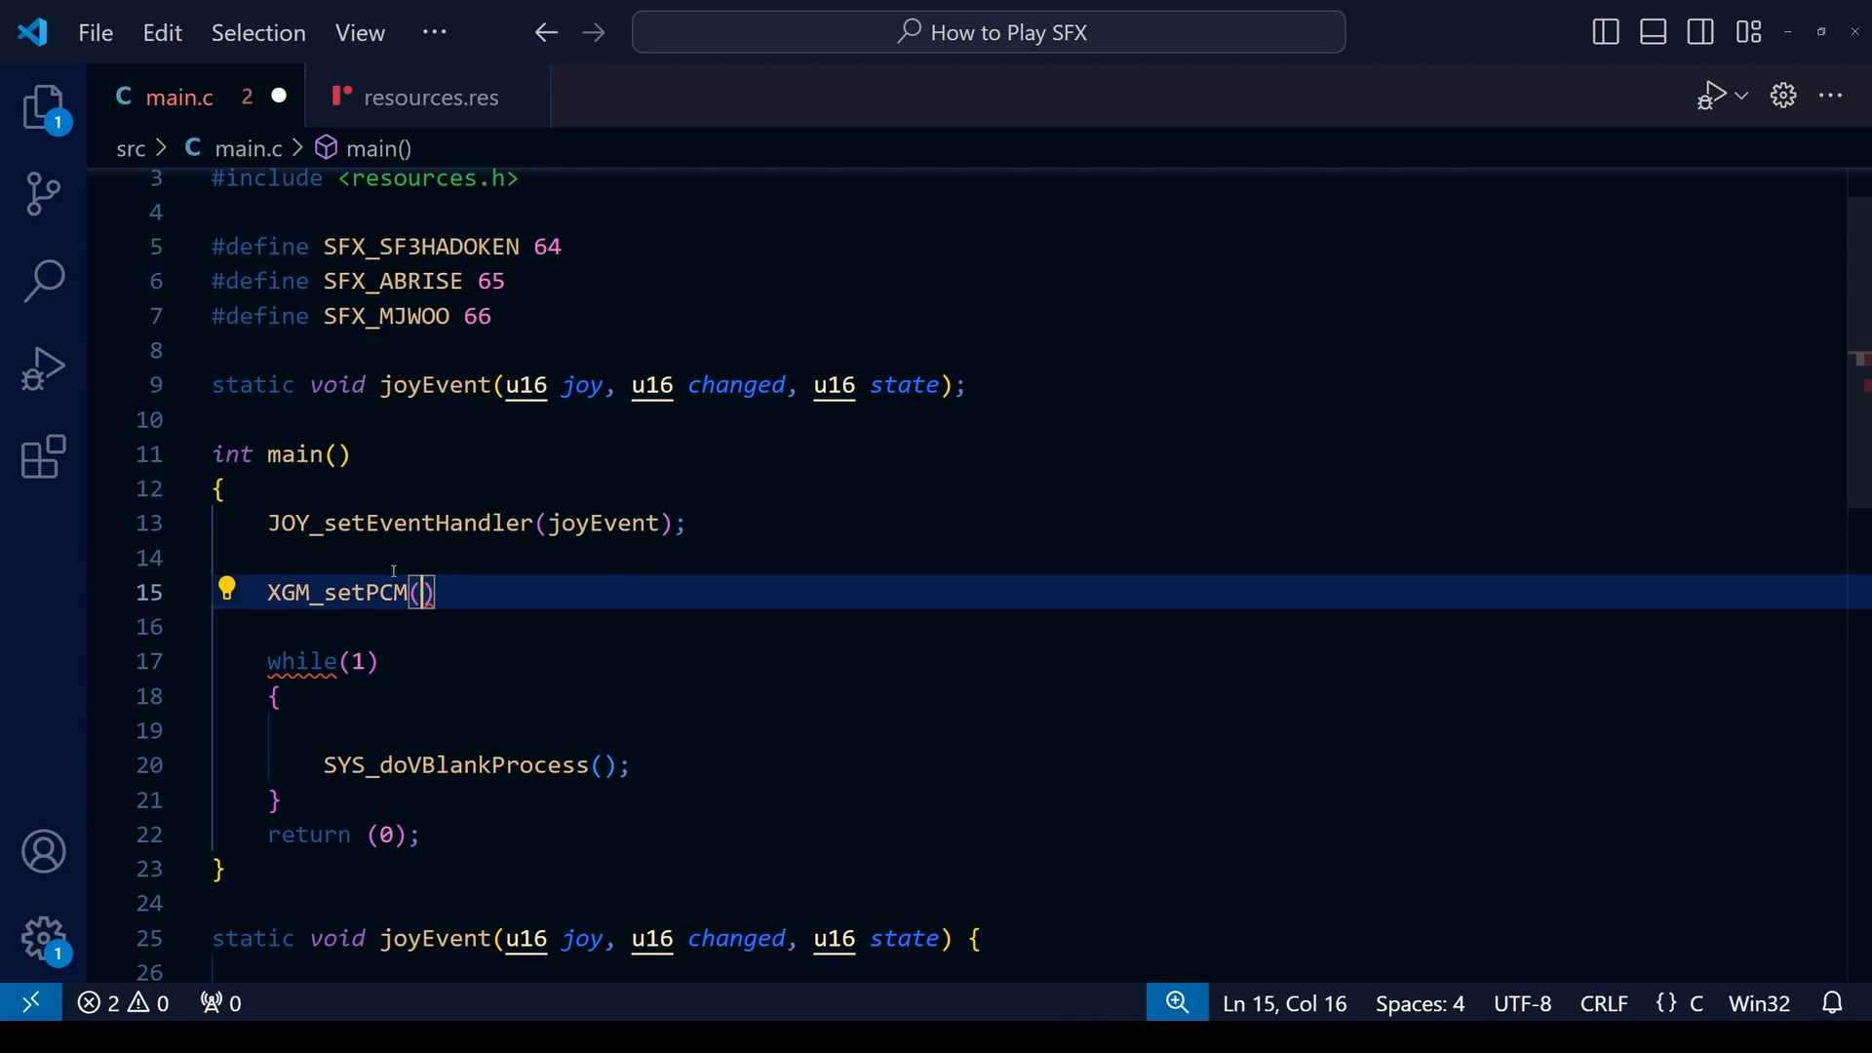
text(SFX_SF3HADOKEN,)
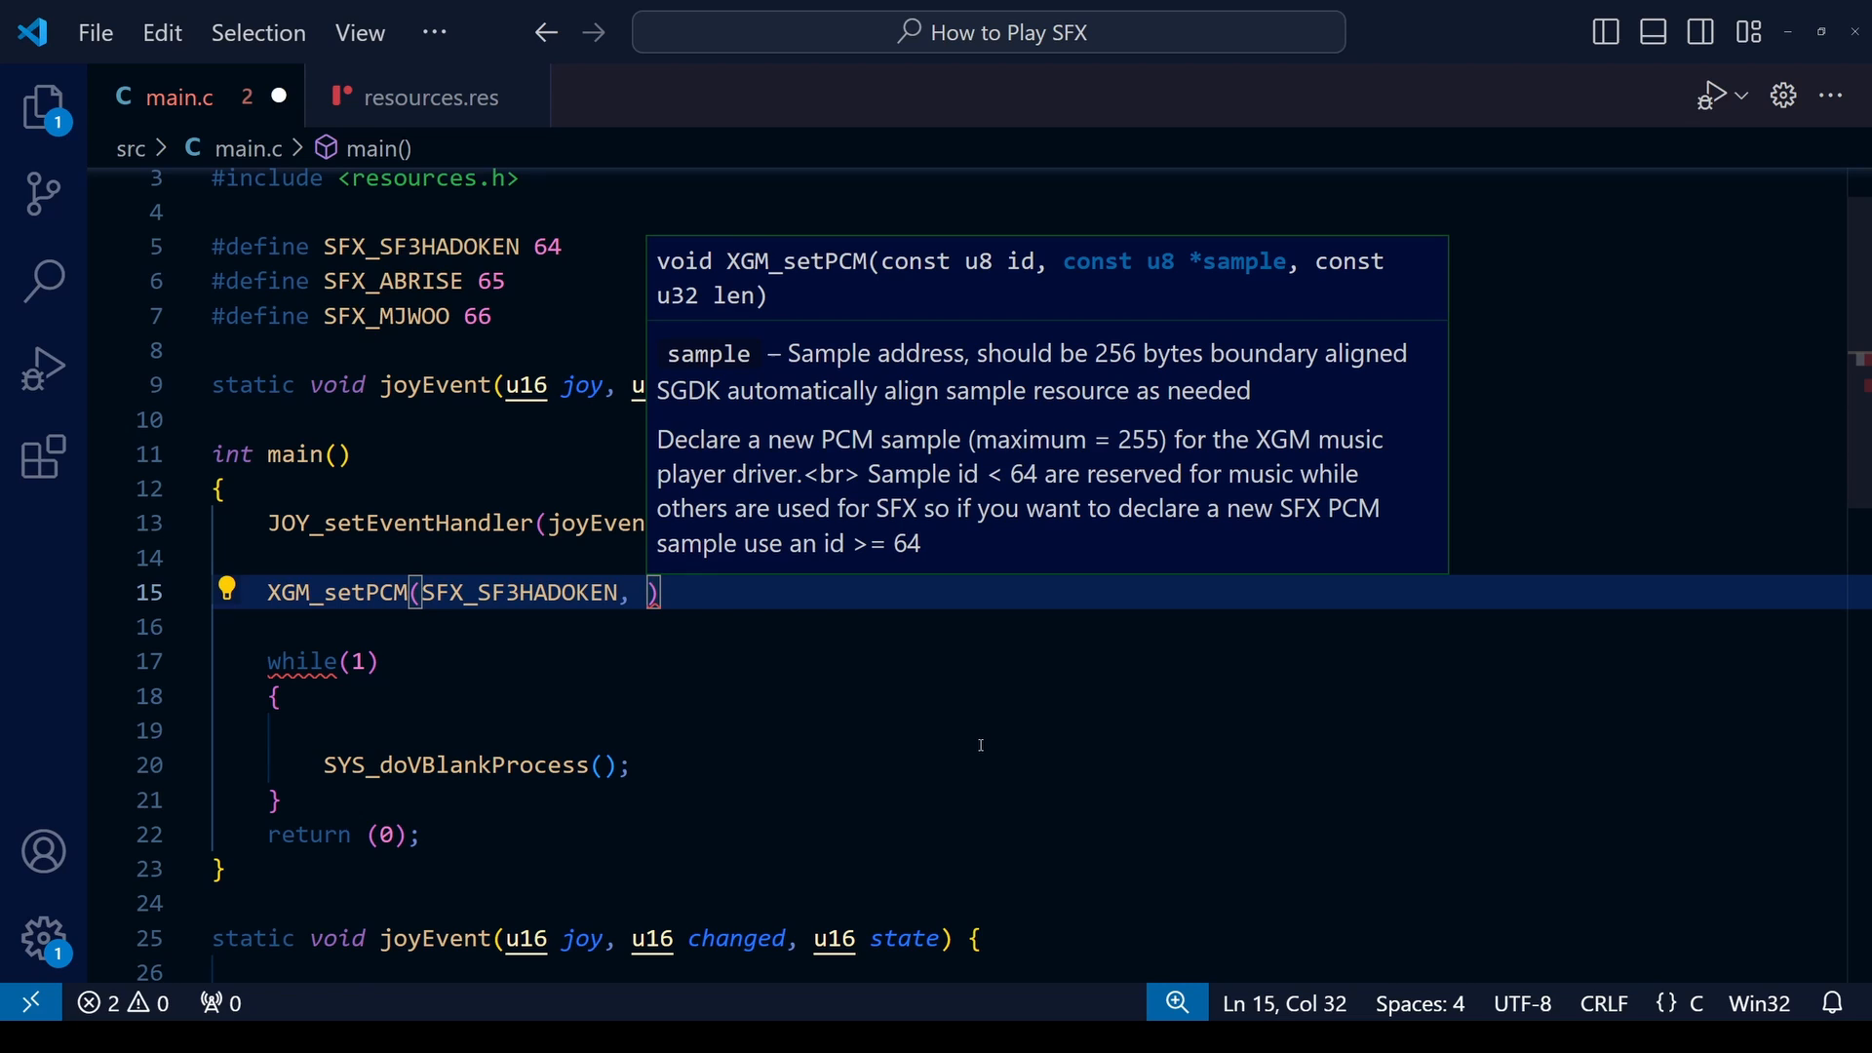
mouse_move(962, 740)
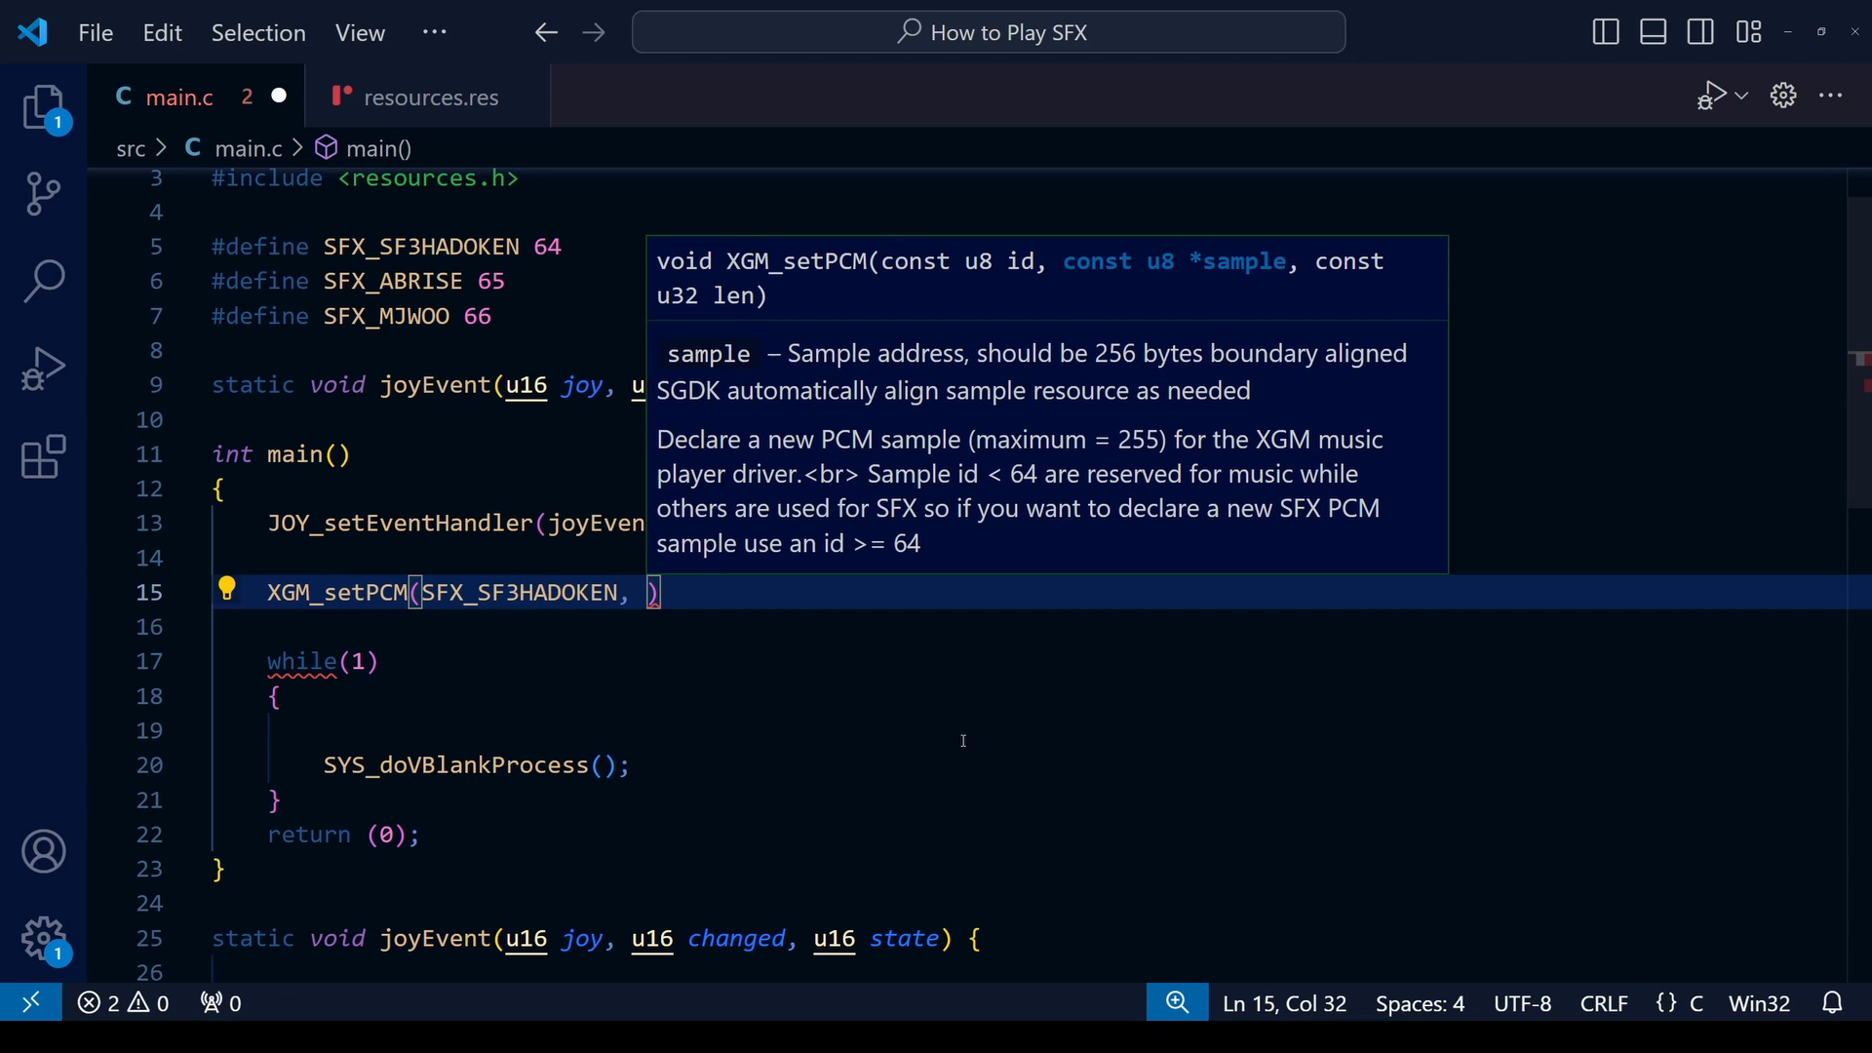
click(426, 96)
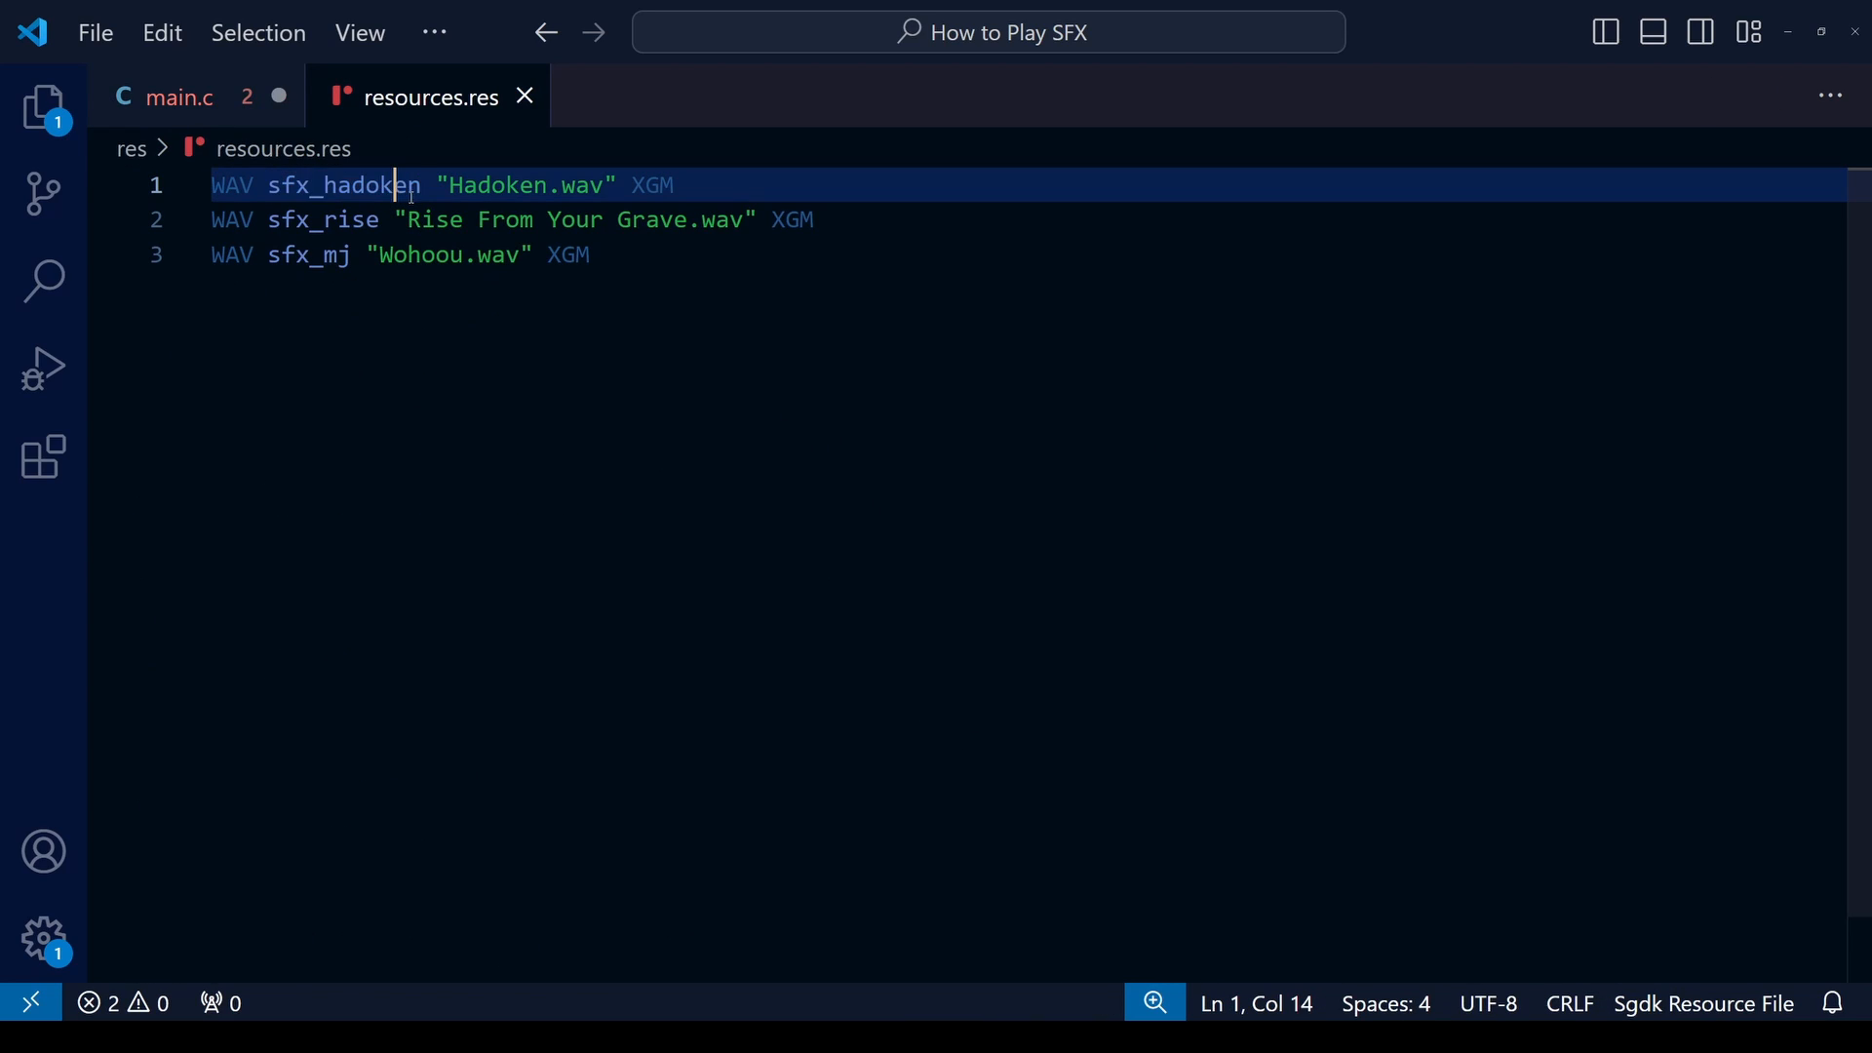
double_click(342, 185)
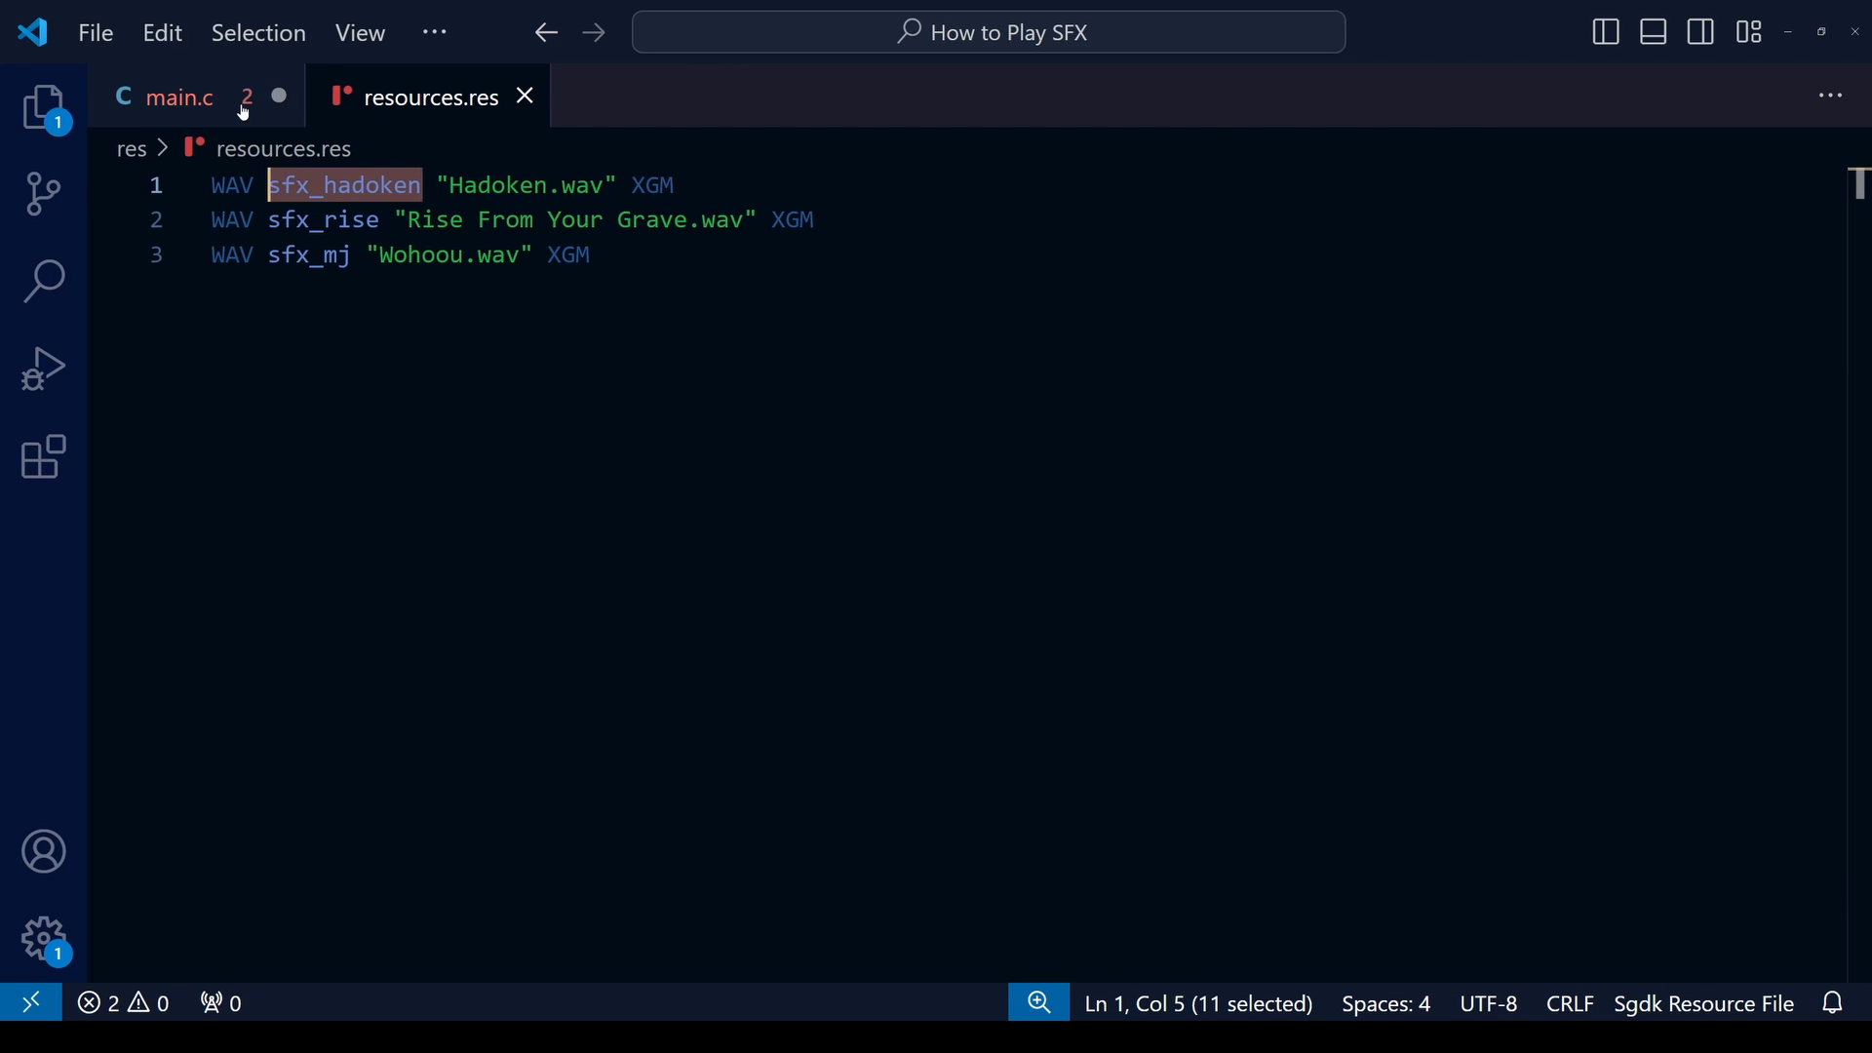
click(179, 97)
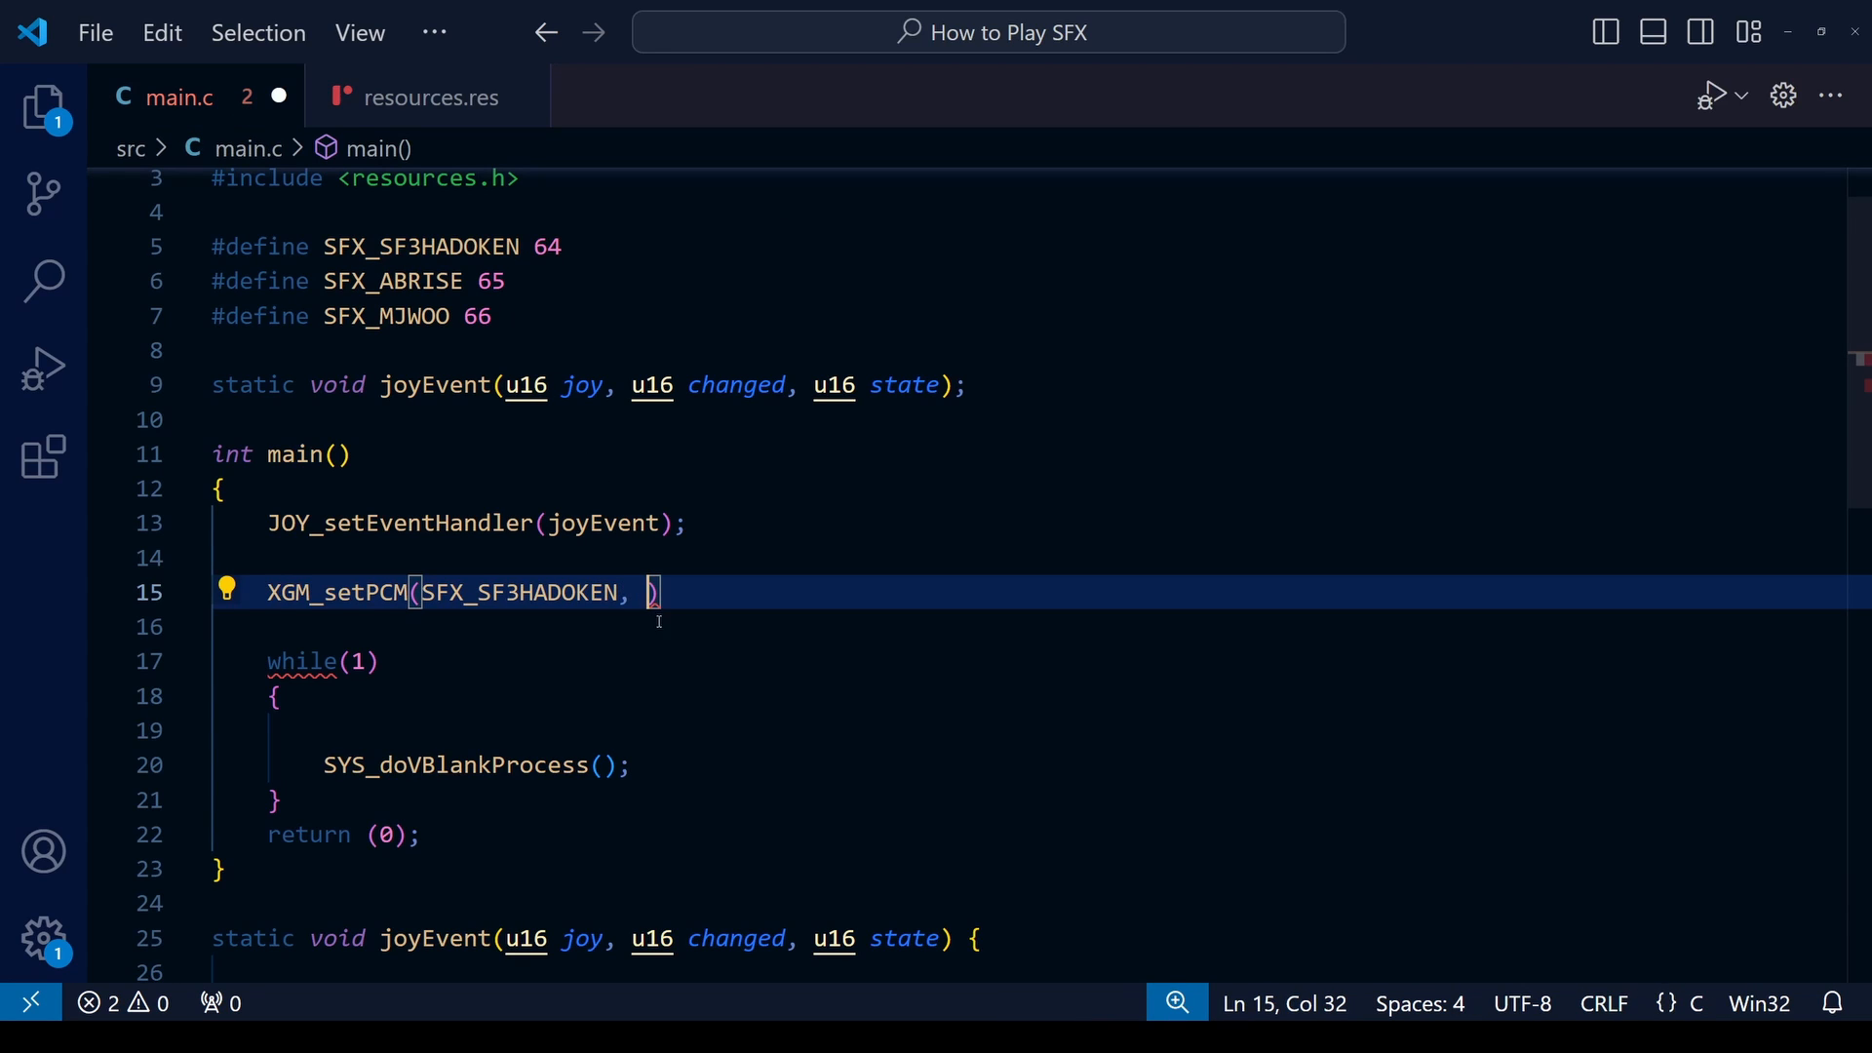
text(sfx_hadoken,)
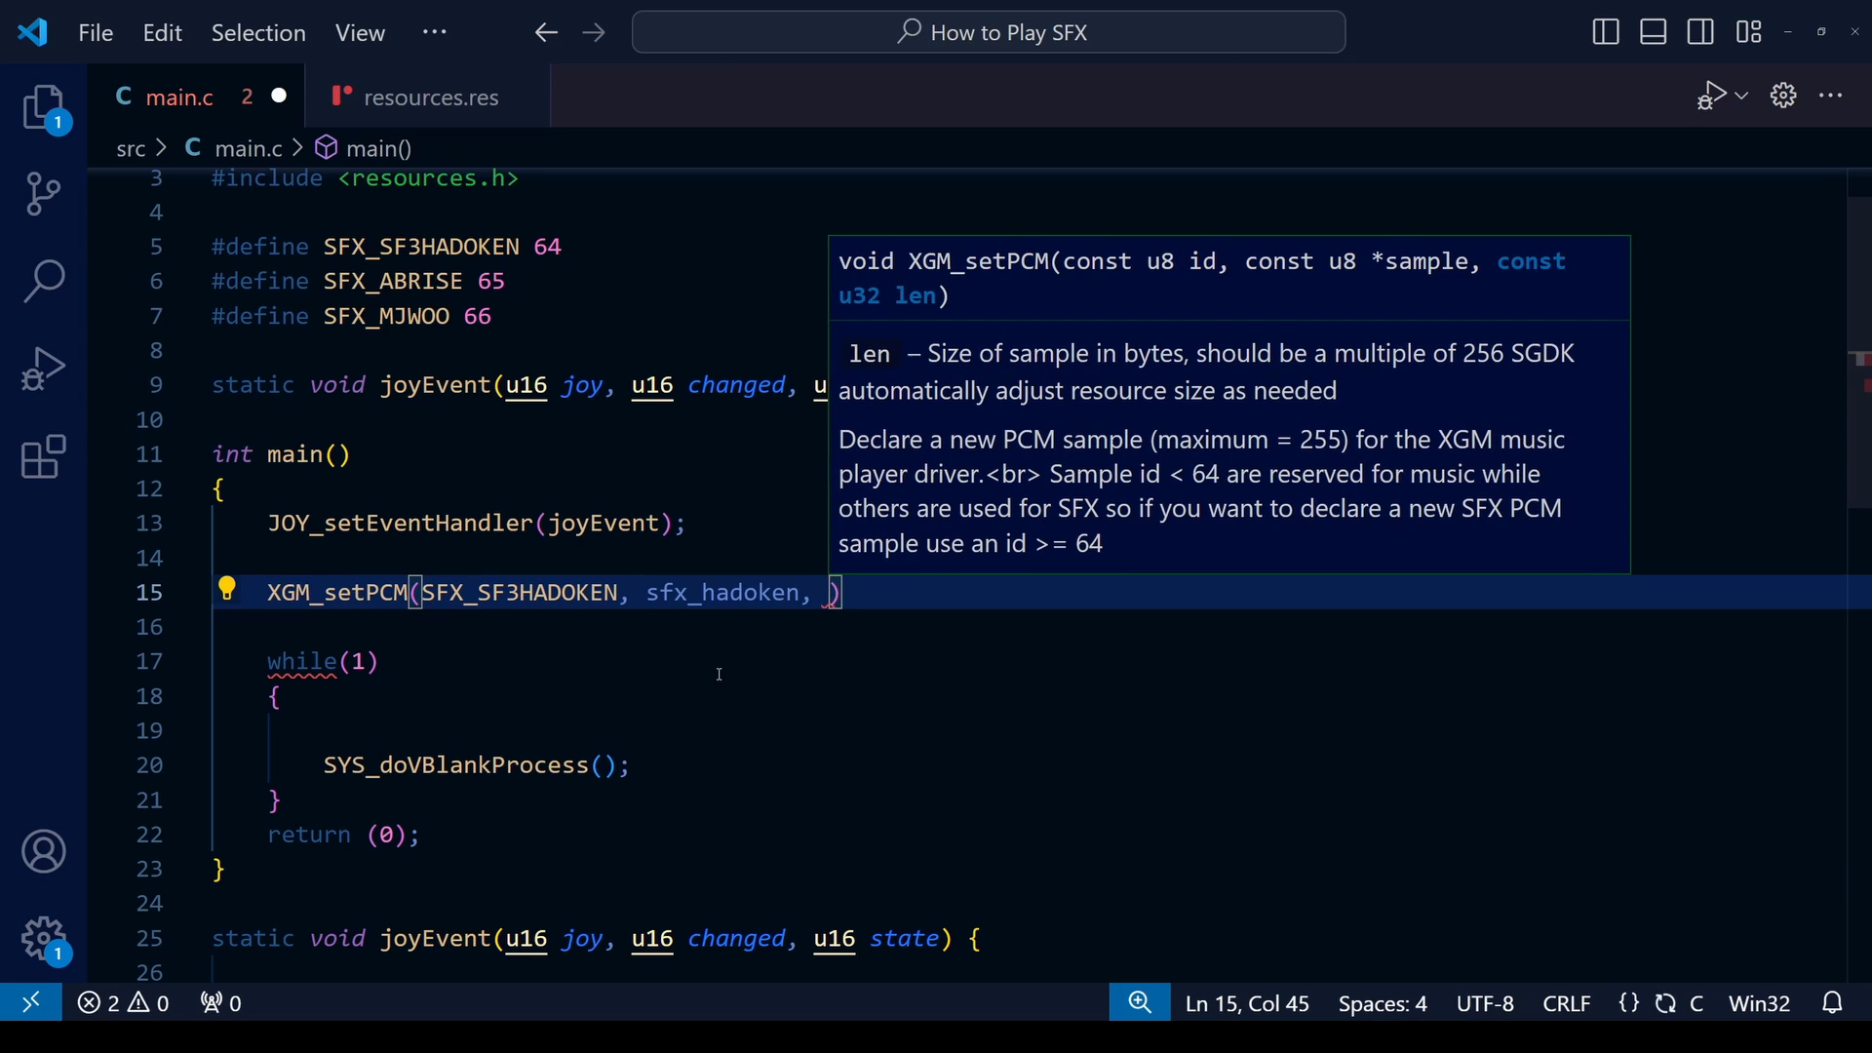
Step: Finish the hadoken call with sizeof(sfx_hadoken); and start the next XGM_setPCM calls
text(size)
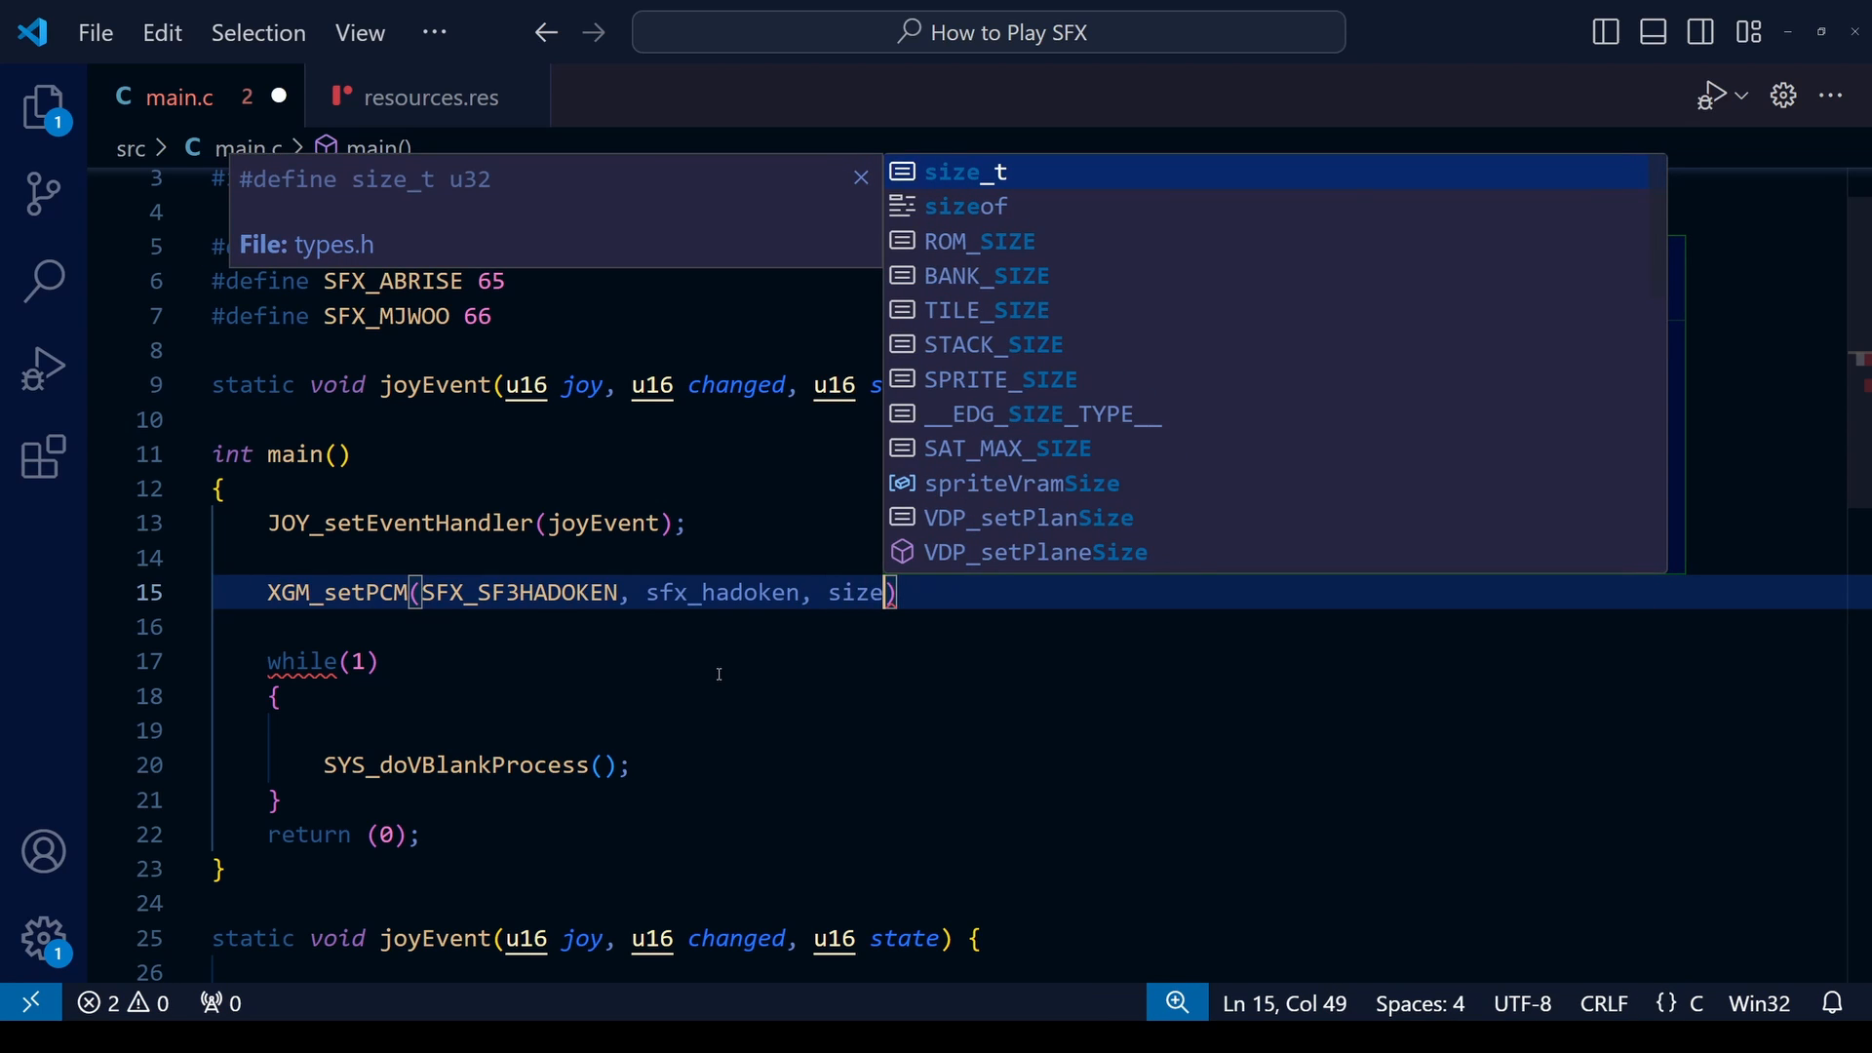
key(Down)
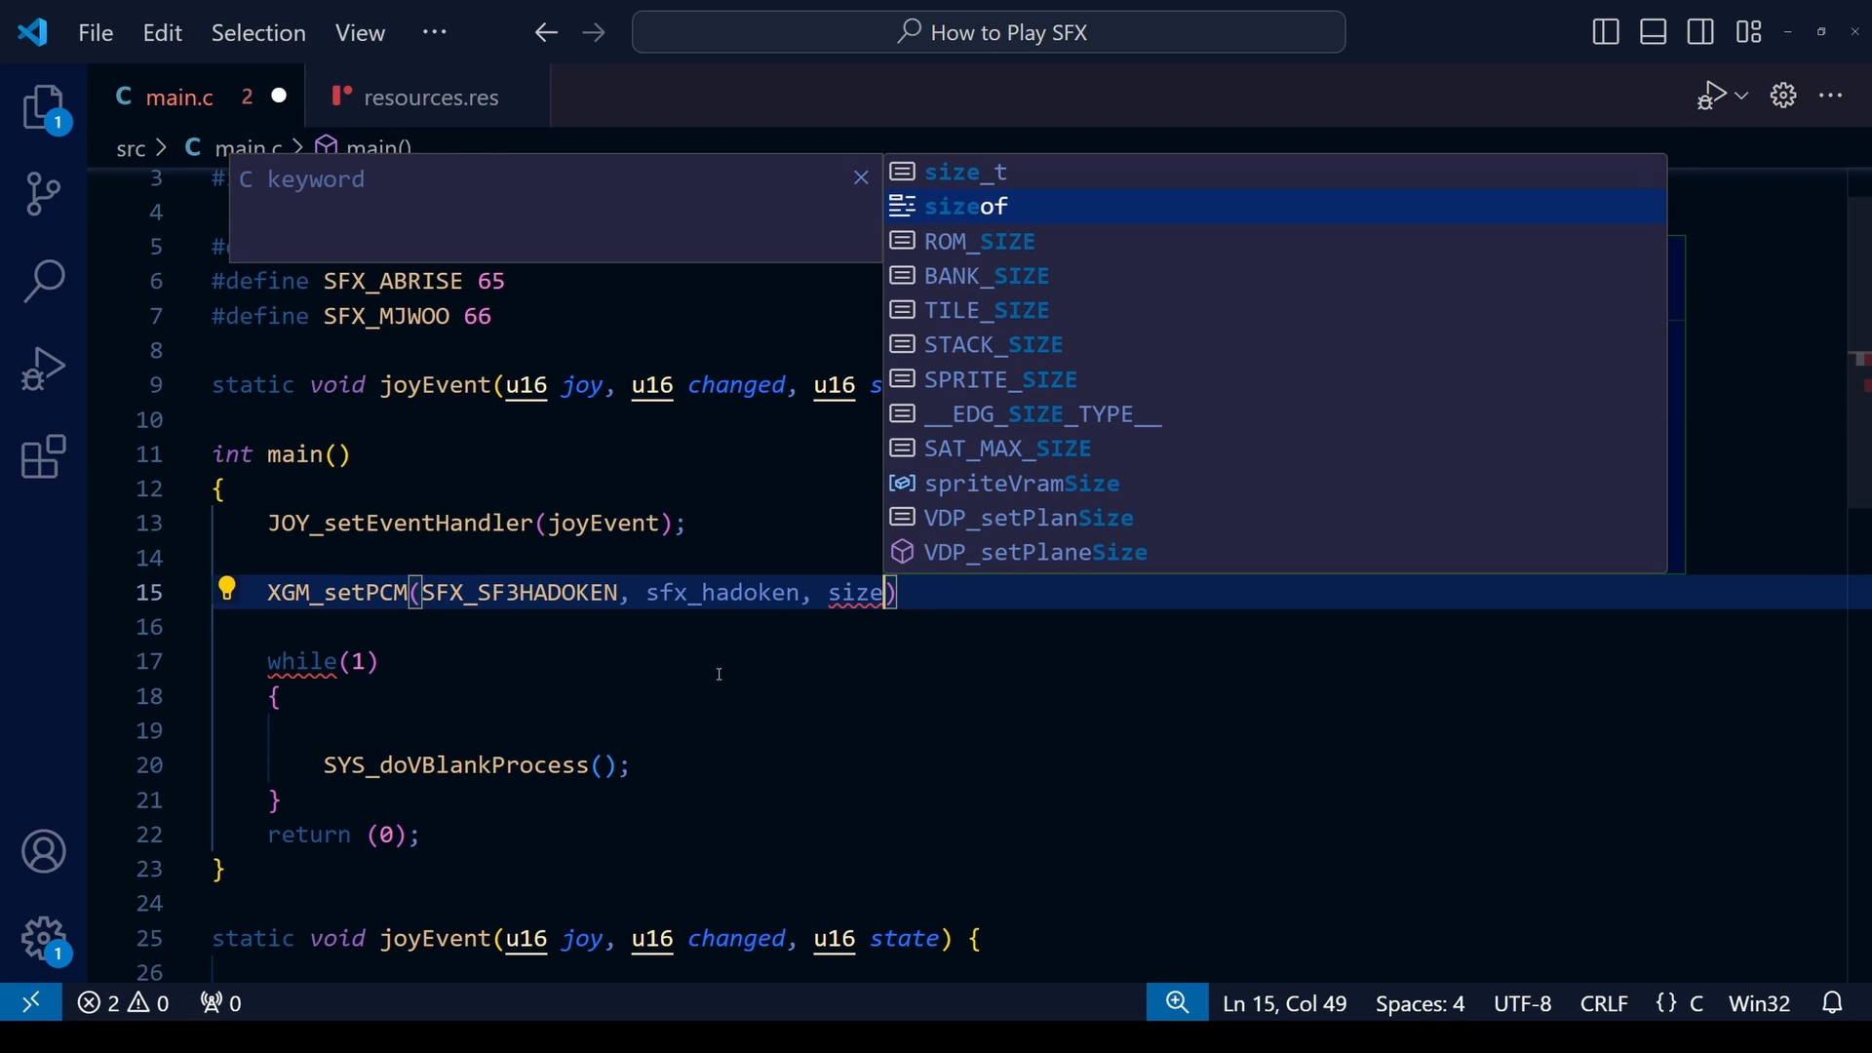
key(Tab)
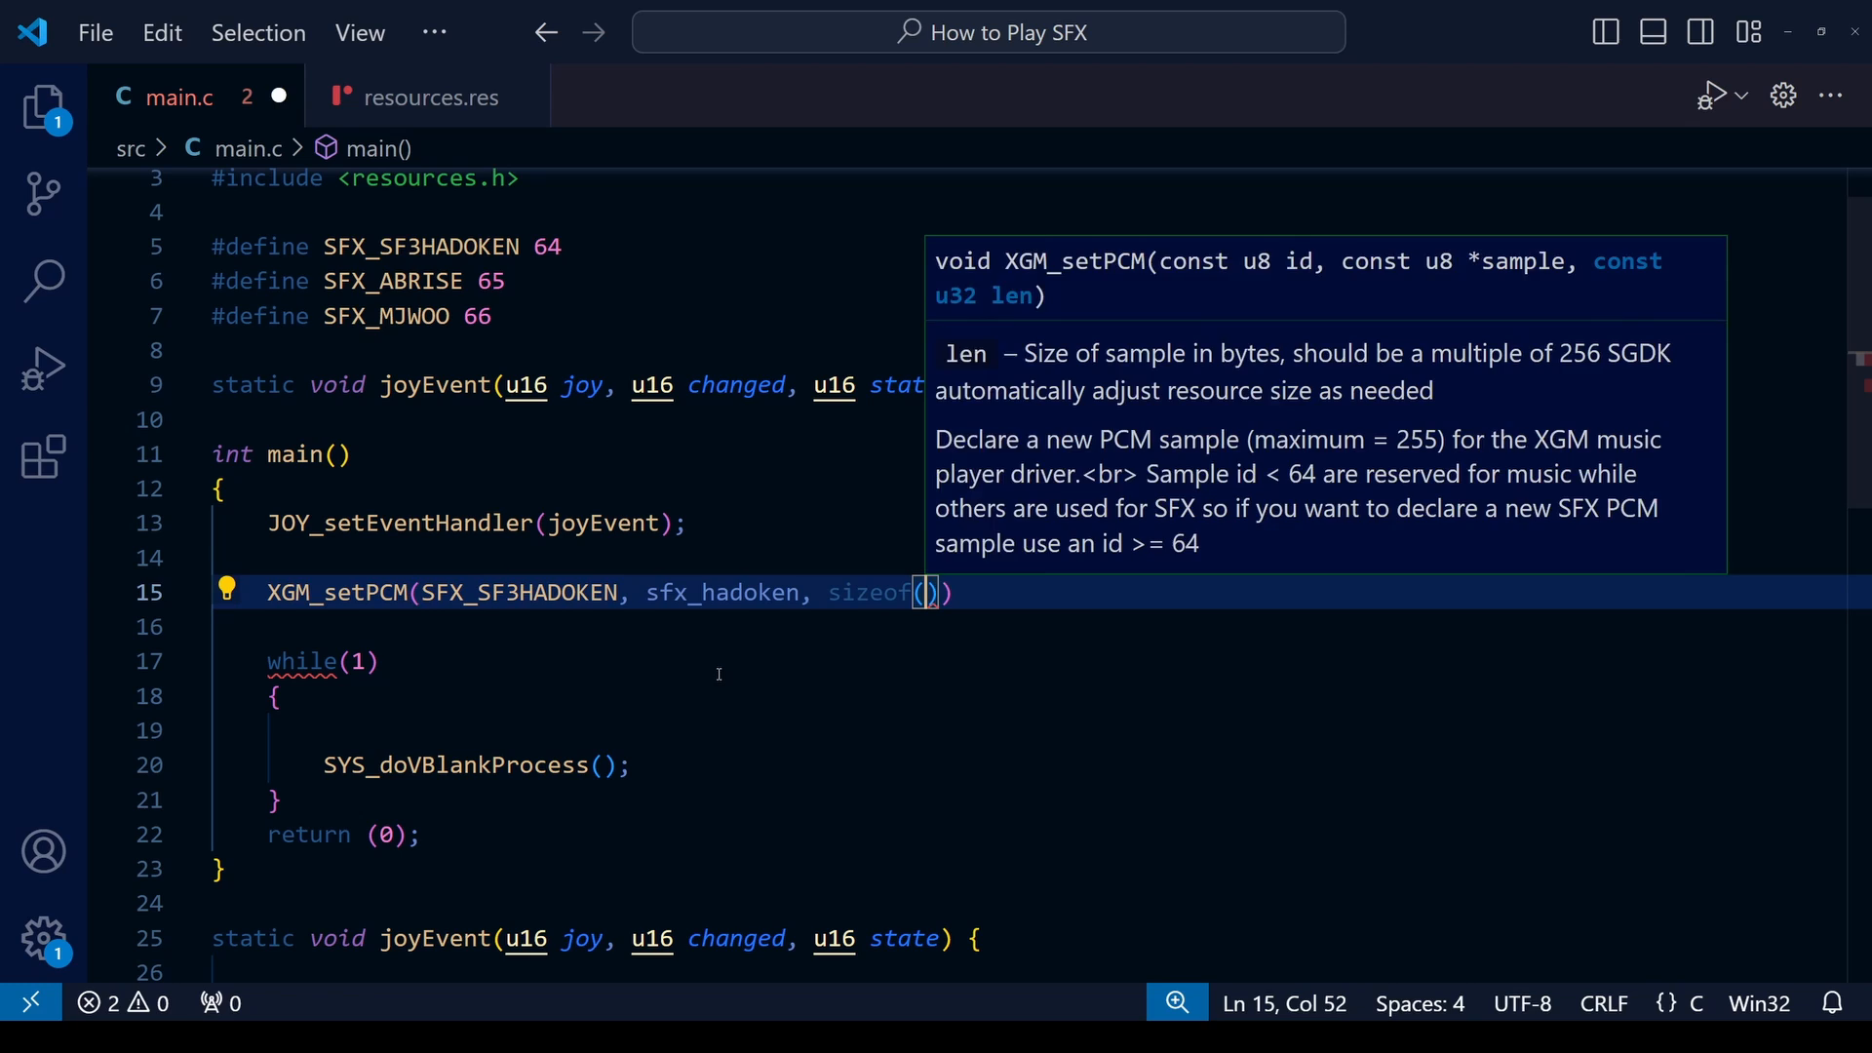
text(sfx_hadoken)
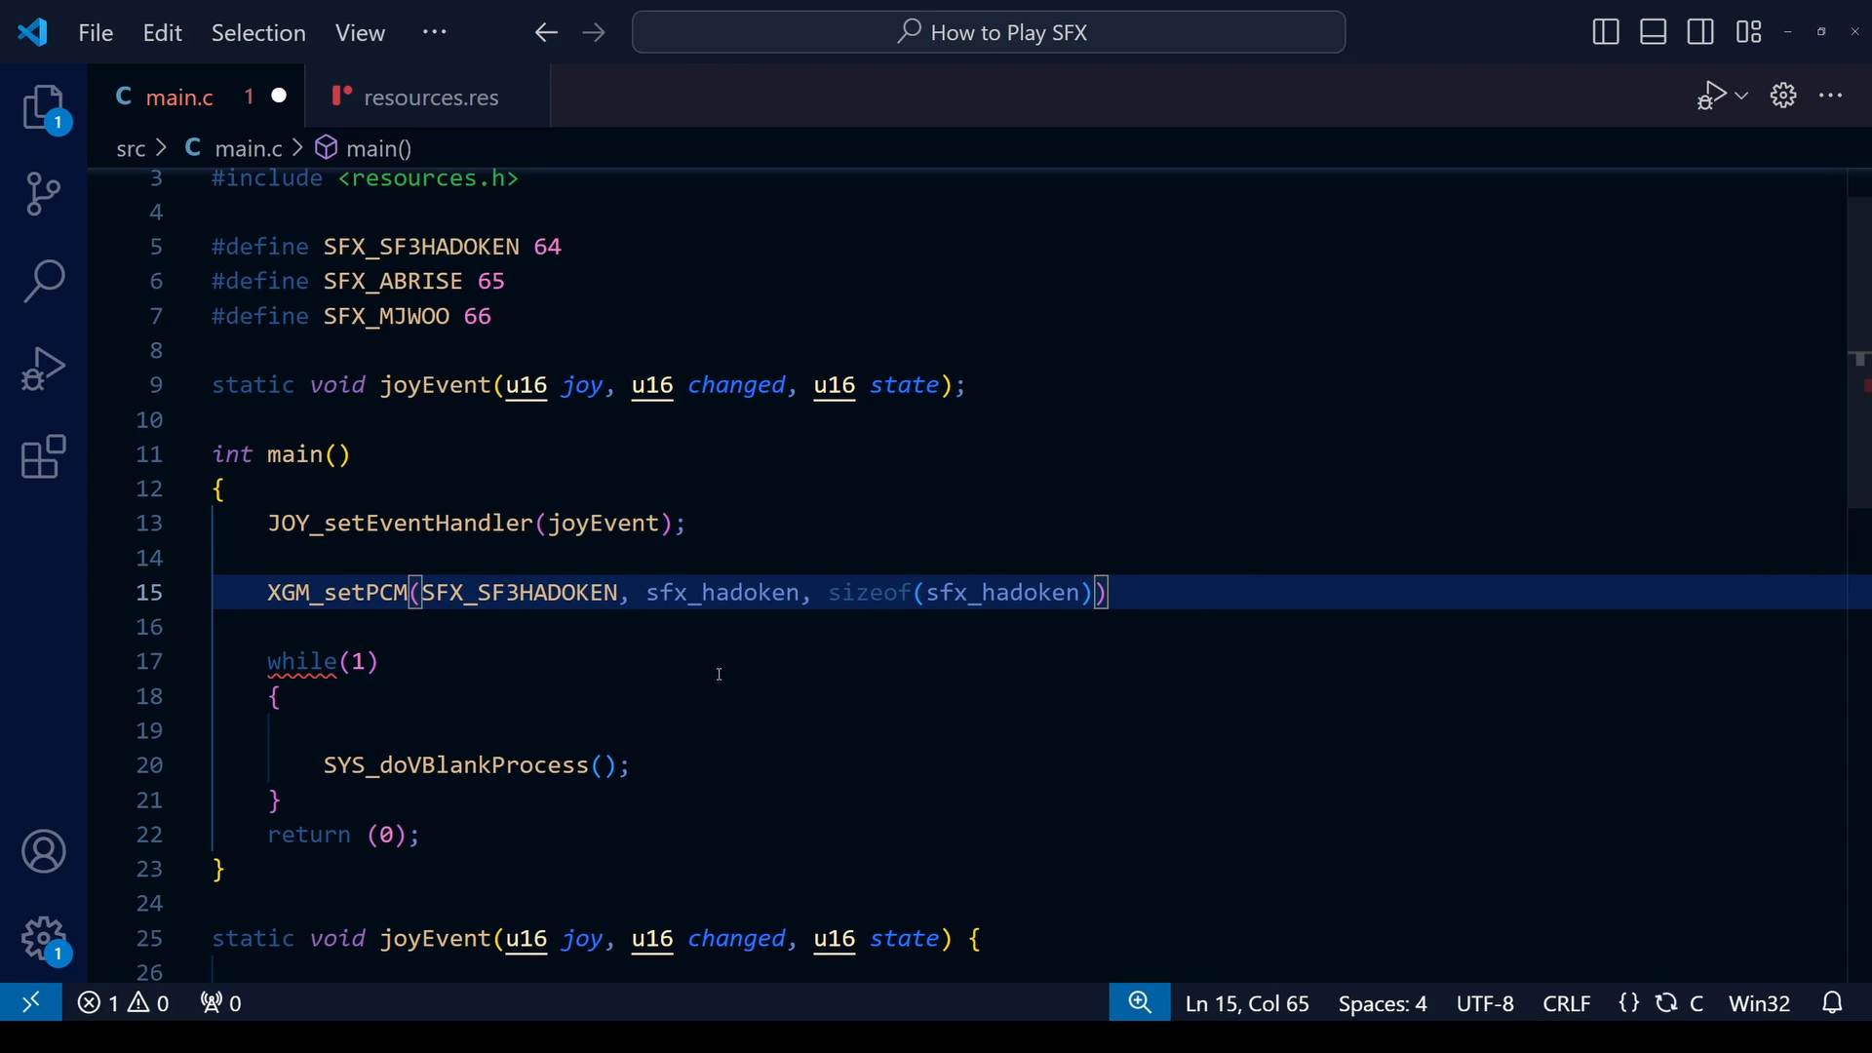
text(;)
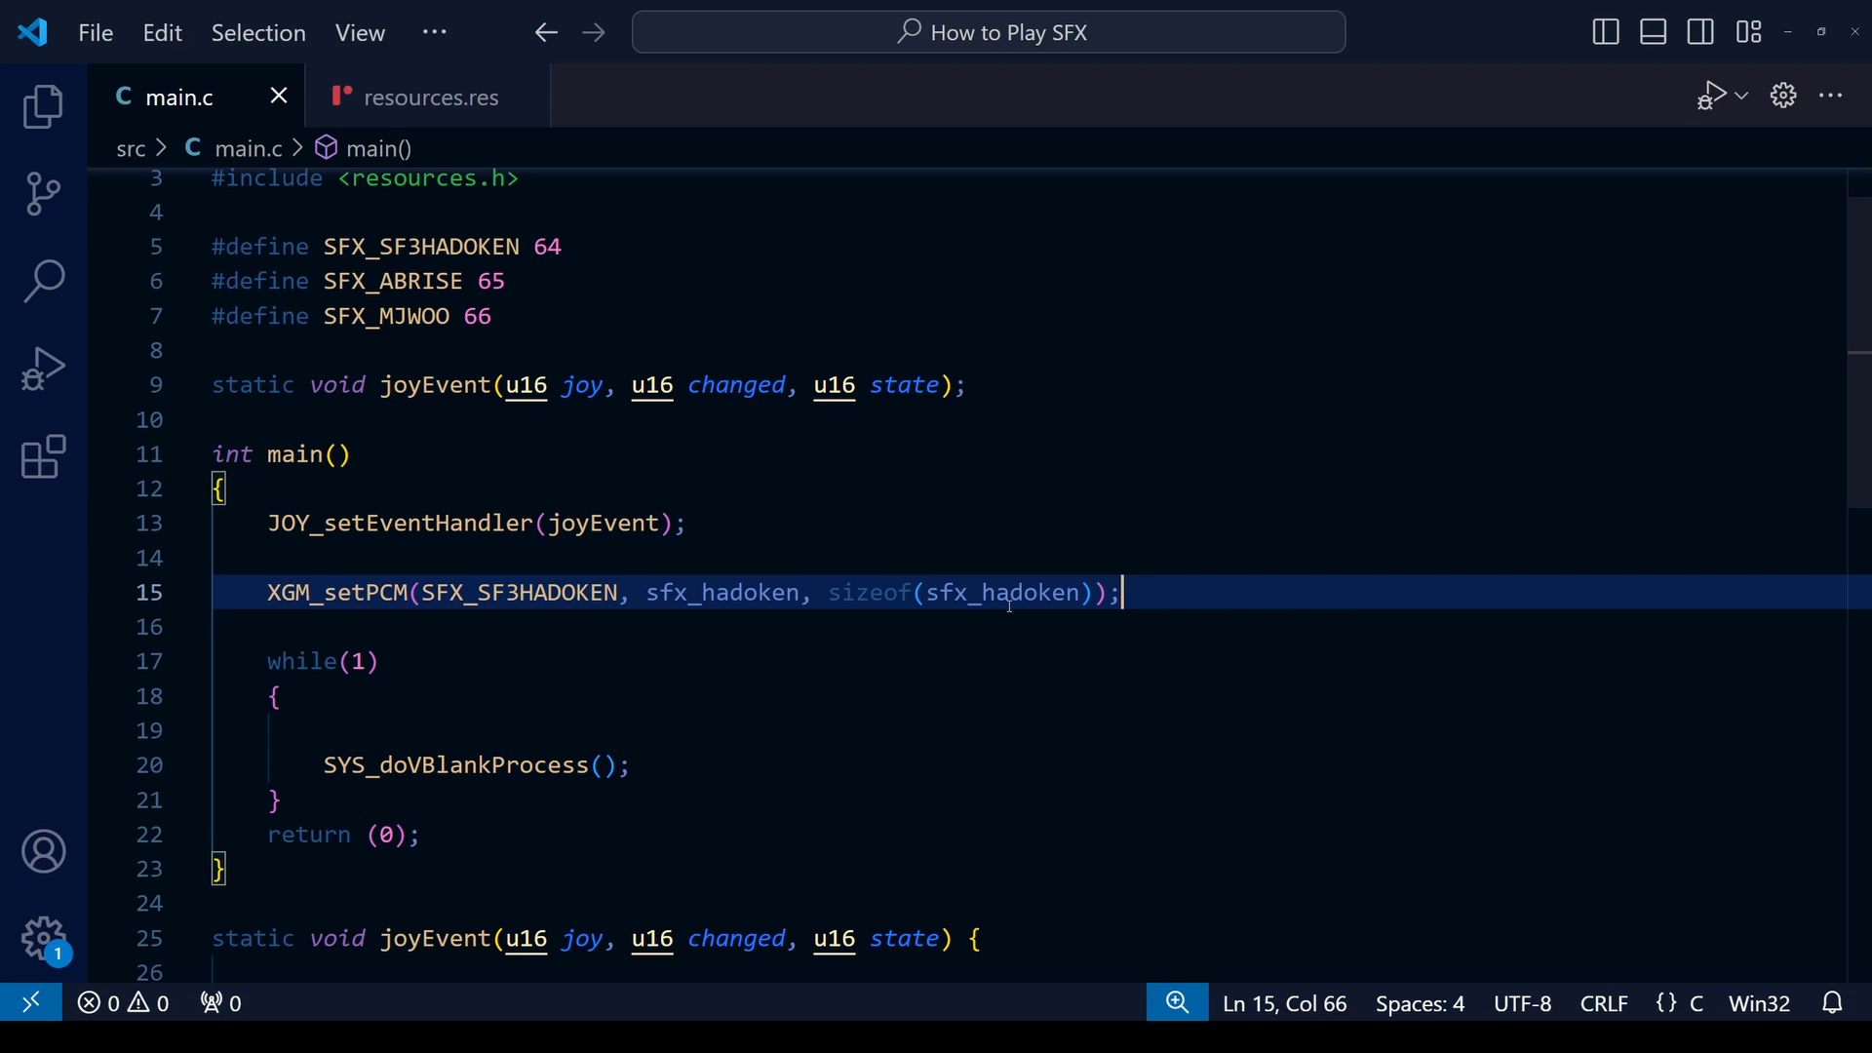
double_click(870, 592)
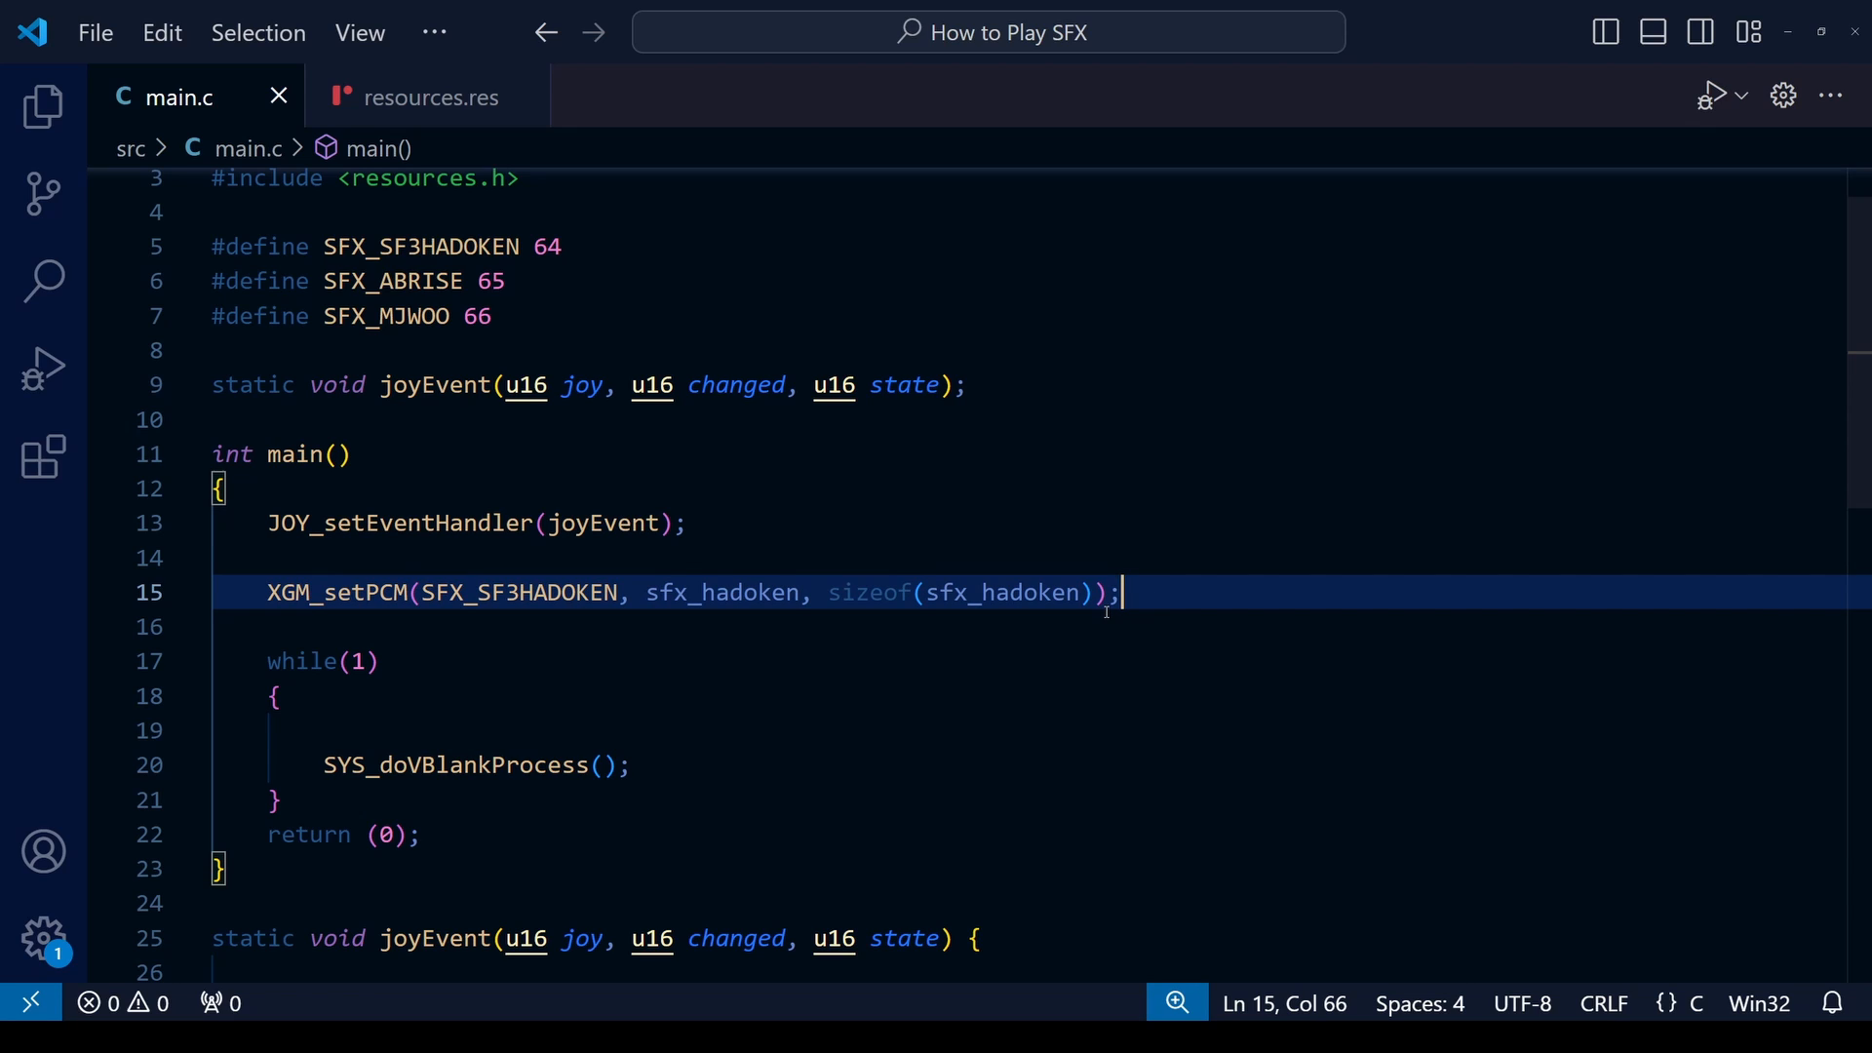
text(XGM)
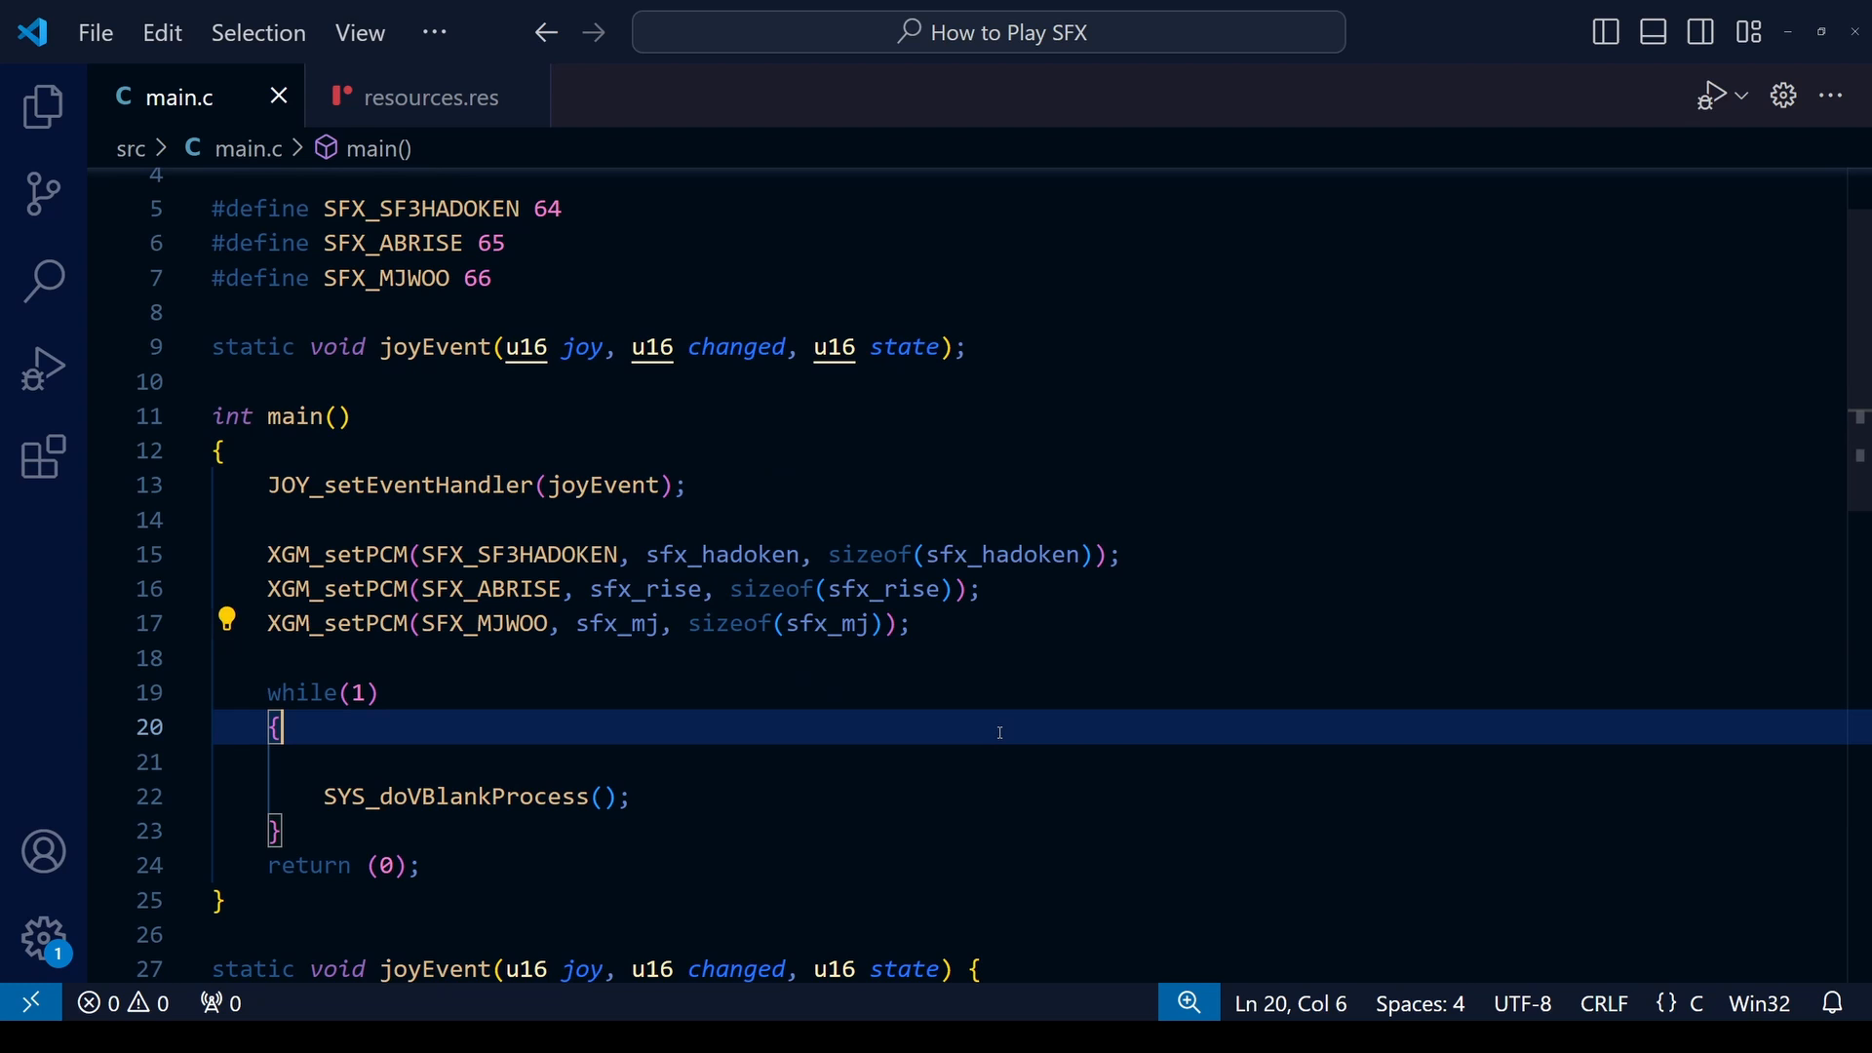
Step: In the BUTTON_A block, begin XGM_startPlayPCM with SFX_SF3HADOKEN as the first argument
scroll(down, 3)
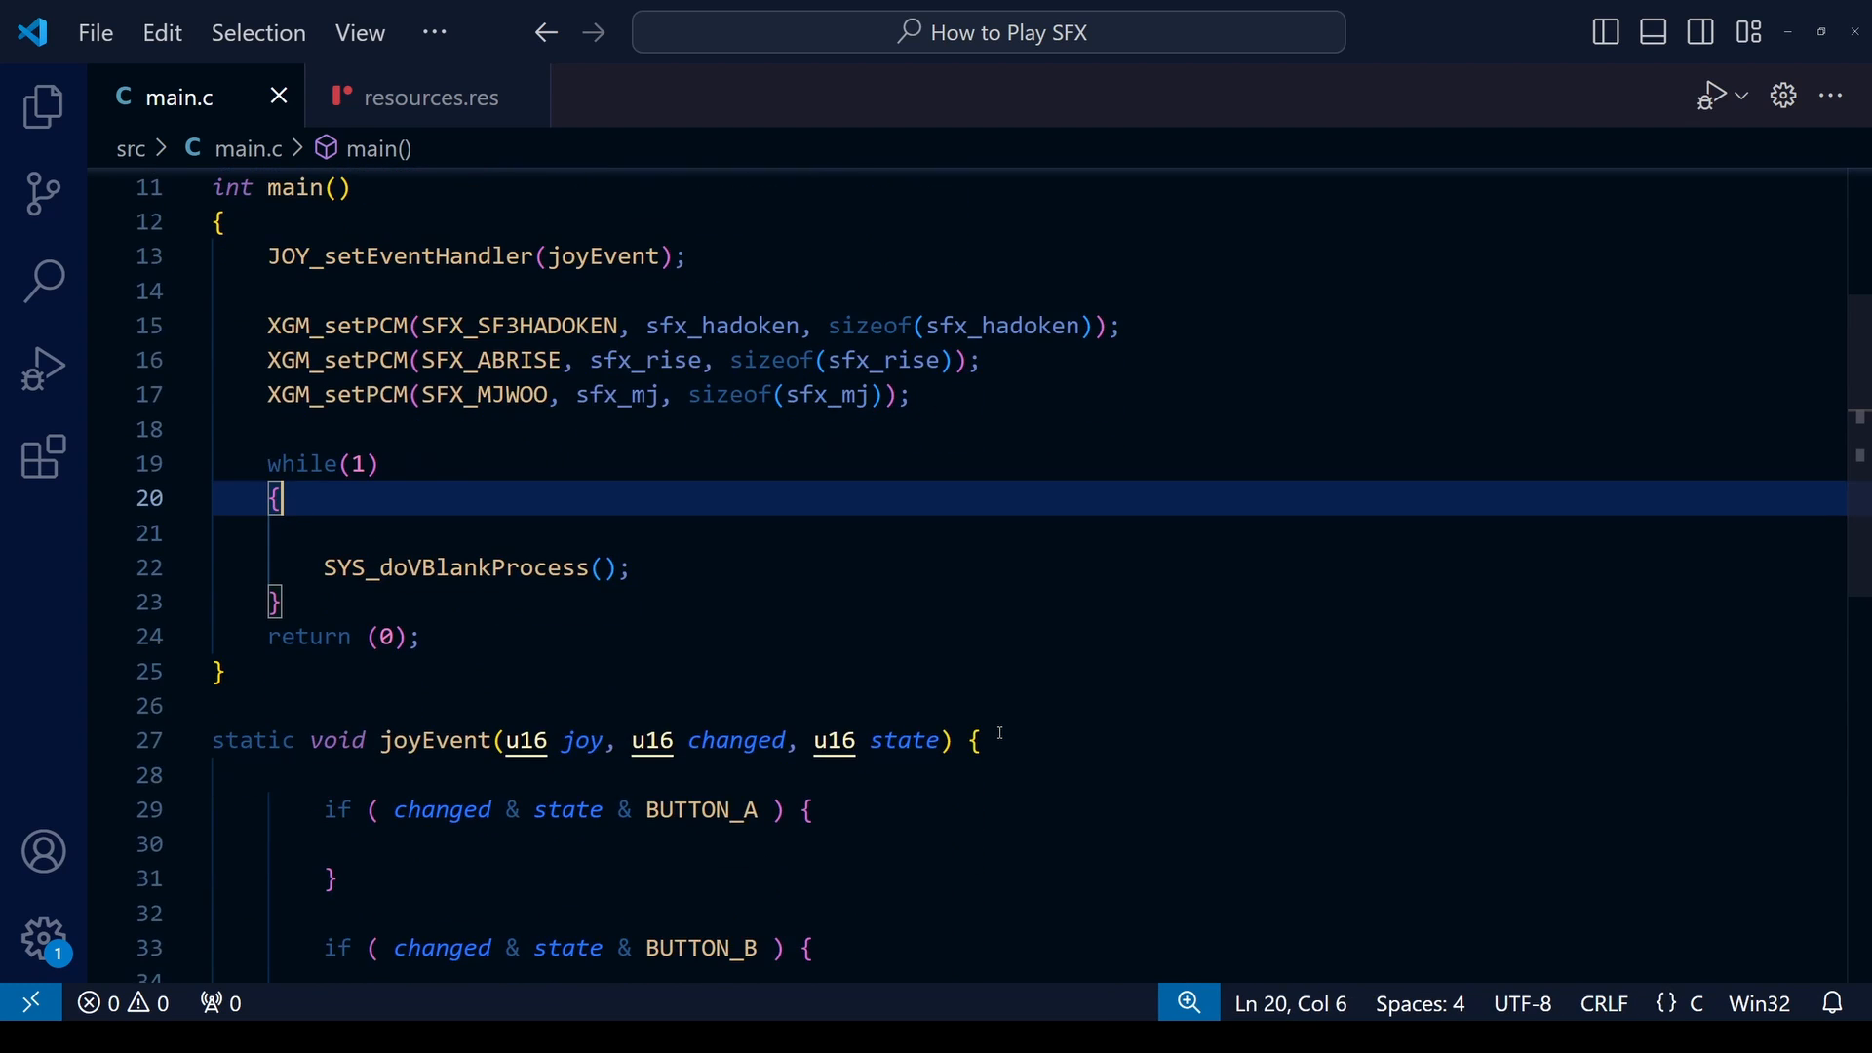
scroll(down, 3)
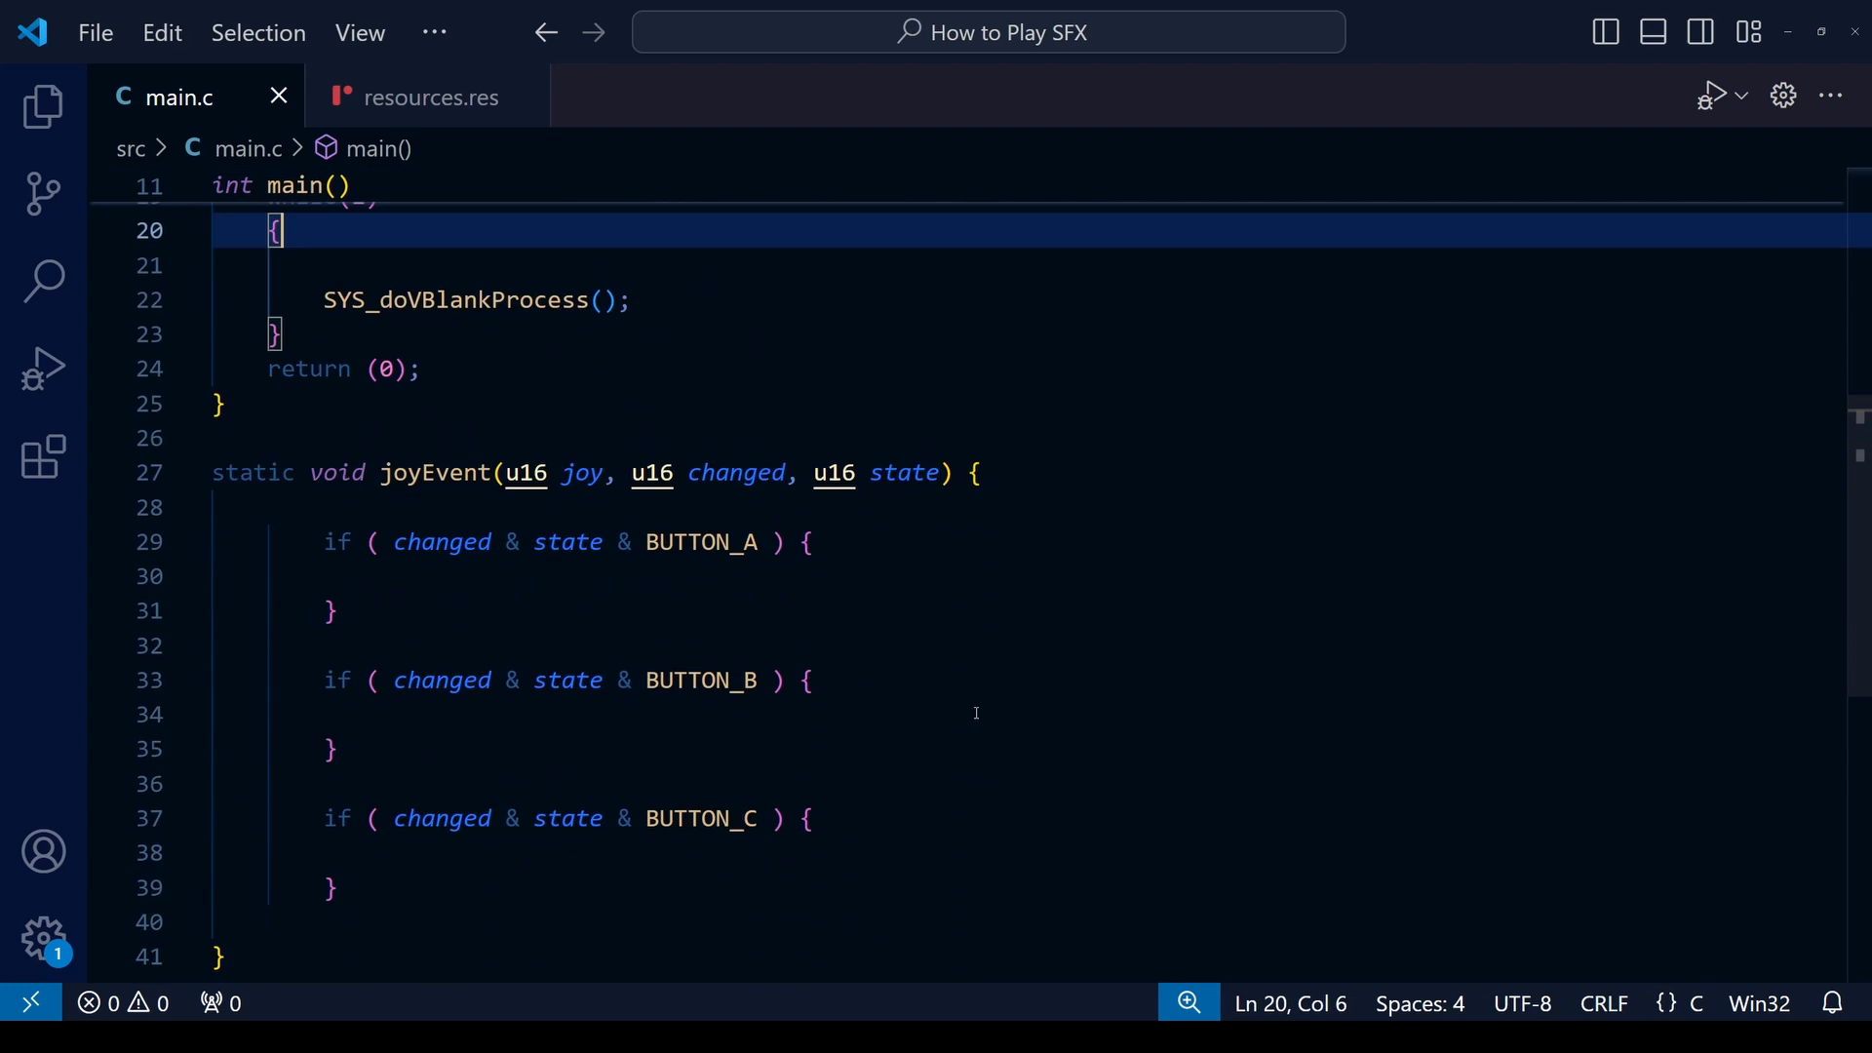
click(477, 575)
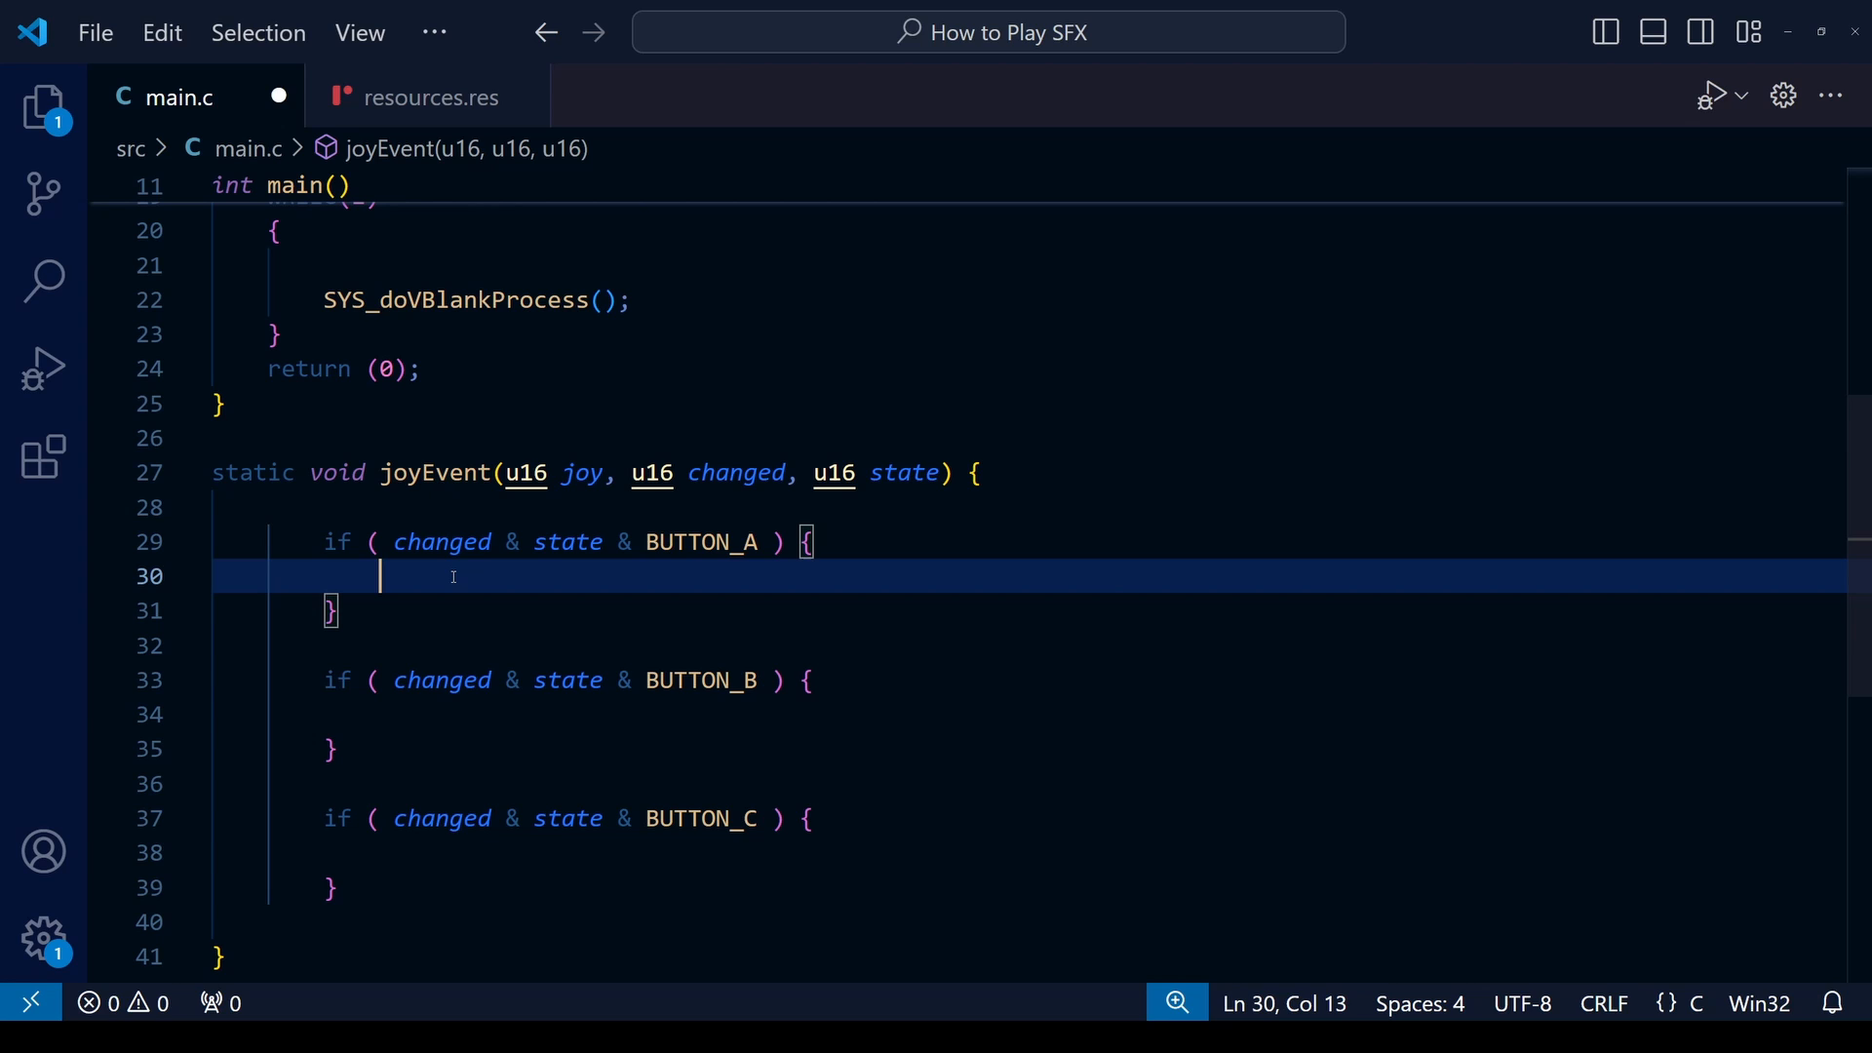
text(XGM_)
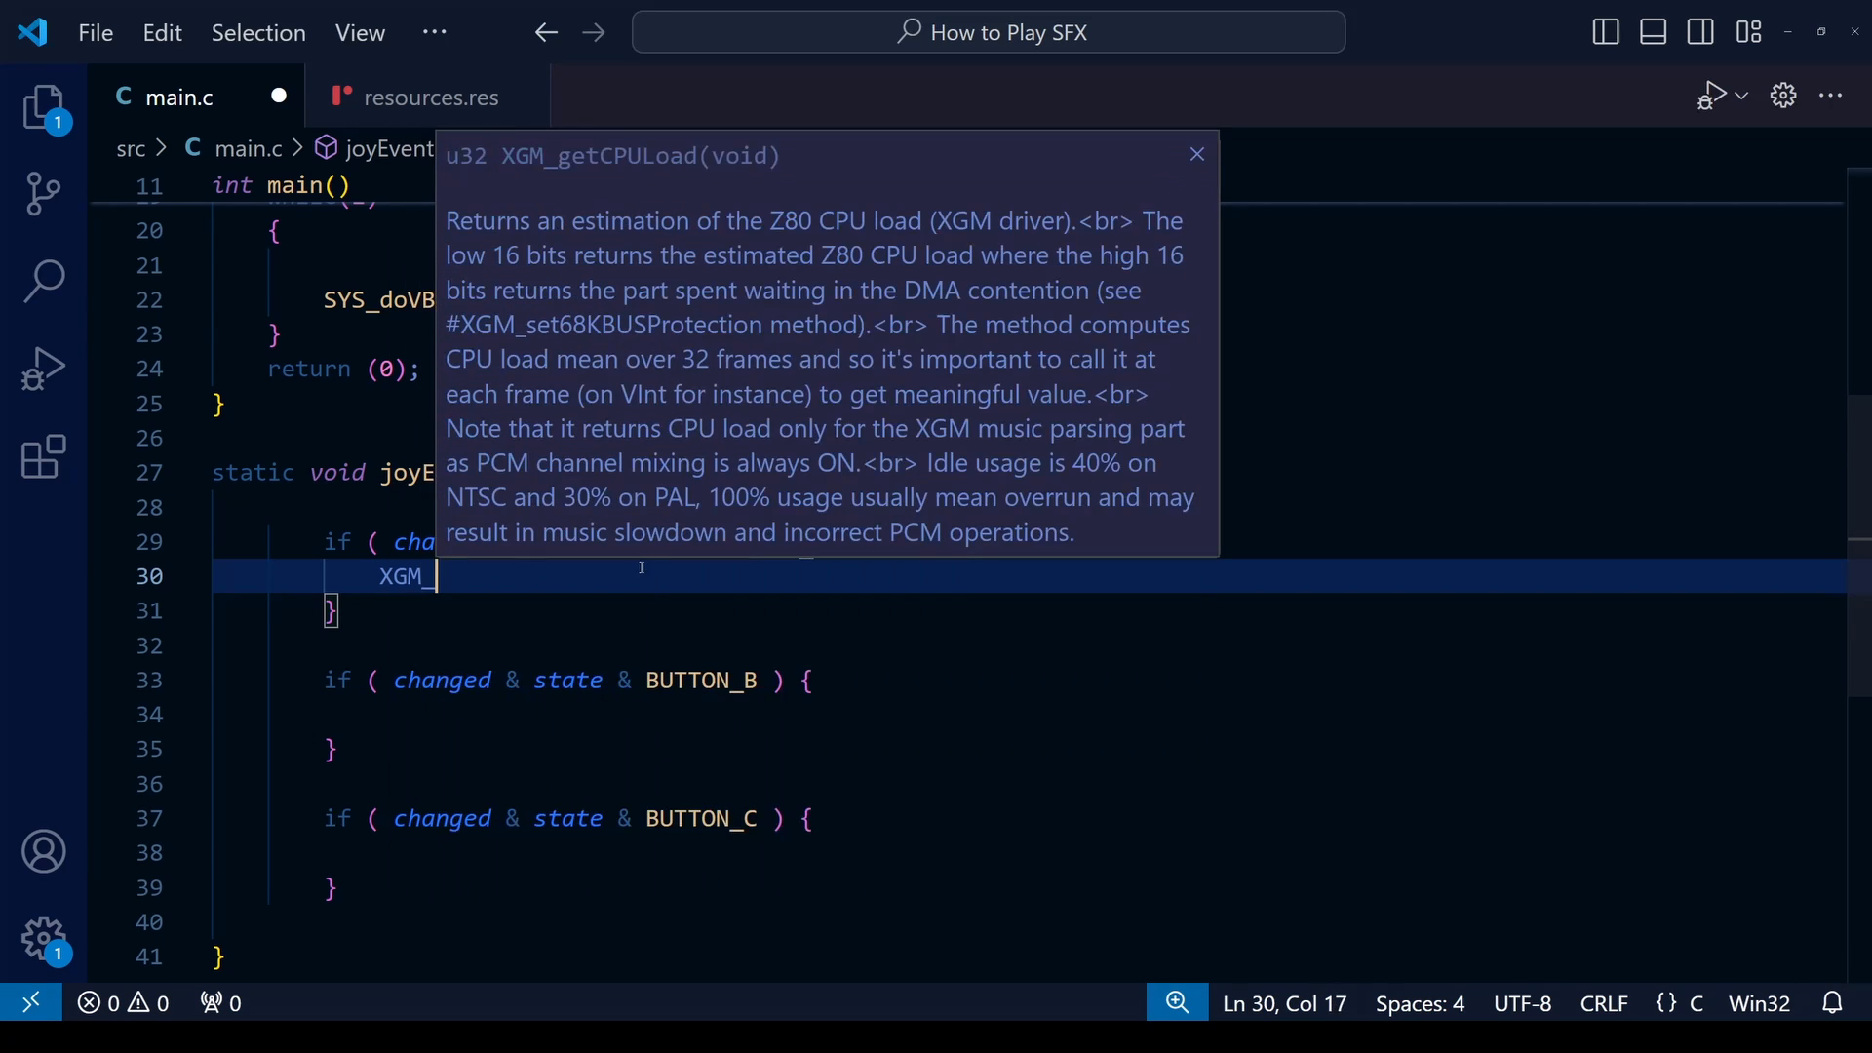
text(start)
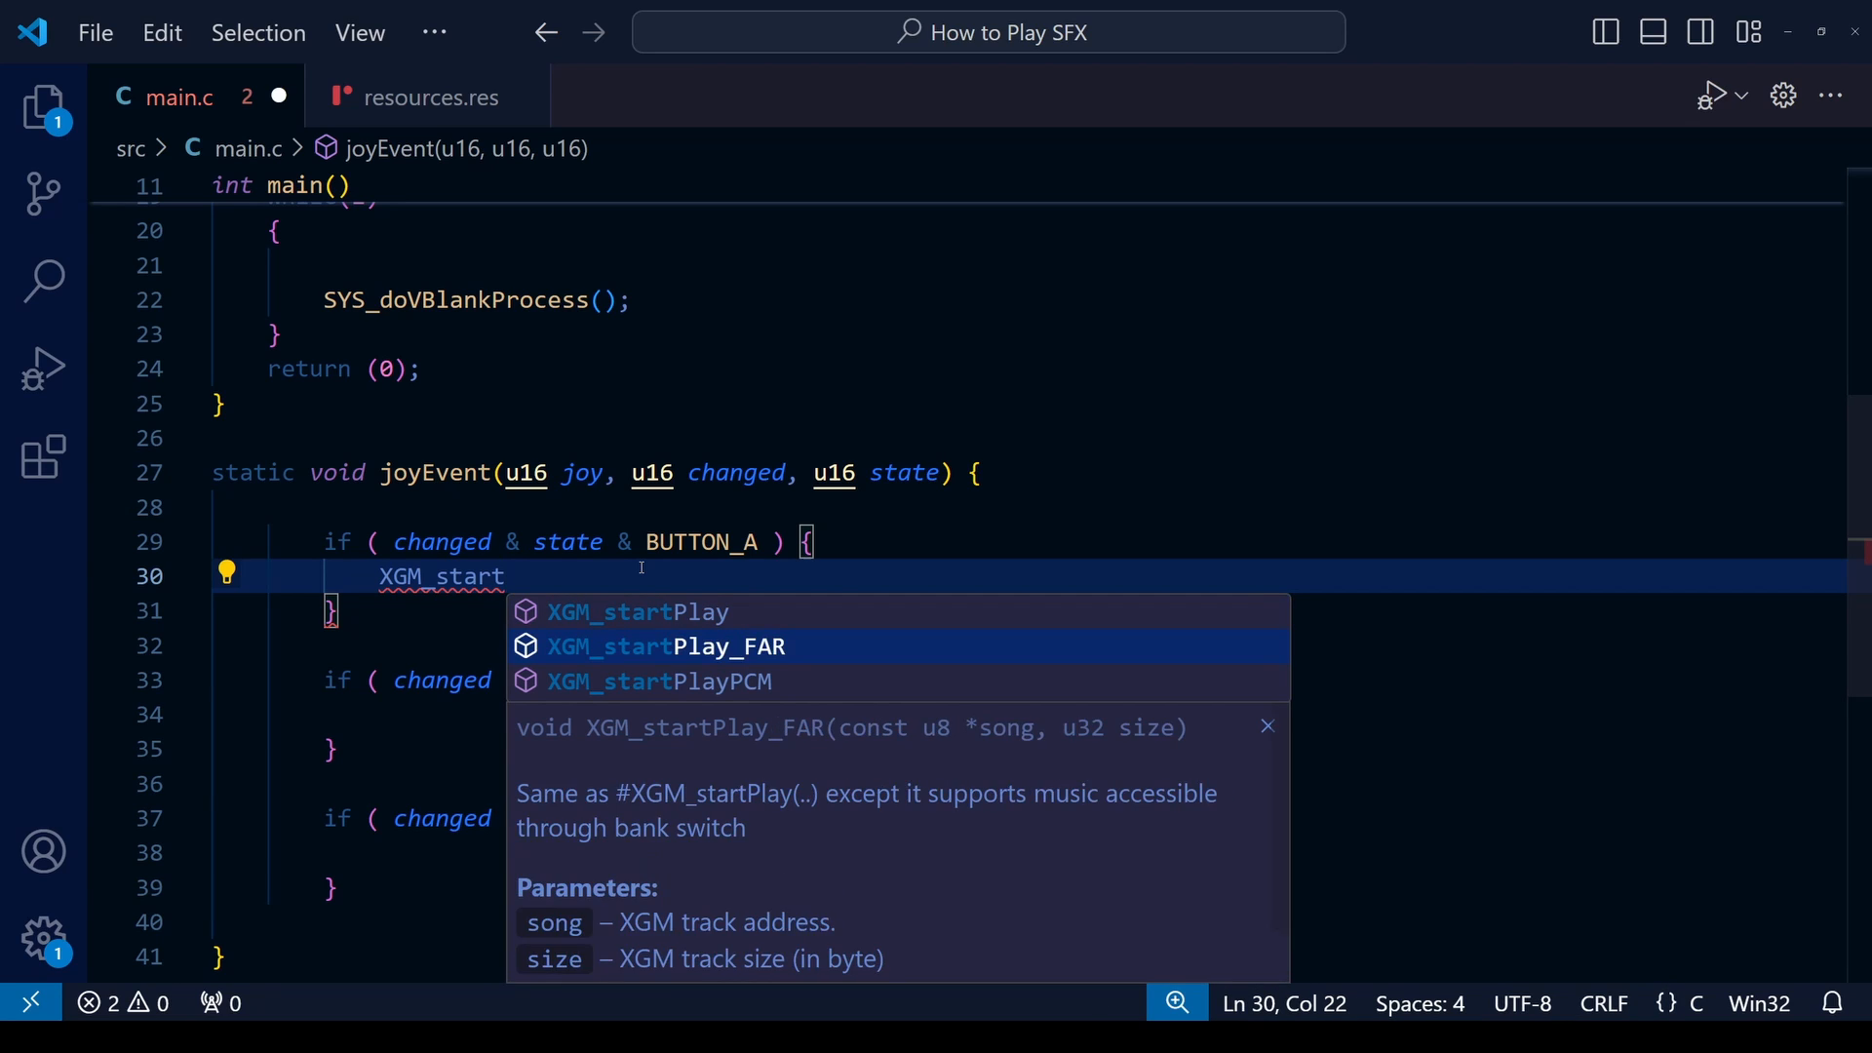
key(Down)
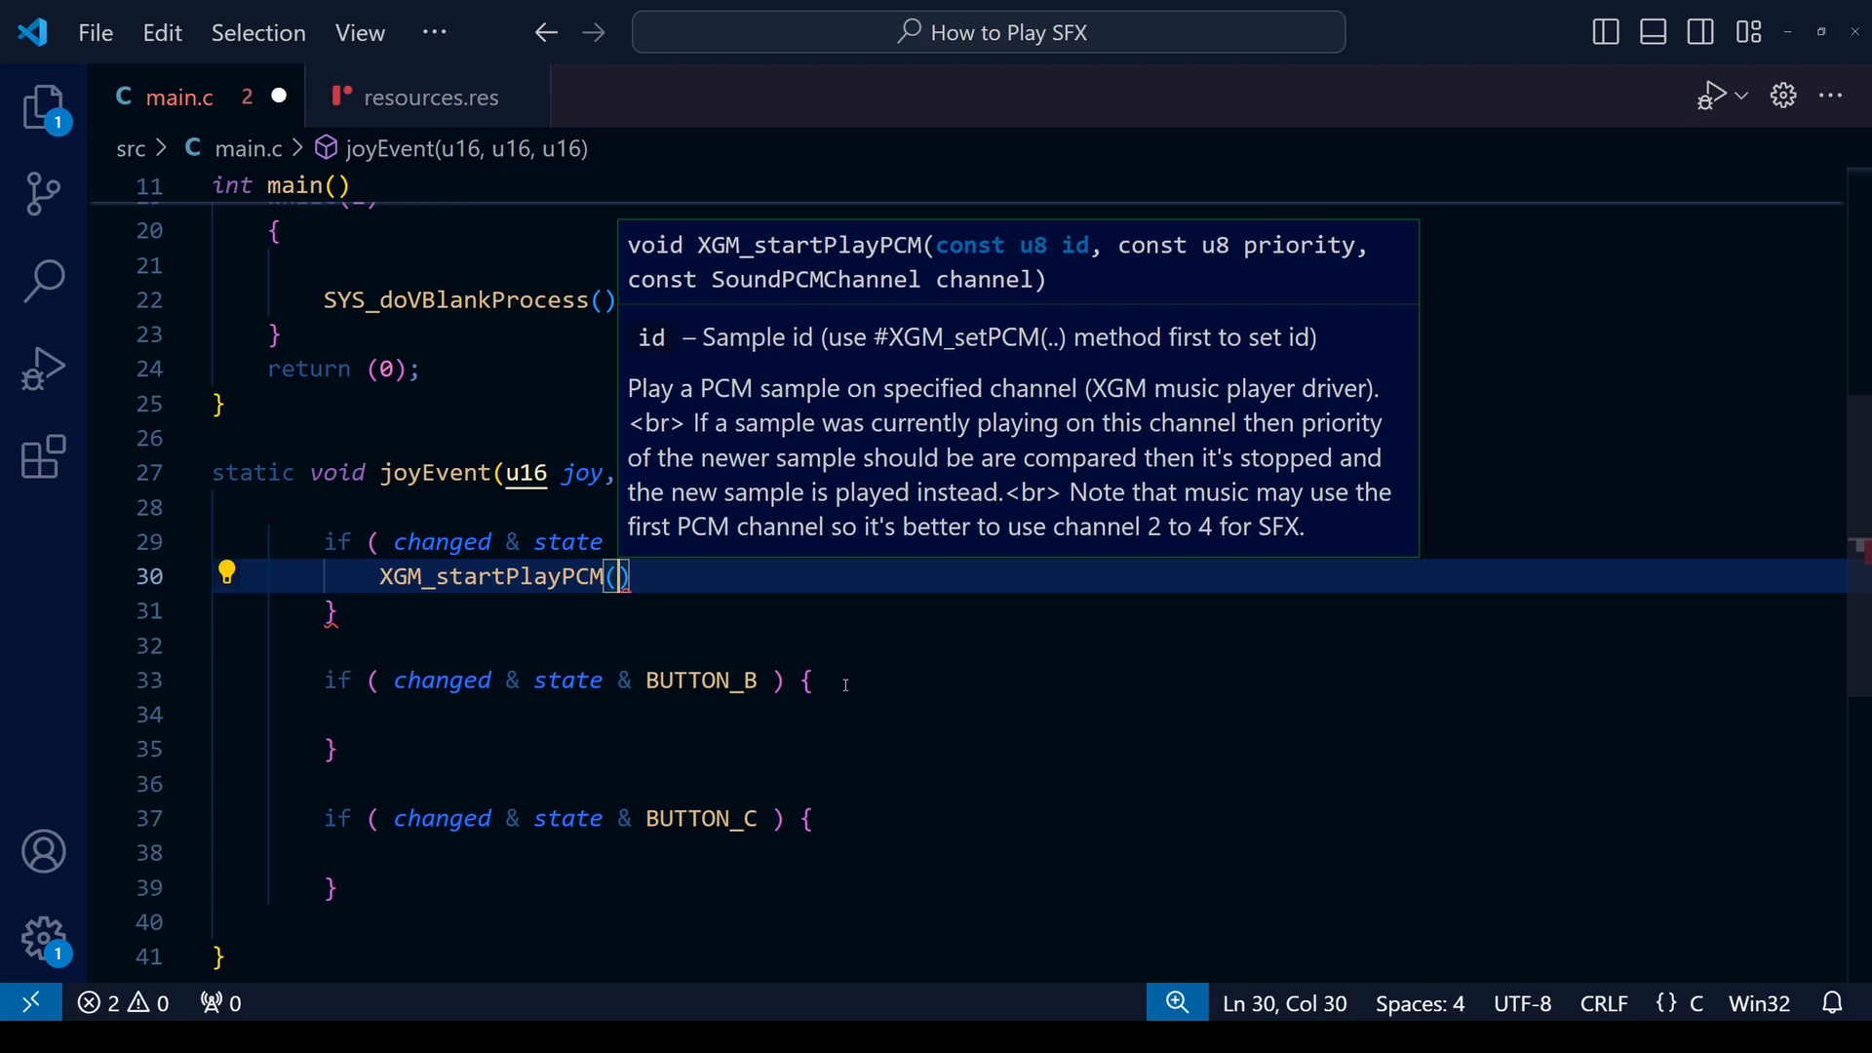
text(SFX_SF3HADOKEN,)
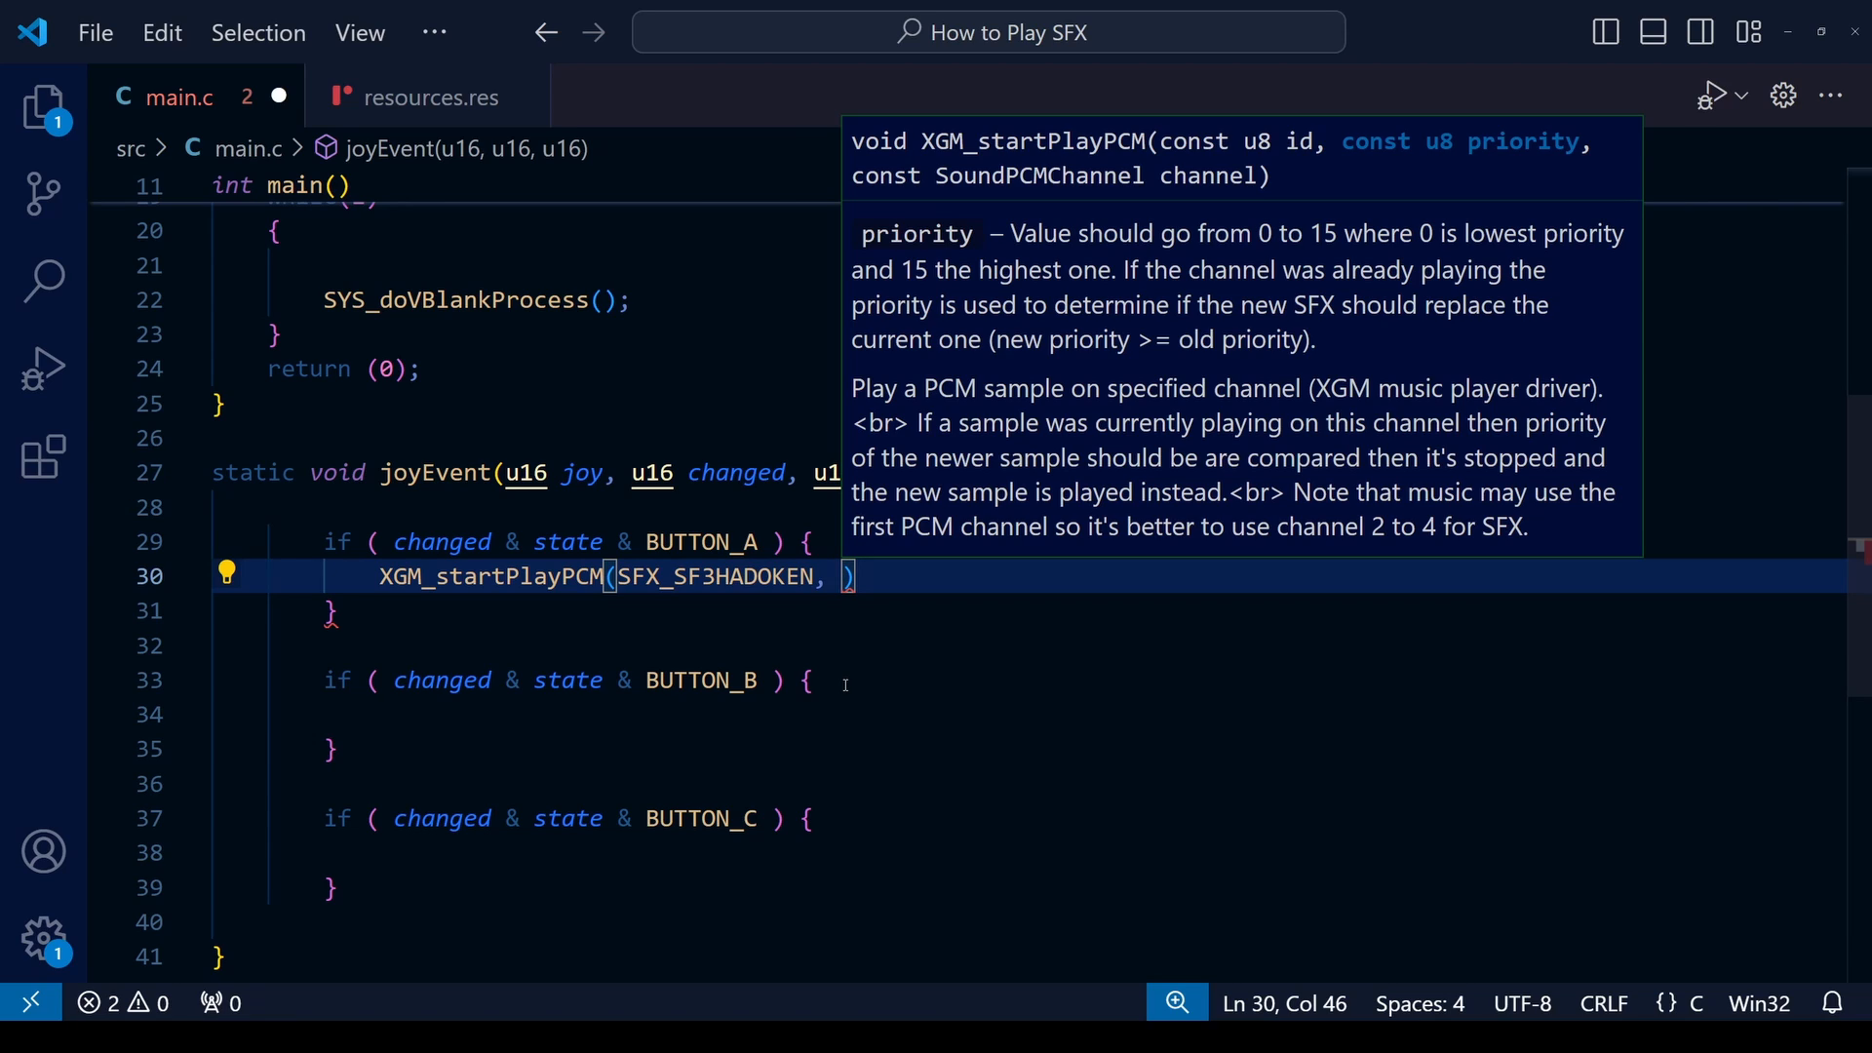
Step: Add priority 15 and the SOUND_PCM channel argument to the XGM_startPlayPCM calls
text(15)
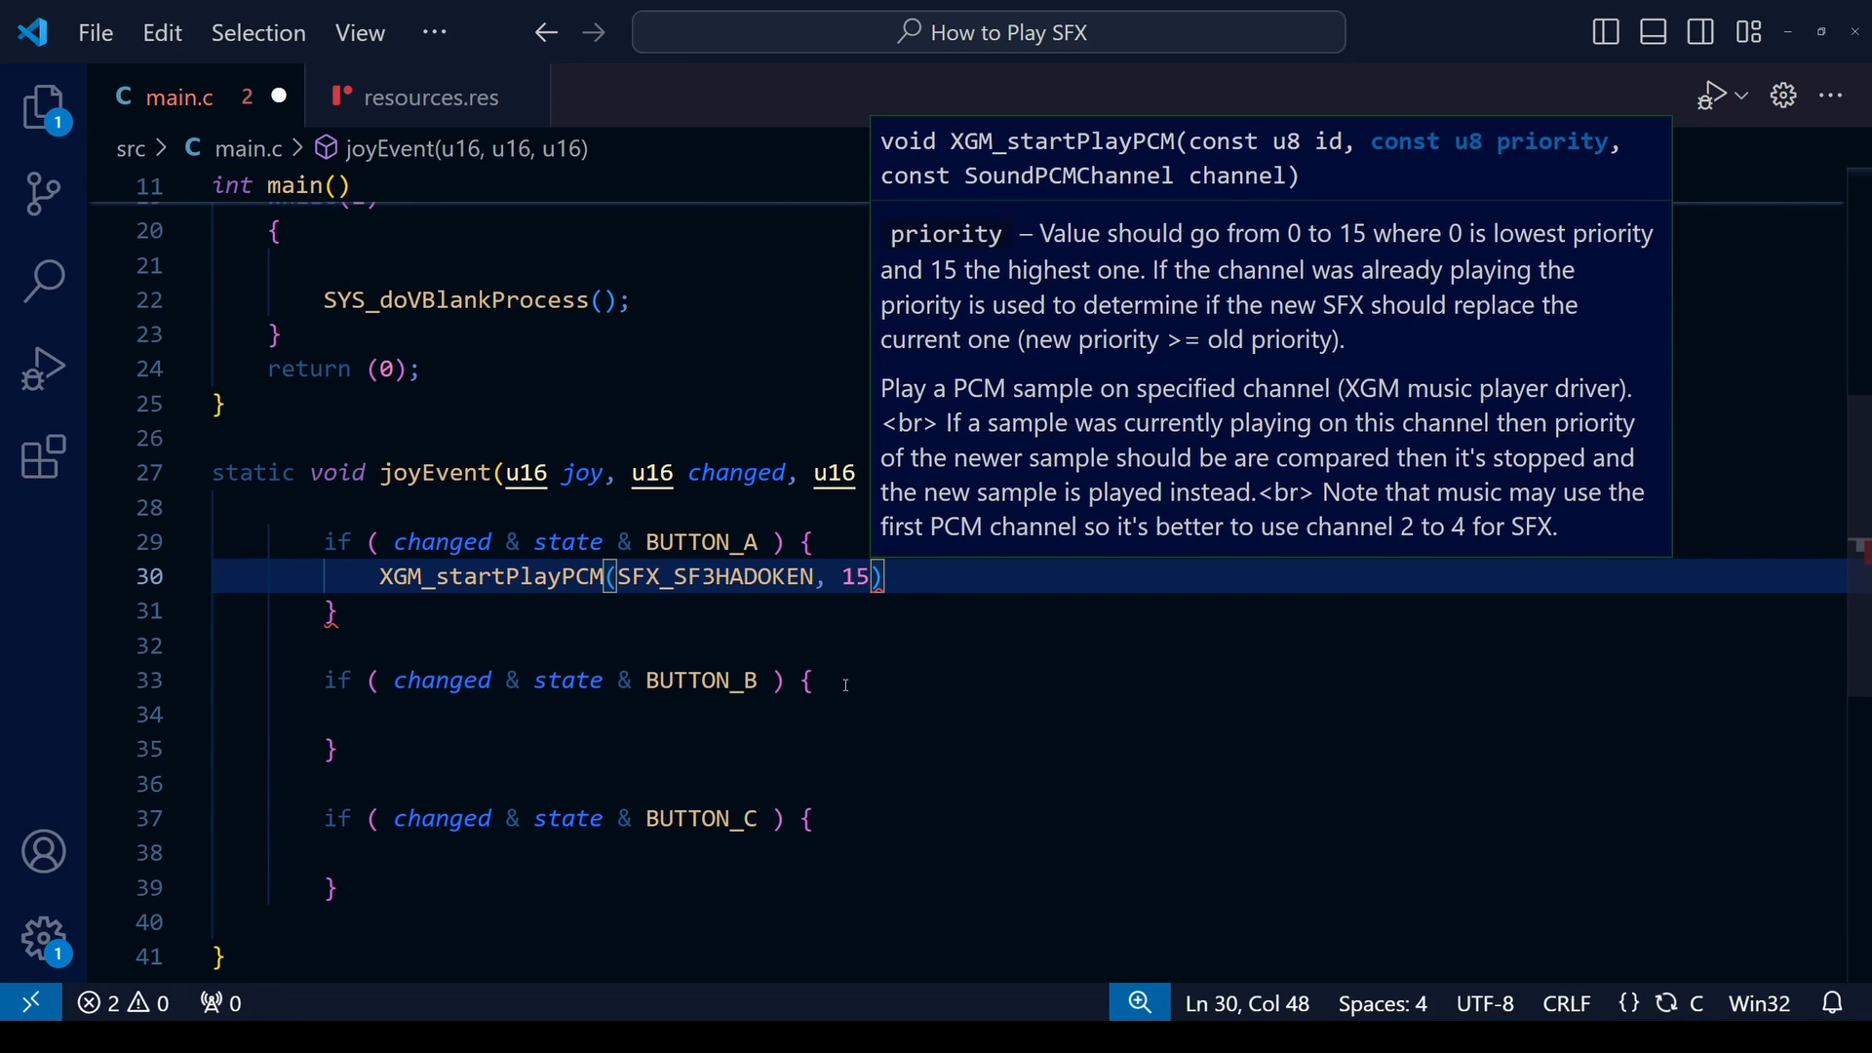
text(,)
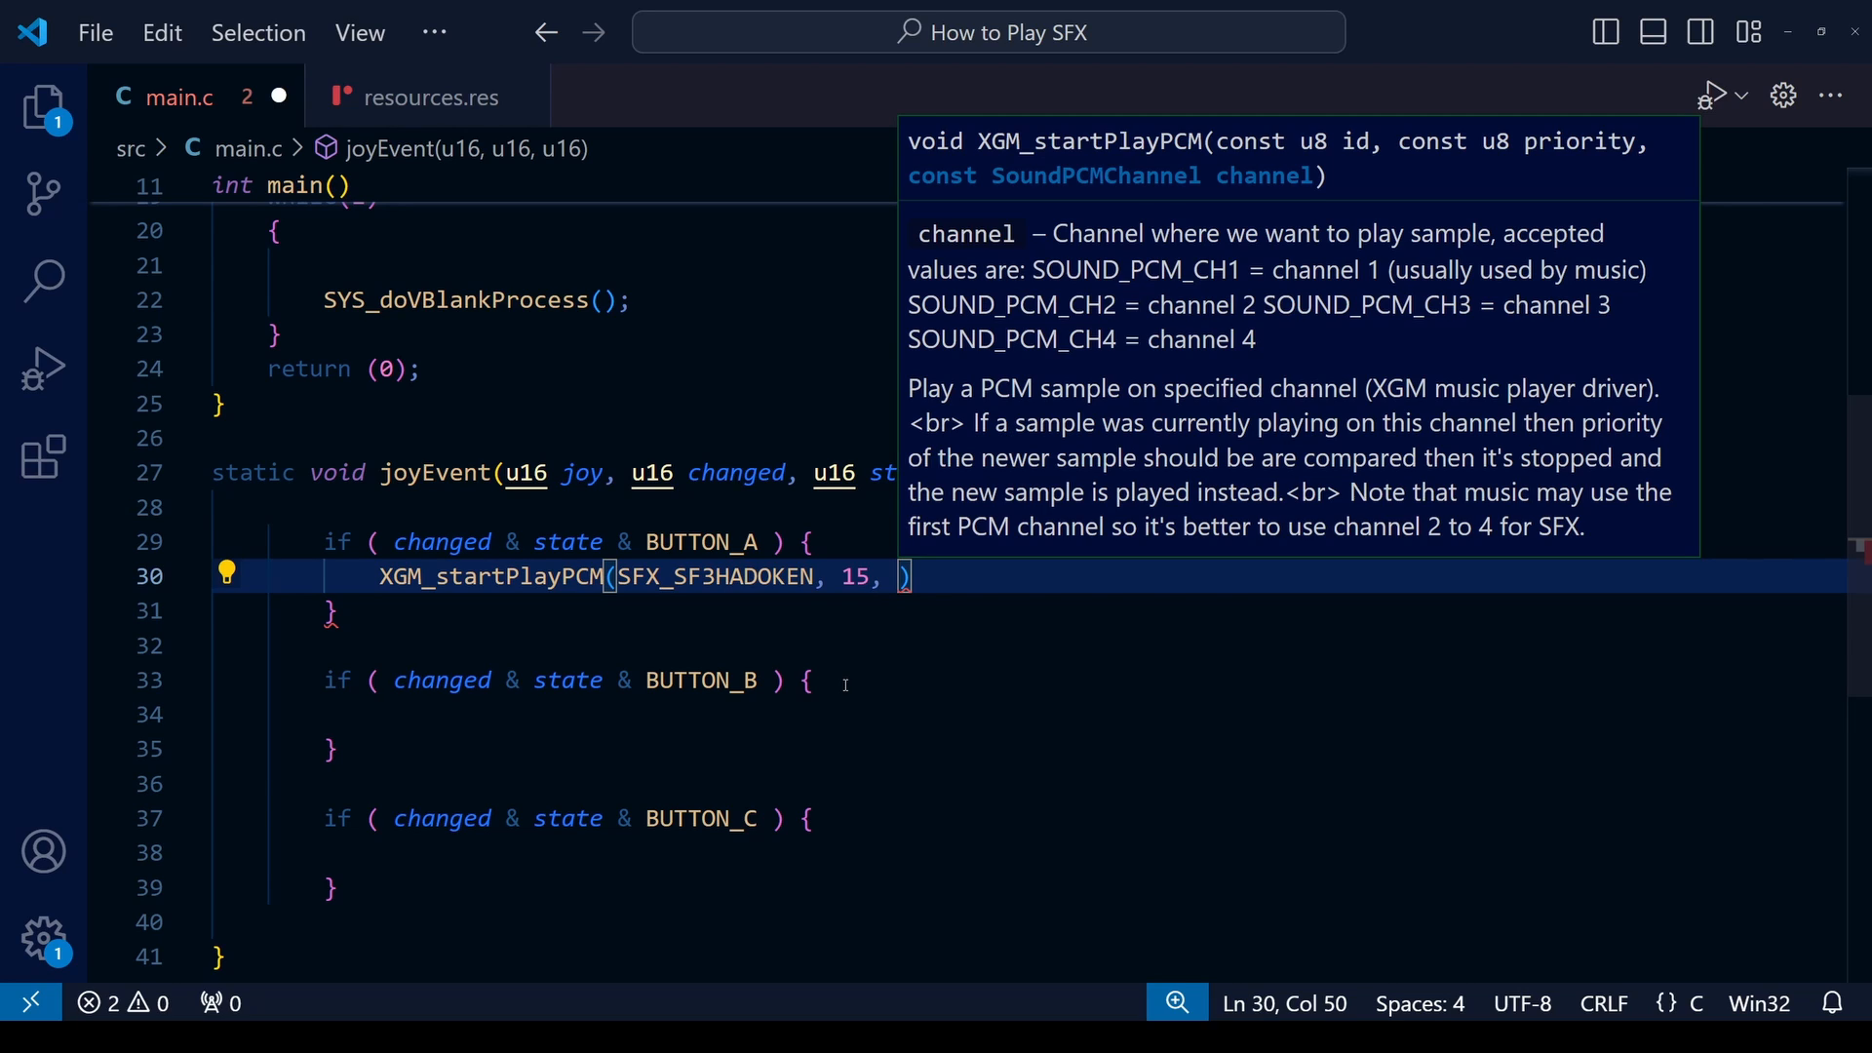
text(SOUNDD_PCM)
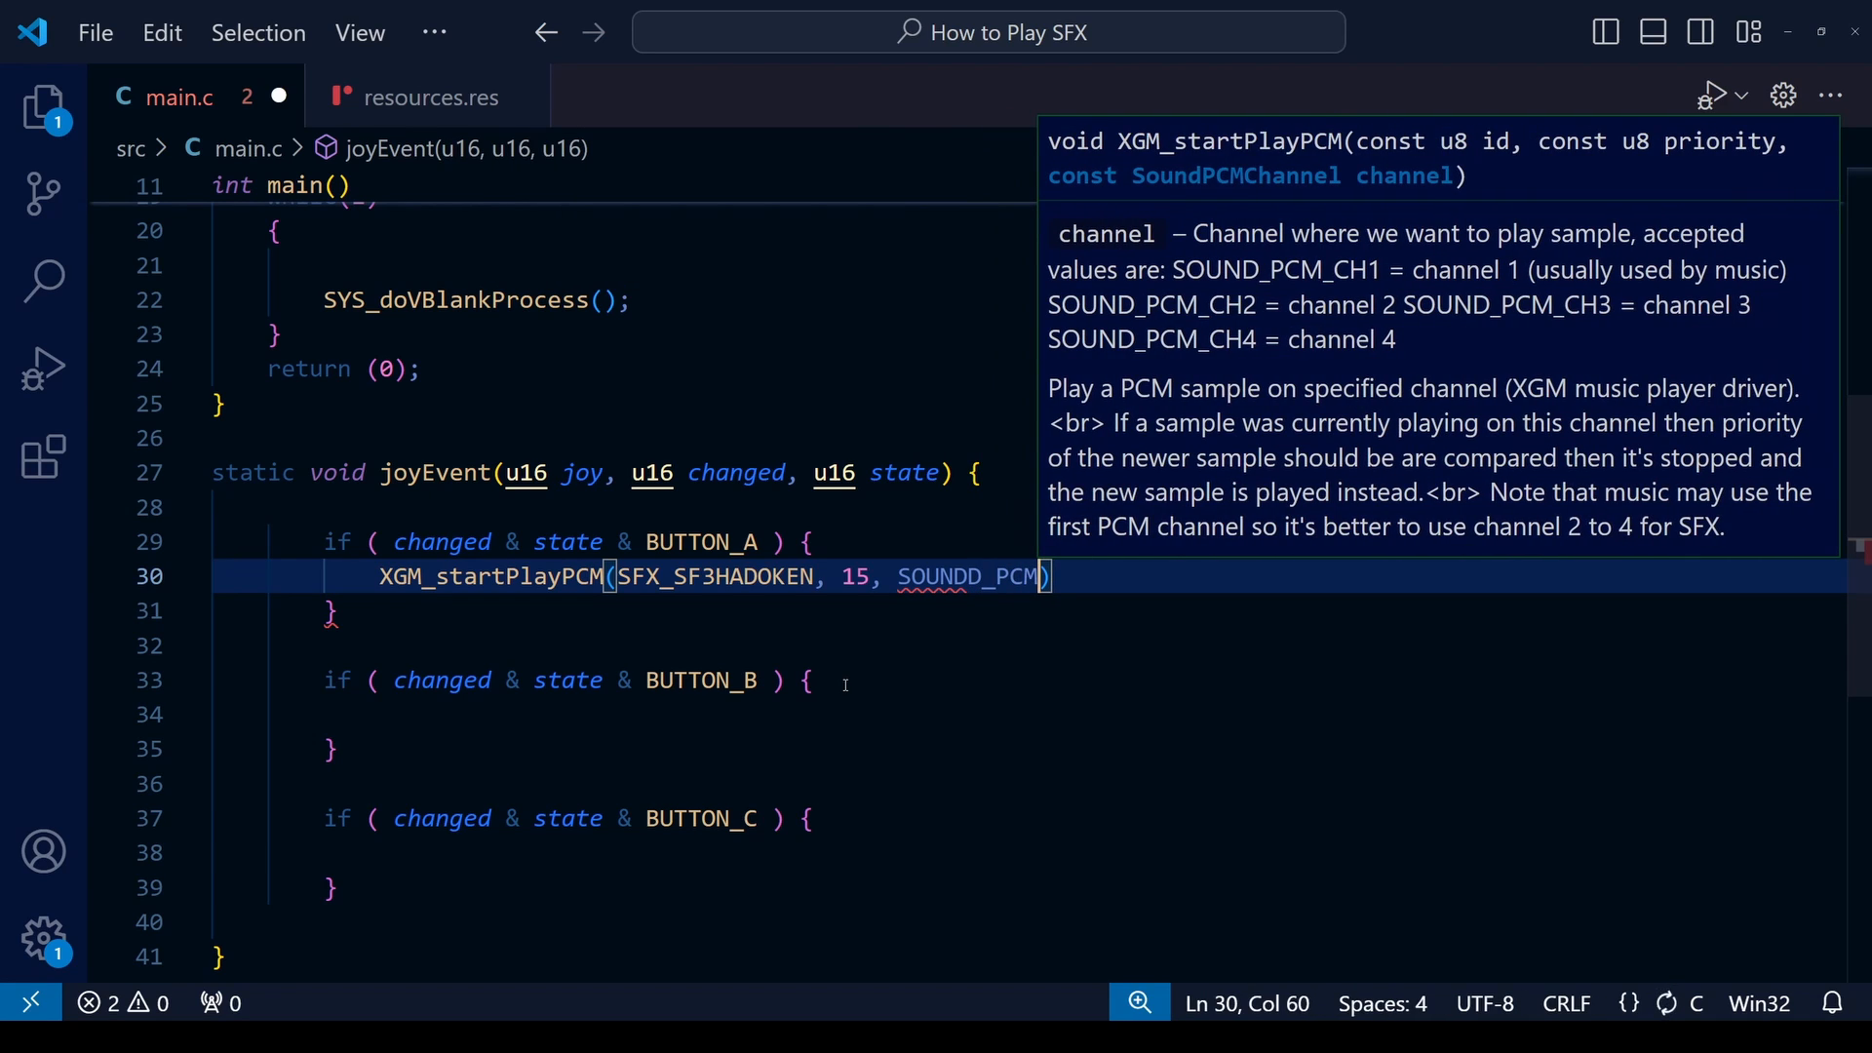
key(BackSpace)
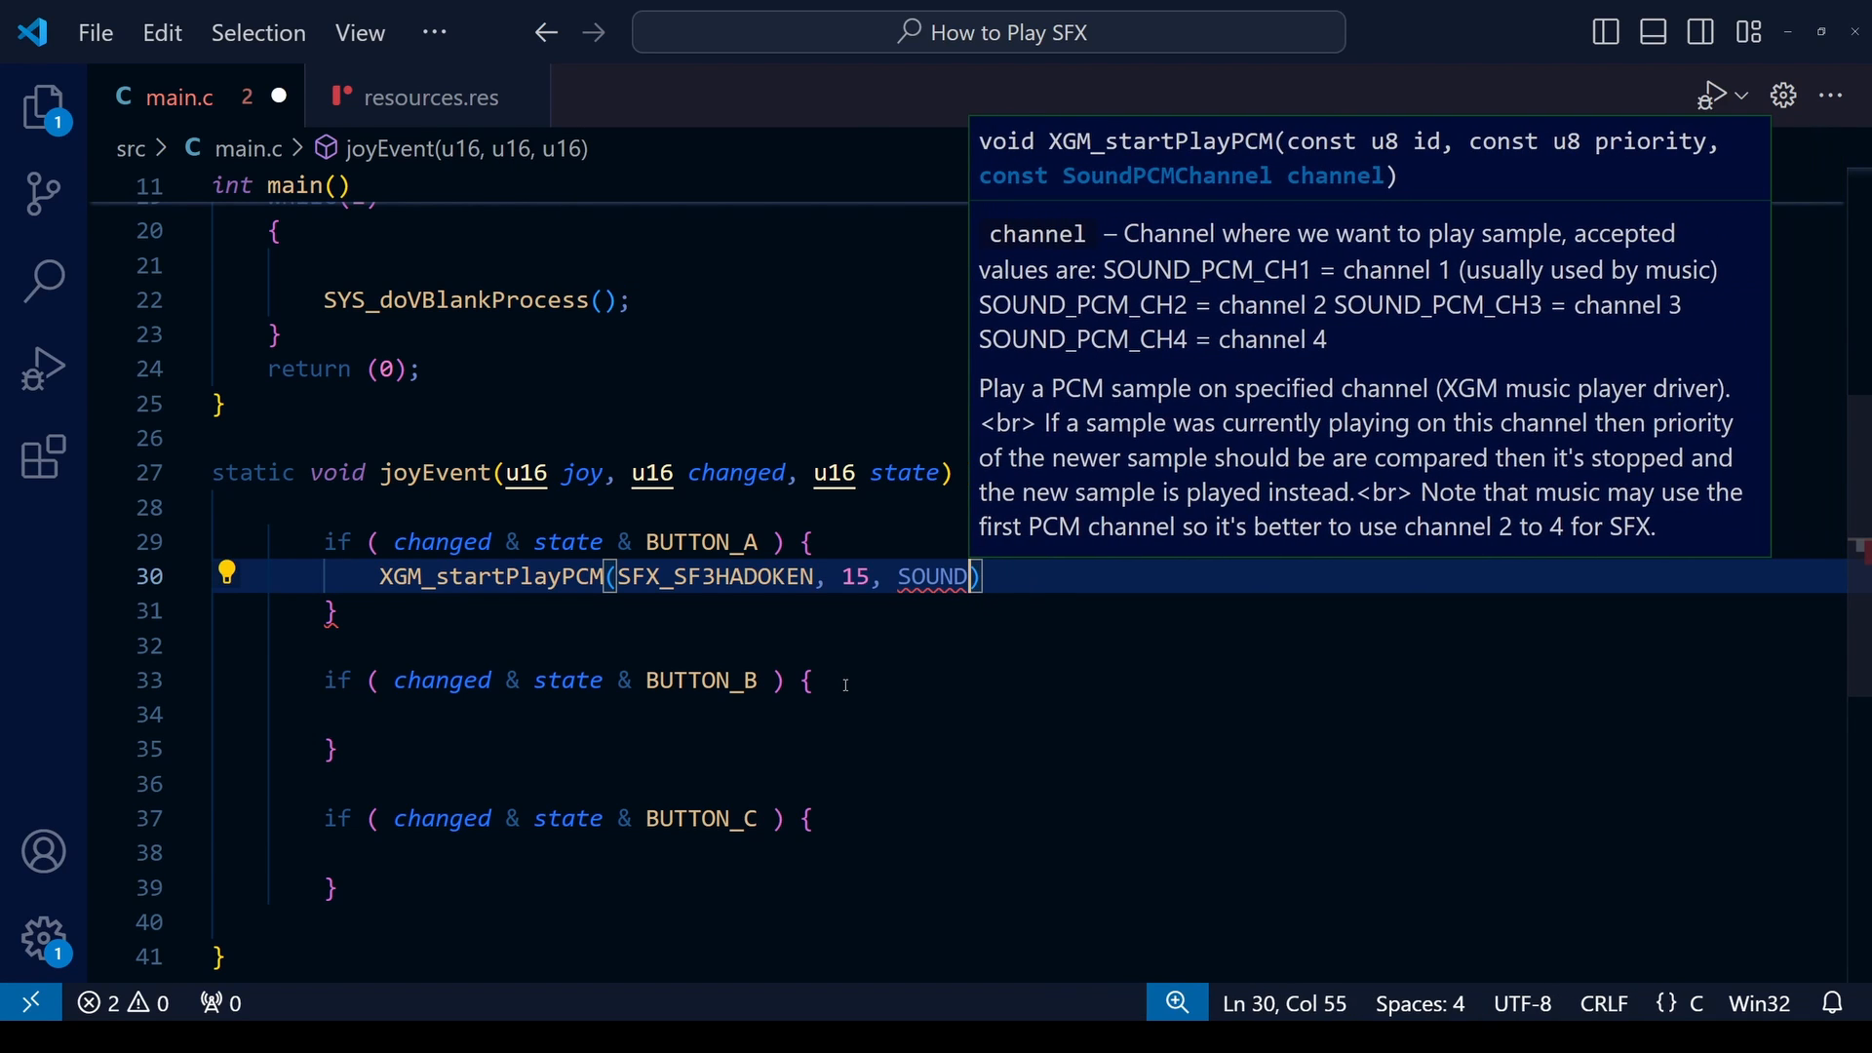
text(_PCM_CH2)
click(1027, 714)
text(XGM_startPlayPCM(SFX_ABRISE, 15, SOUND_PCM_CH3);)
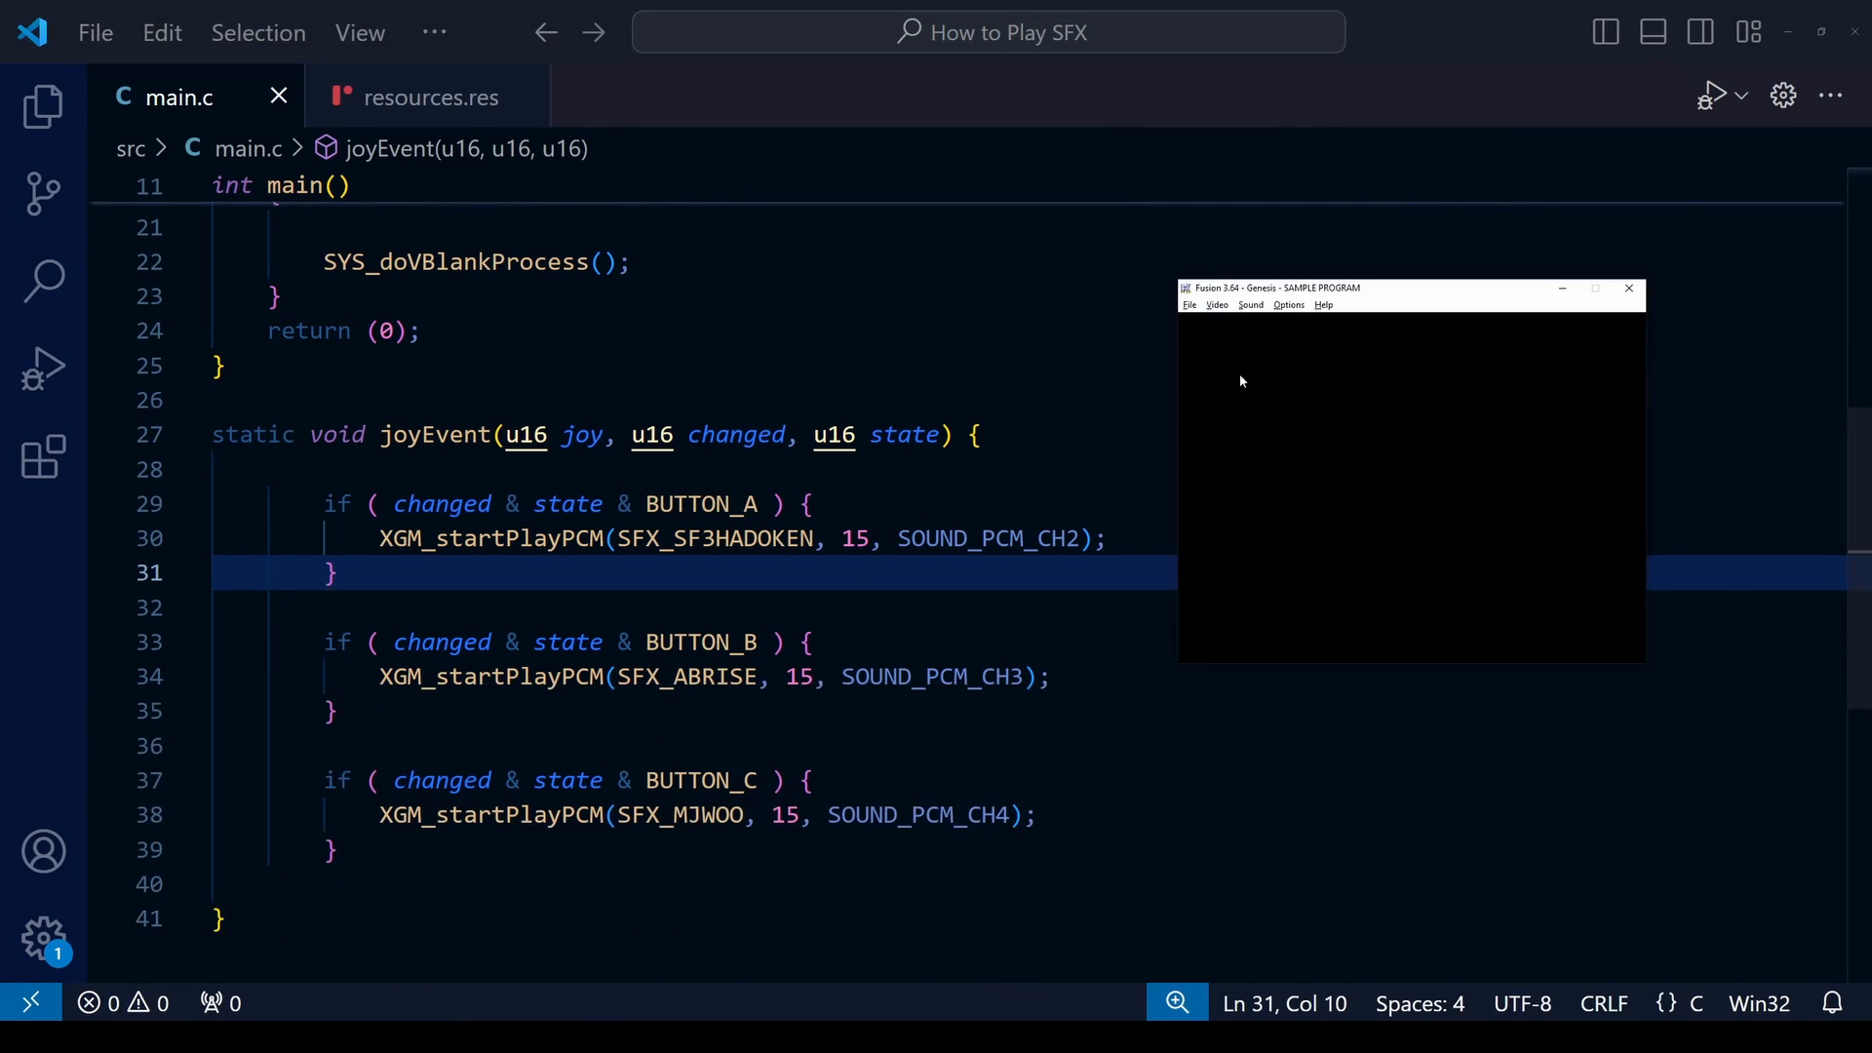
Step: Drag within the Fusion emulator window while testing the button sounds
drag(1313, 289, 1355, 293)
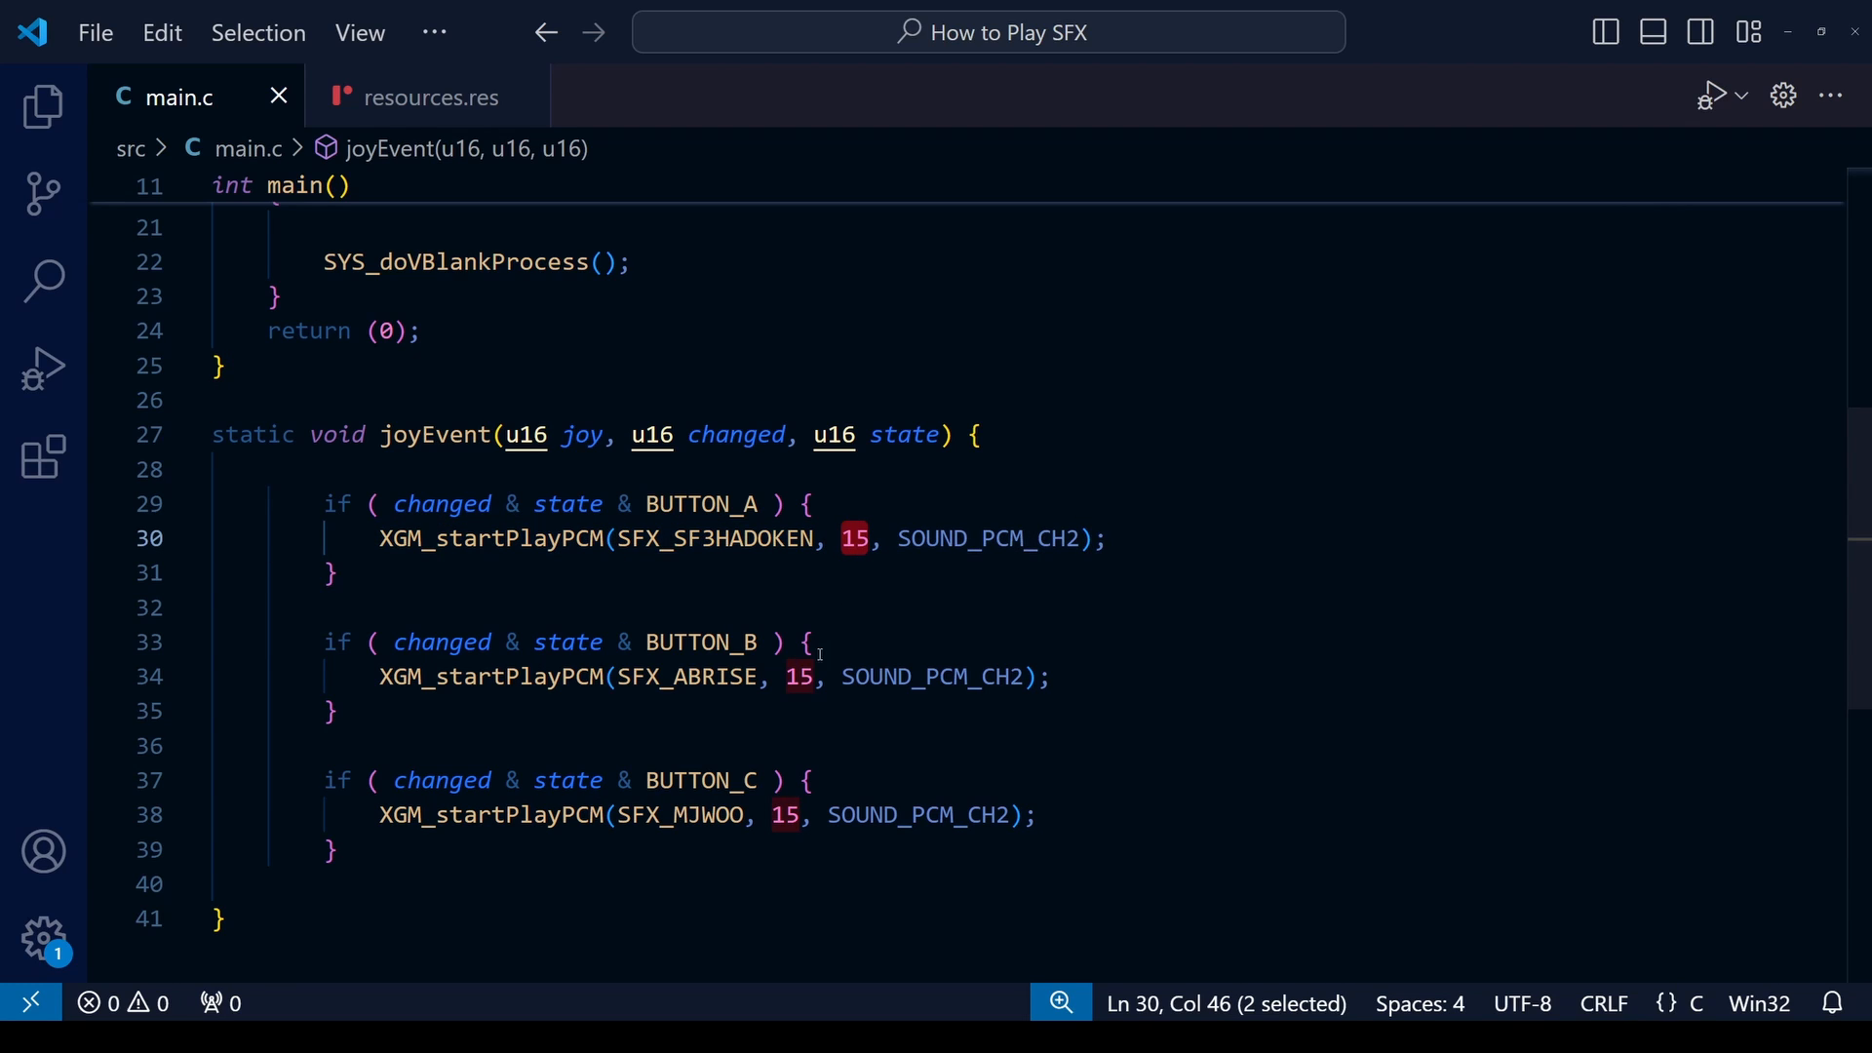
Step: Change button A's sound priority from 15 to 13, then select buttons B and C's priority values
click(812, 642)
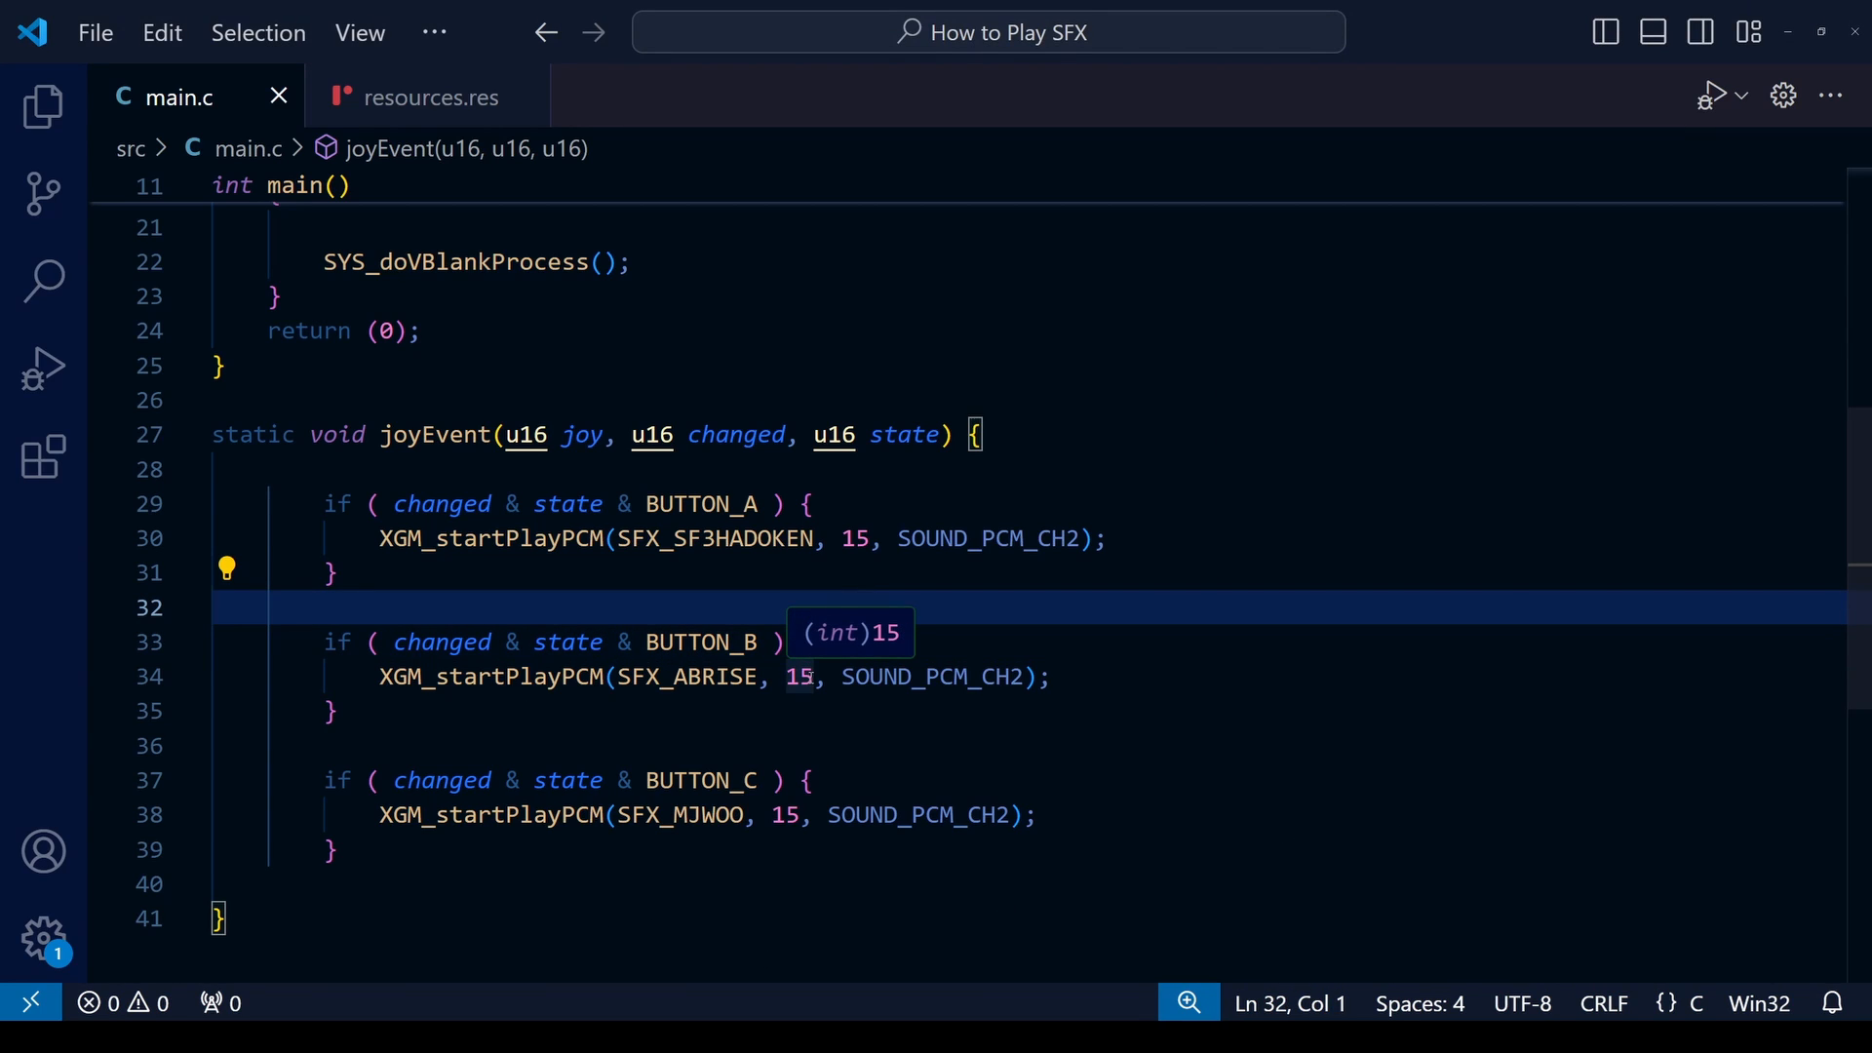
click(871, 538)
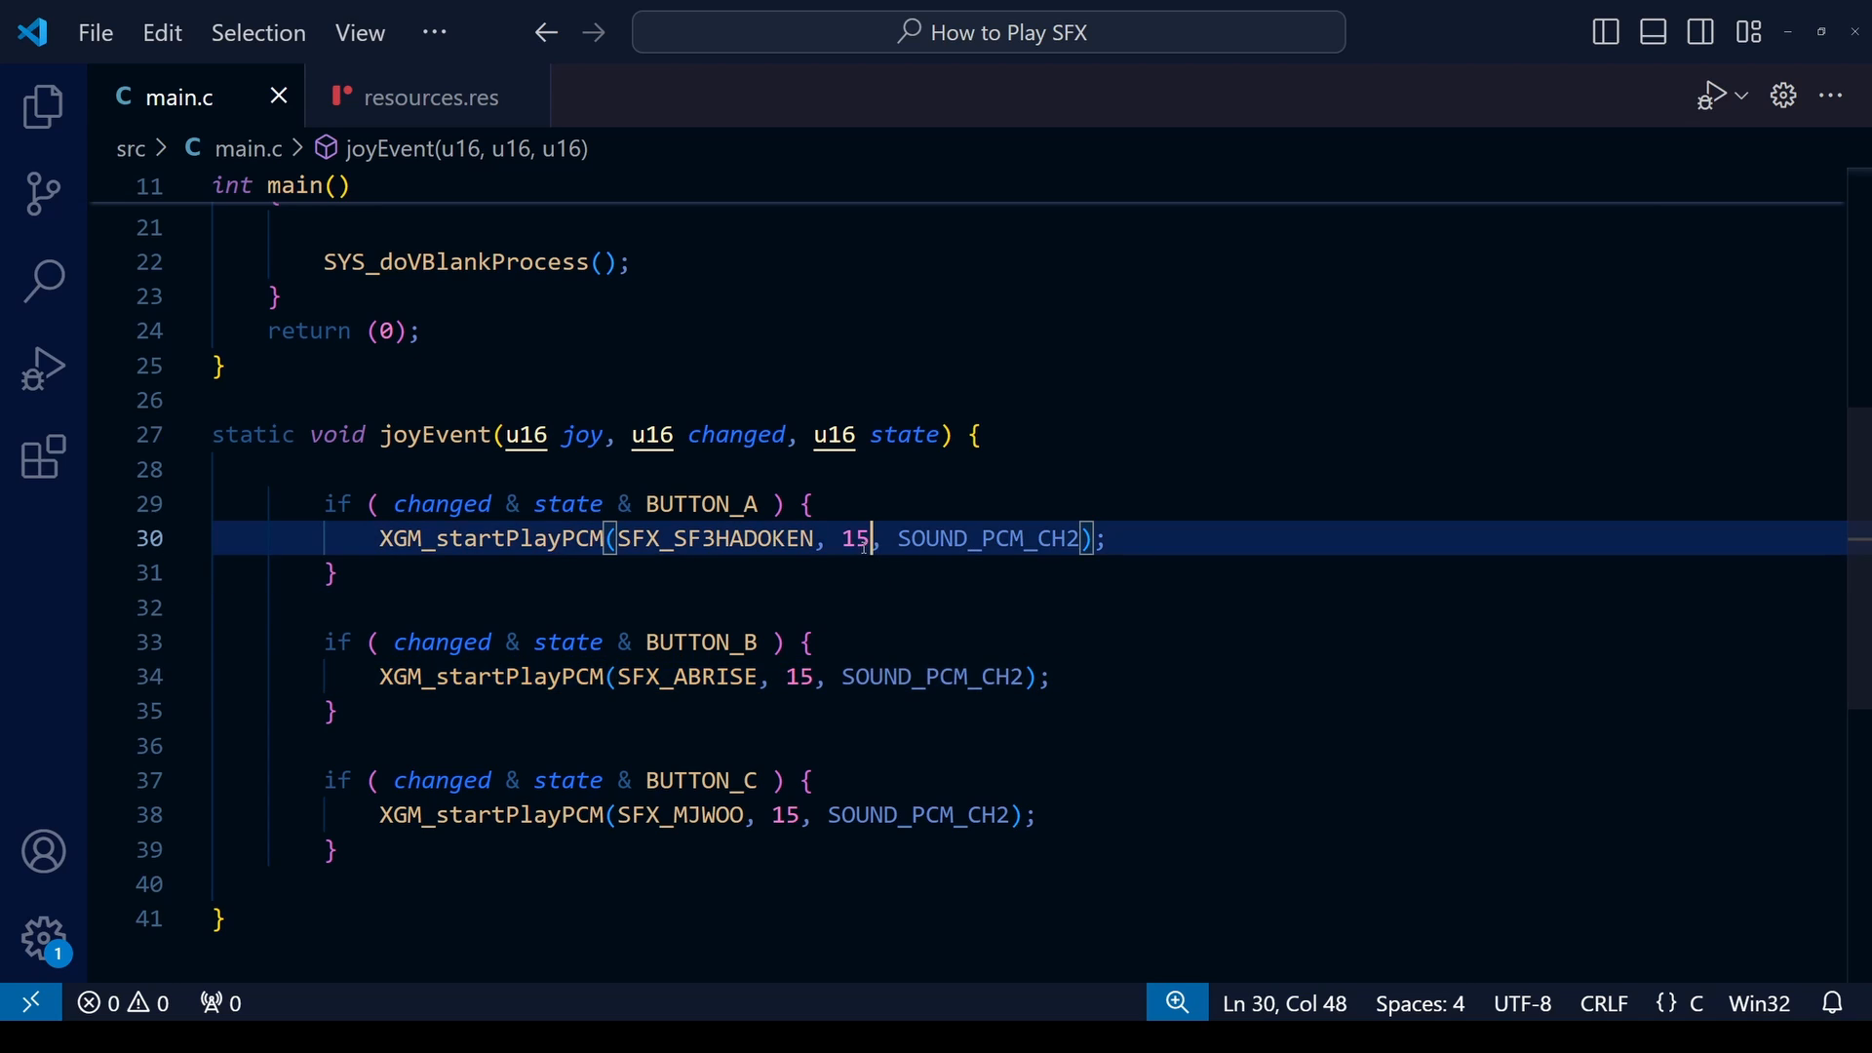
mouse_move(854, 538)
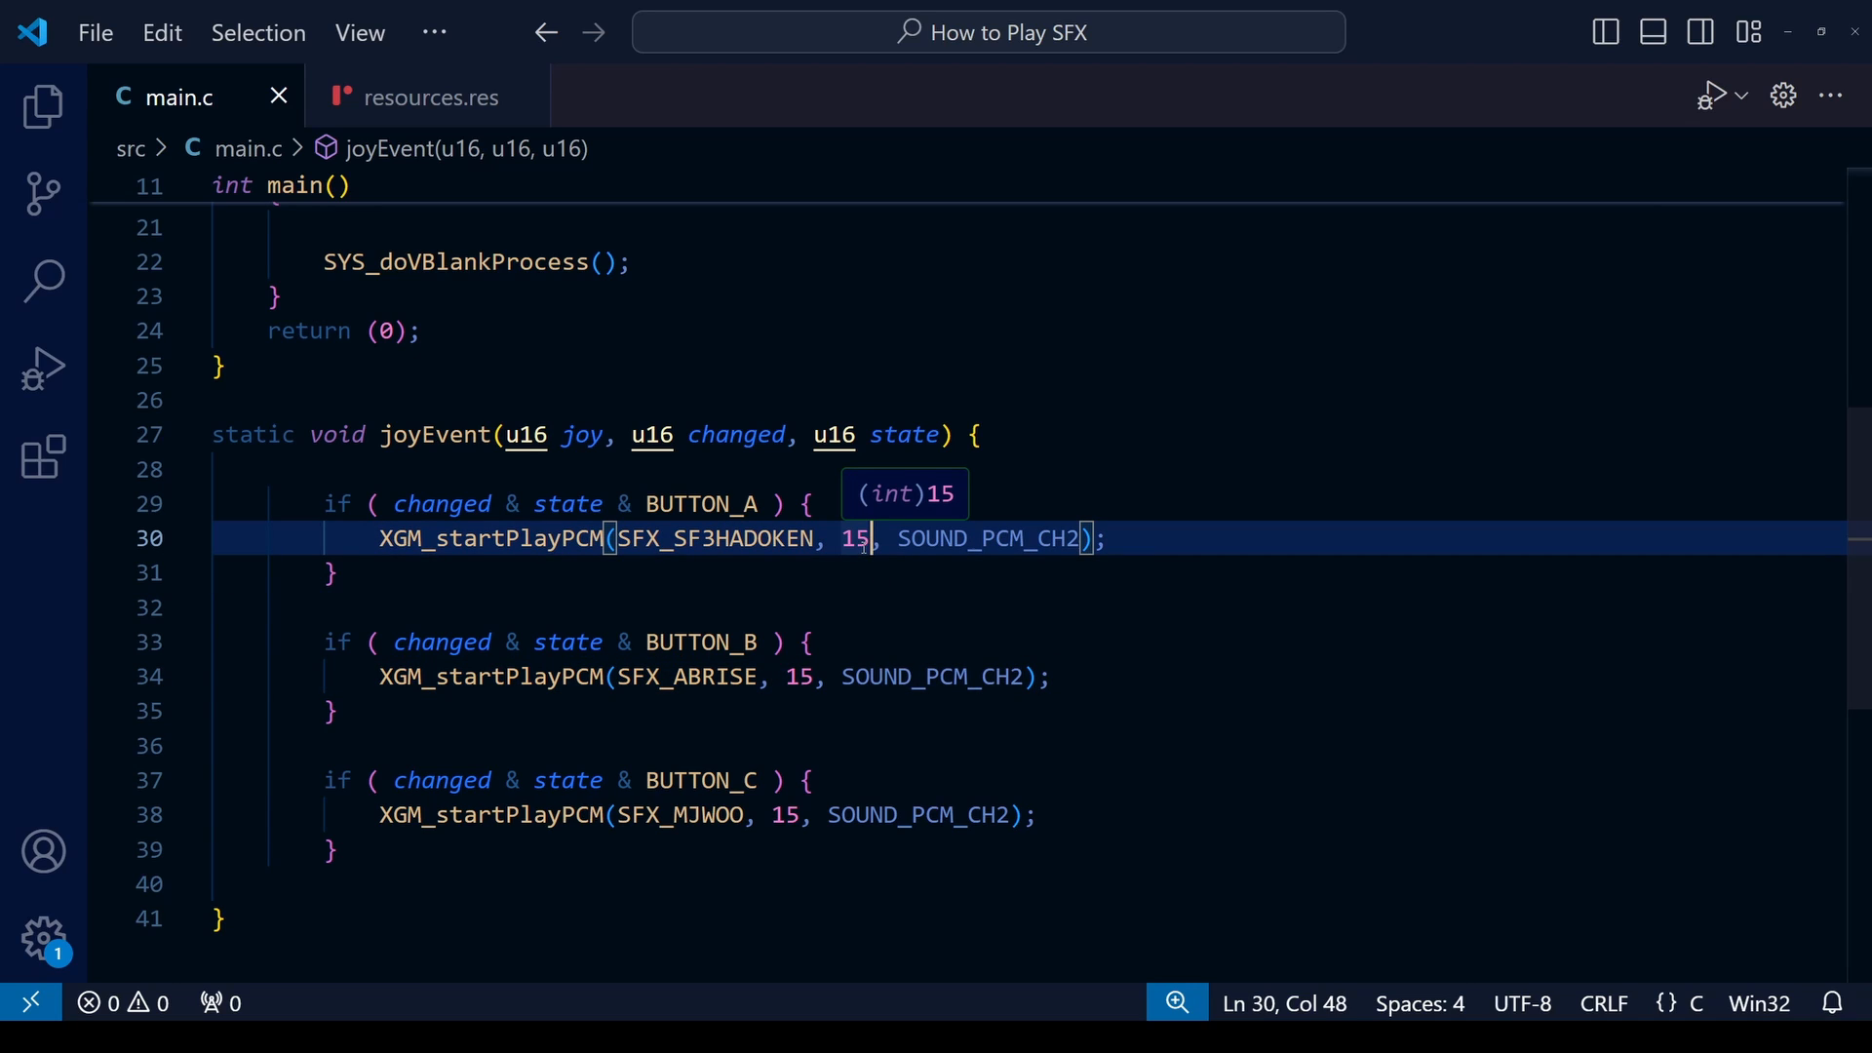
key(Backspace)
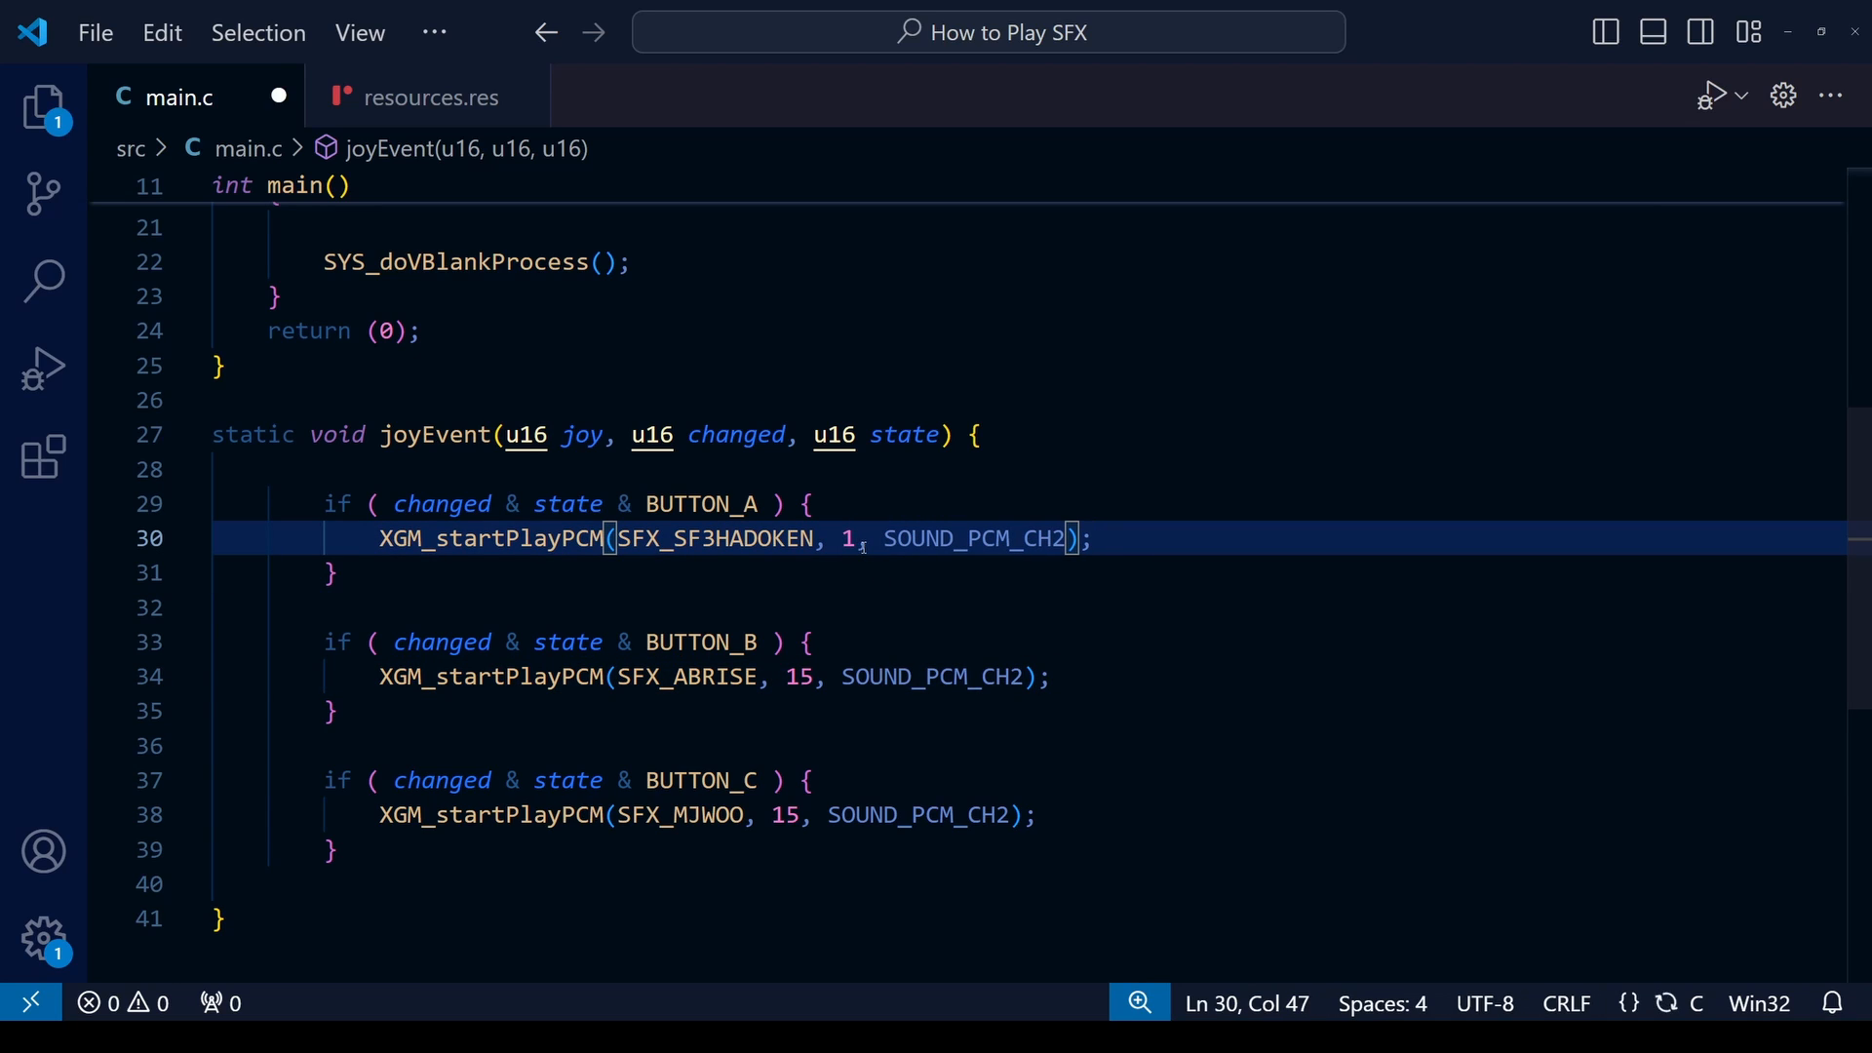
text(3)
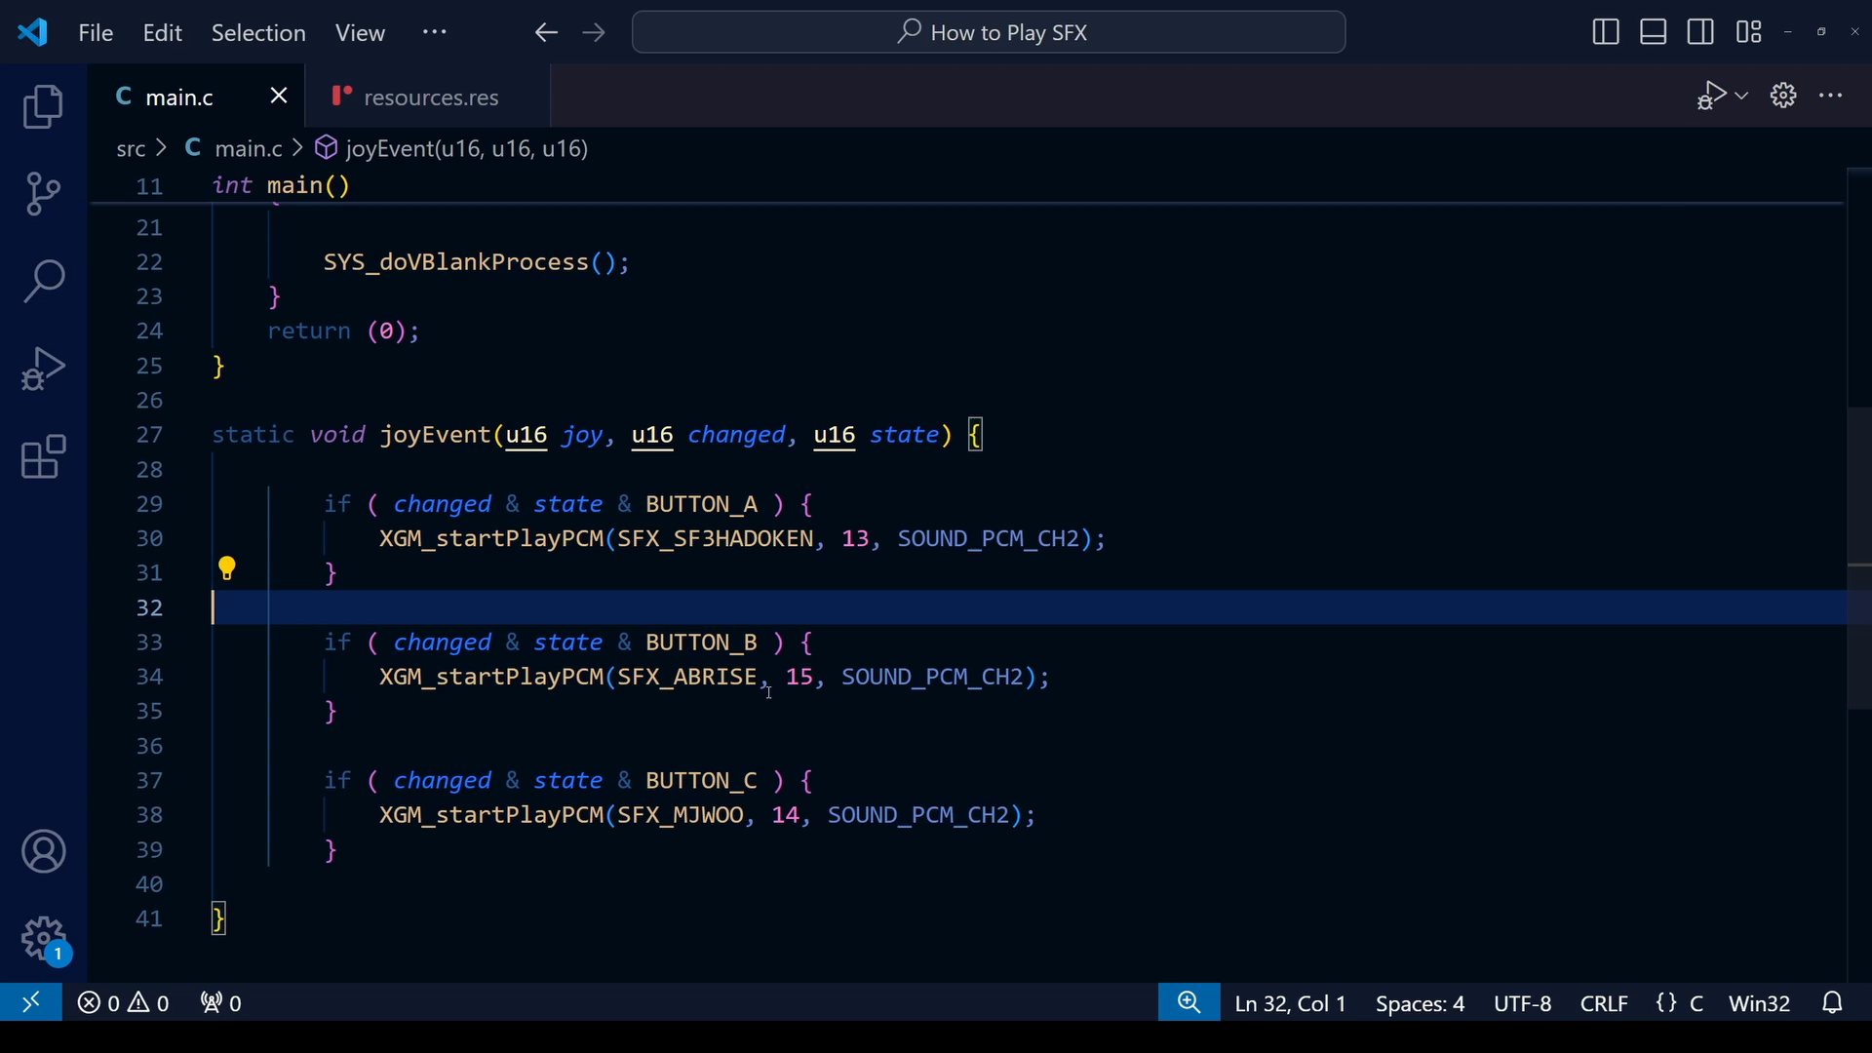
double_click(687, 676)
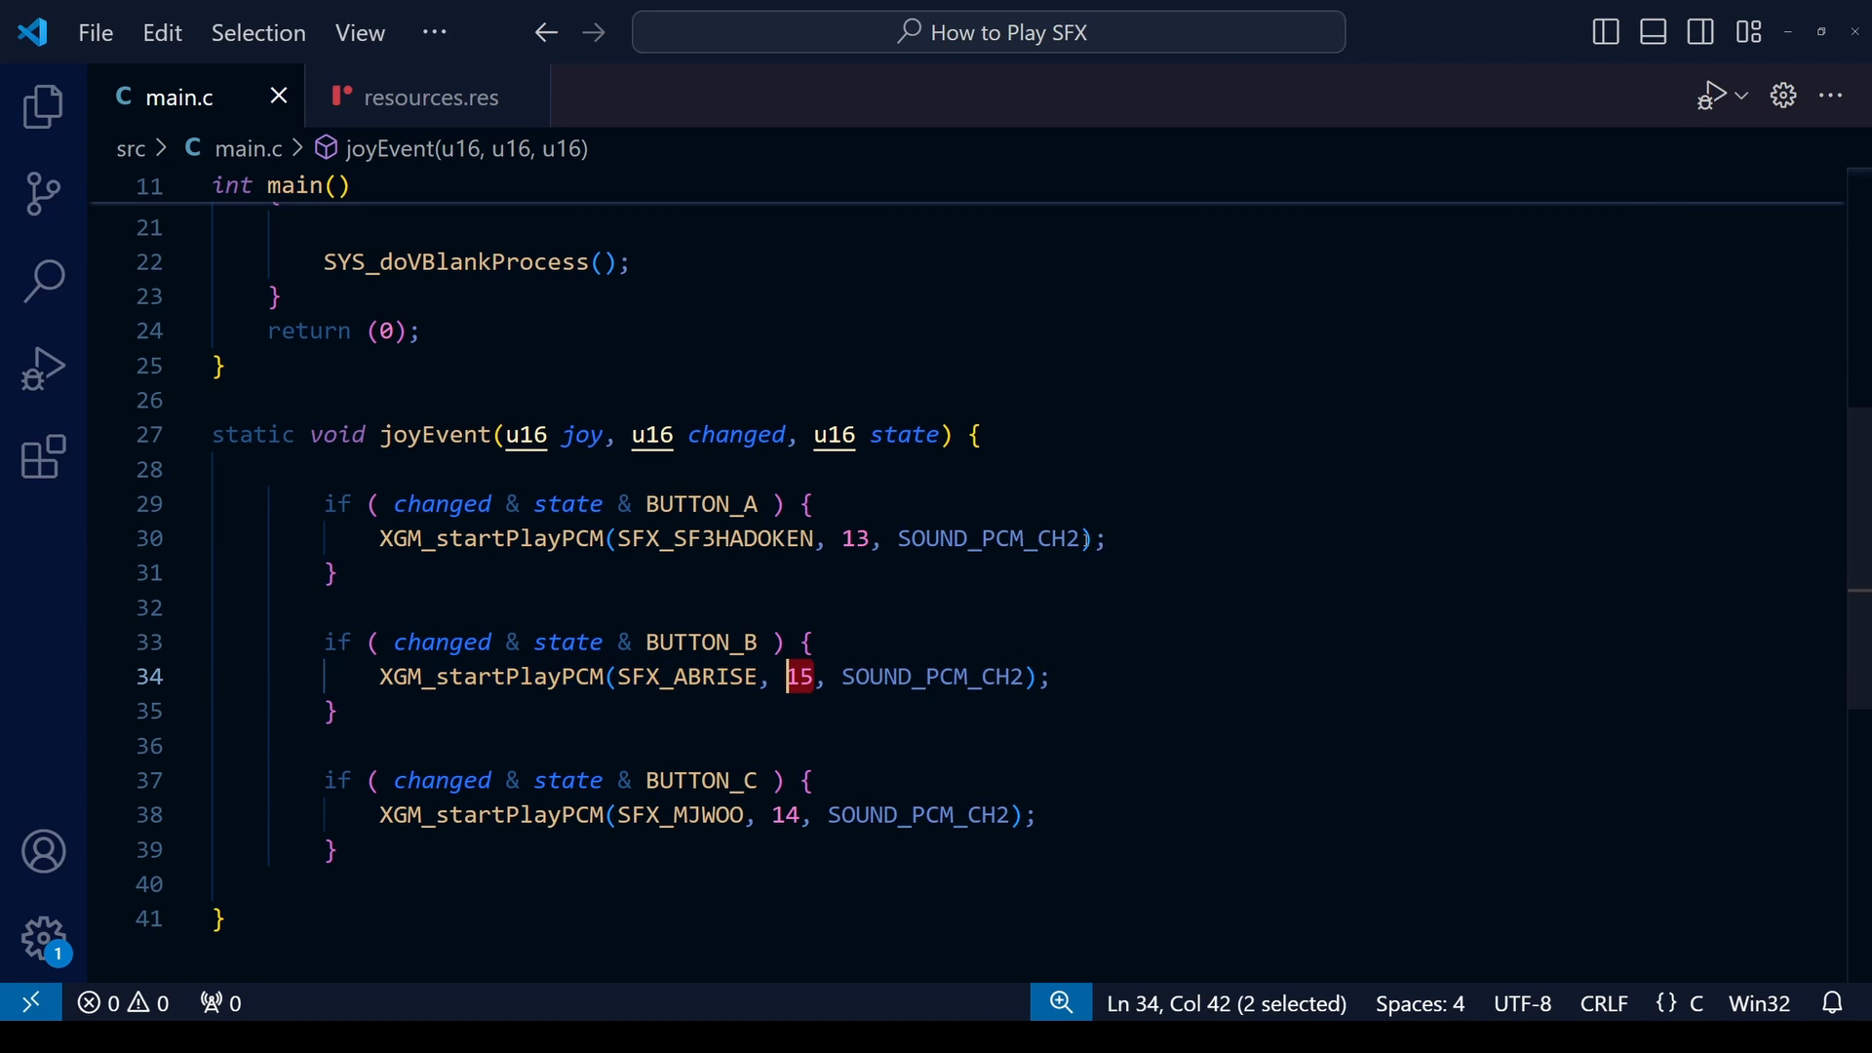
double_click(931, 677)
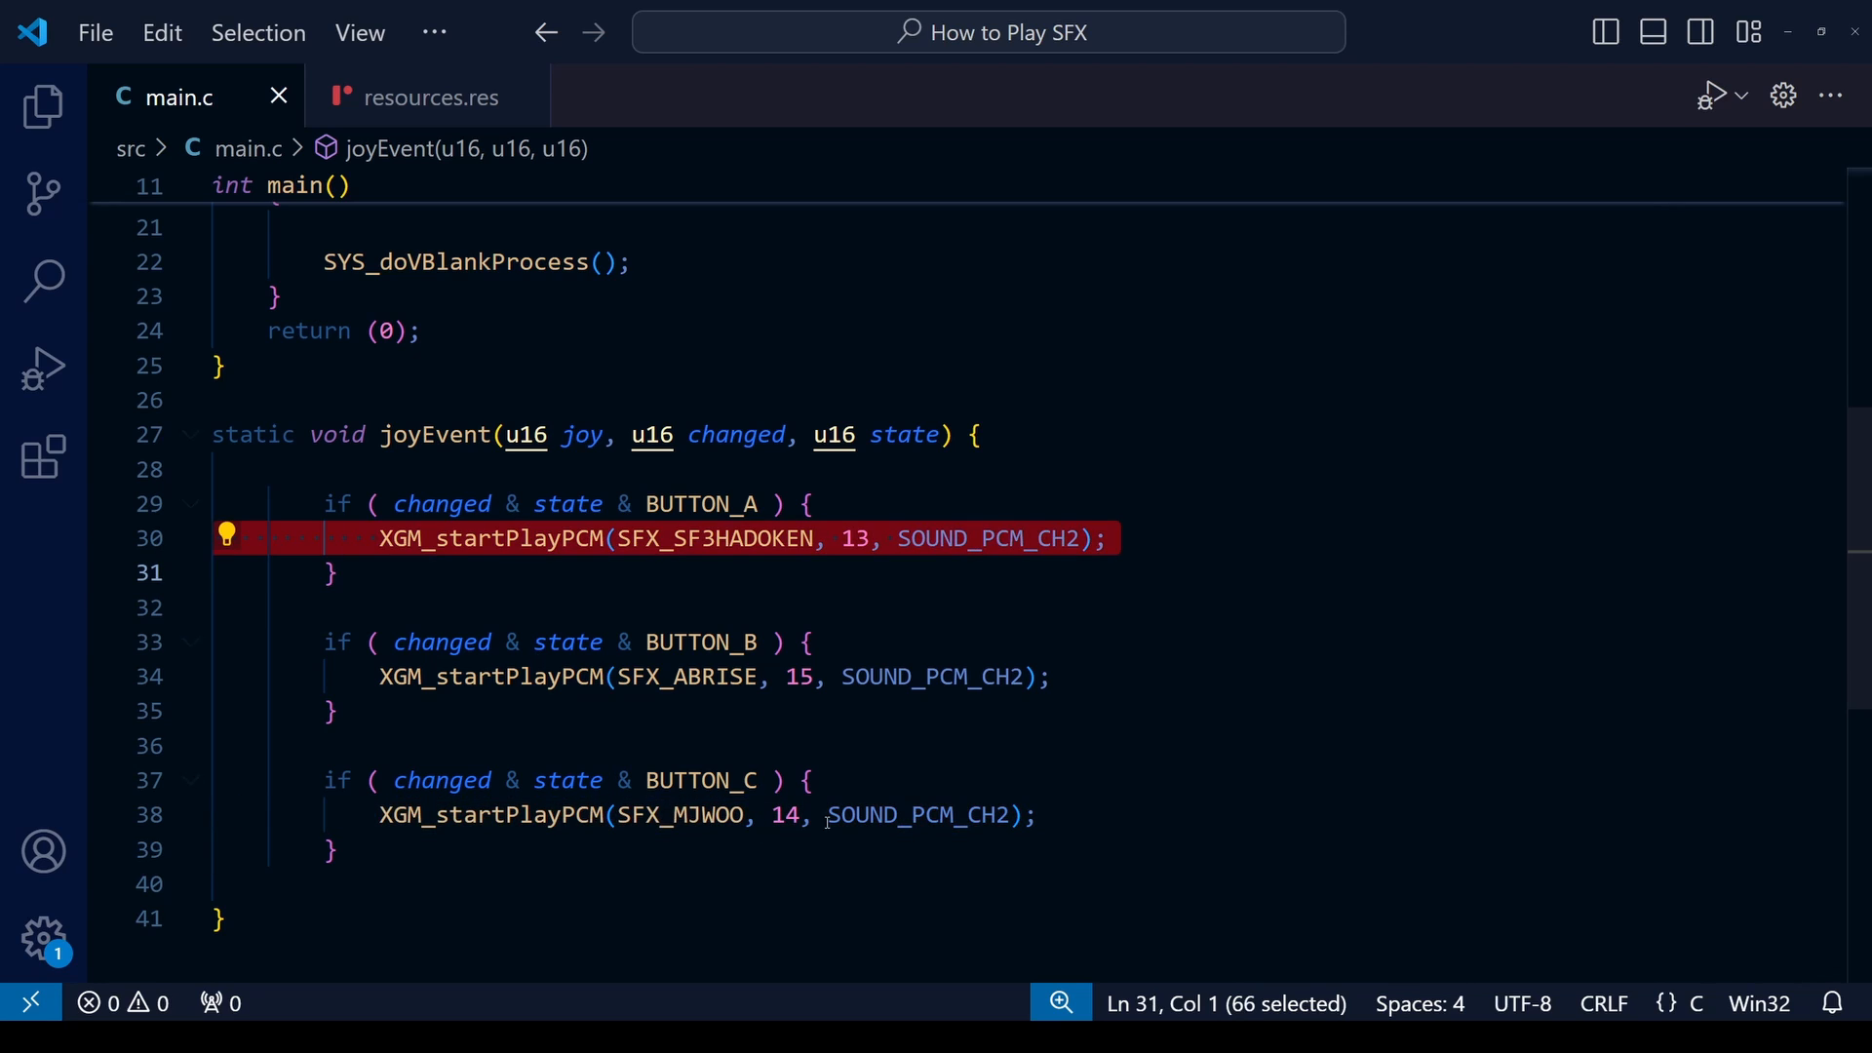
click(105, 675)
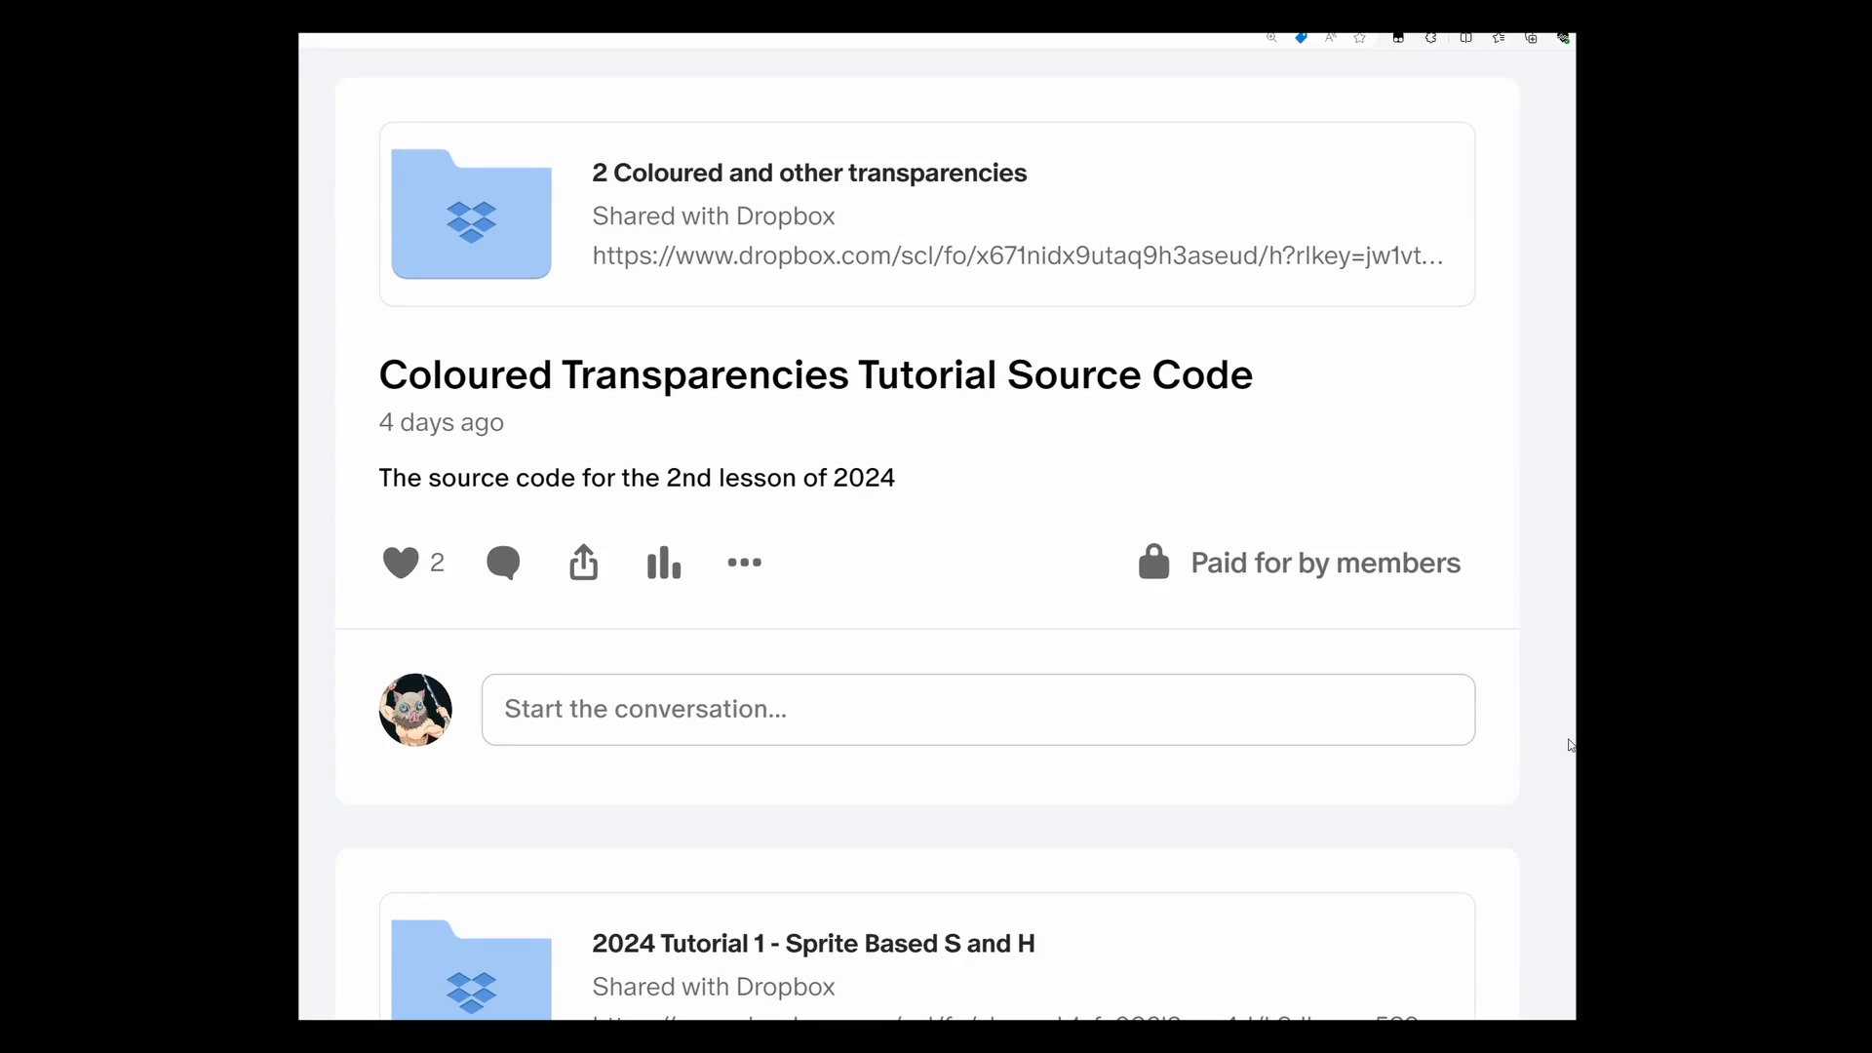
scroll(down, 3)
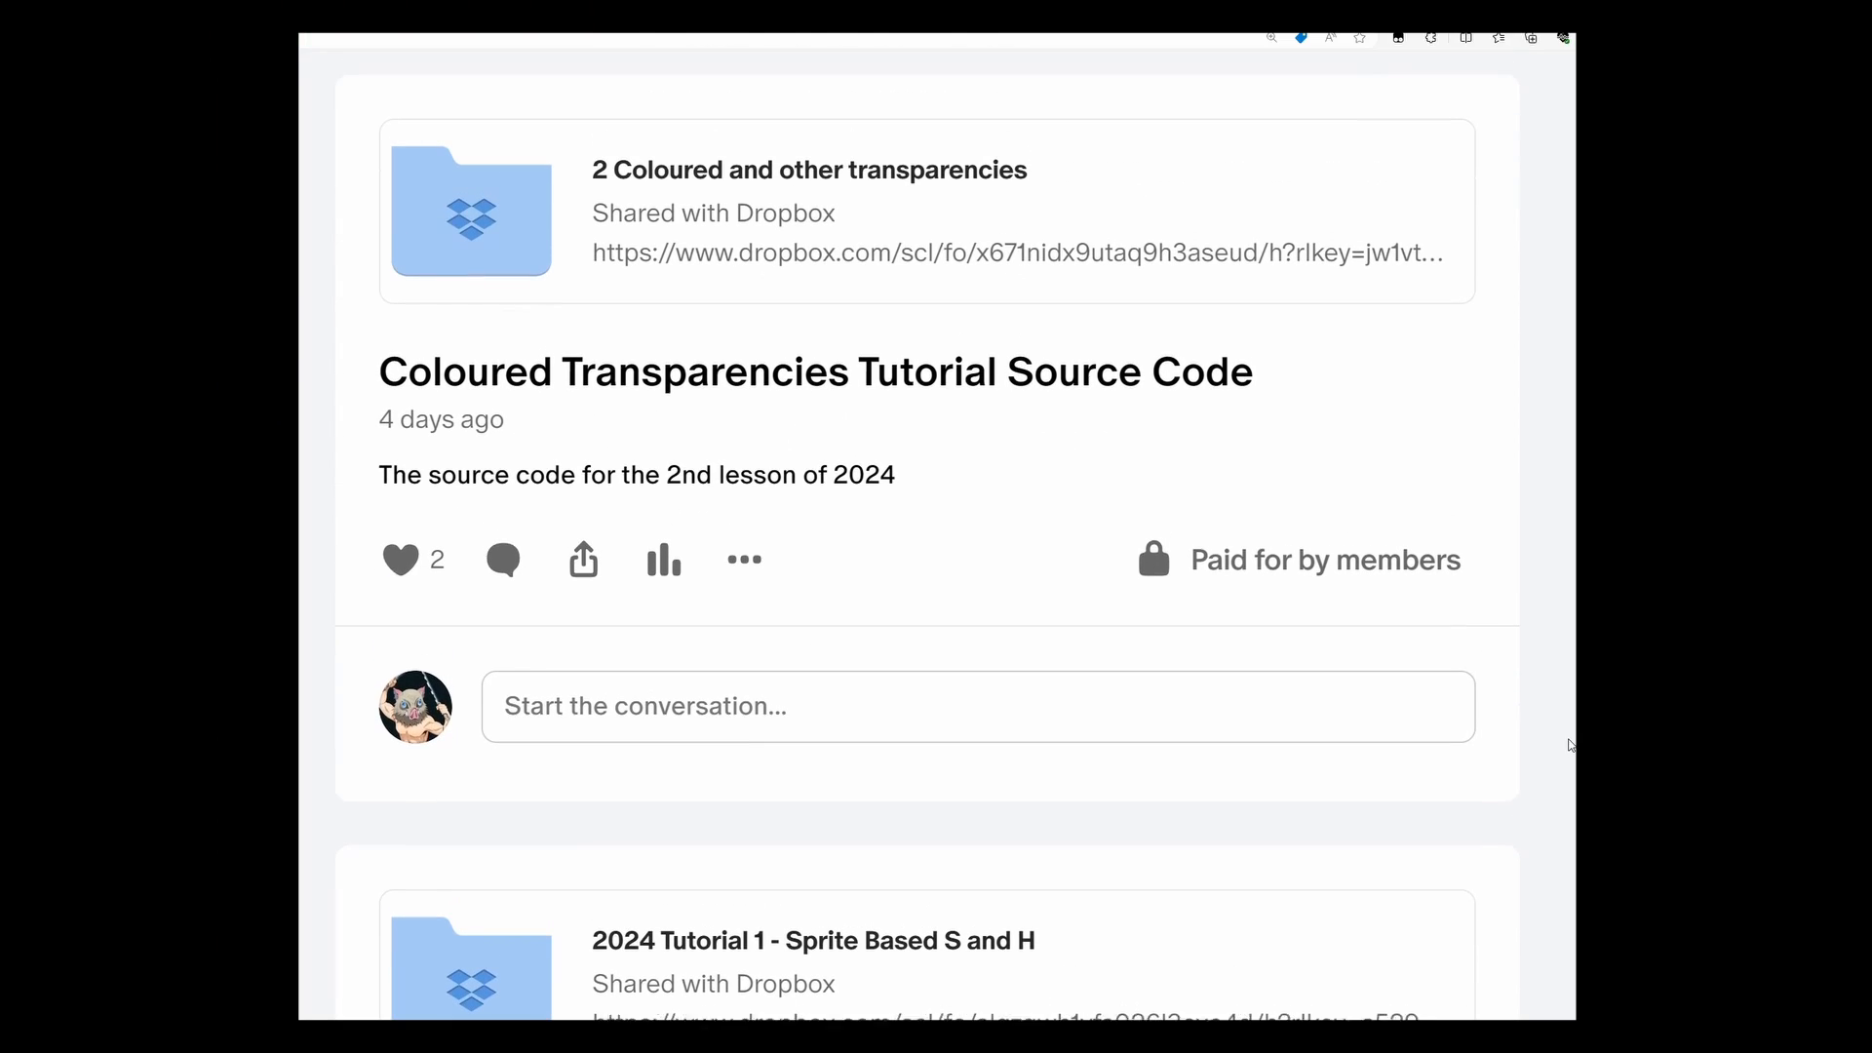
scroll(down, 3)
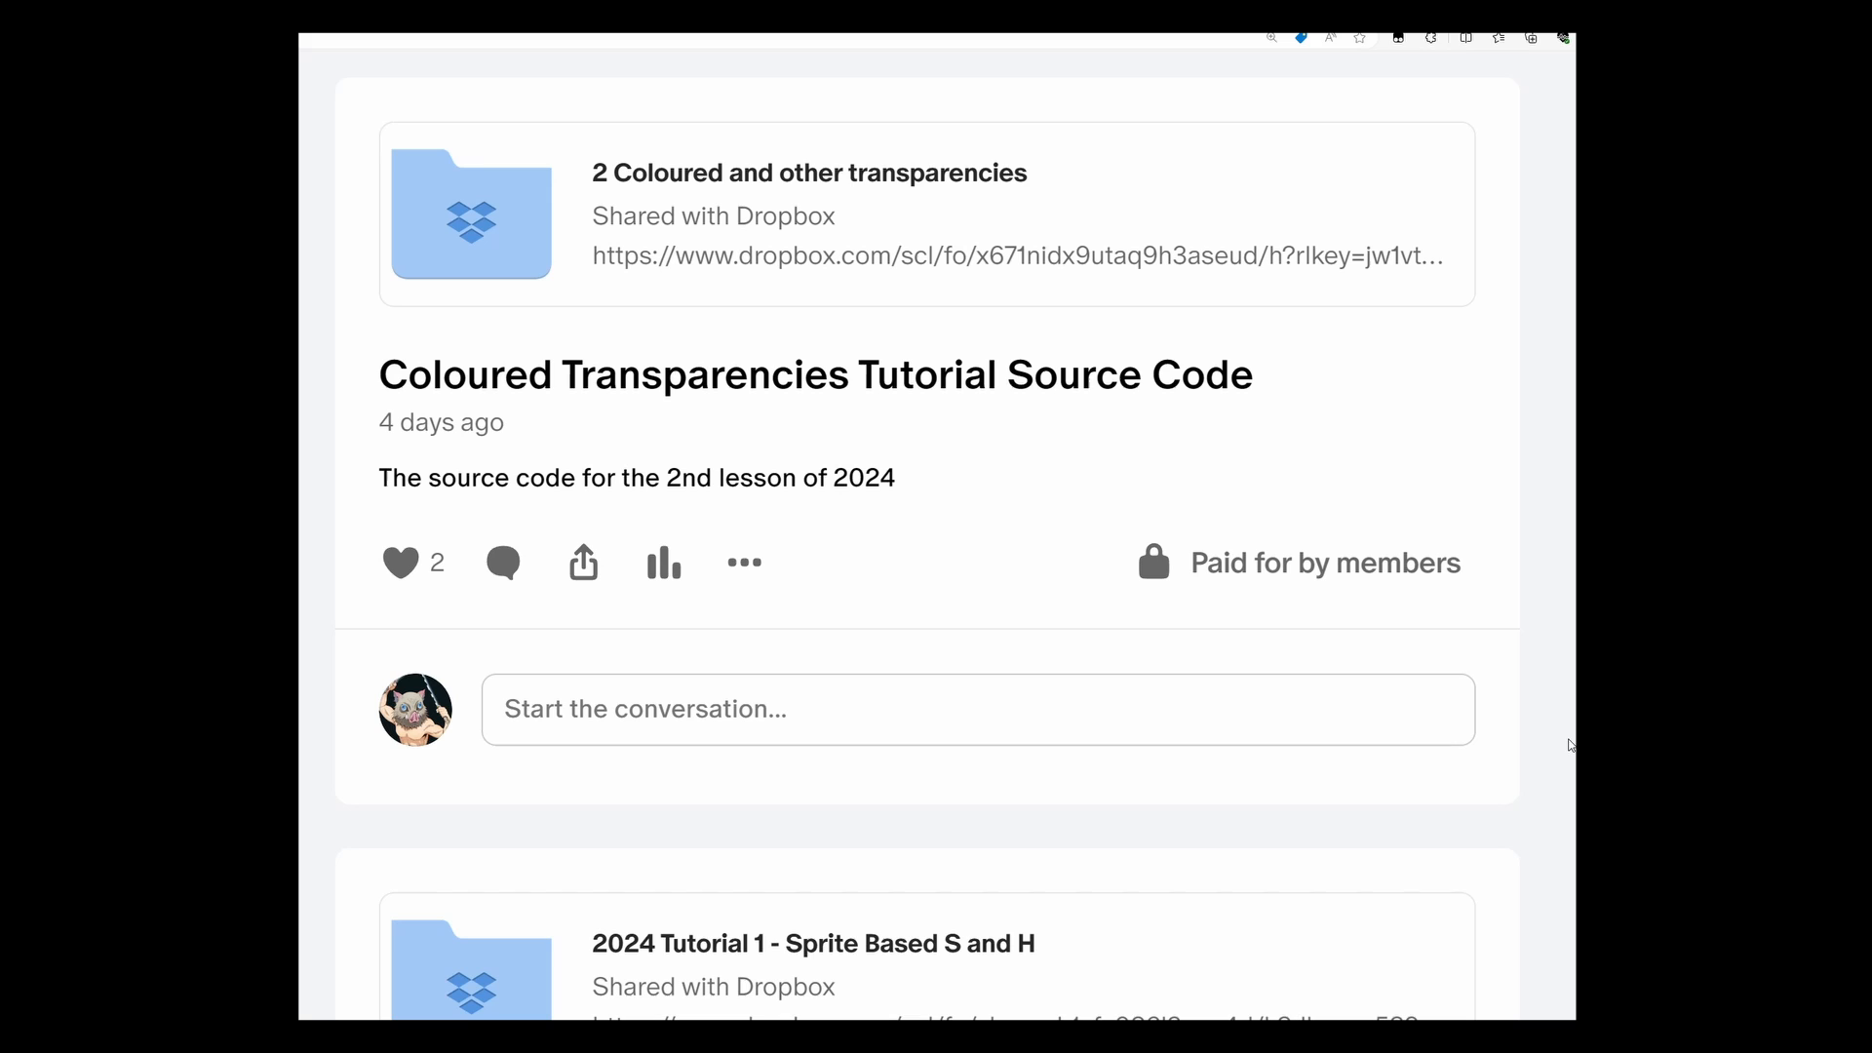
scroll(down, 3)
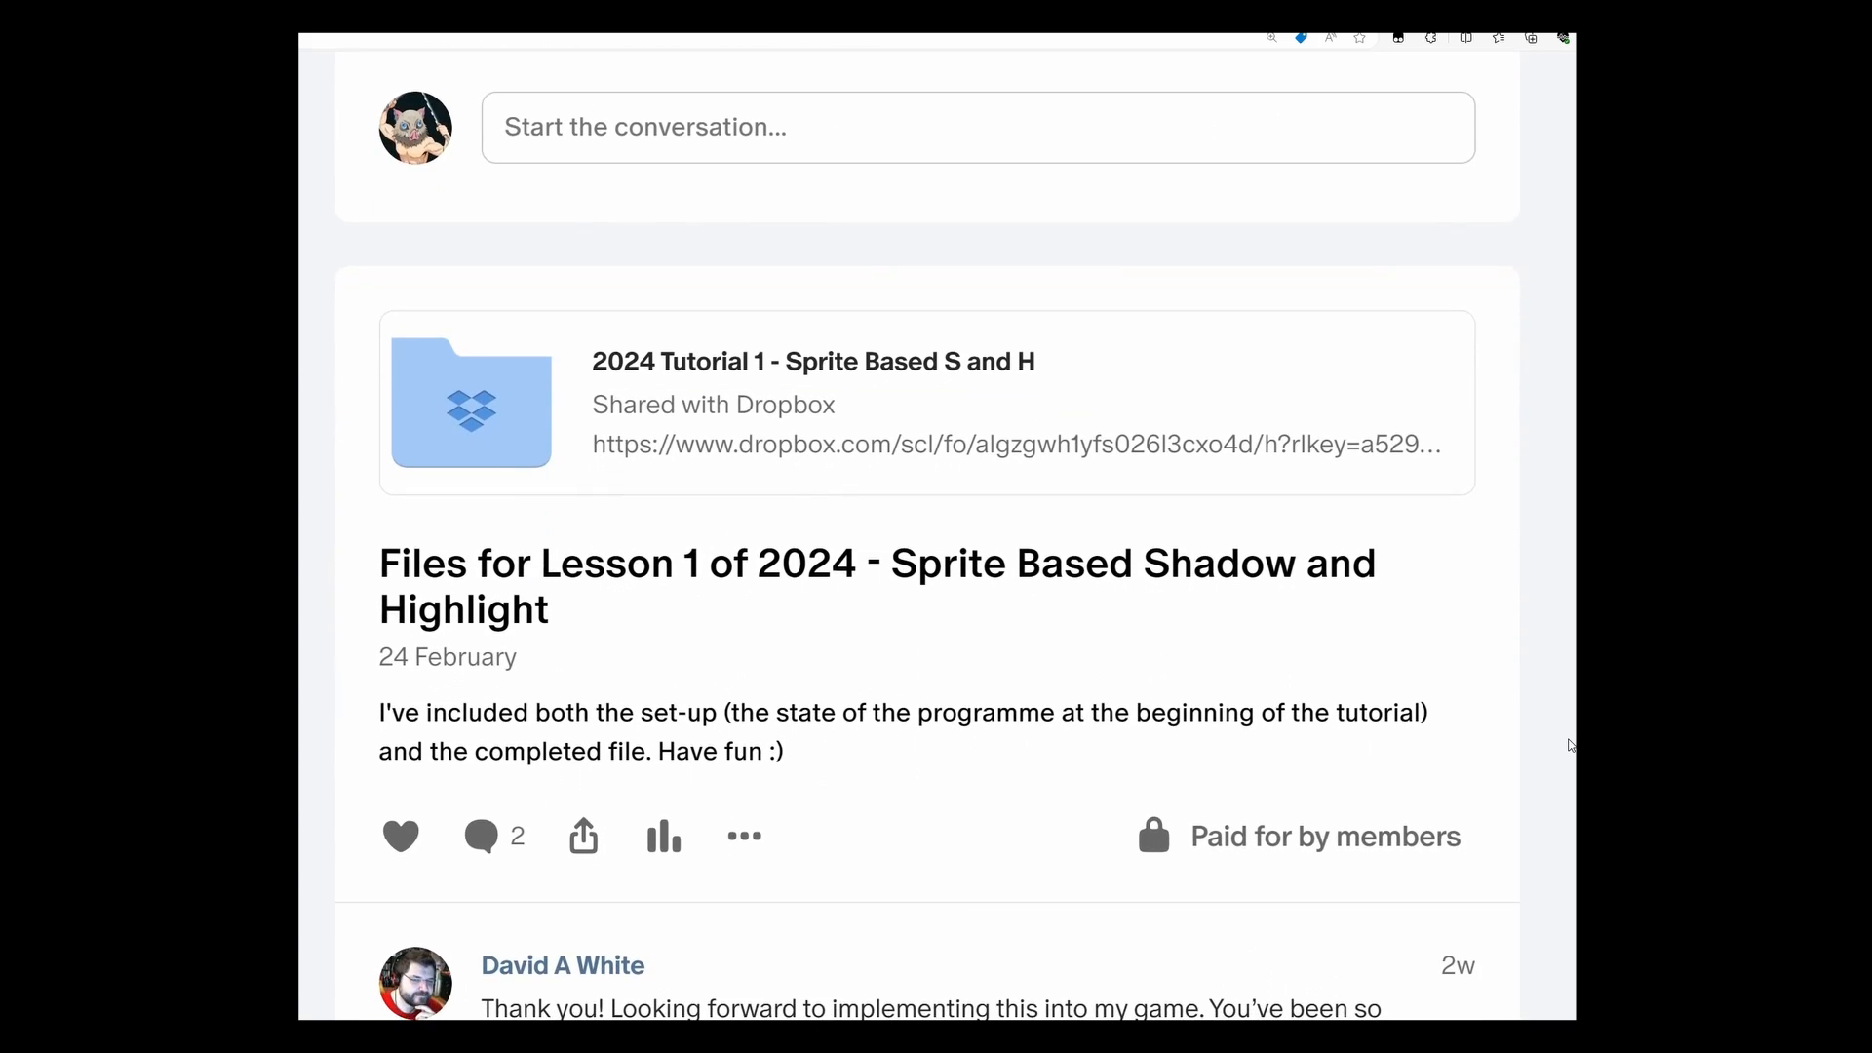
scroll(down, 3)
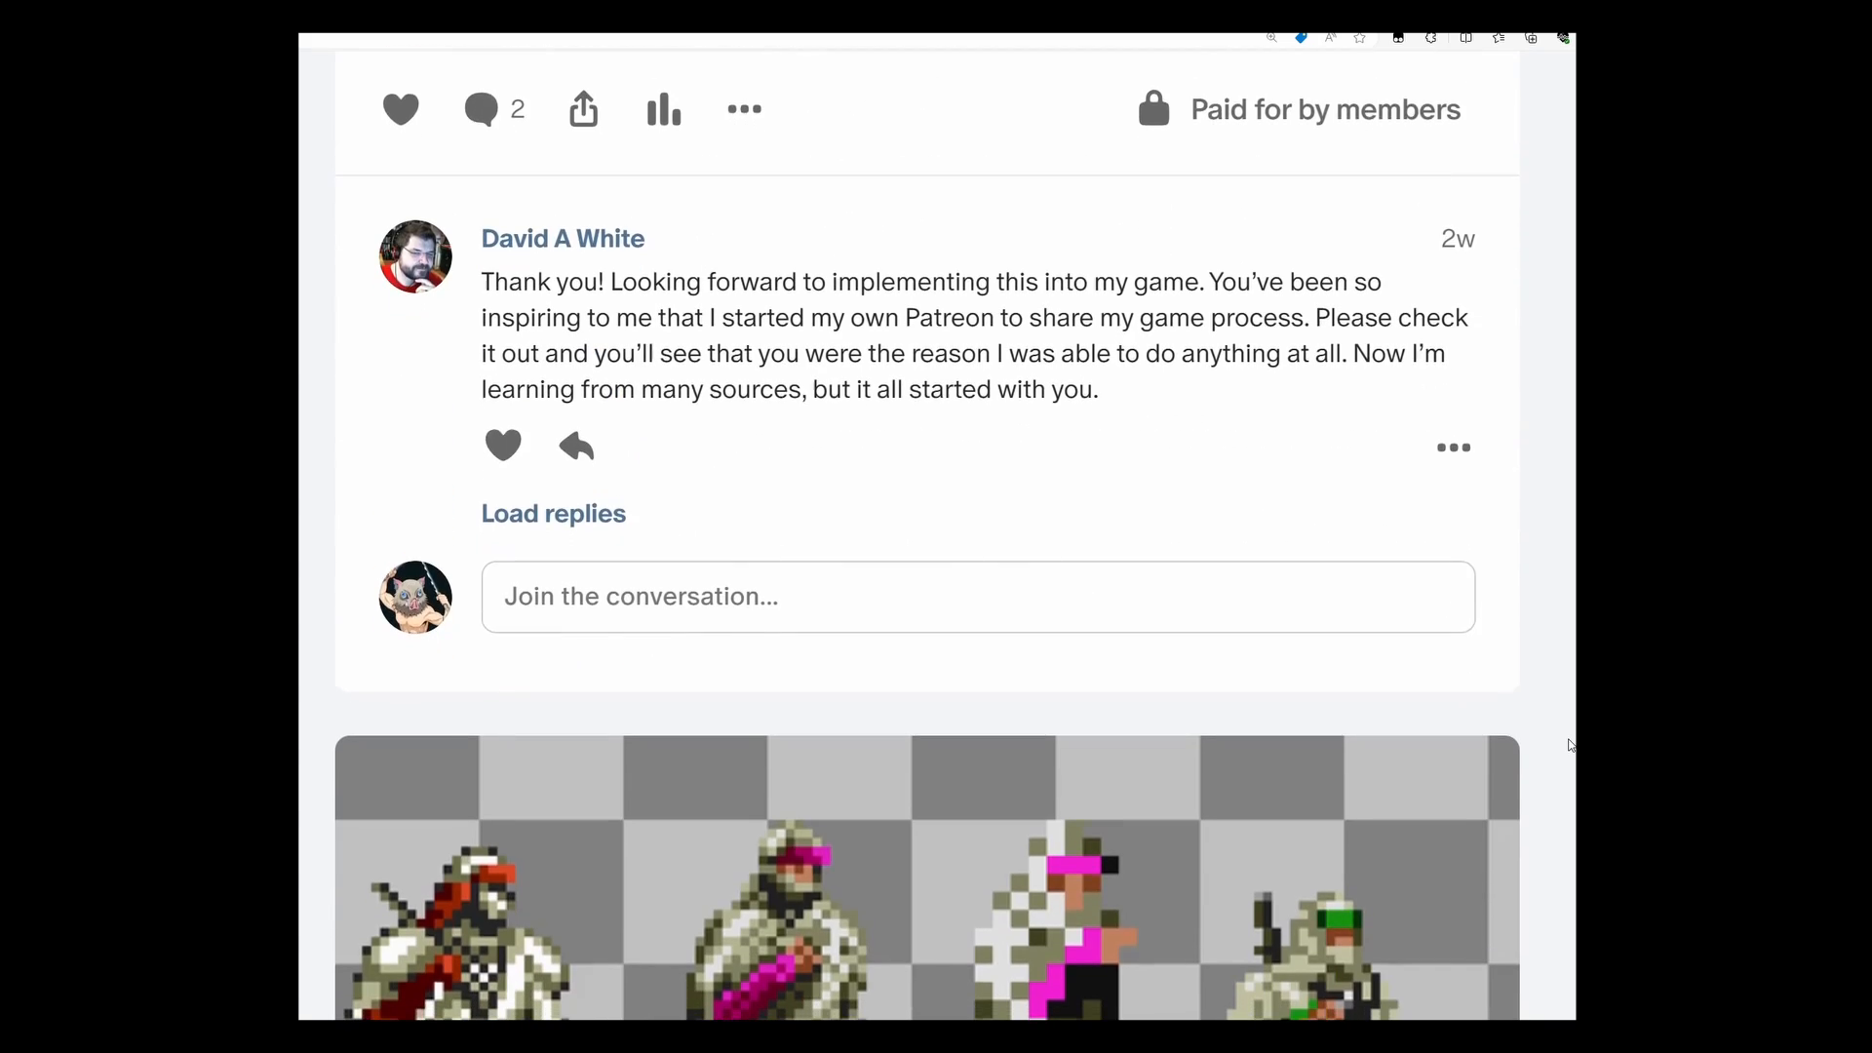
scroll(down, 3)
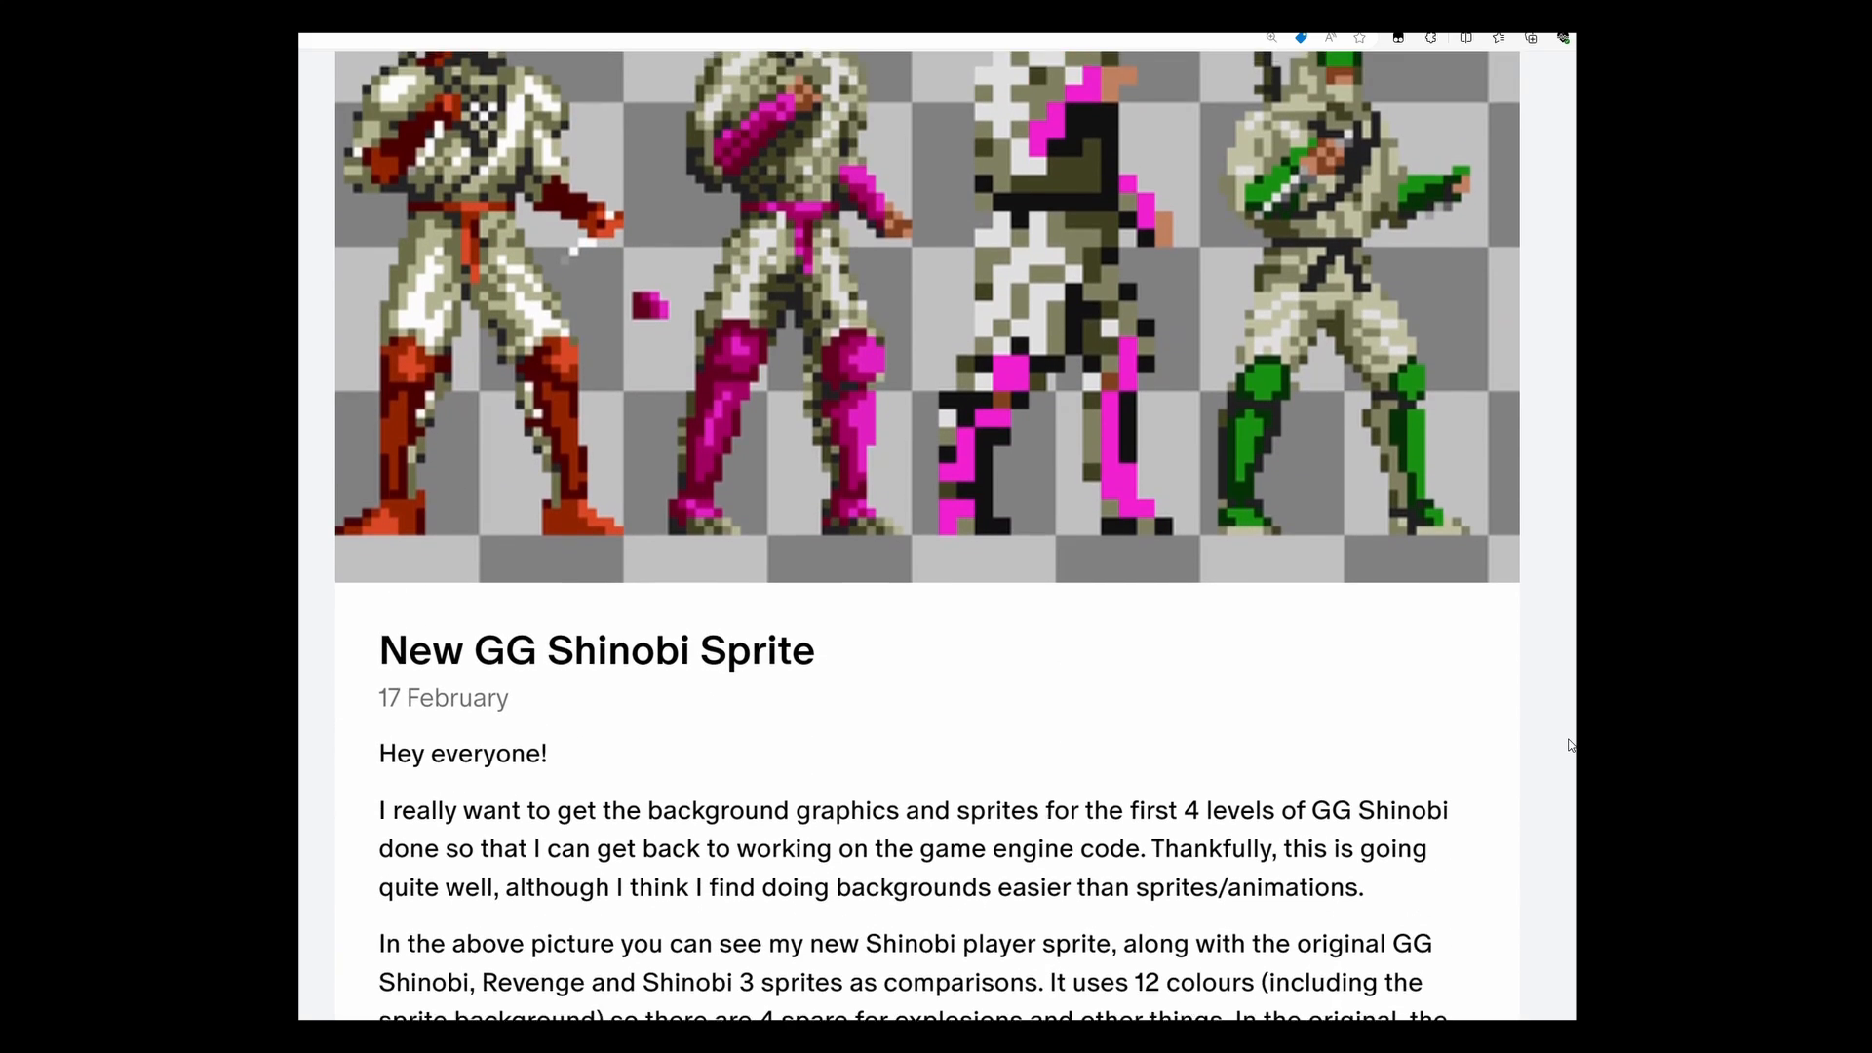
scroll(down, 3)
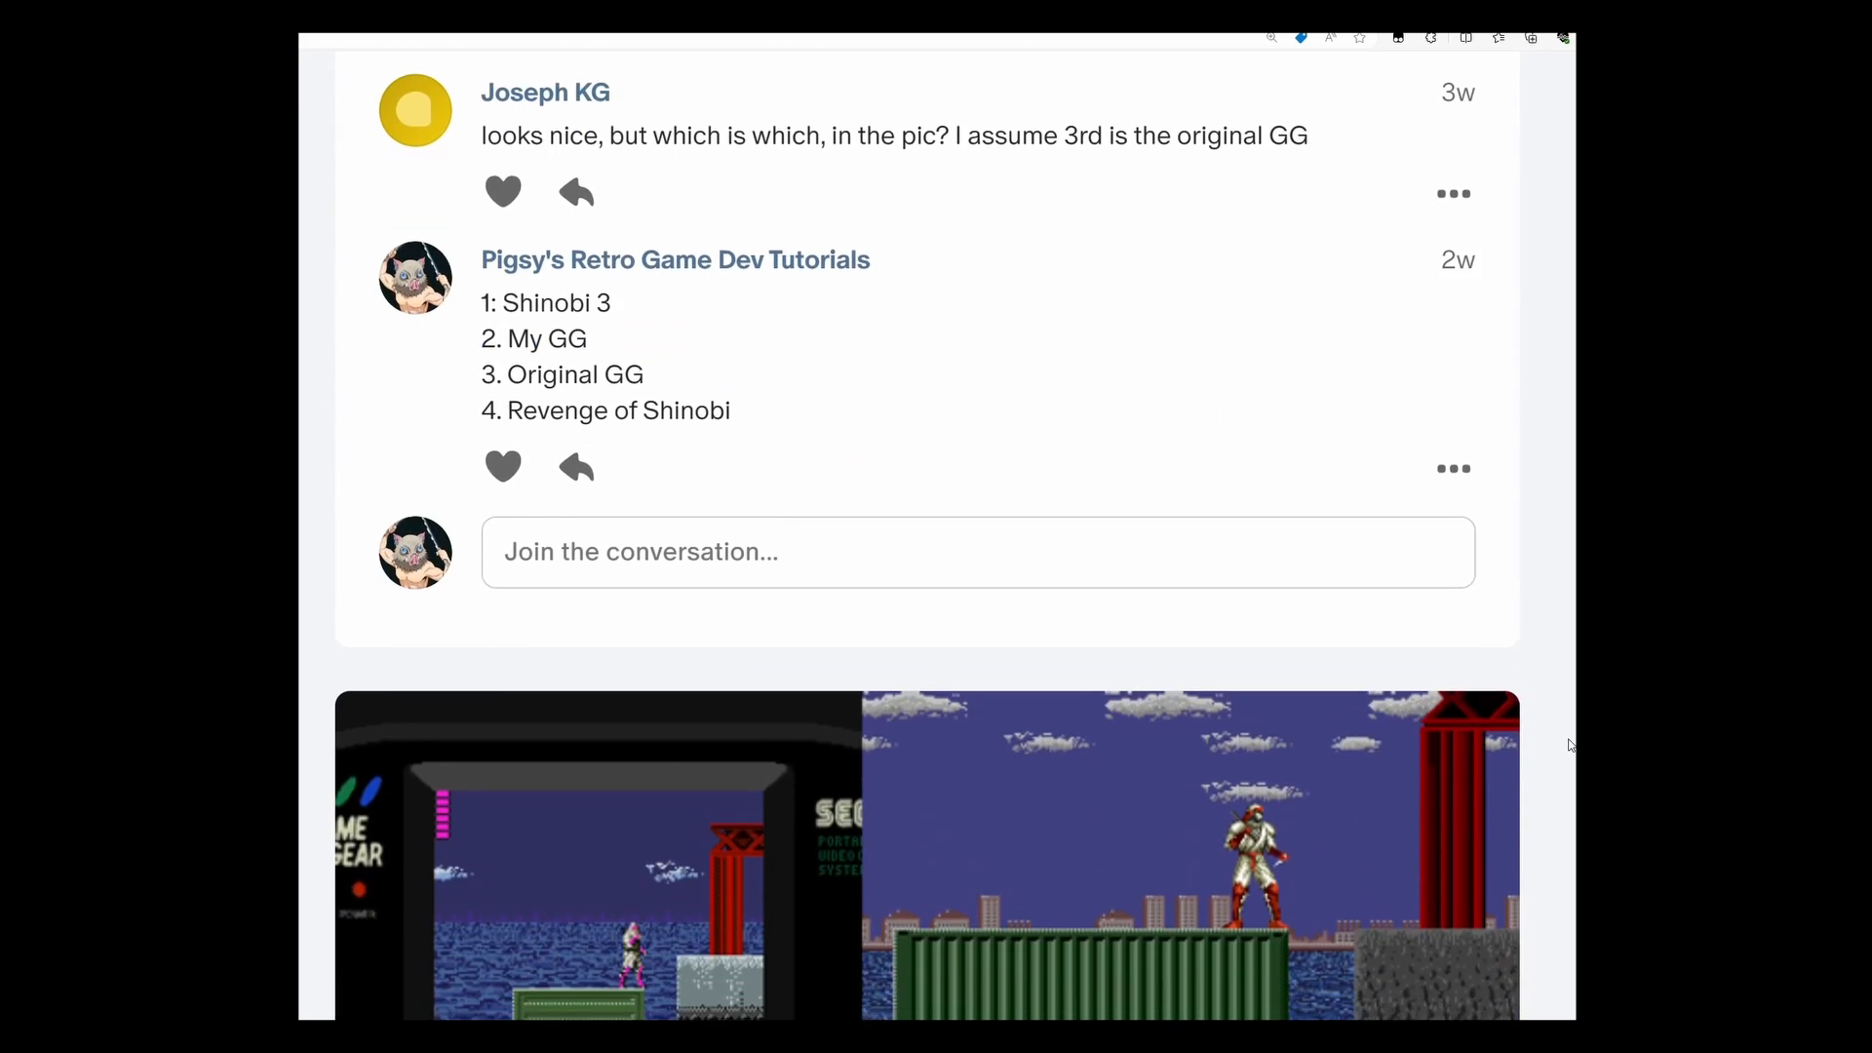
scroll(down, 3)
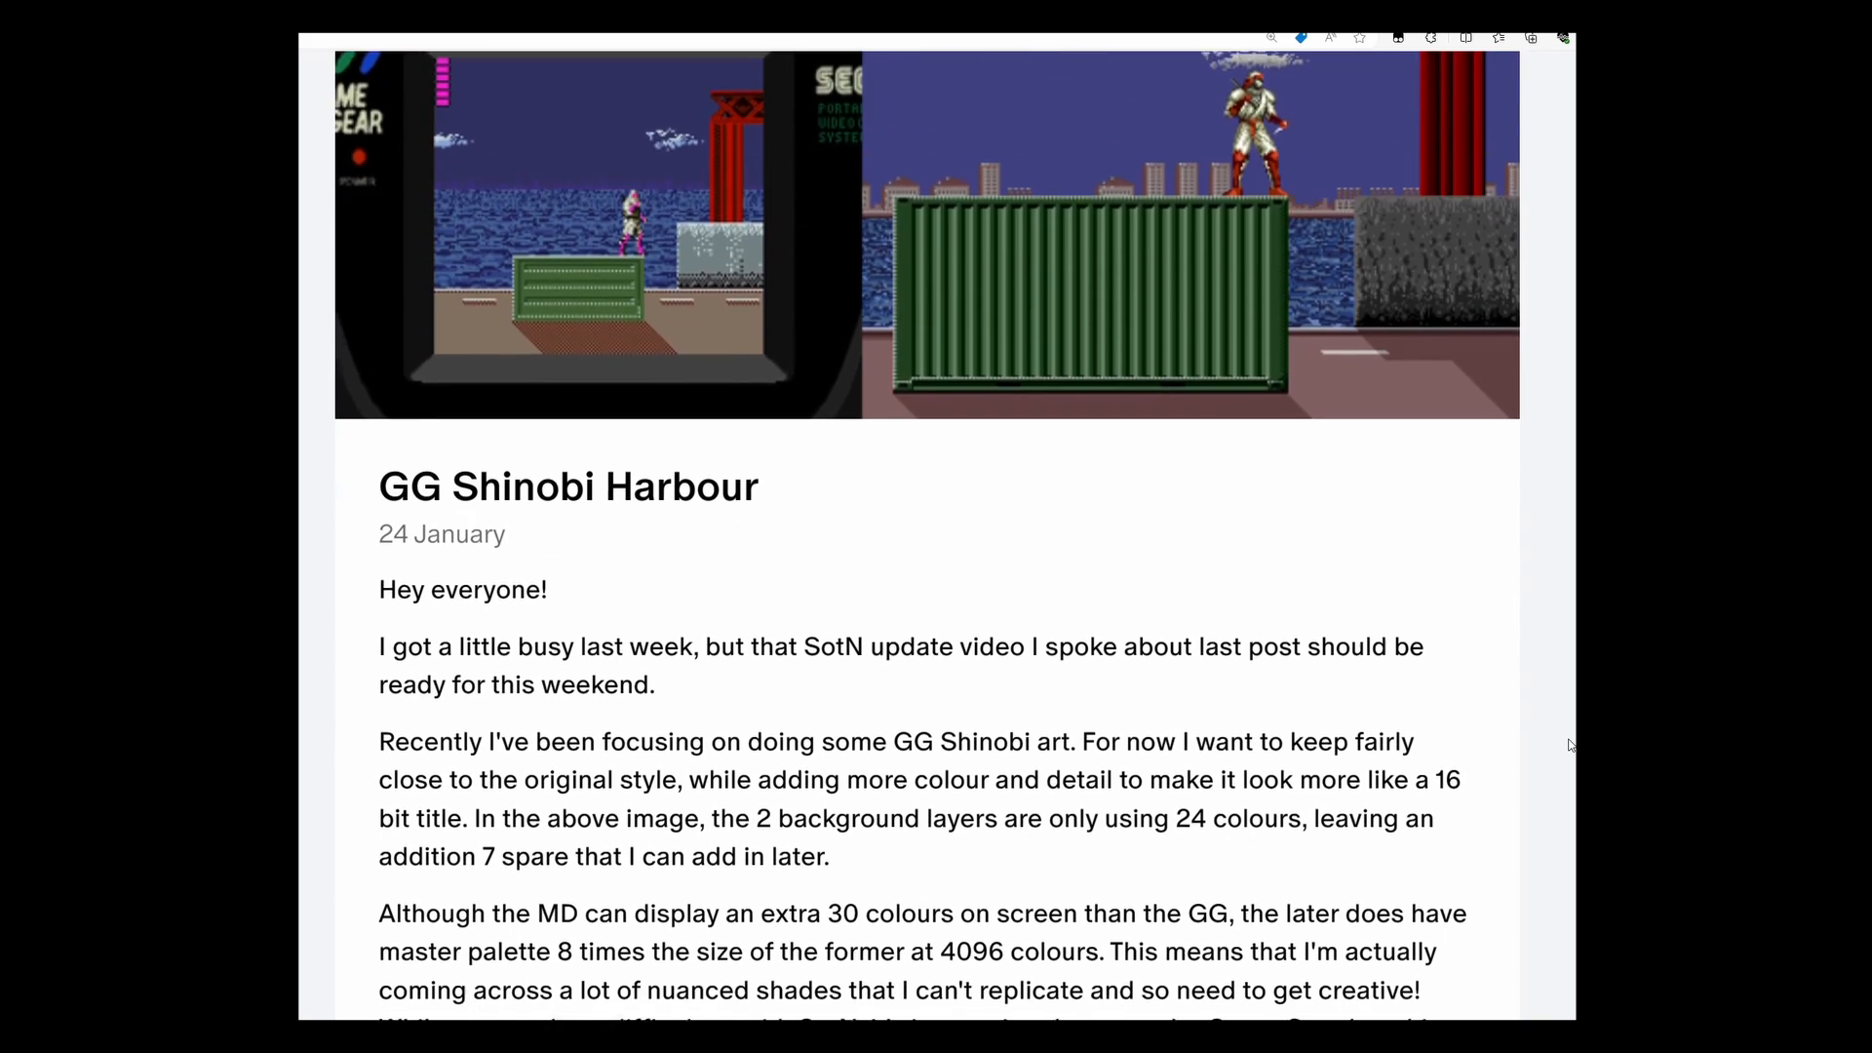
scroll(down, 3)
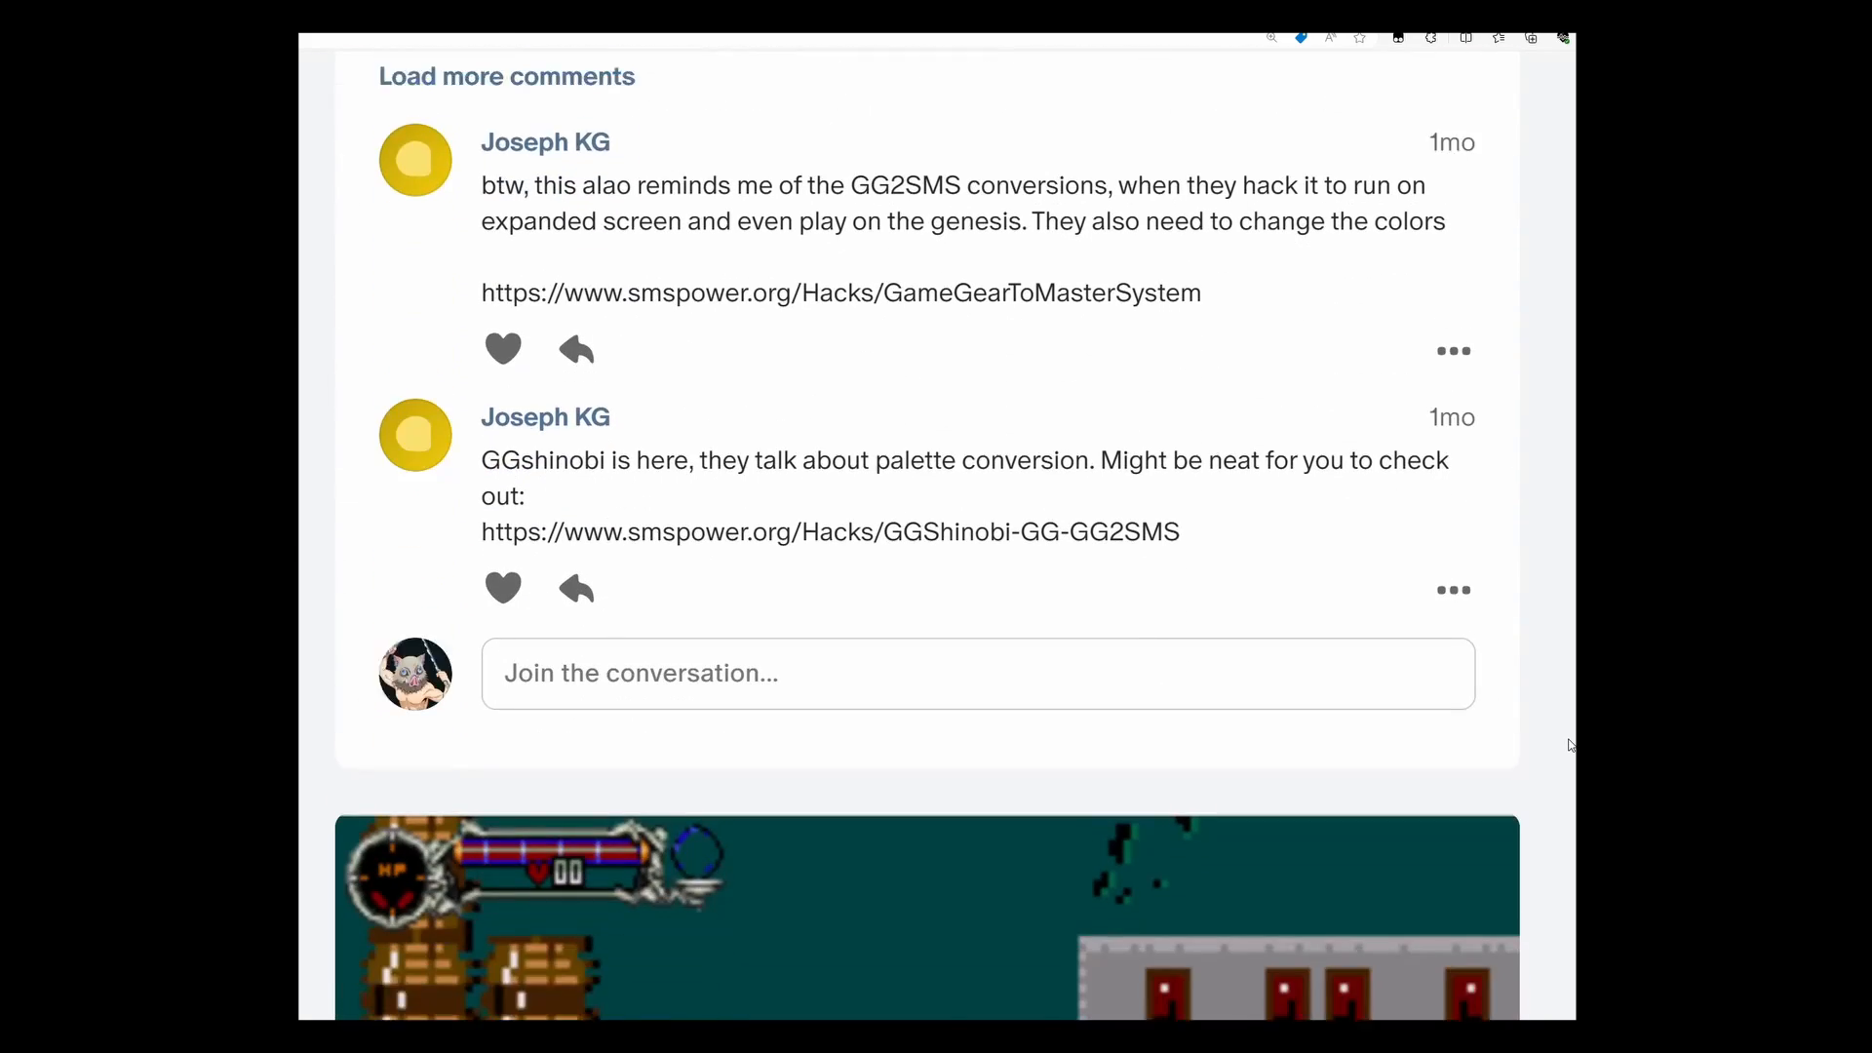